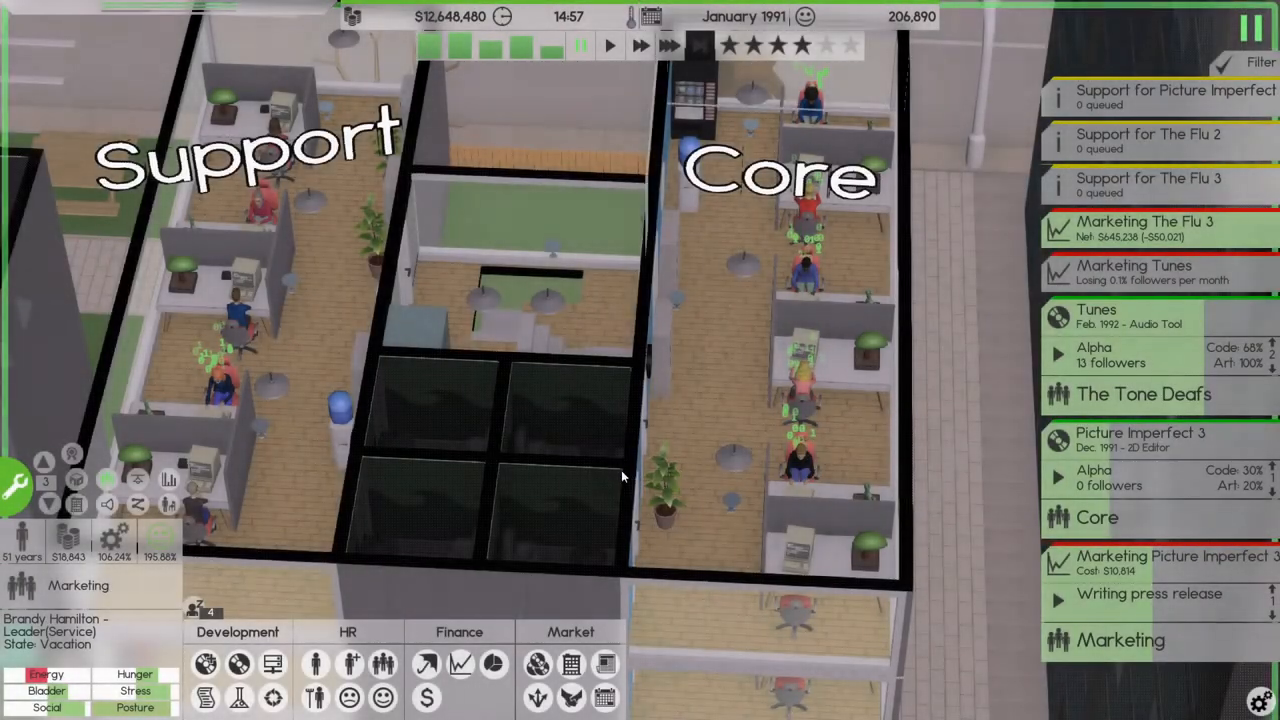
mouse_move(440, 48)
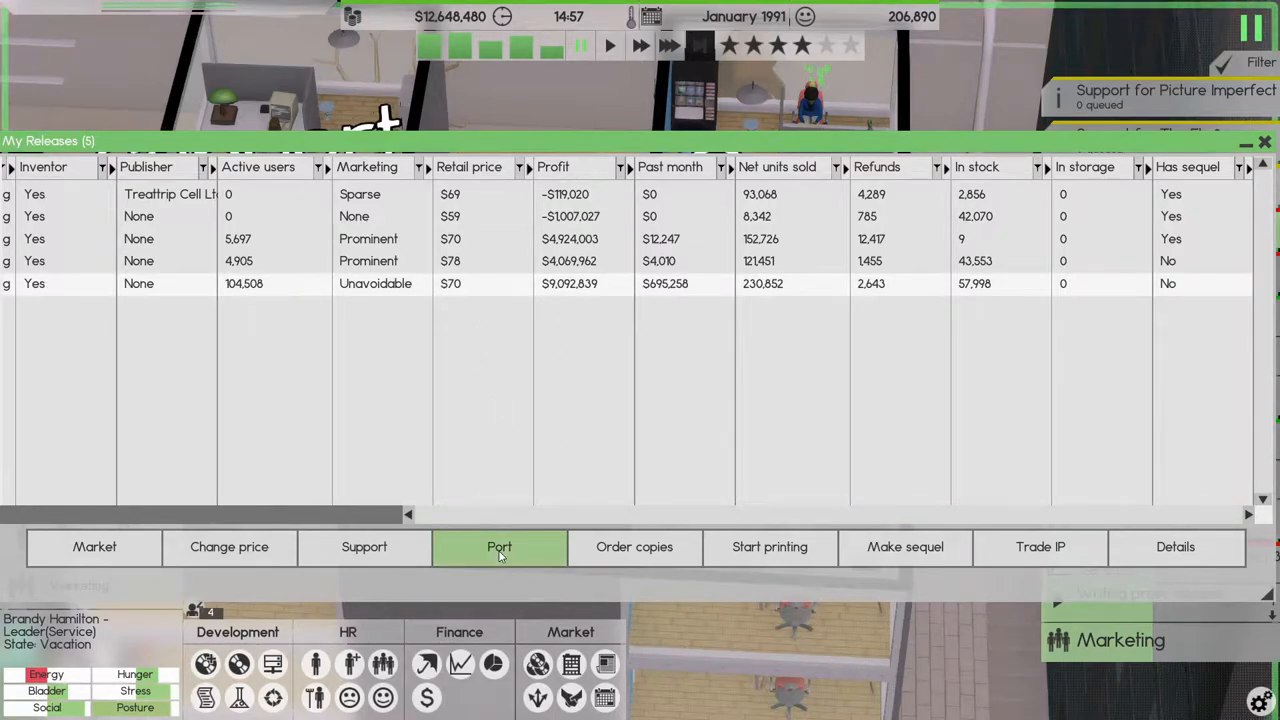
- Start porting The Flu 3 to OptiView 6 with Core and The Tone Deafs assigned
click(500, 548)
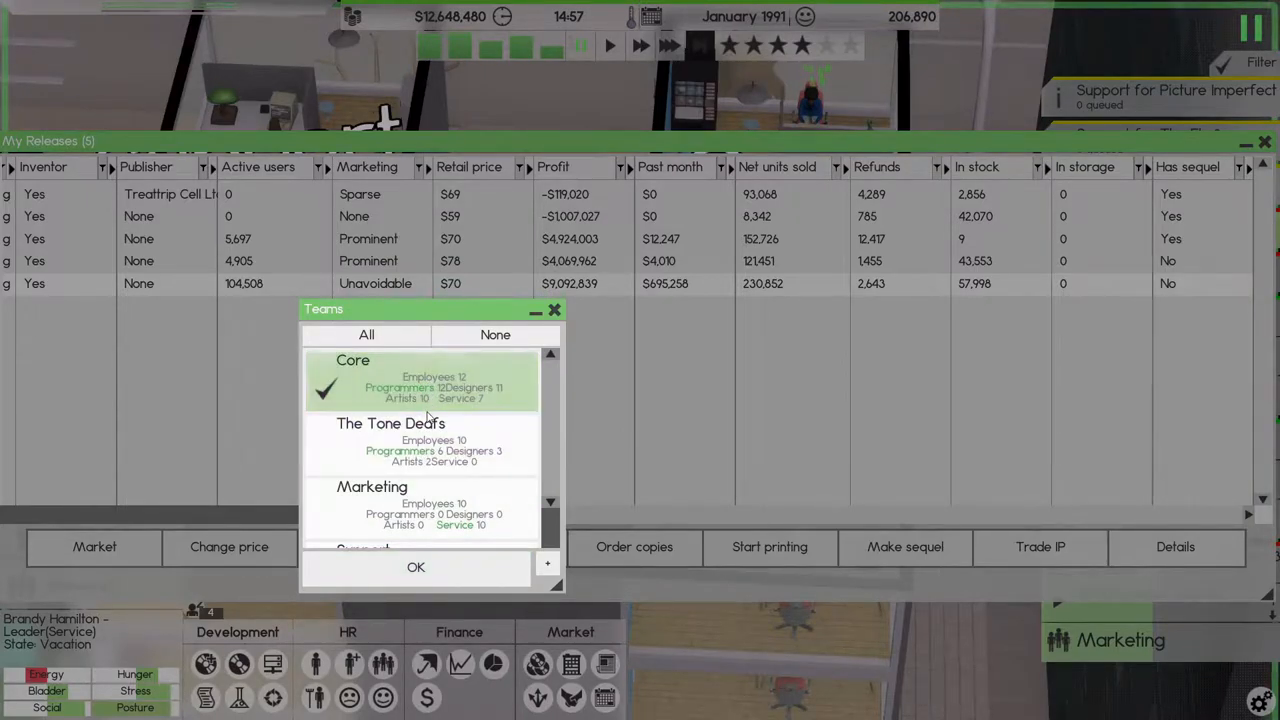
click(420, 442)
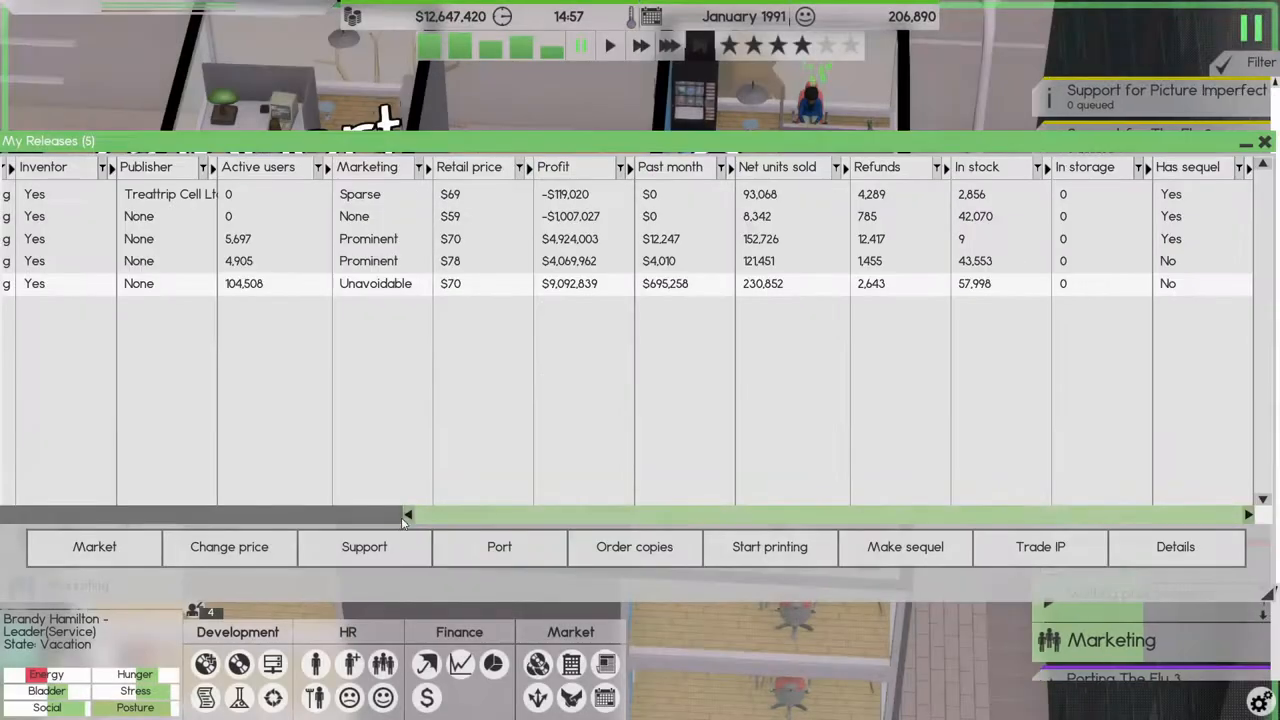
click(1264, 142)
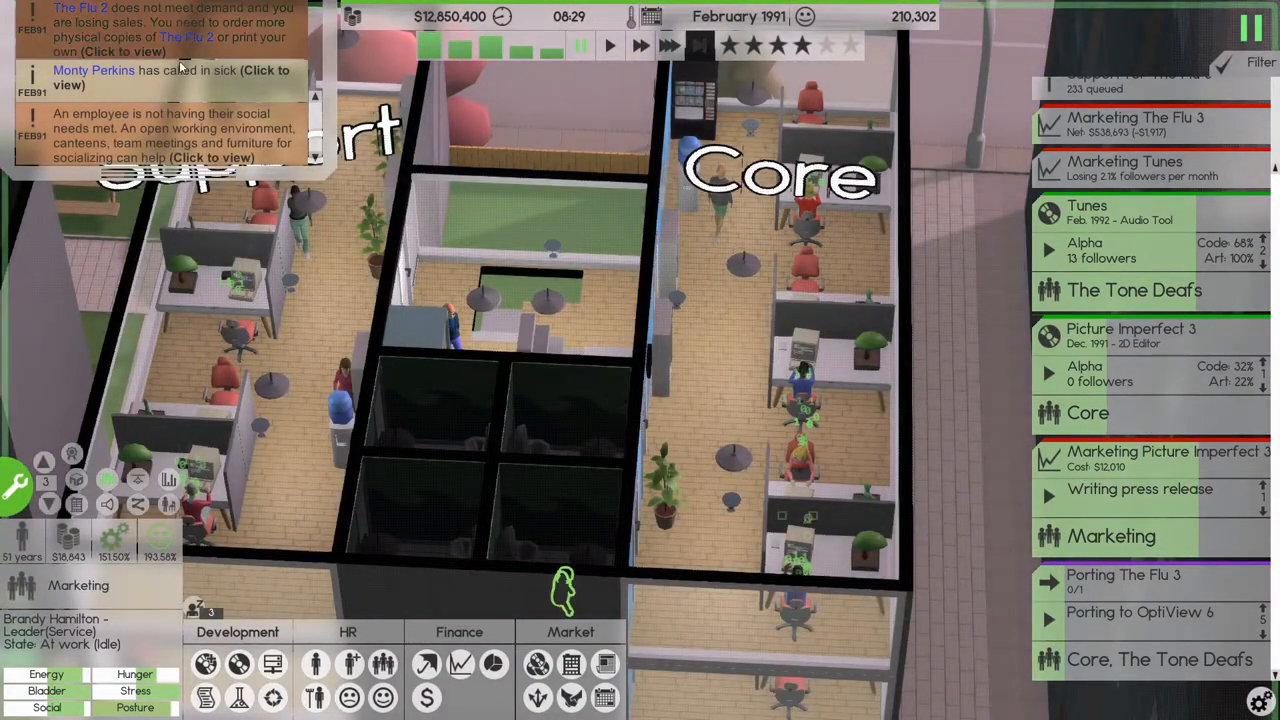
mouse_move(240, 664)
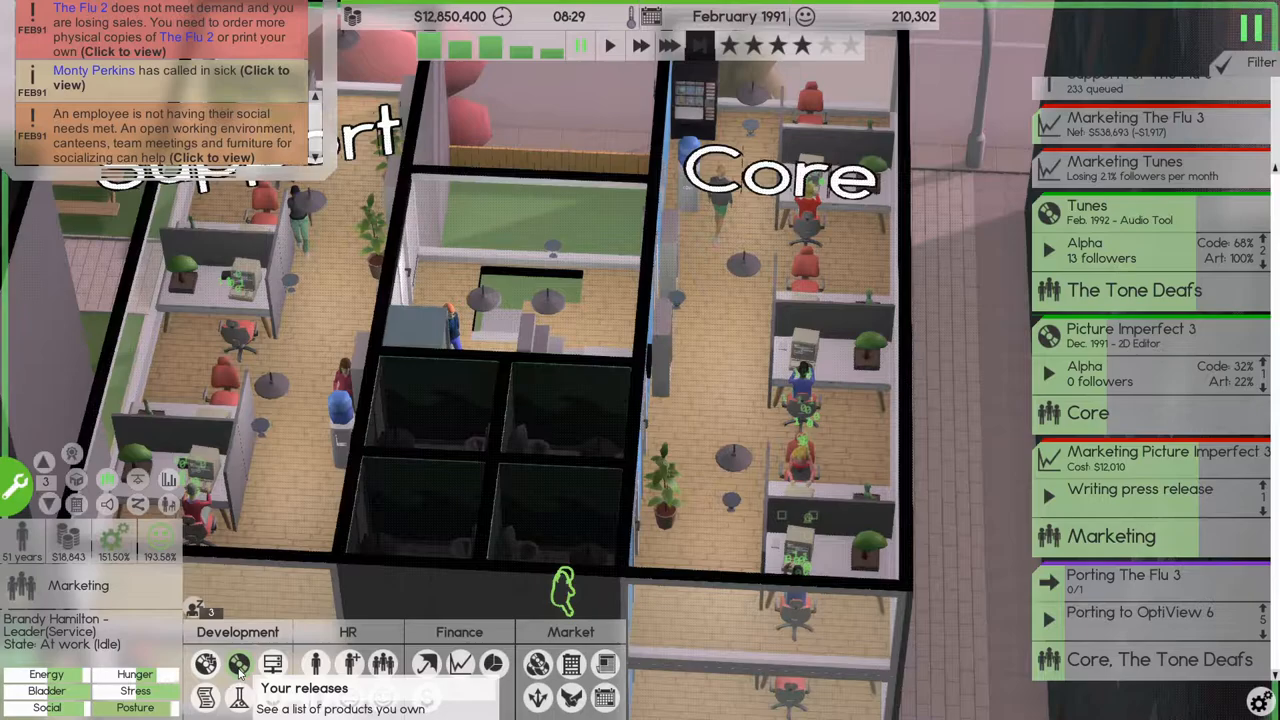
- Order 5,000 copies of The Flu 2 from My Releases
click(240, 664)
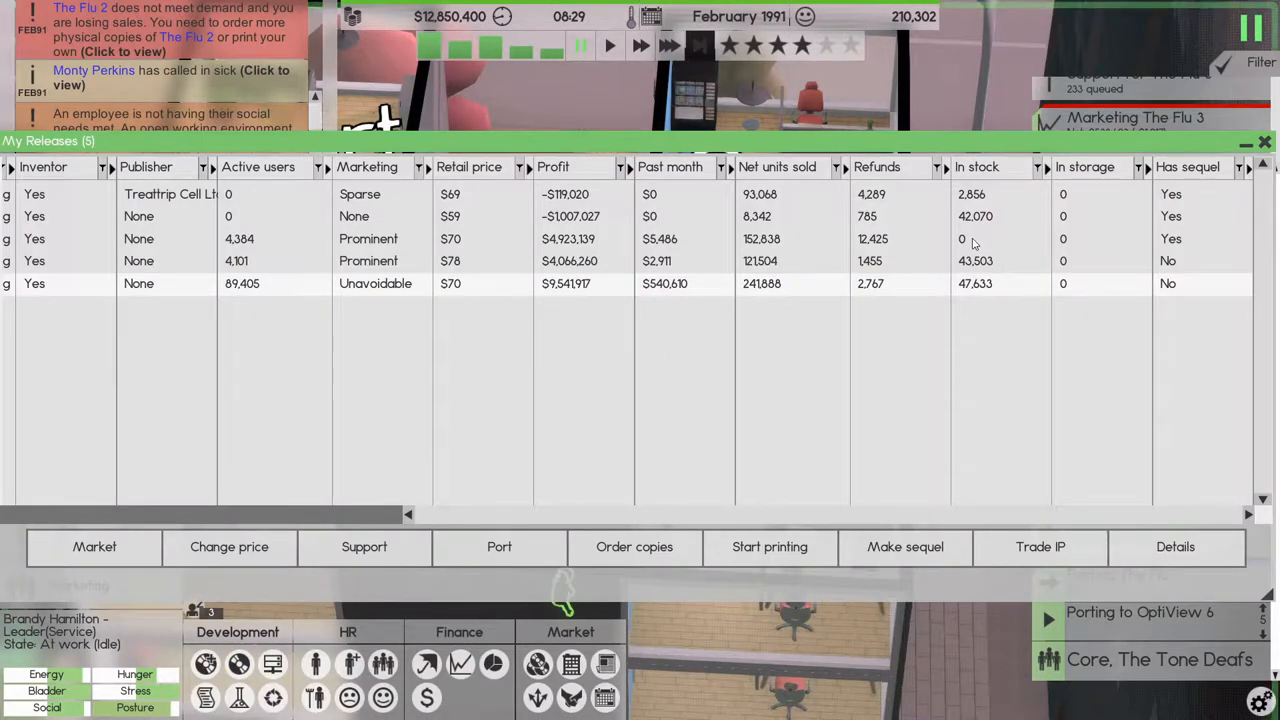
click(634, 546)
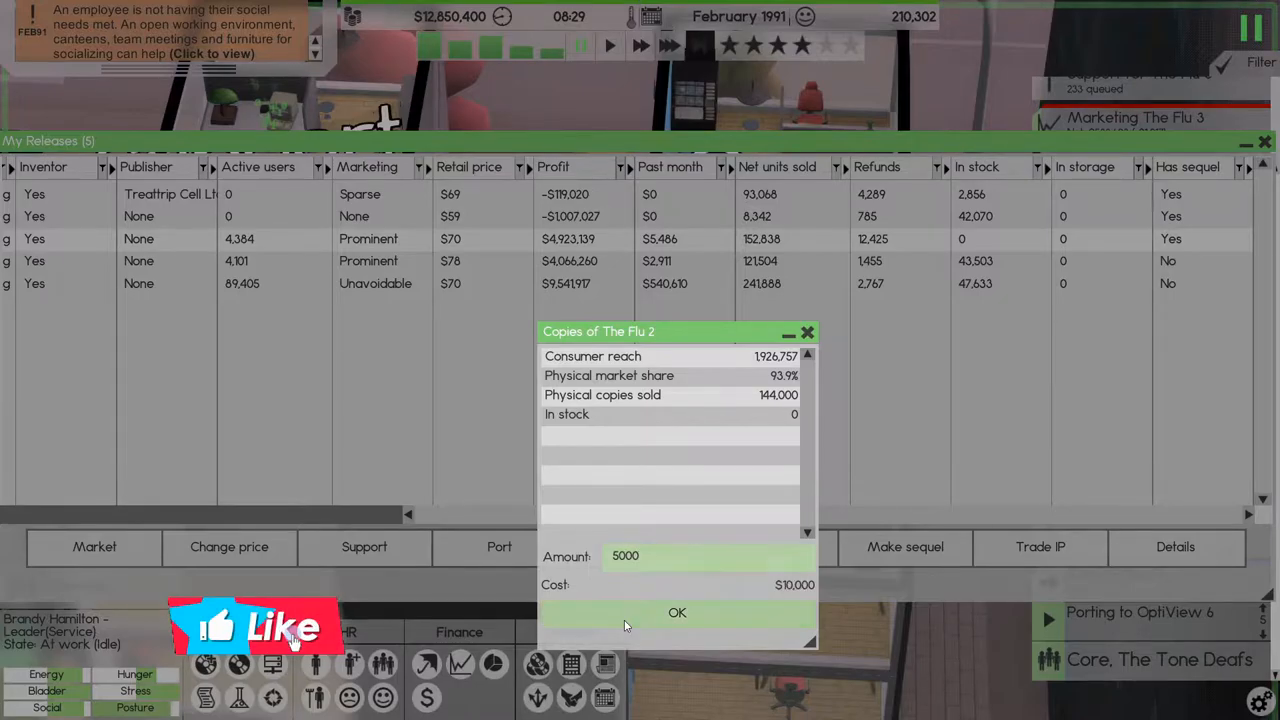
click(676, 612)
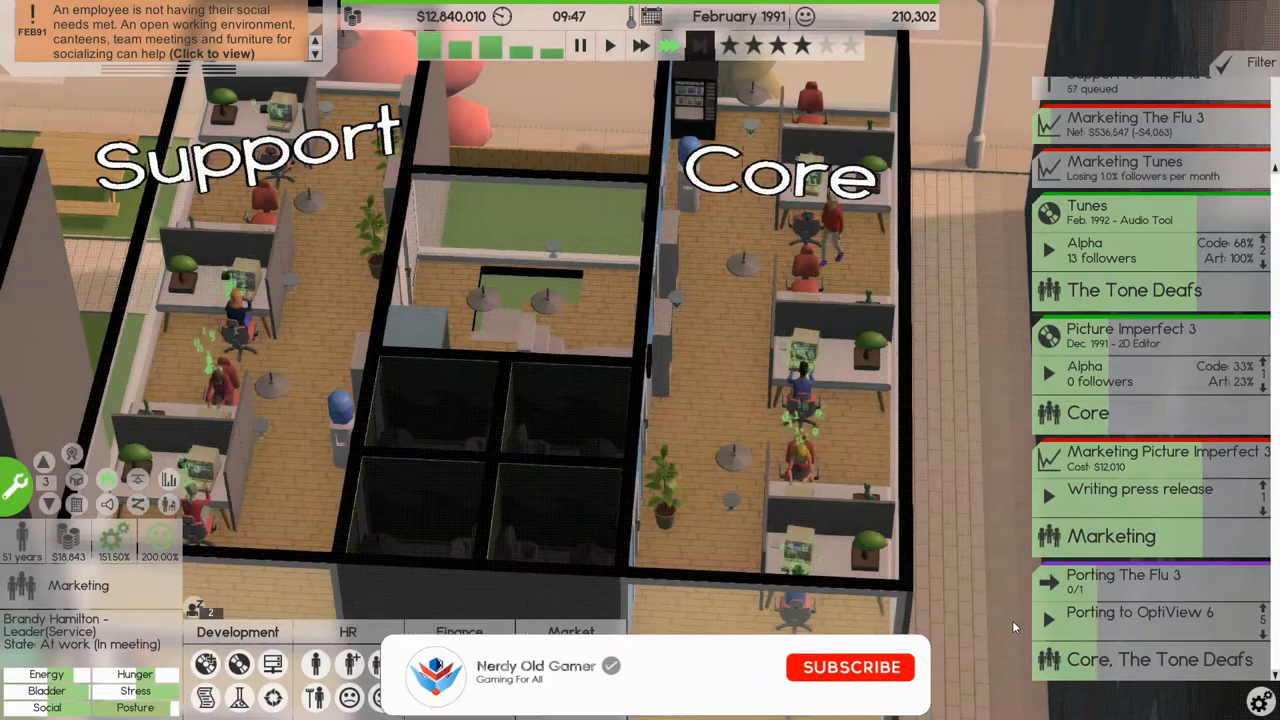
- Bring up the Assign/Market/Review/Cancel options for the Picture Imperfect 3 project
click(852, 668)
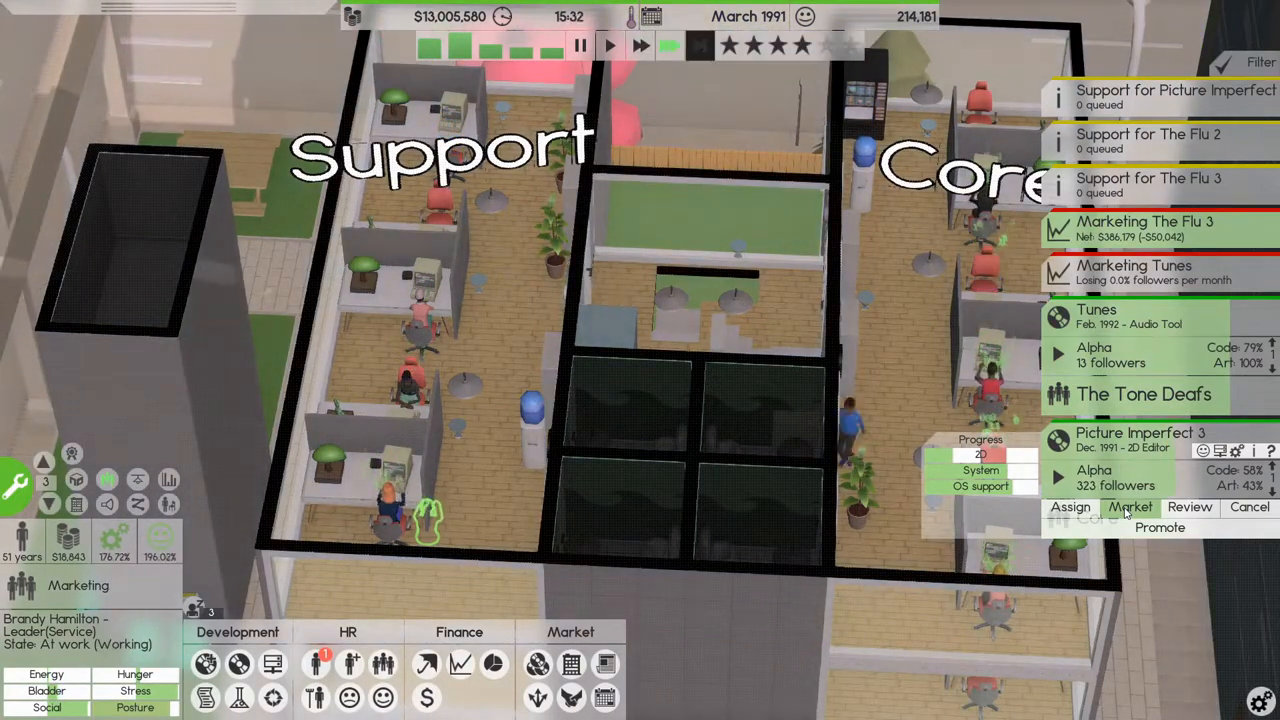
- Launch a hype campaign for Picture Imperfect 3 handled by the Marketing team
click(1130, 508)
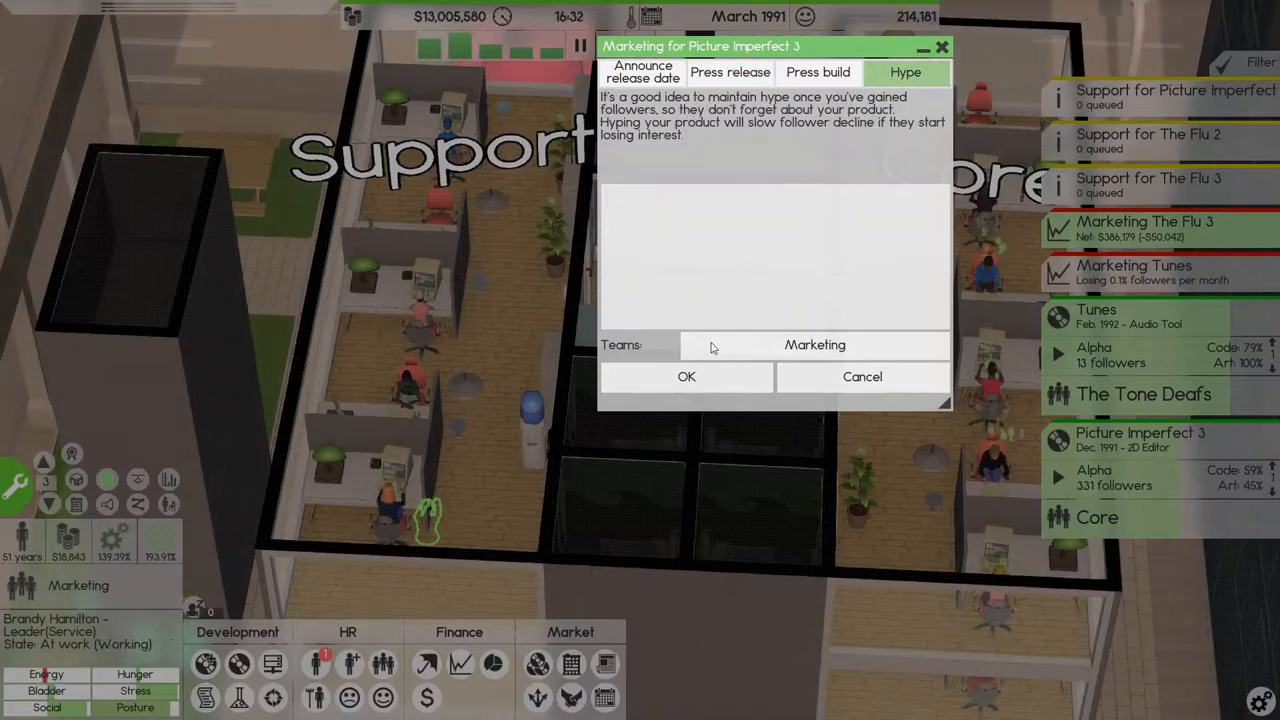
click(686, 376)
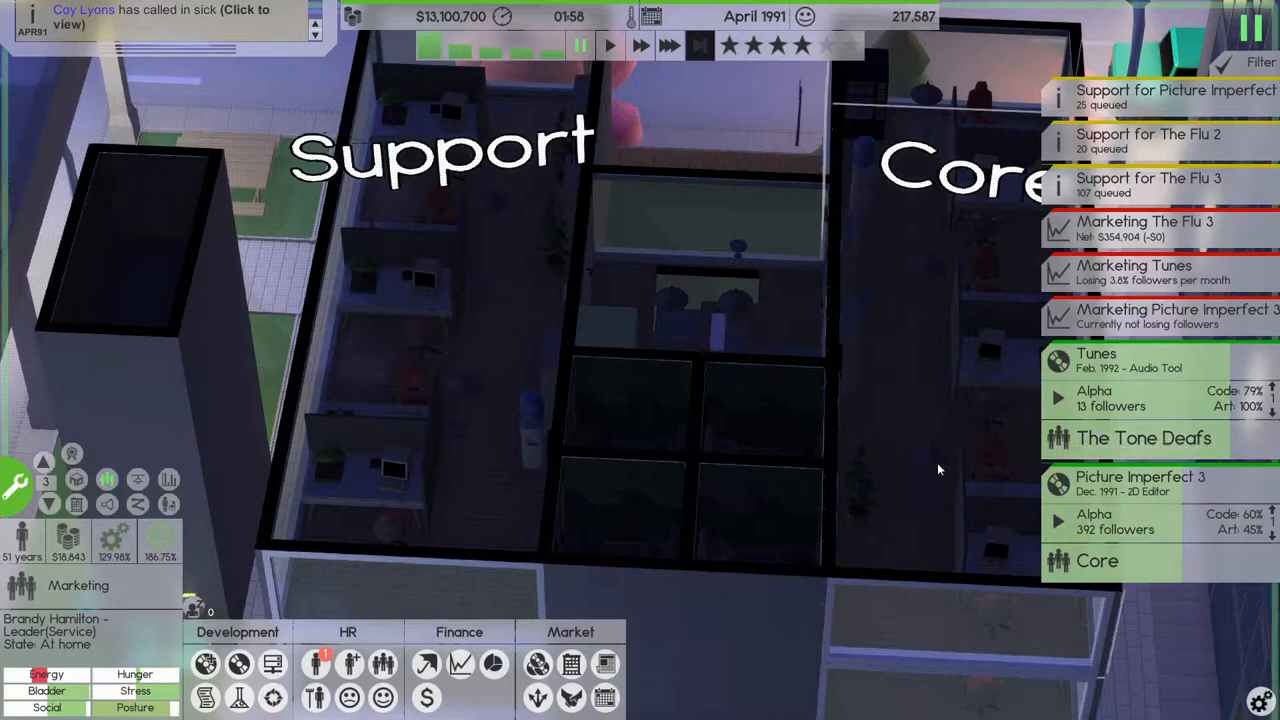
mouse_move(990, 350)
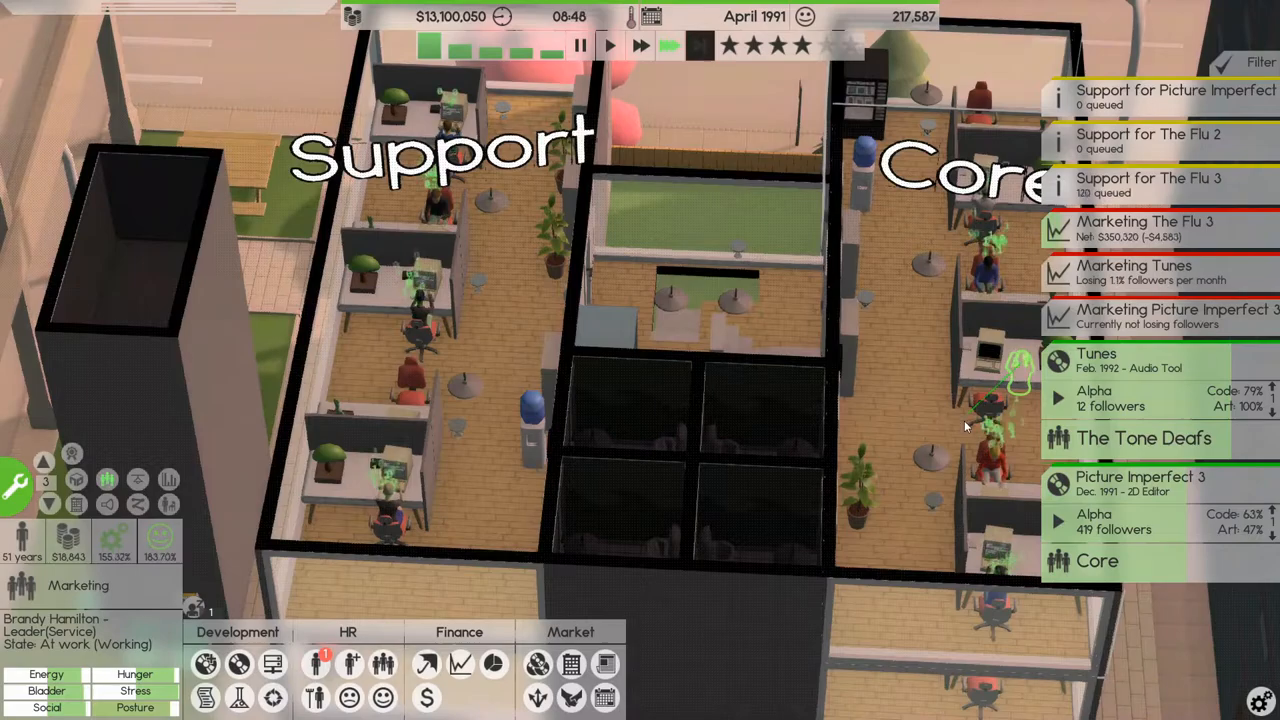
click(1096, 352)
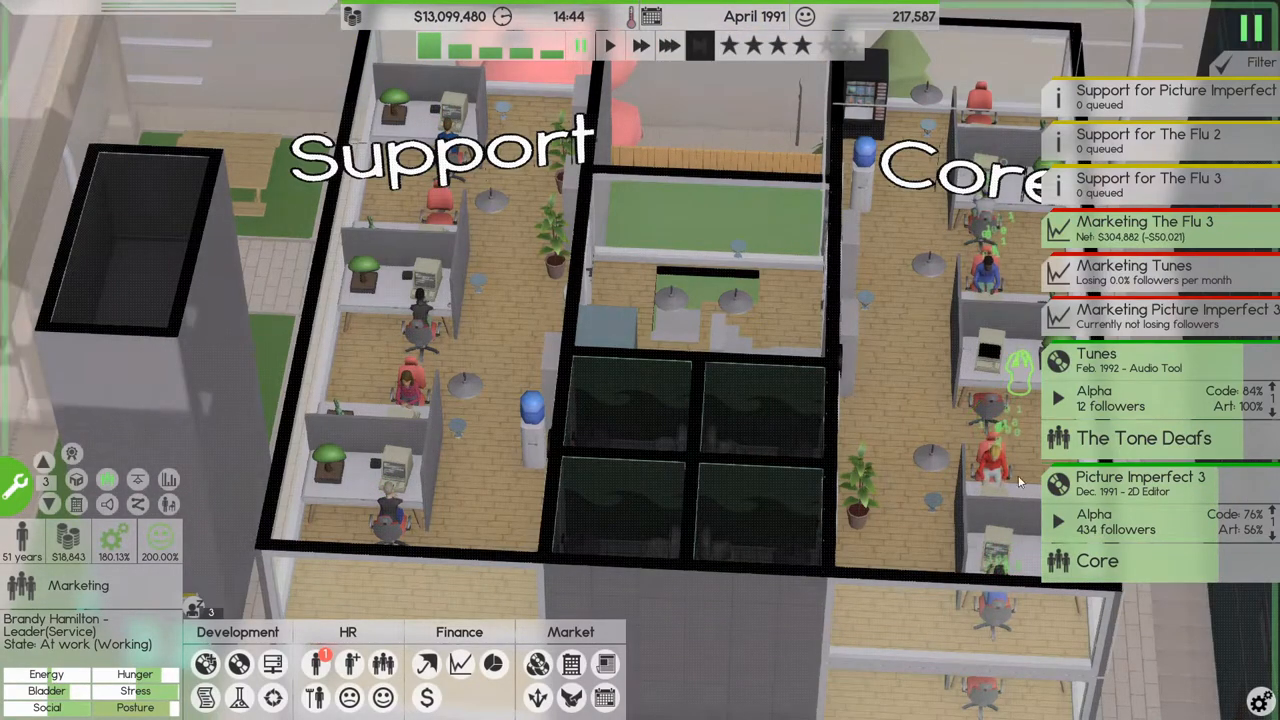
- Commission a text-only press release for Picture Imperfect 3
click(1176, 316)
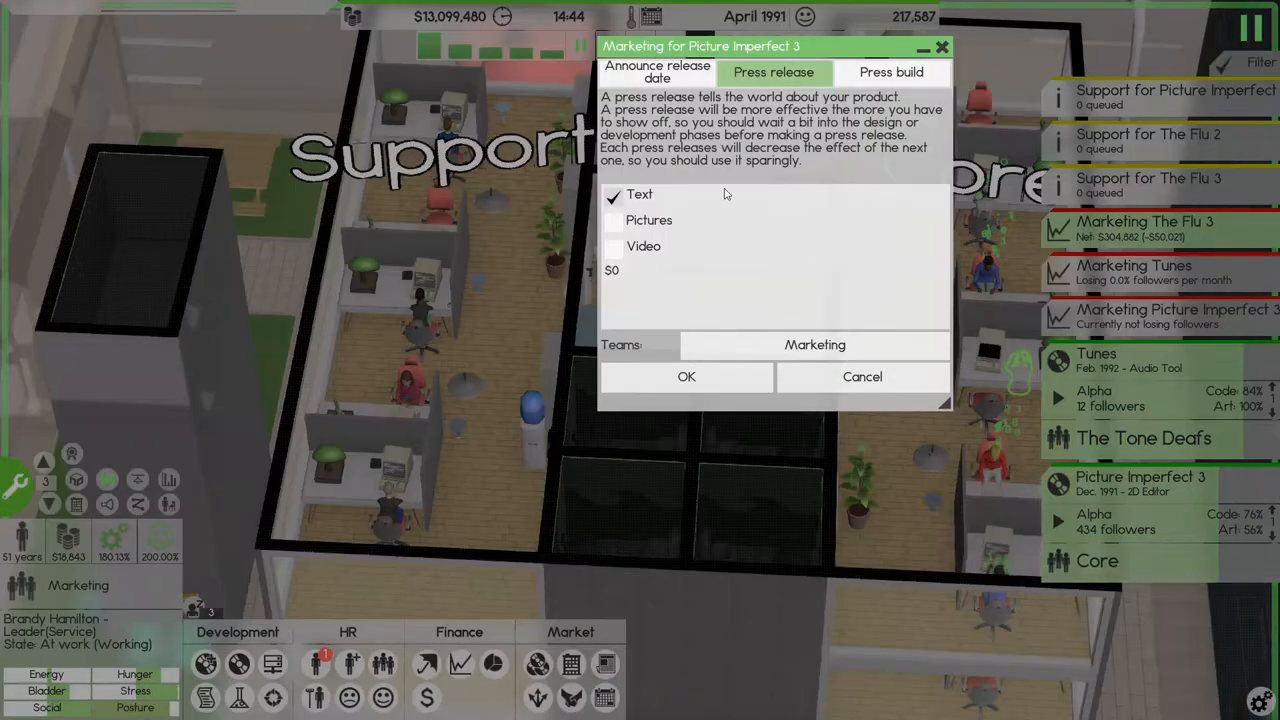
click(614, 220)
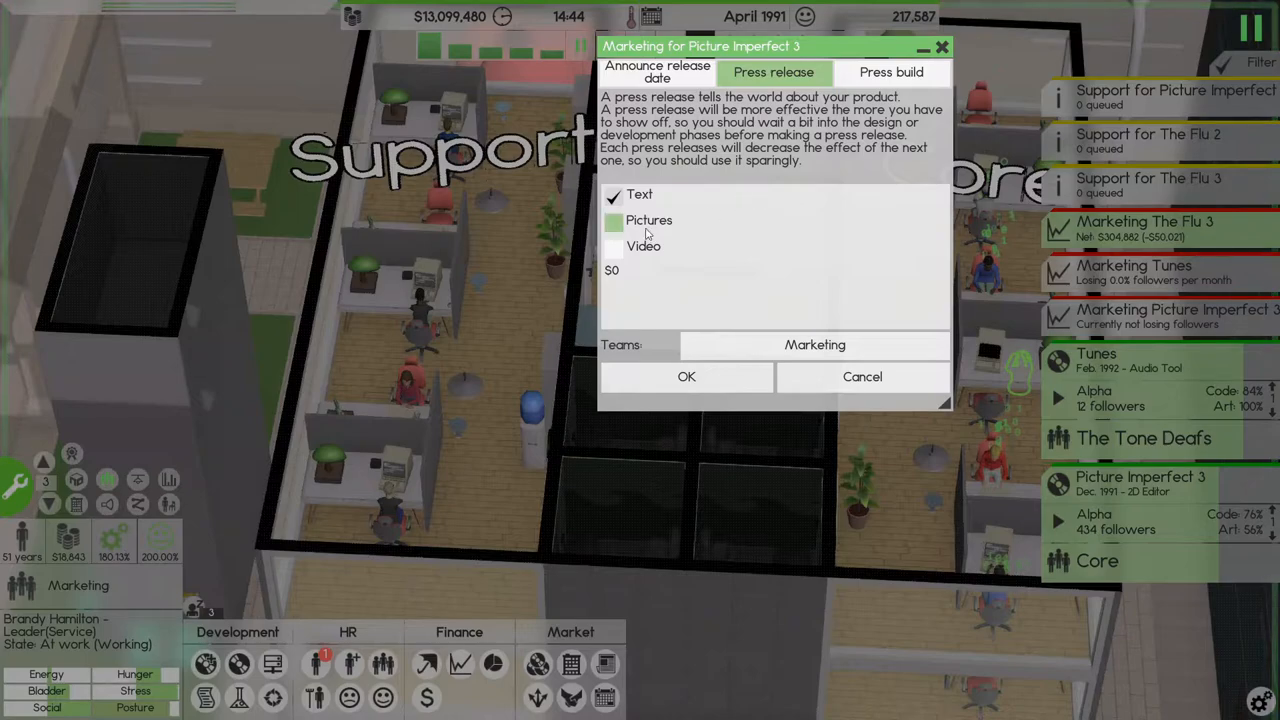
click(688, 376)
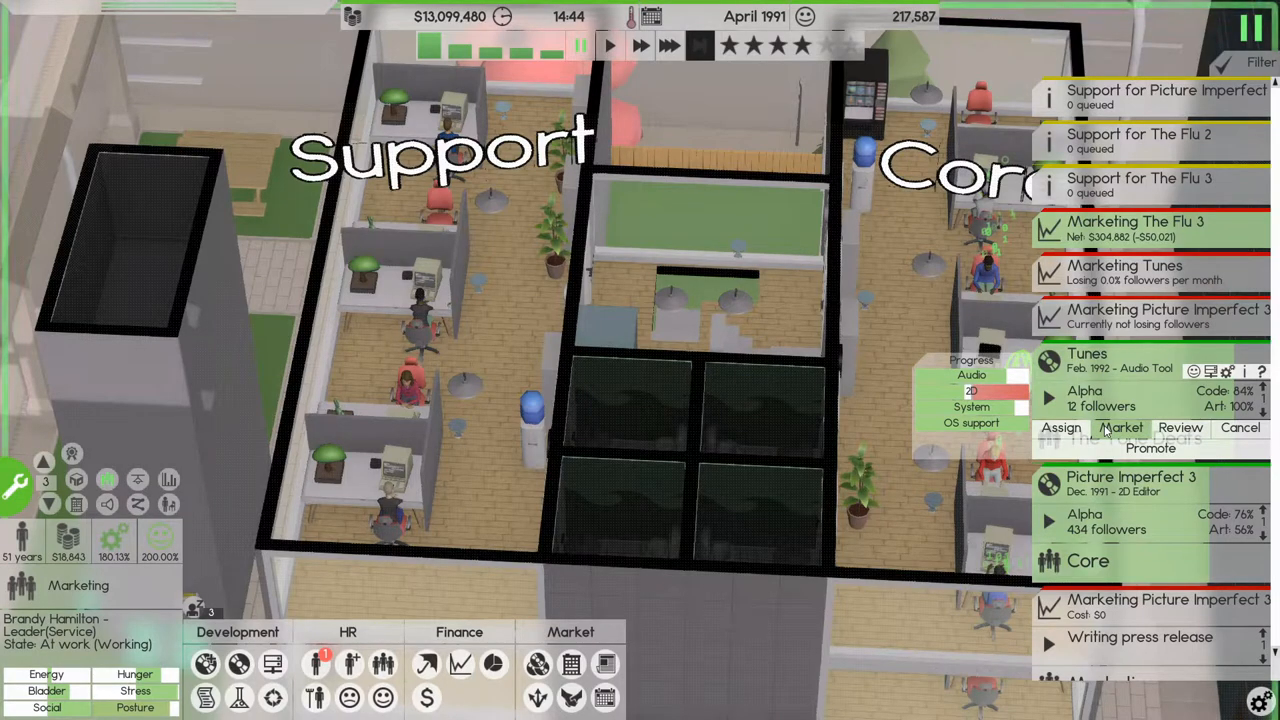
- Start a Tunes press release with video and send the press an early Tunes build
click(1122, 428)
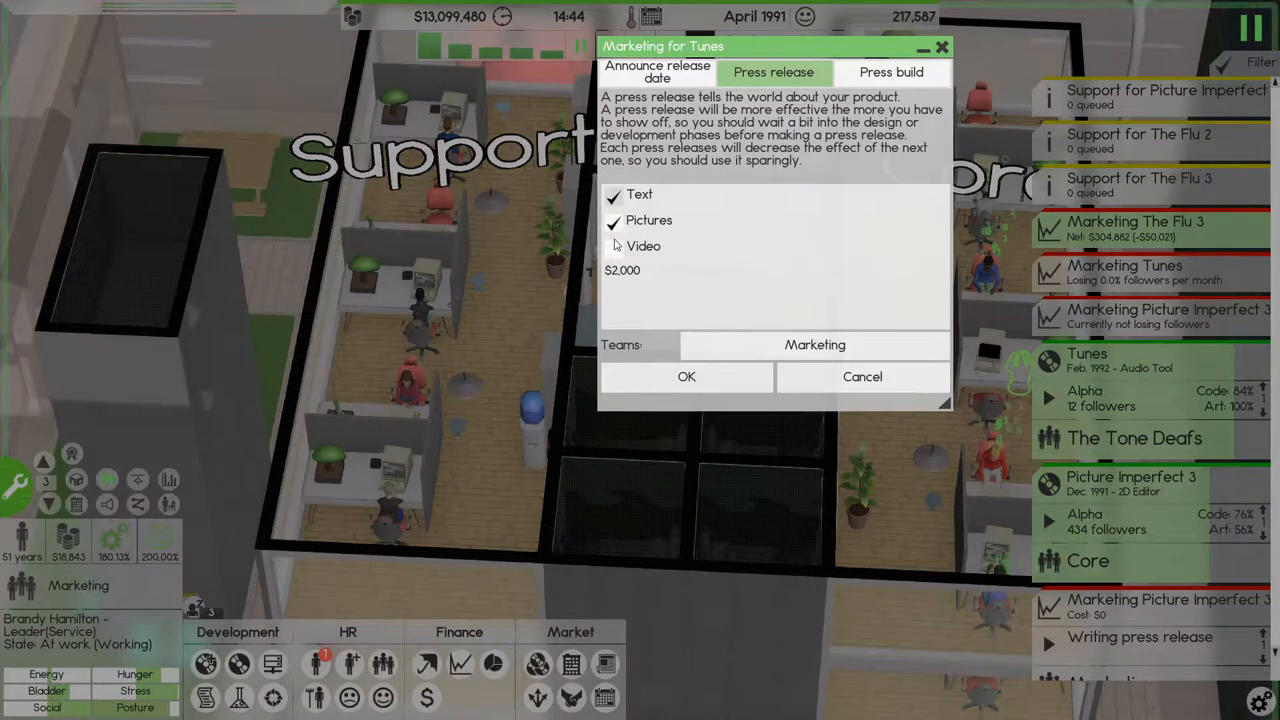
click(614, 246)
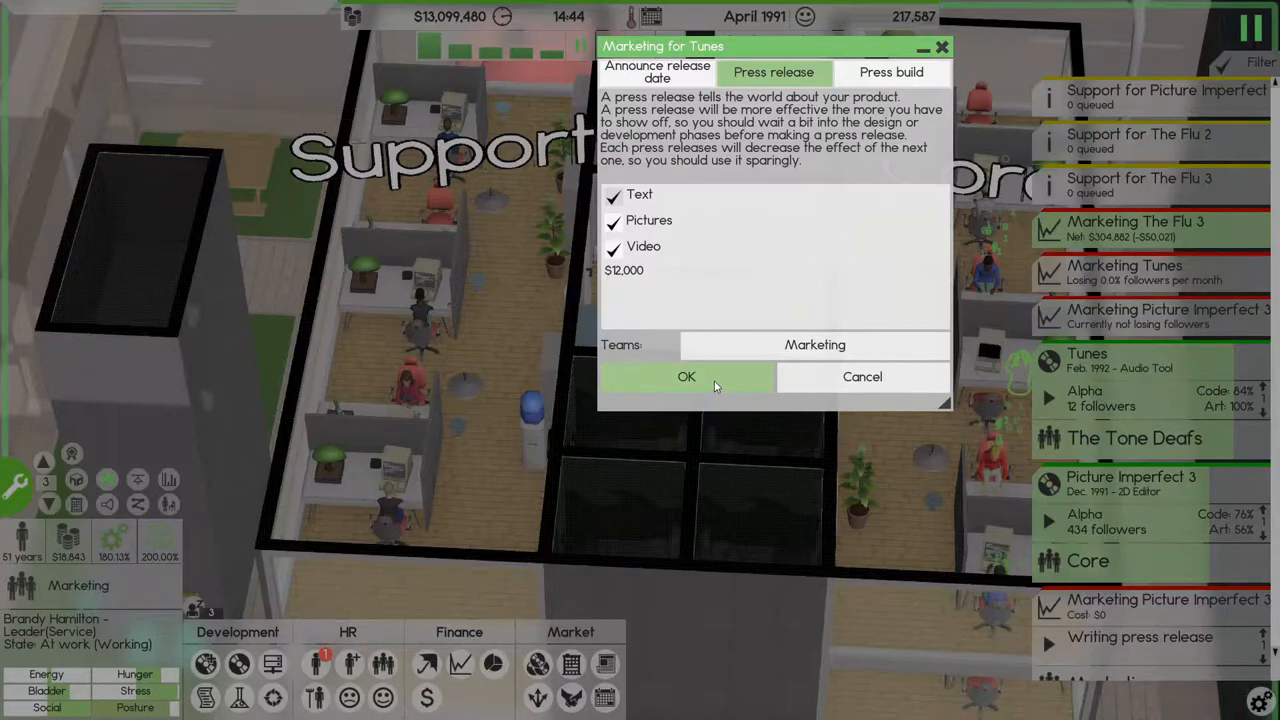
click(862, 72)
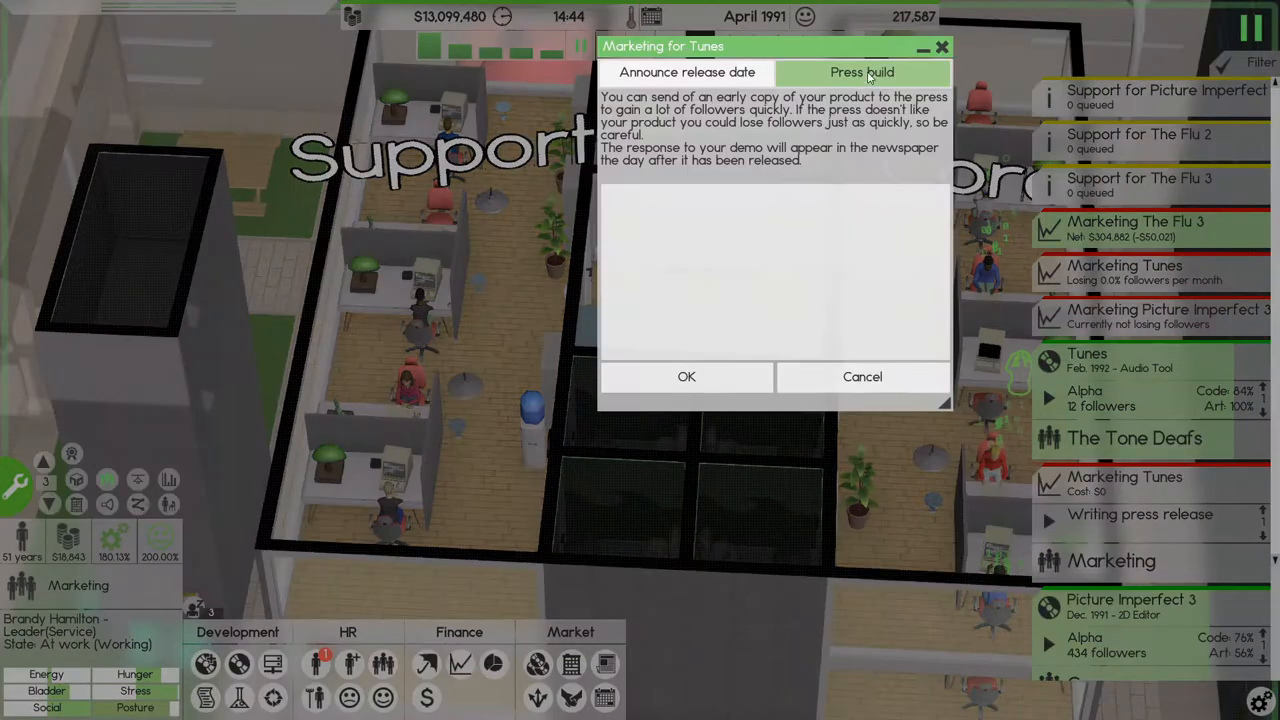
click(688, 376)
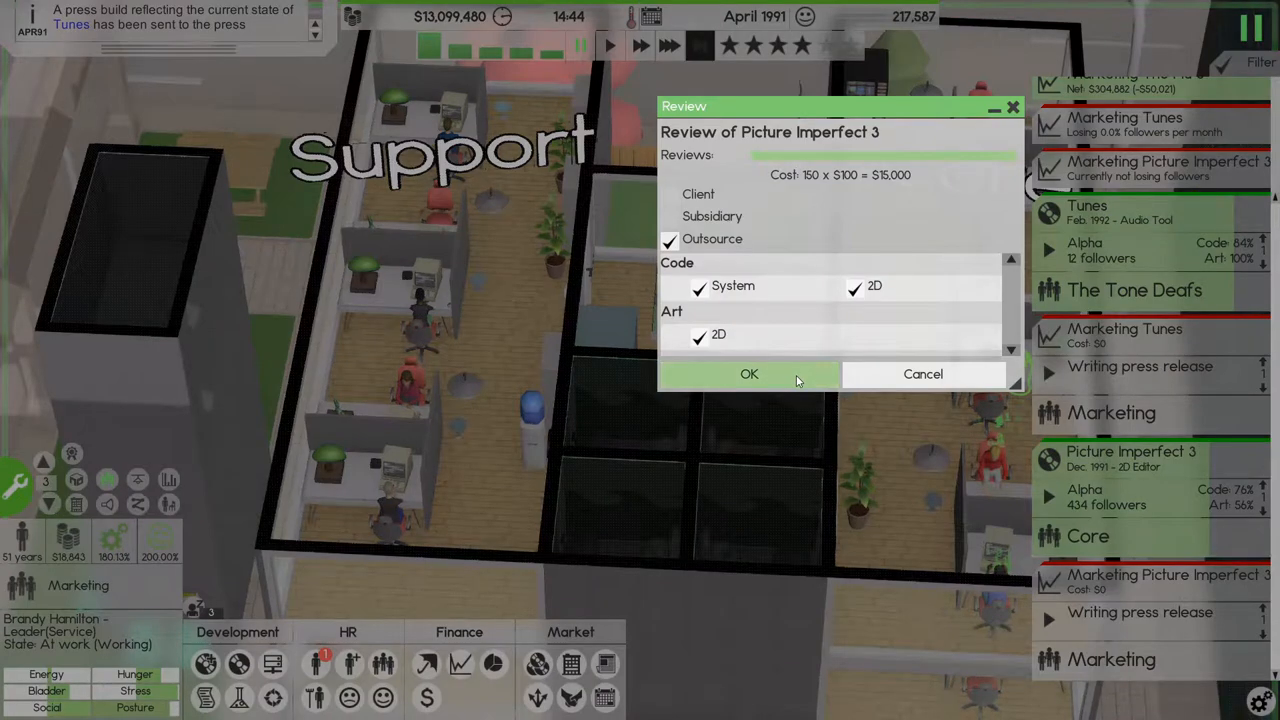
- Run an outsourced review of Picture Imperfect 3's system, 2D code and 2D art, then dismiss the results
click(748, 374)
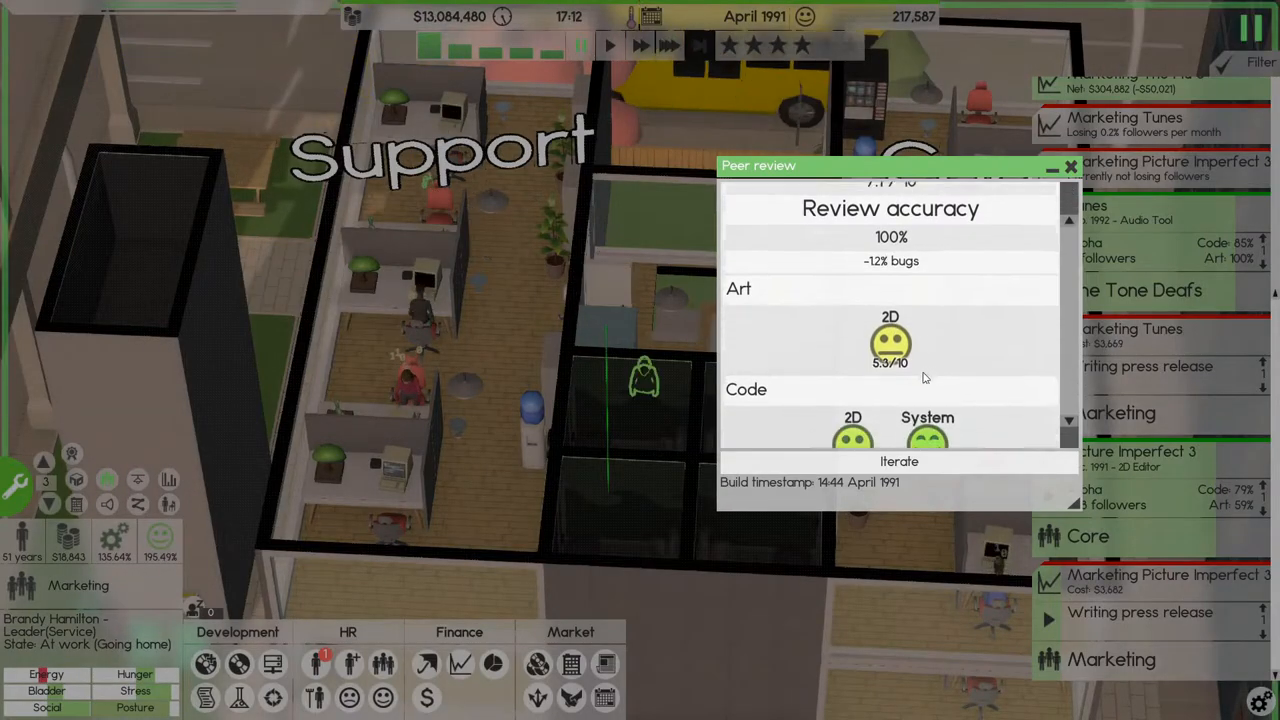
click(1068, 168)
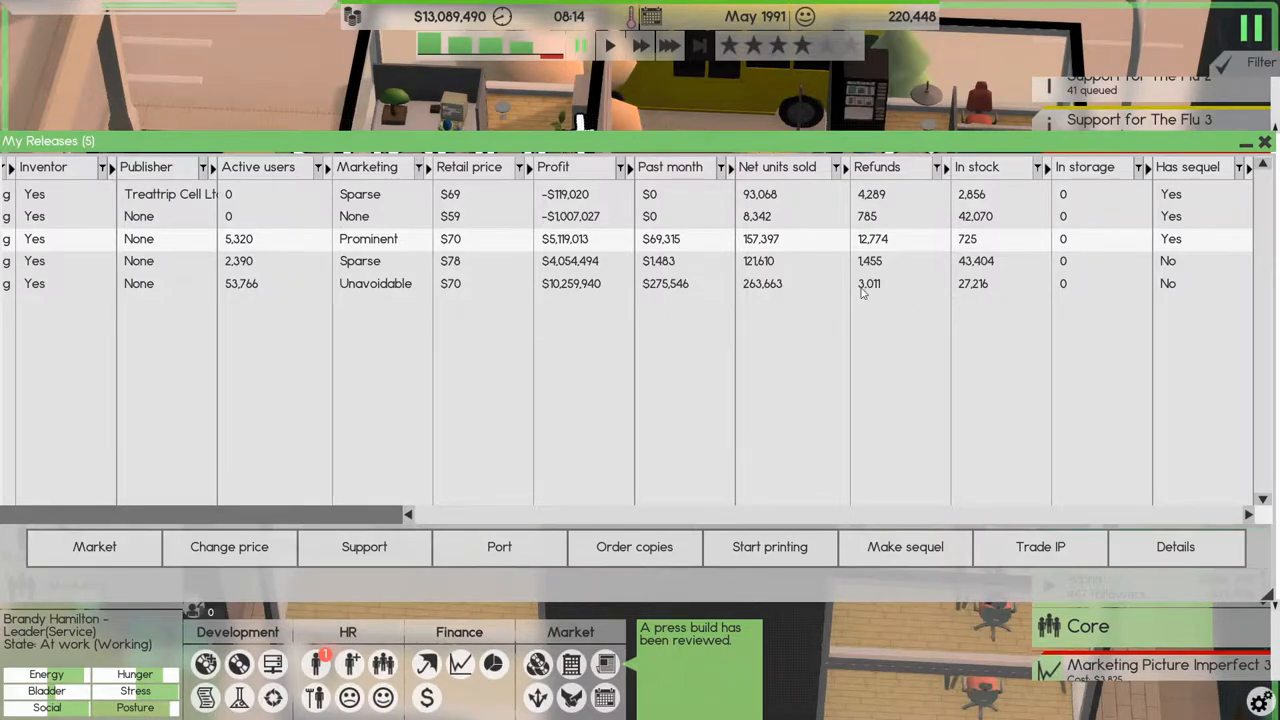
mouse_move(978, 276)
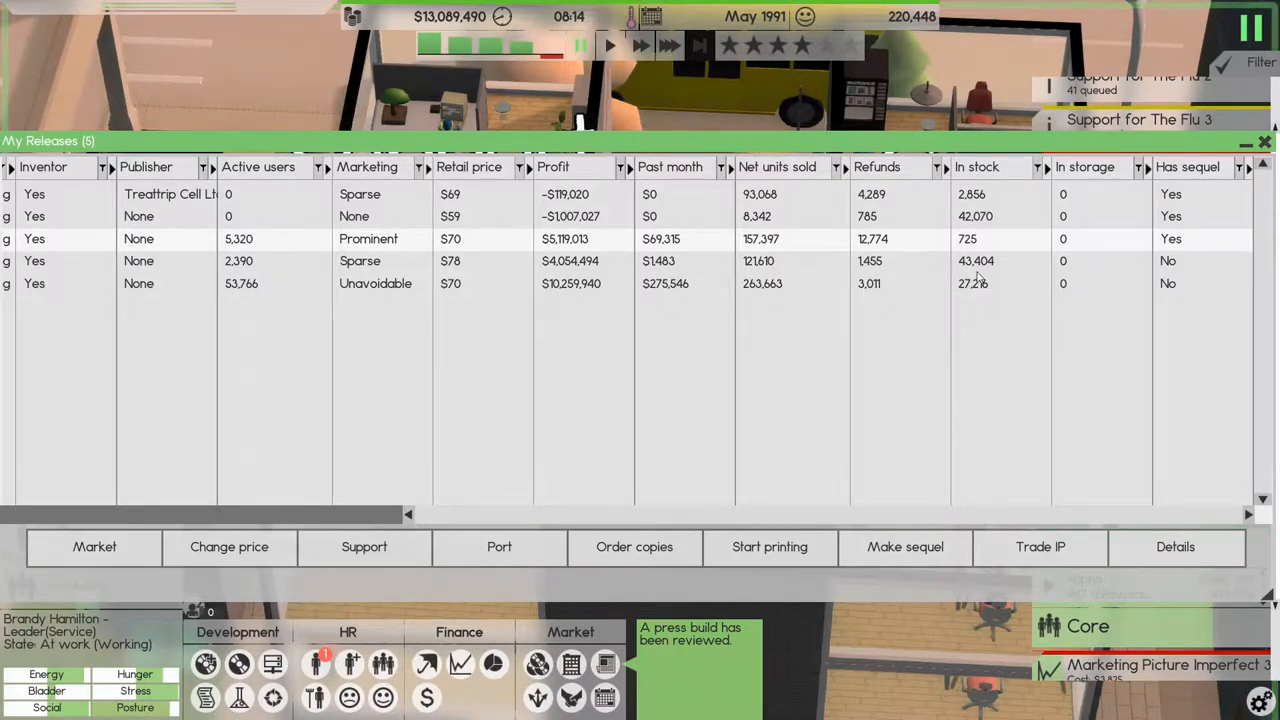
mouse_move(956, 244)
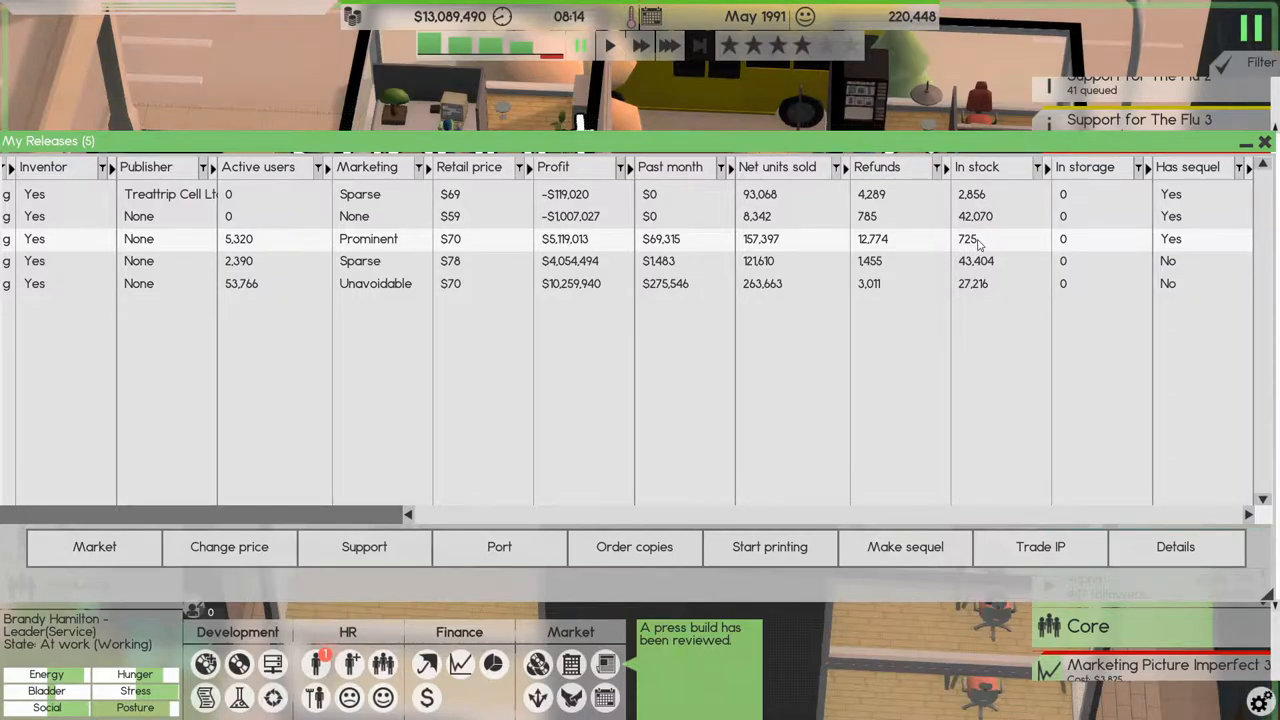
mouse_move(668, 244)
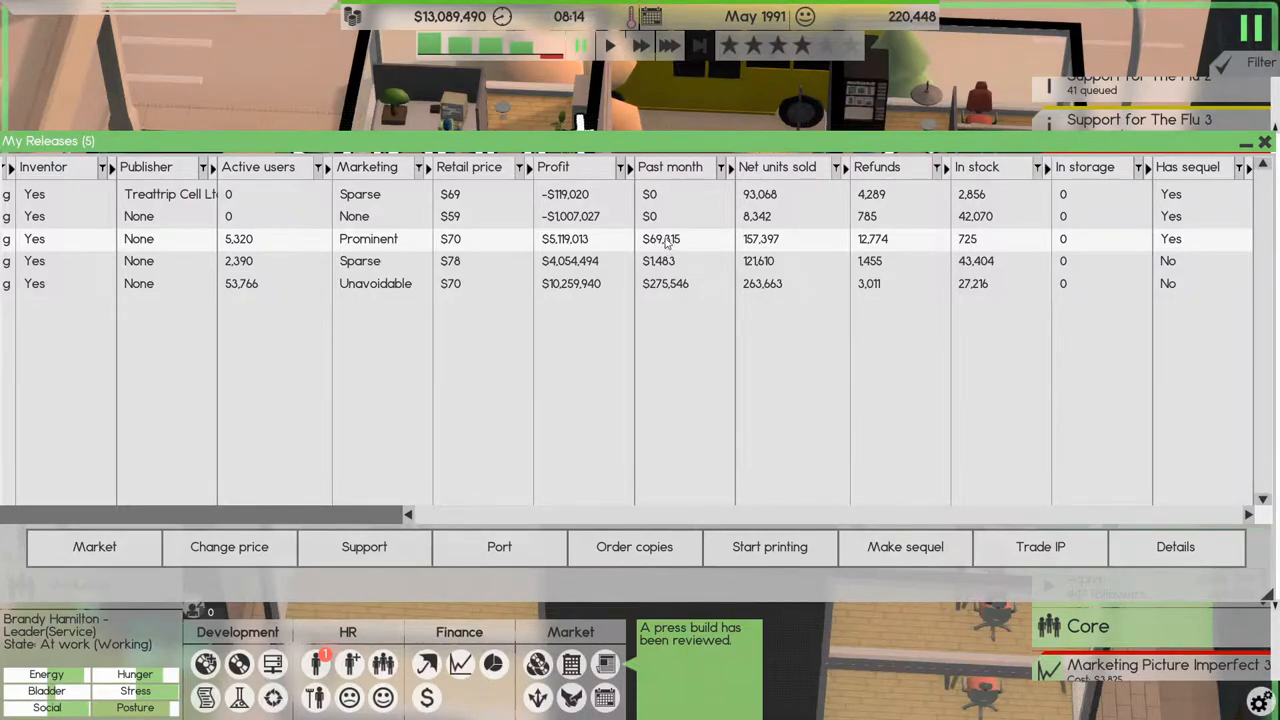
mouse_move(976, 240)
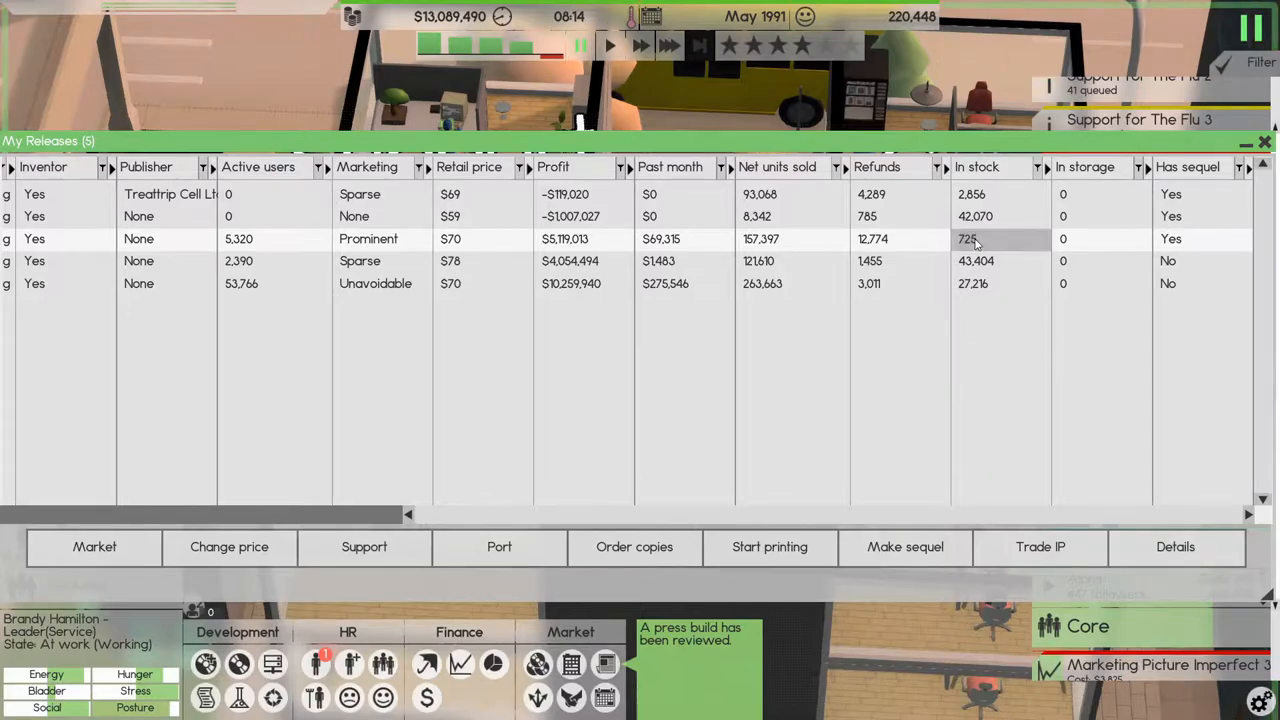
- Order more copies of The Flu 2, raising its stock from 725 to 5,225
click(634, 546)
text(45)
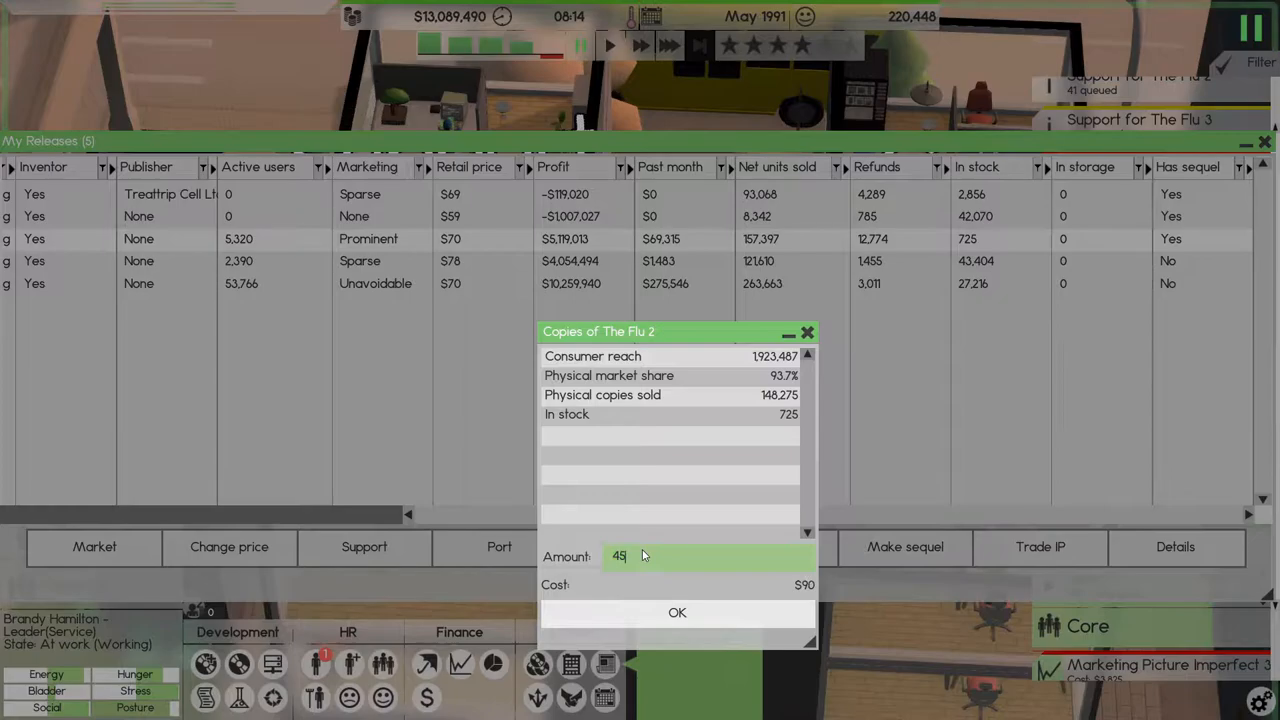
click(676, 612)
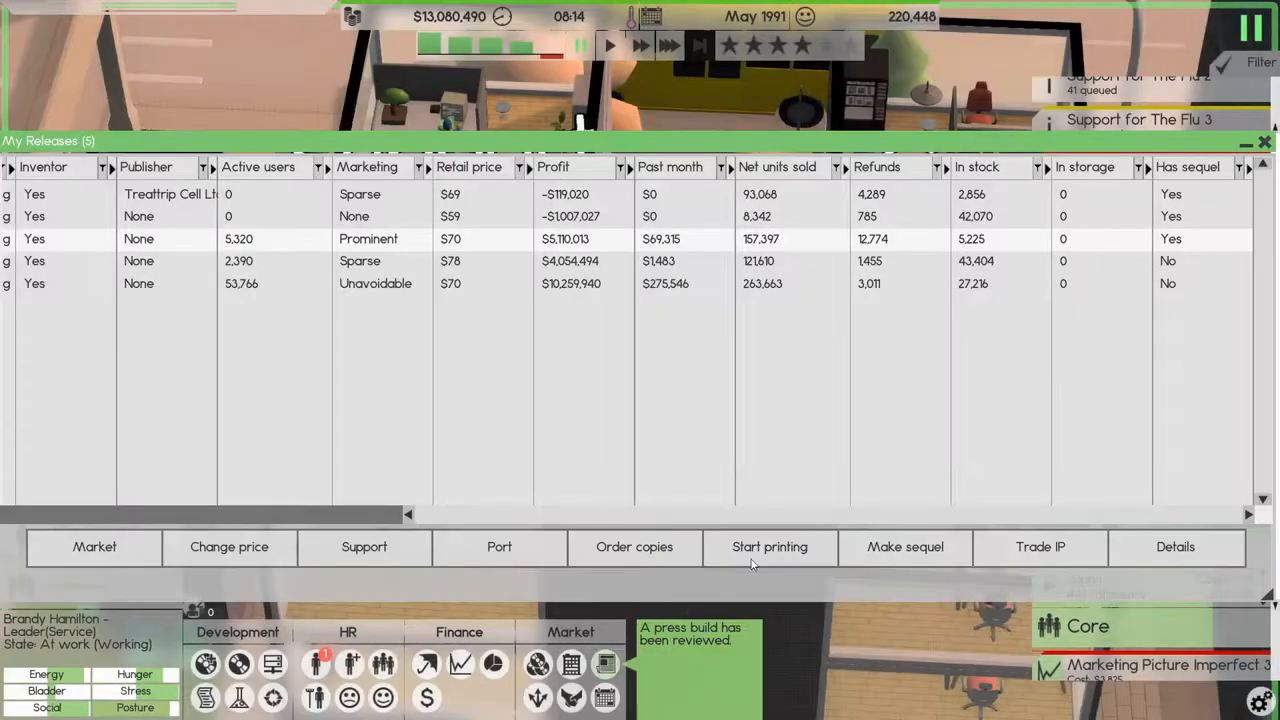
click(1264, 140)
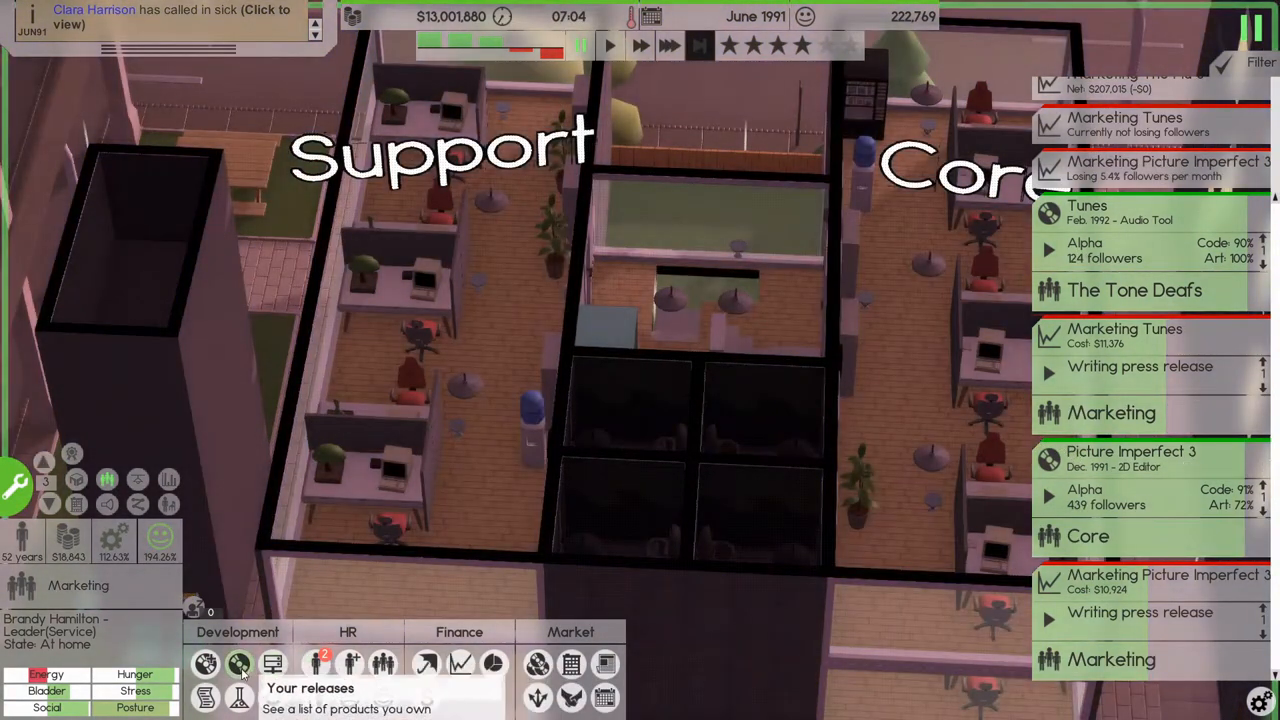
- Look over the My Releases table columns and close it to return to the office floor
click(240, 664)
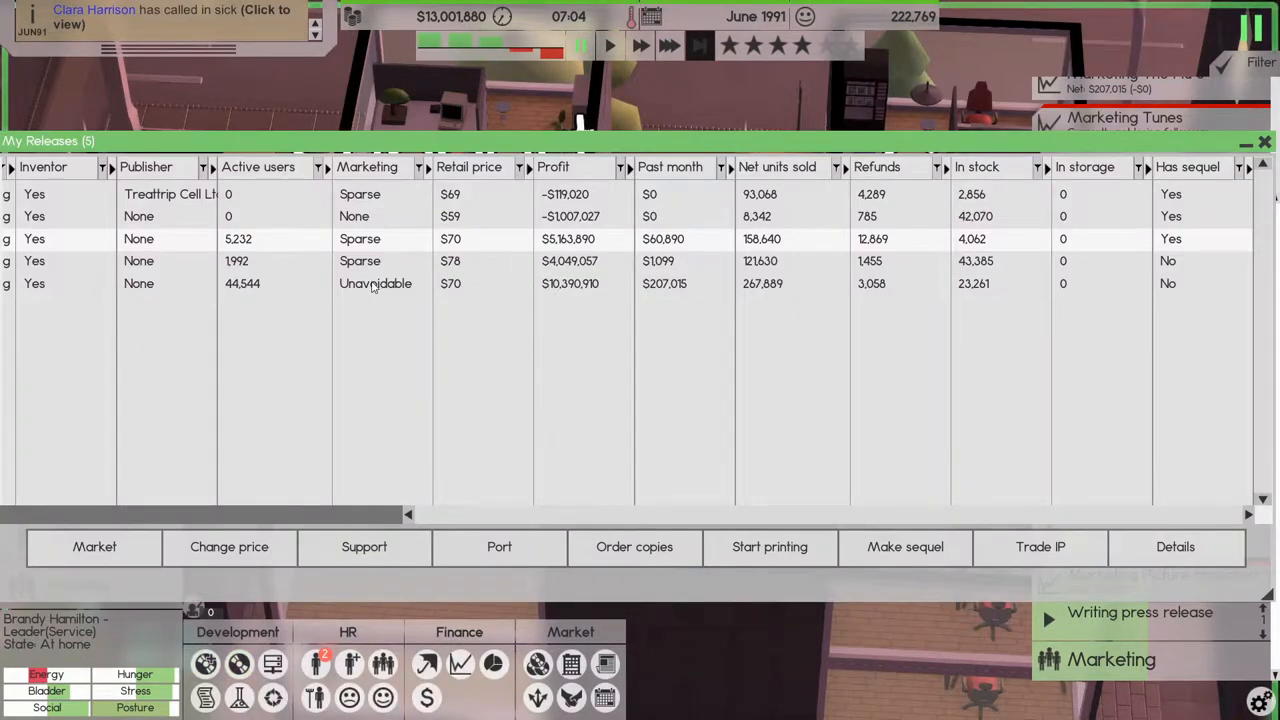
click(90, 514)
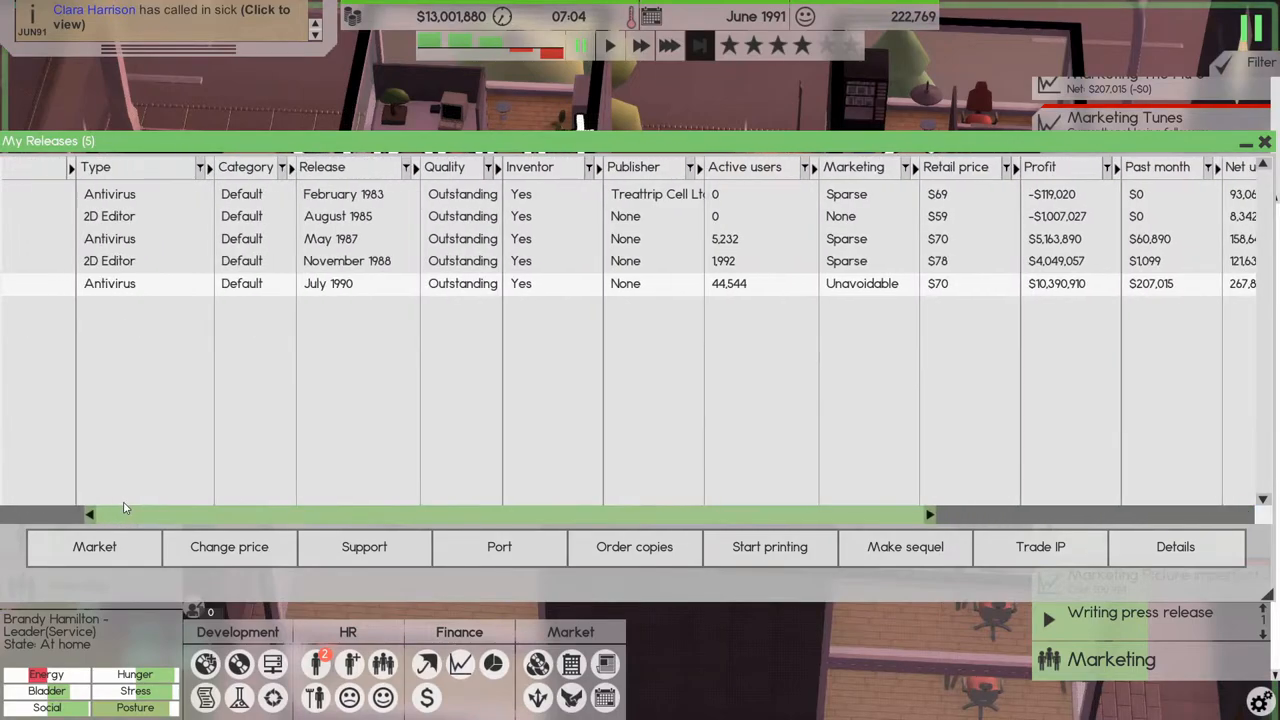
scroll(right, 3)
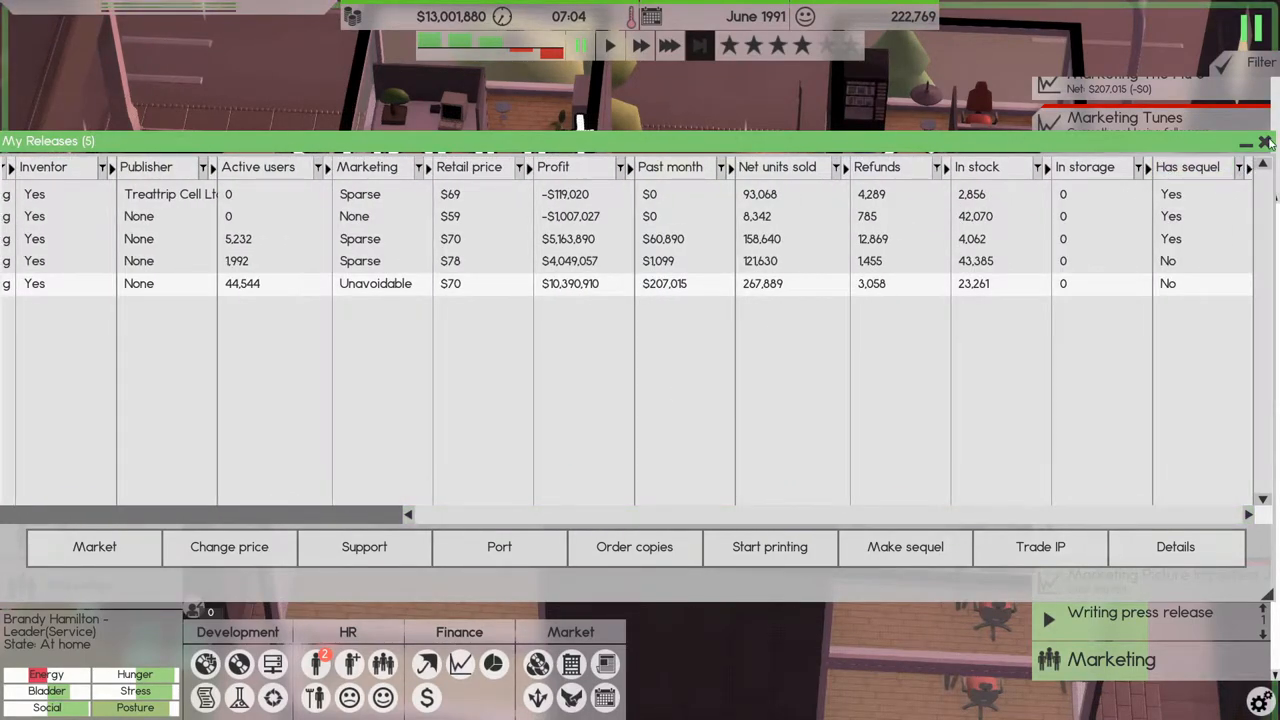
click(1264, 144)
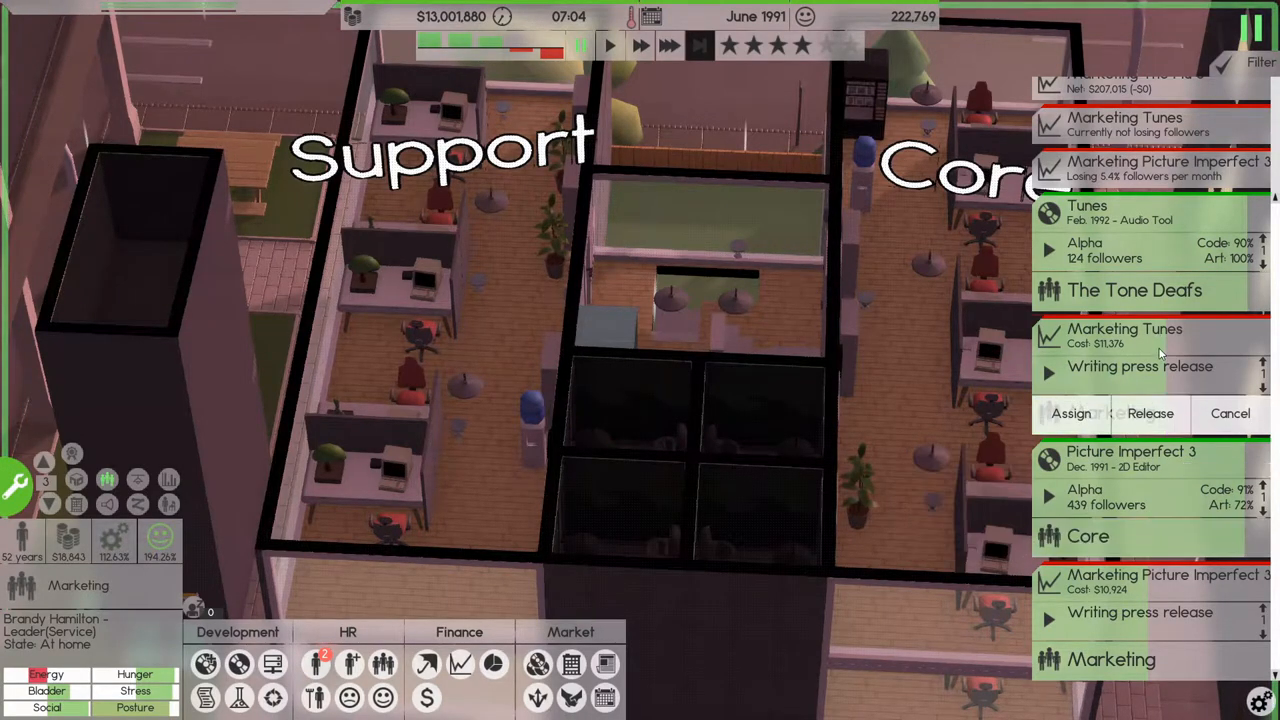
- Read the press announcements for Tunes and Picture Imperfect 3 on the office floor
scroll(up, 3)
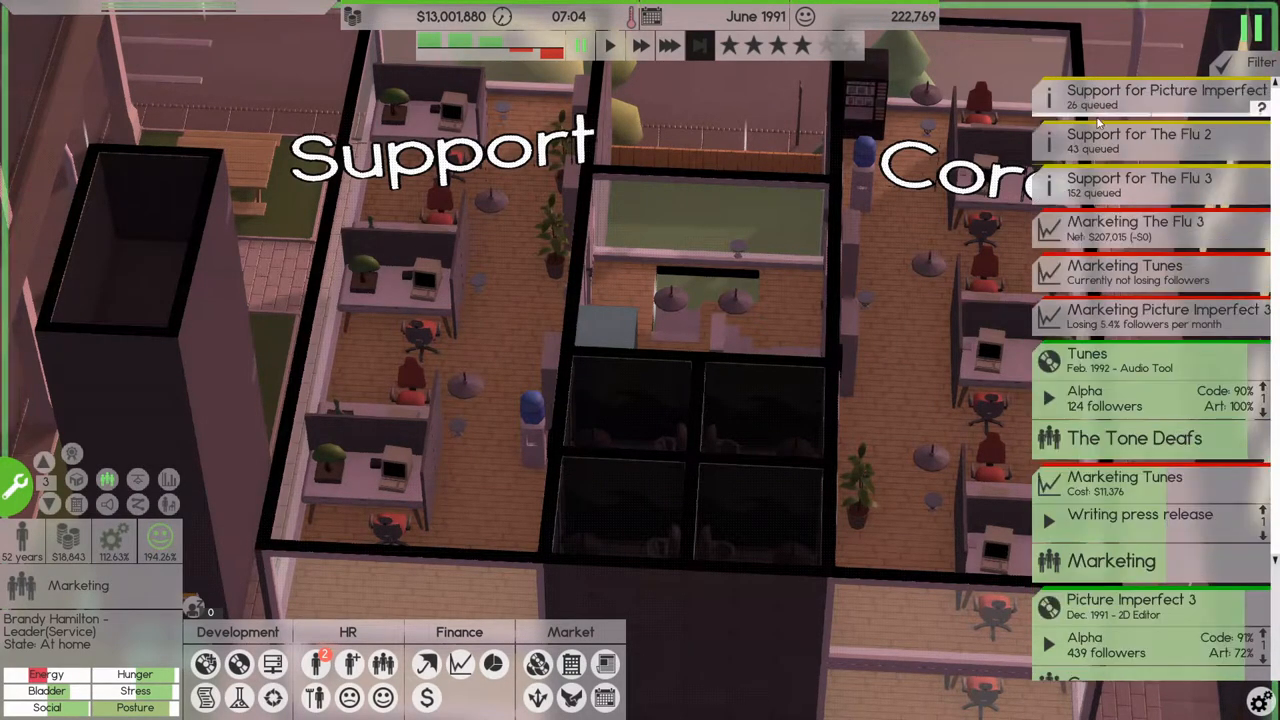
click(1140, 184)
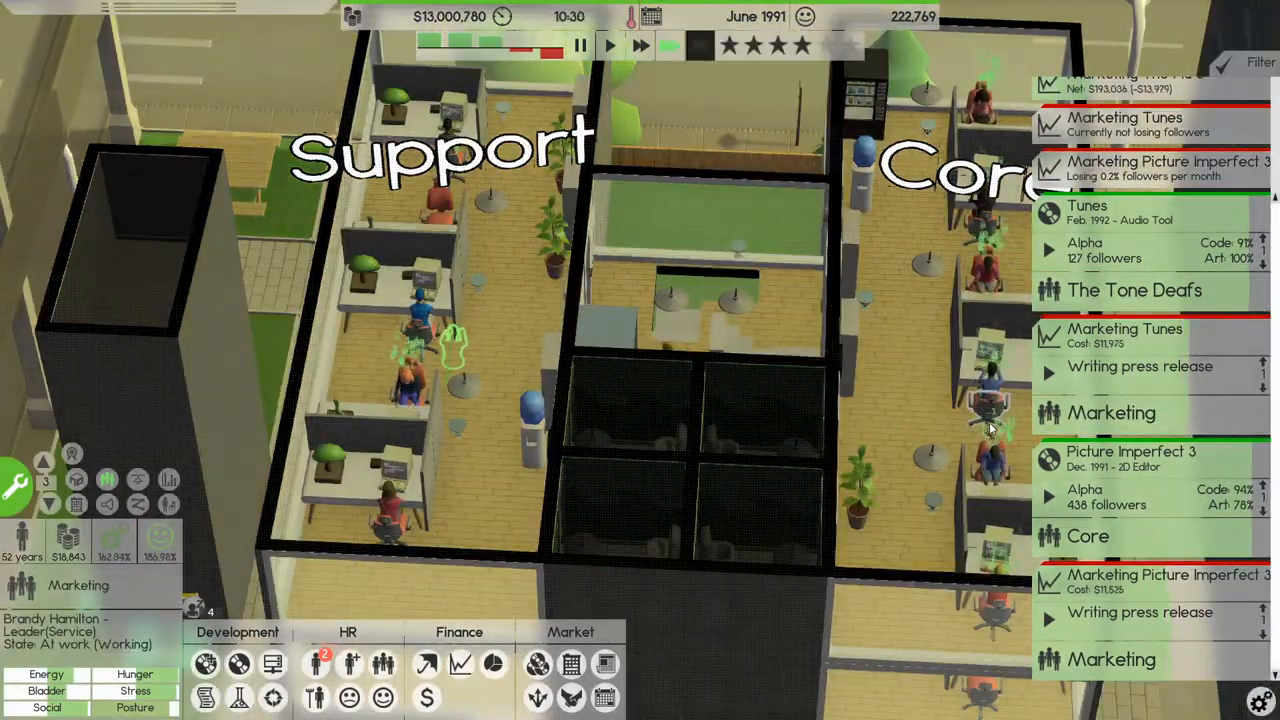
click(1132, 452)
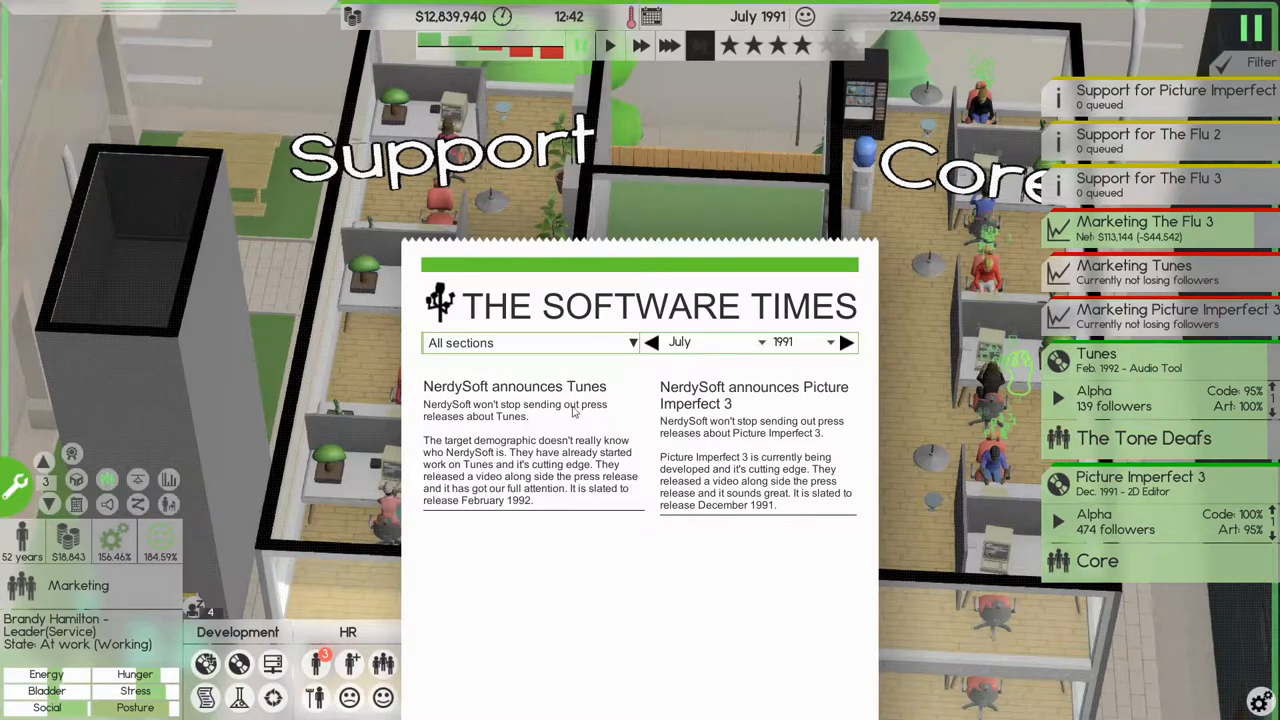
mouse_move(592, 504)
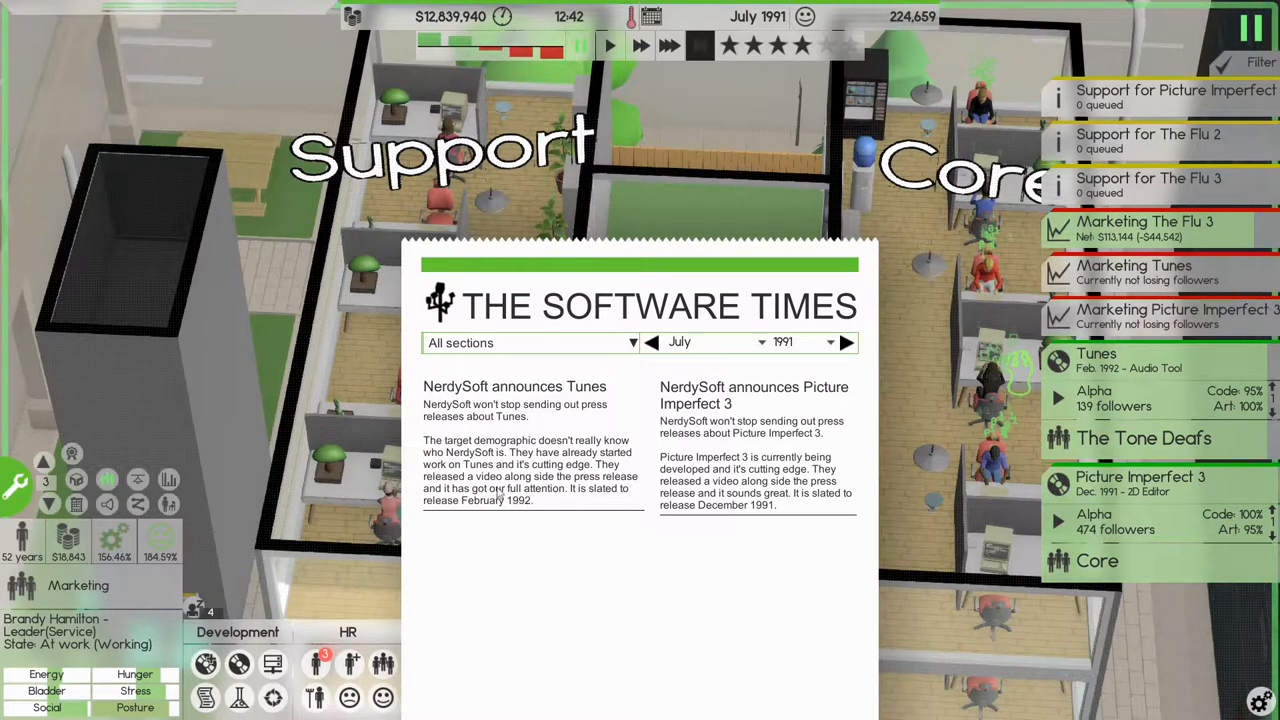
mouse_move(940, 540)
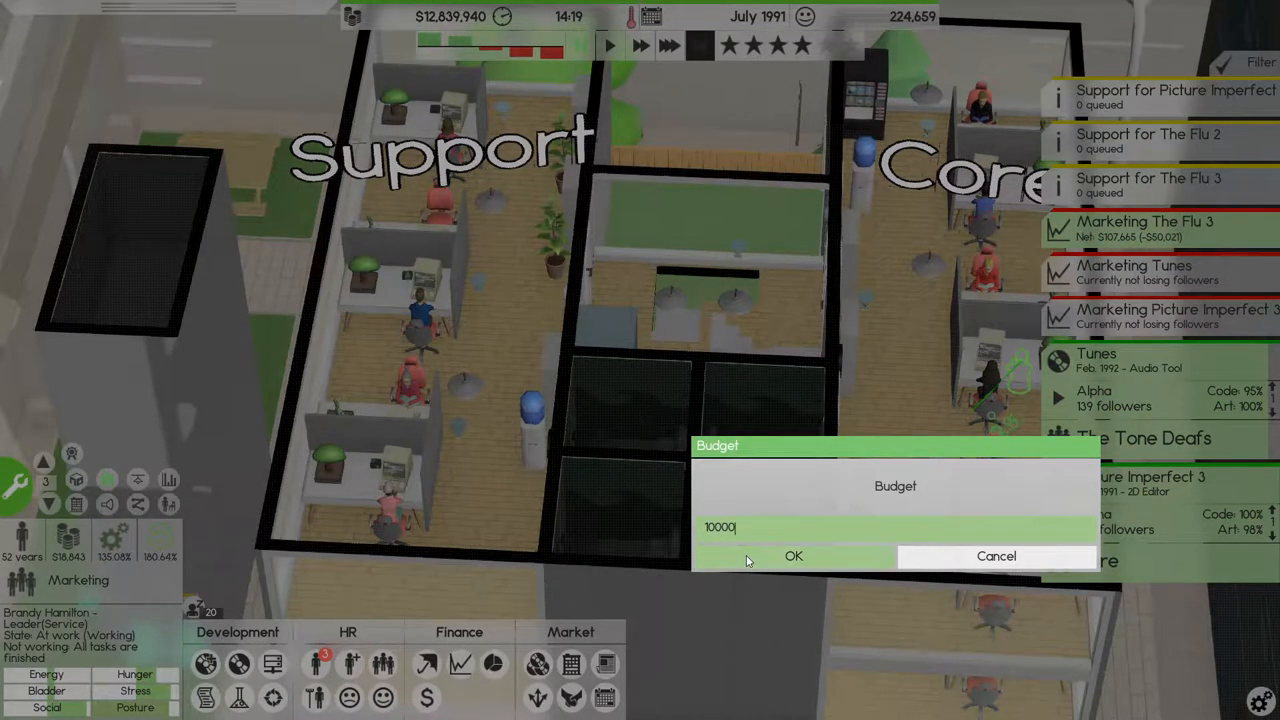
- Confirm the 10000 budget and send a press build of Picture Imperfect 3
click(792, 556)
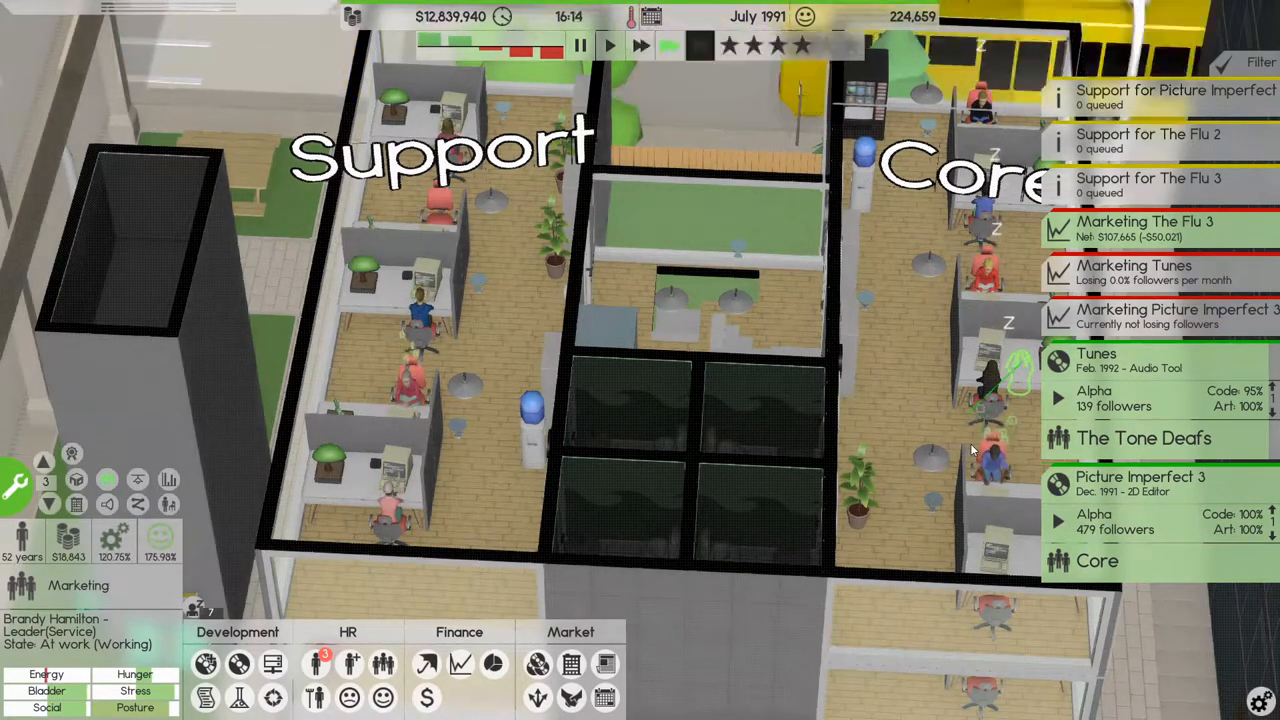
click(1140, 476)
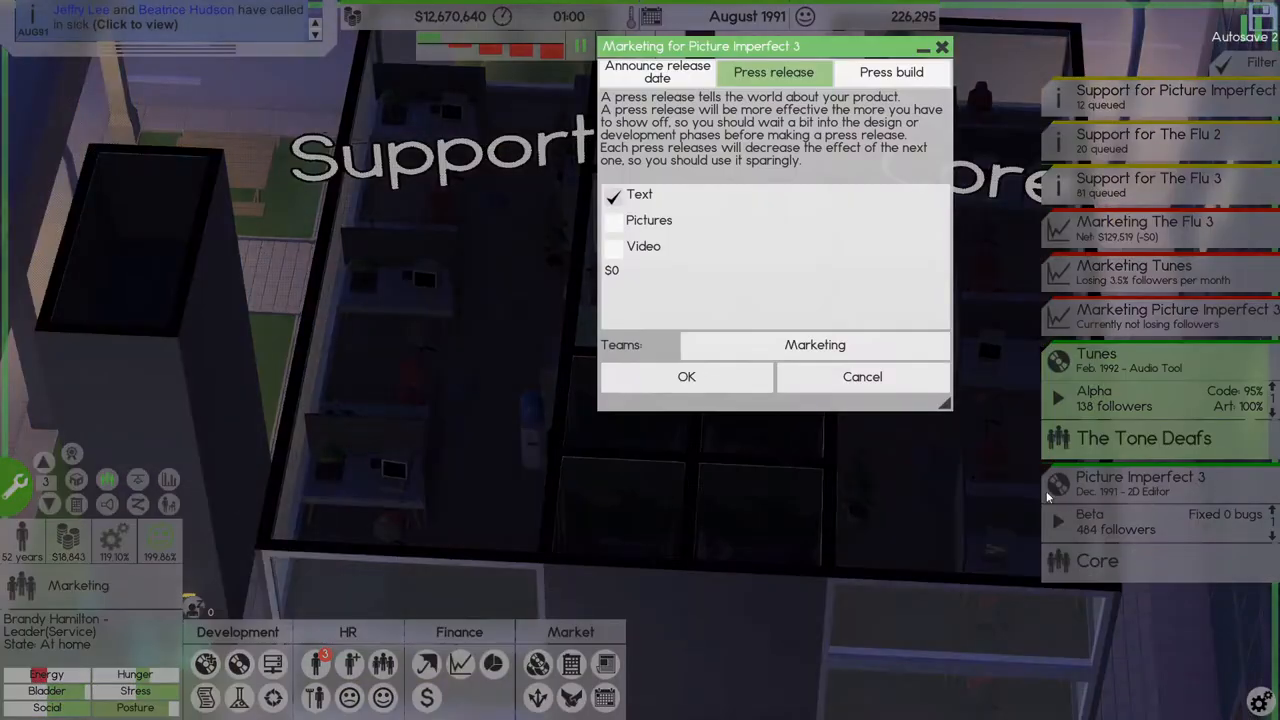
click(686, 376)
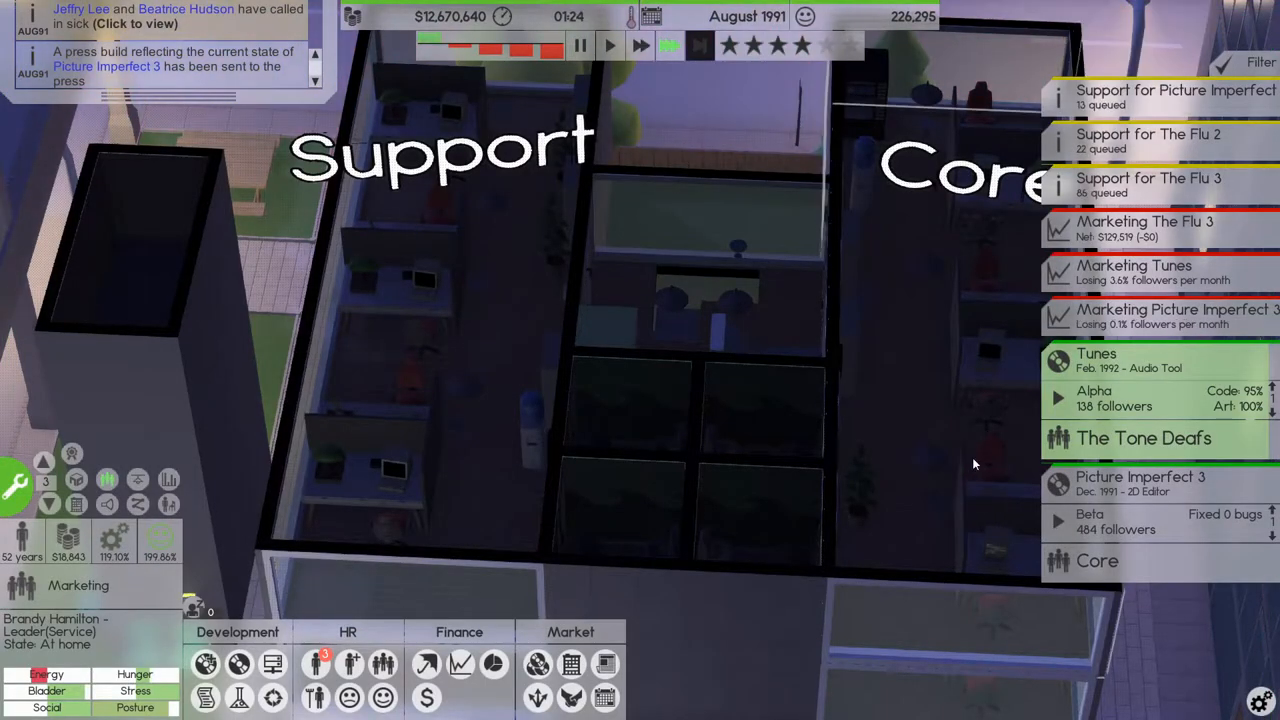
- Start a Picture Imperfect 3 press release with text, pictures and video
click(1140, 482)
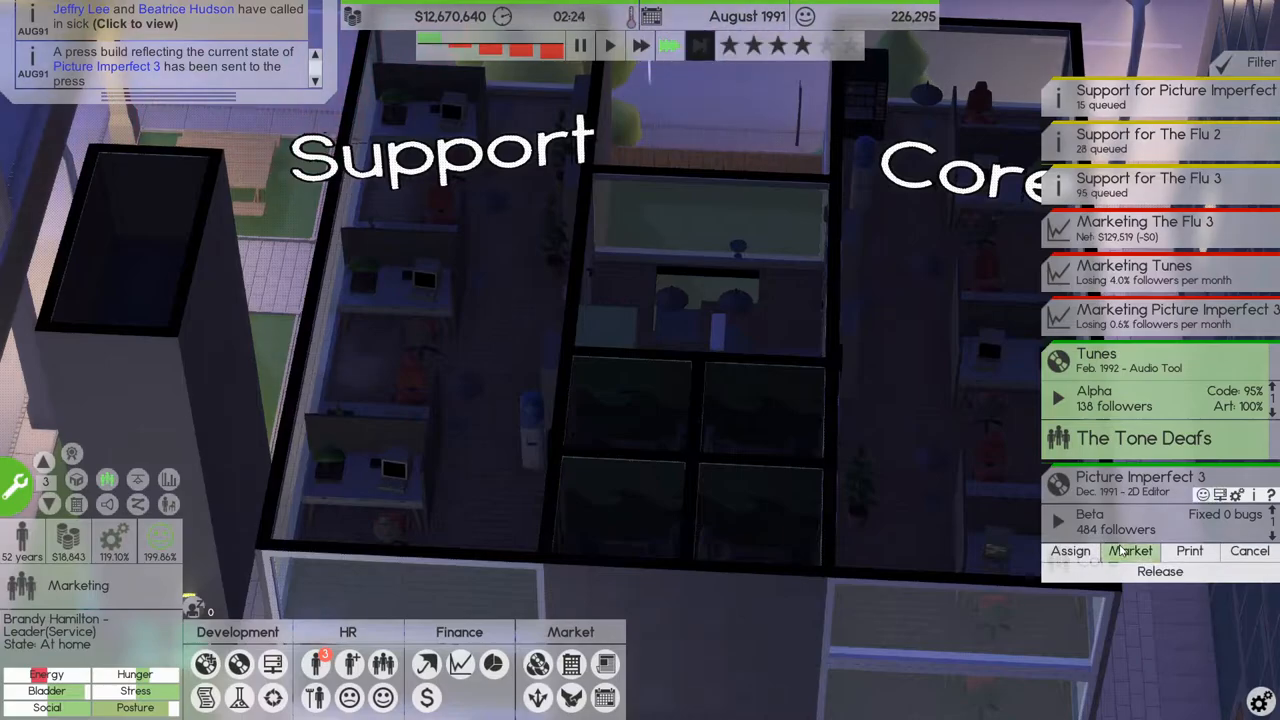
click(1132, 552)
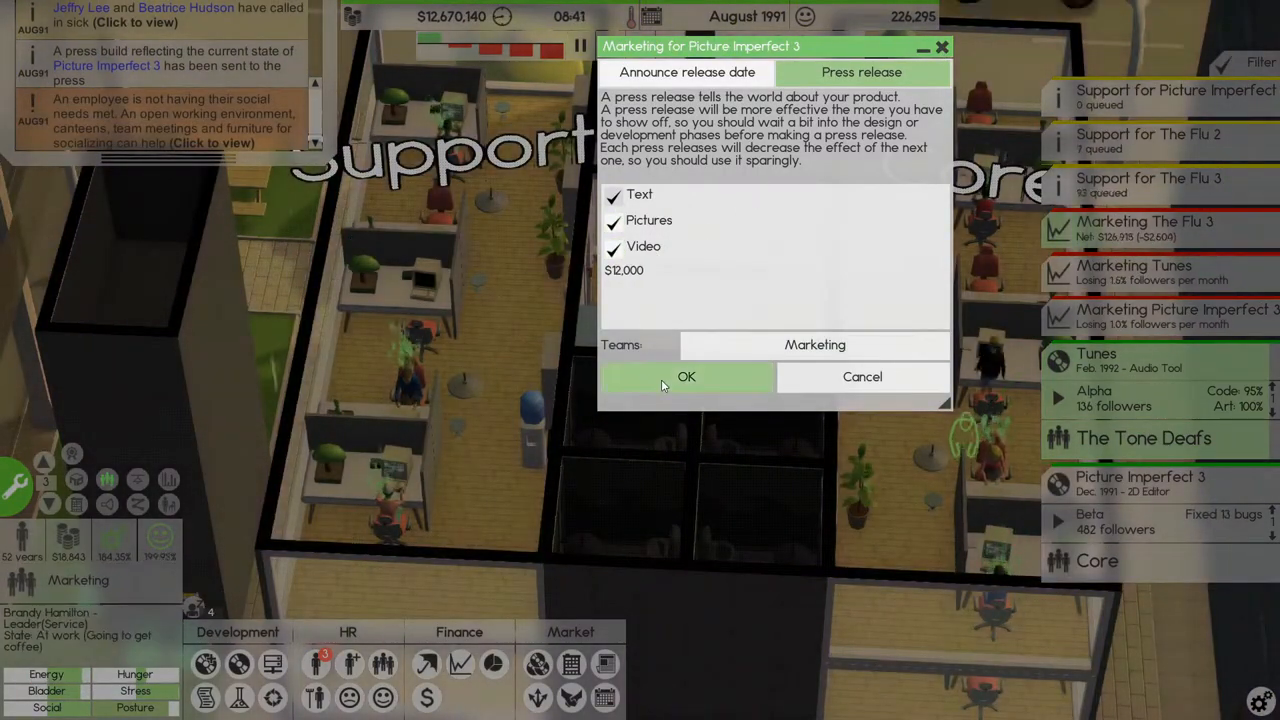
click(686, 376)
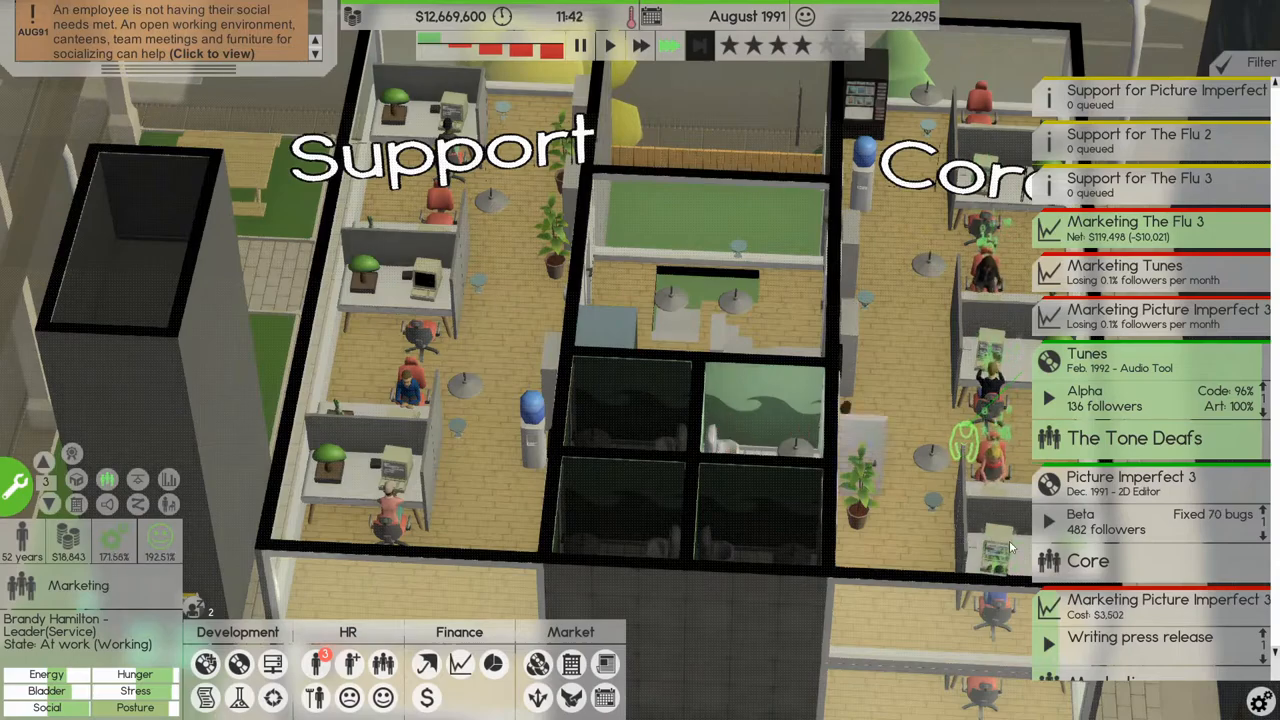
click(1080, 520)
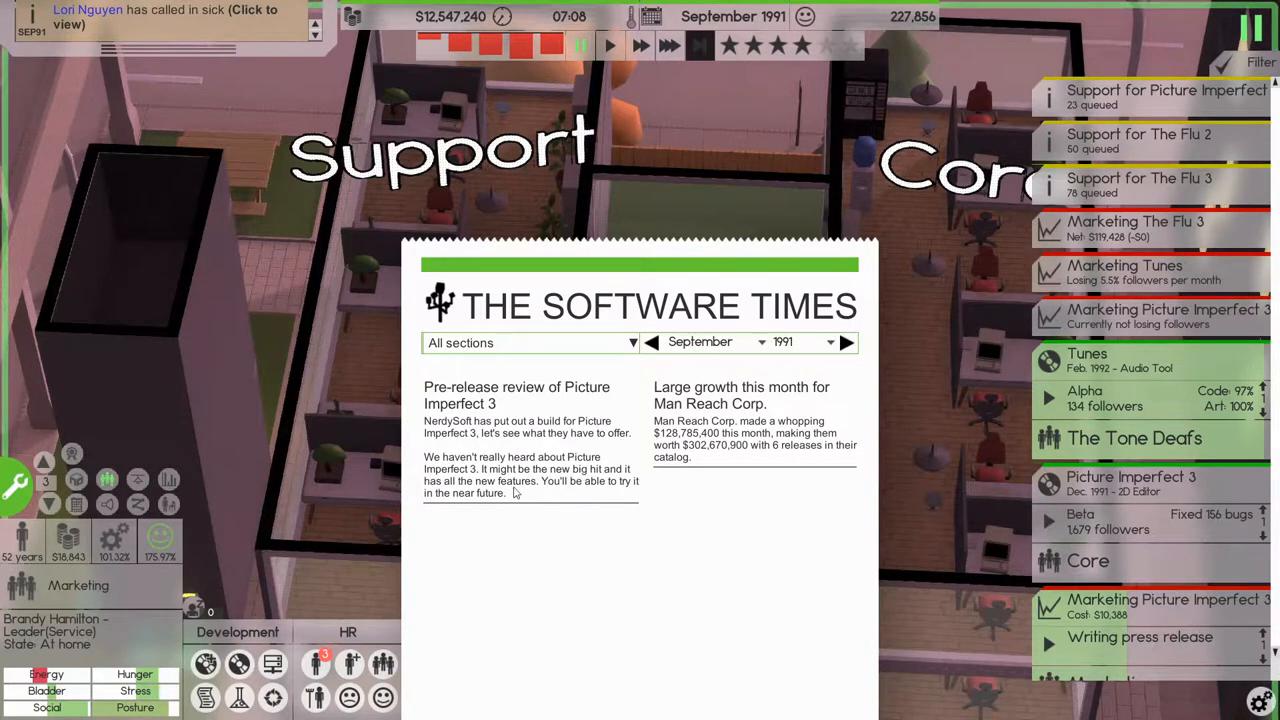
mouse_move(936, 576)
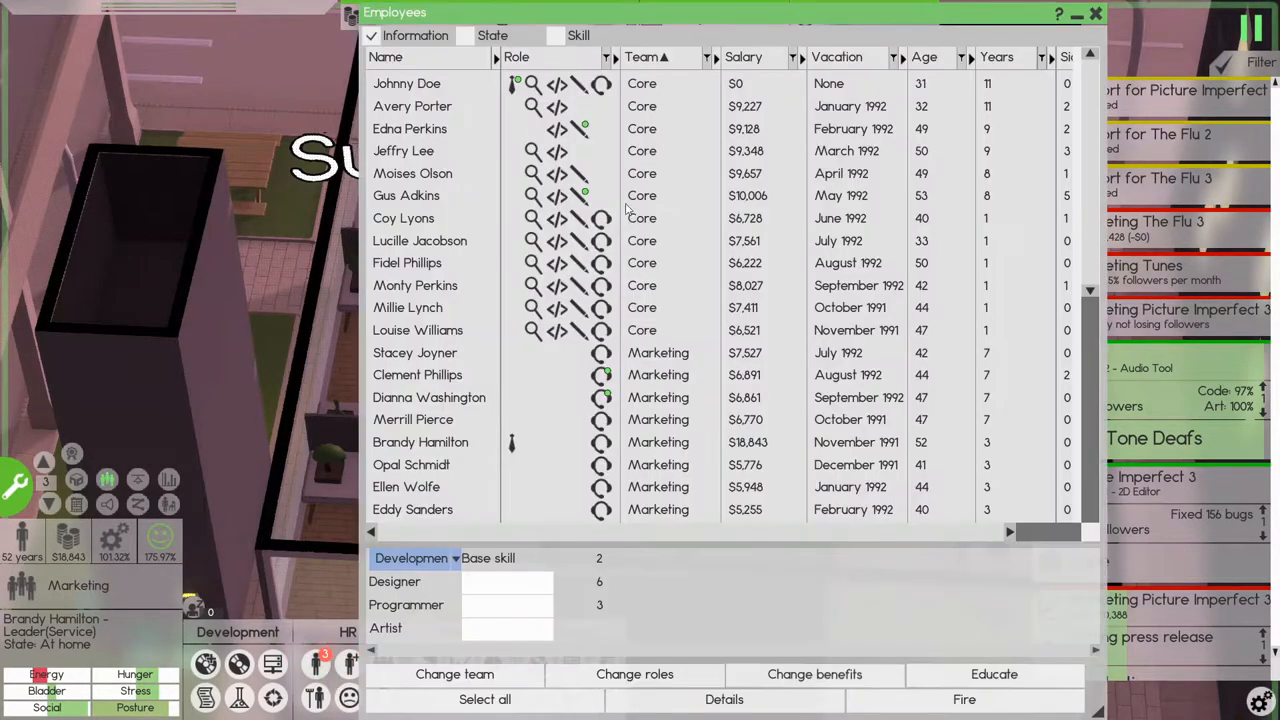
- Check Johnny Doe's education options and send Edna Perkins on a month of education
click(406, 84)
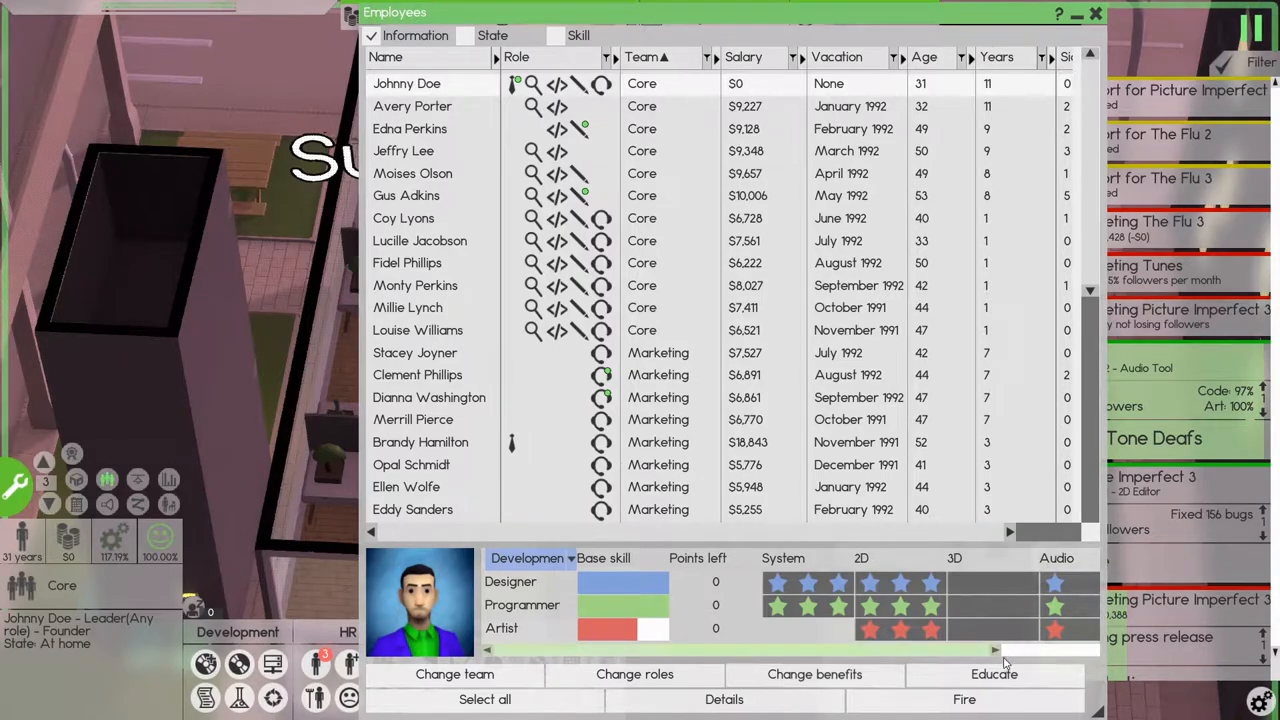
click(994, 674)
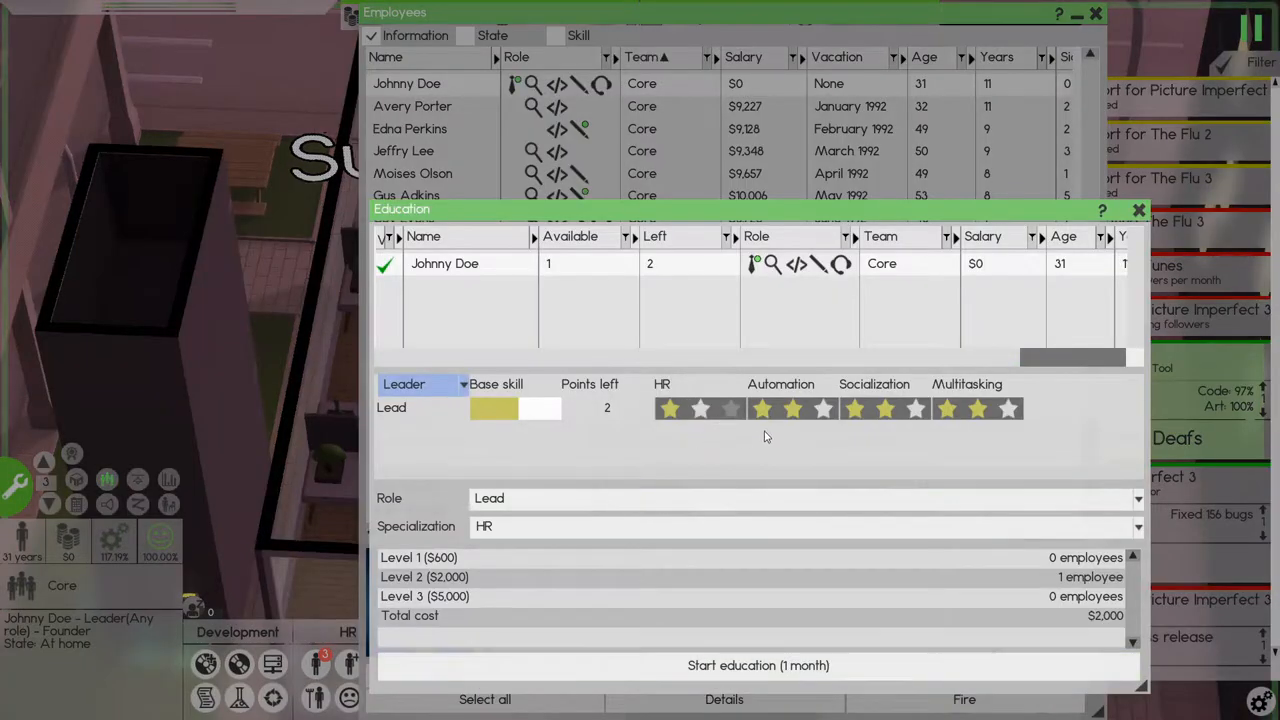
mouse_move(822, 410)
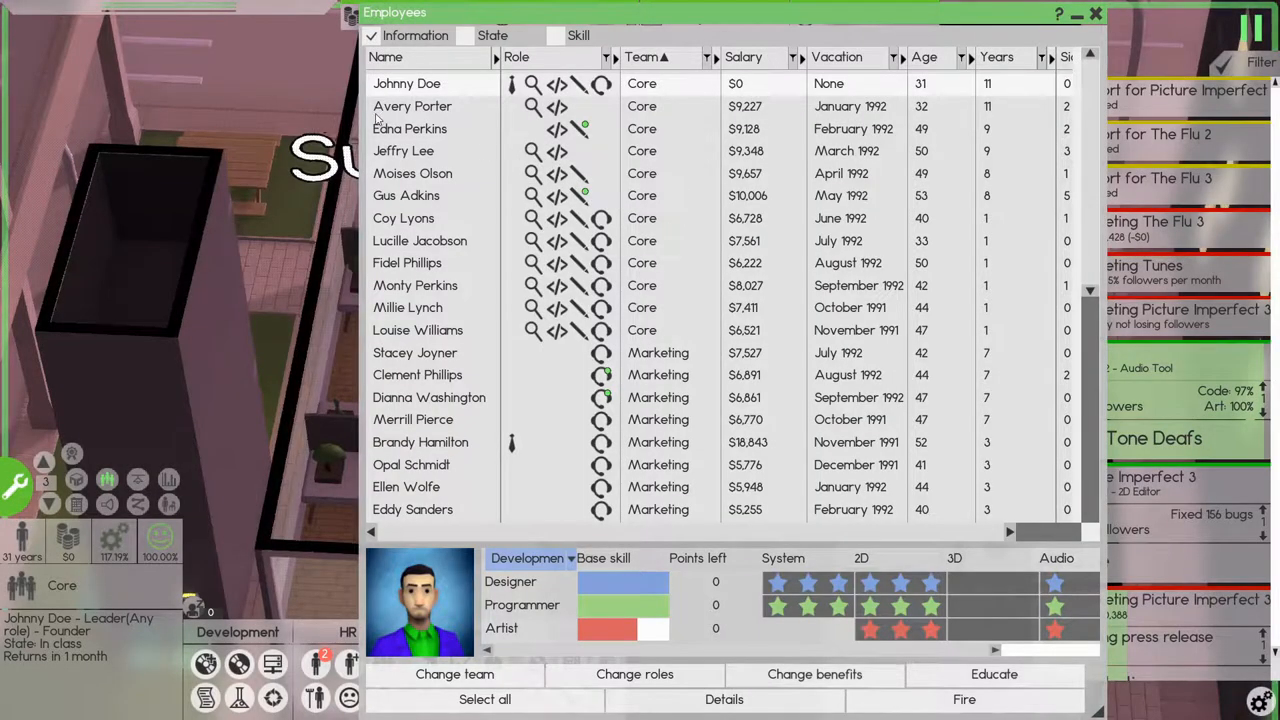
click(410, 128)
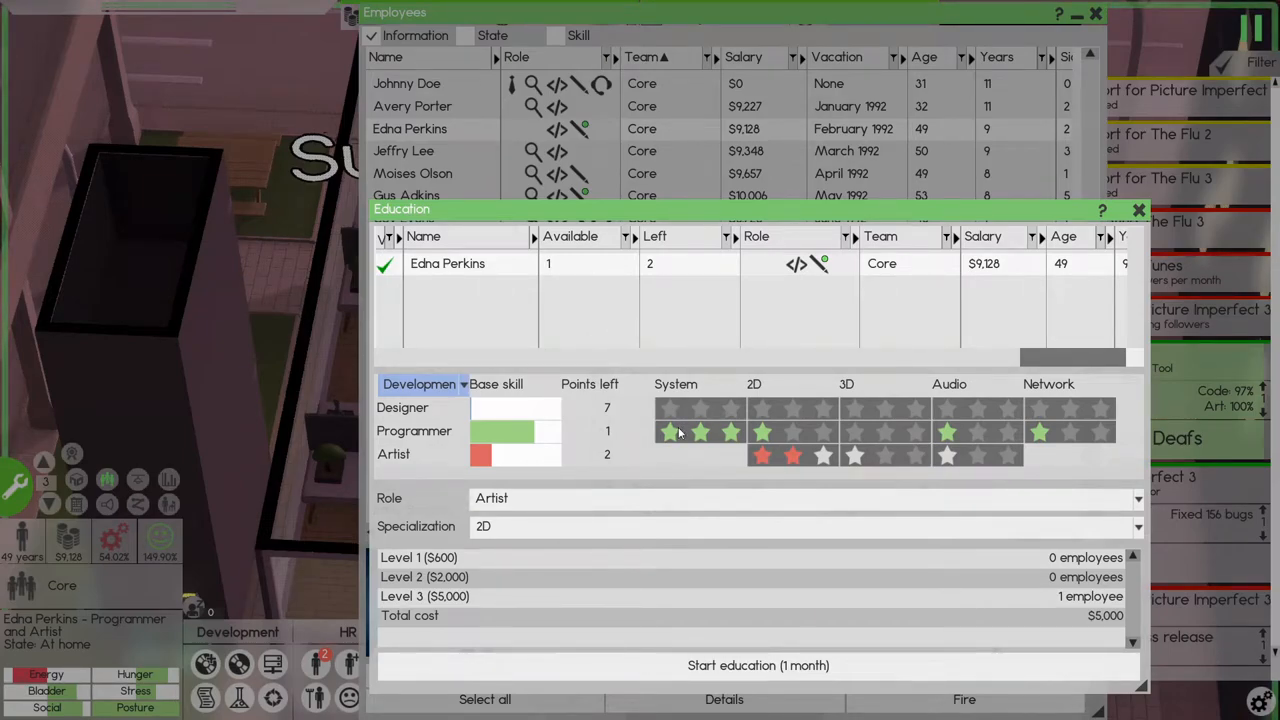
mouse_move(828, 460)
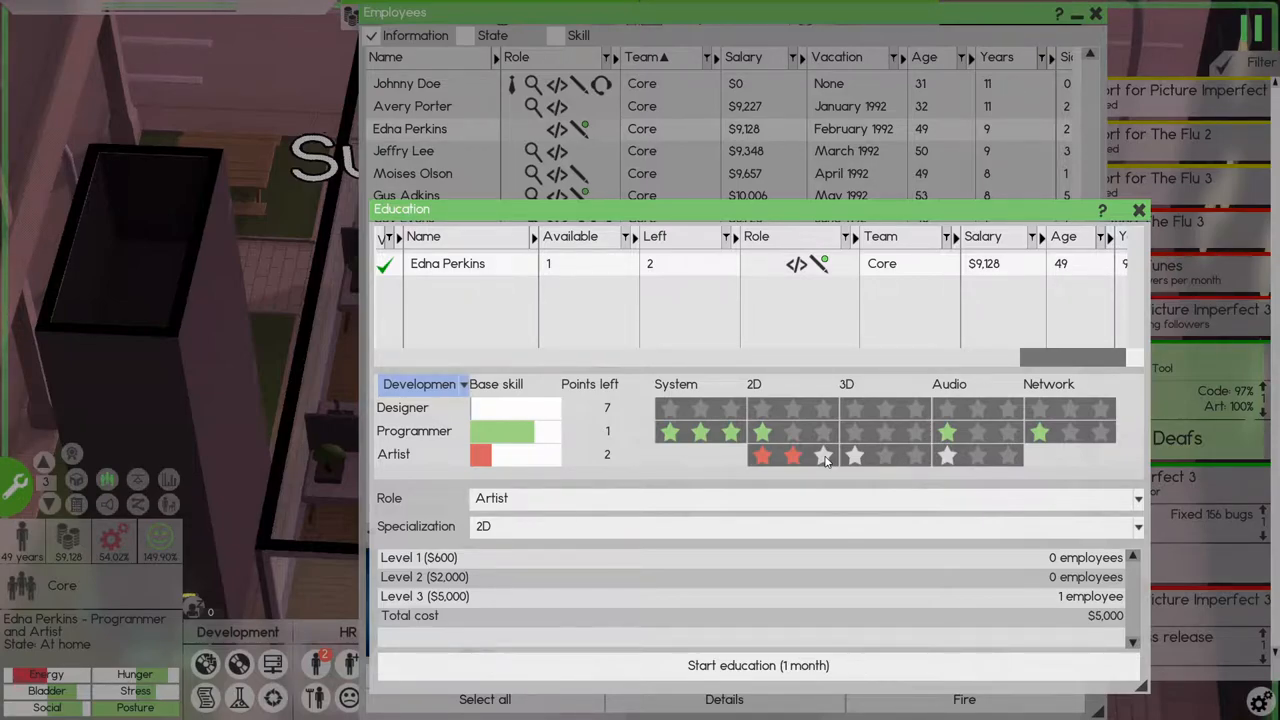
click(1138, 210)
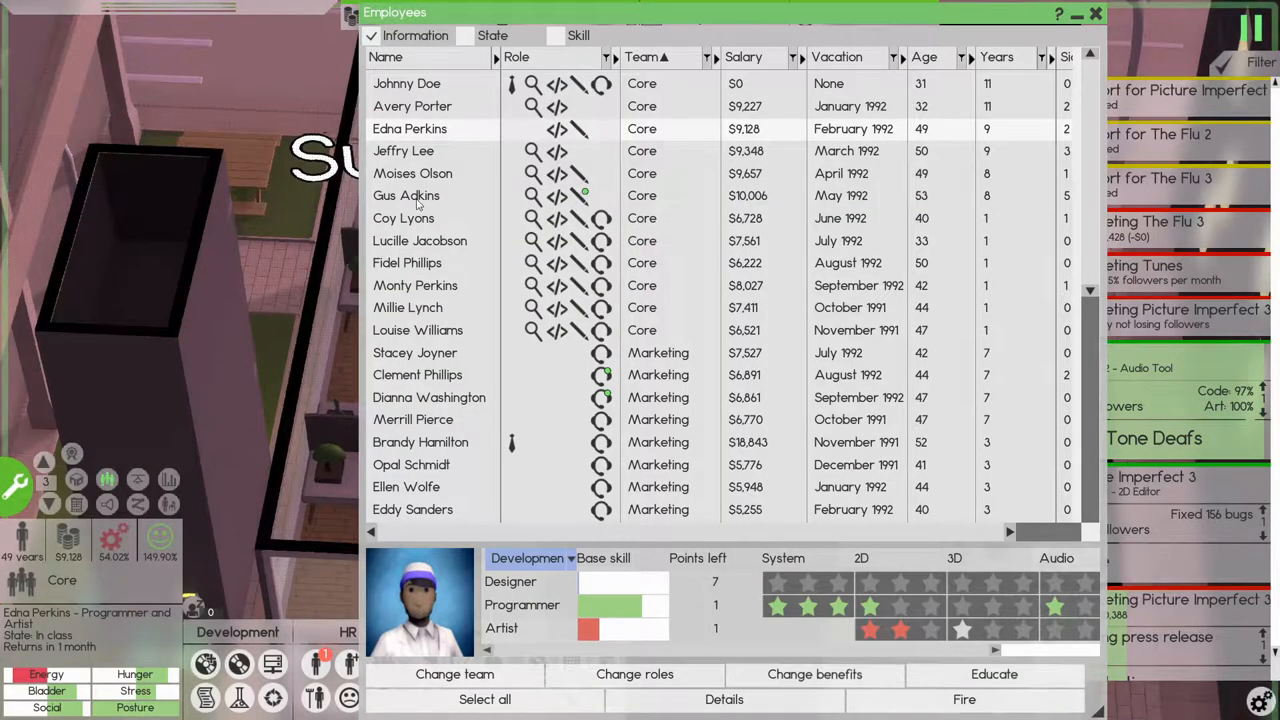
- Review education options for Gus Adkins, Clement Phillips and leader Vern Freeman, then leave the roster
click(406, 196)
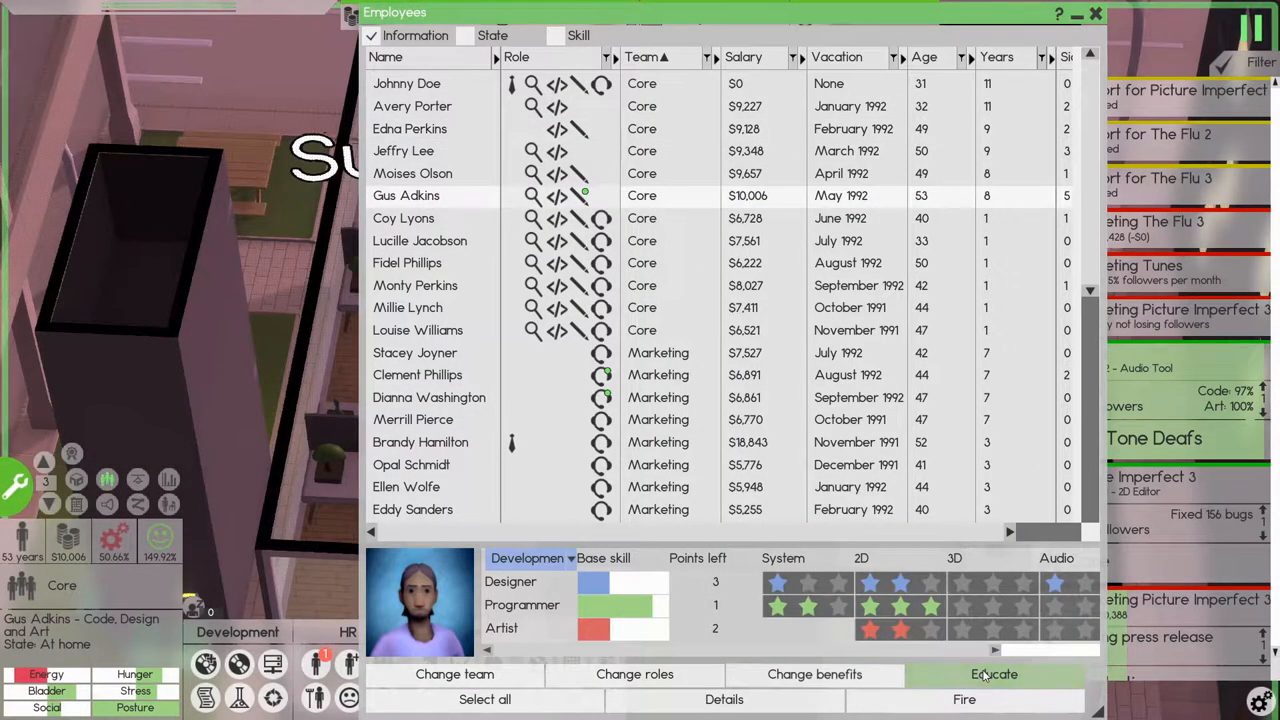
click(994, 674)
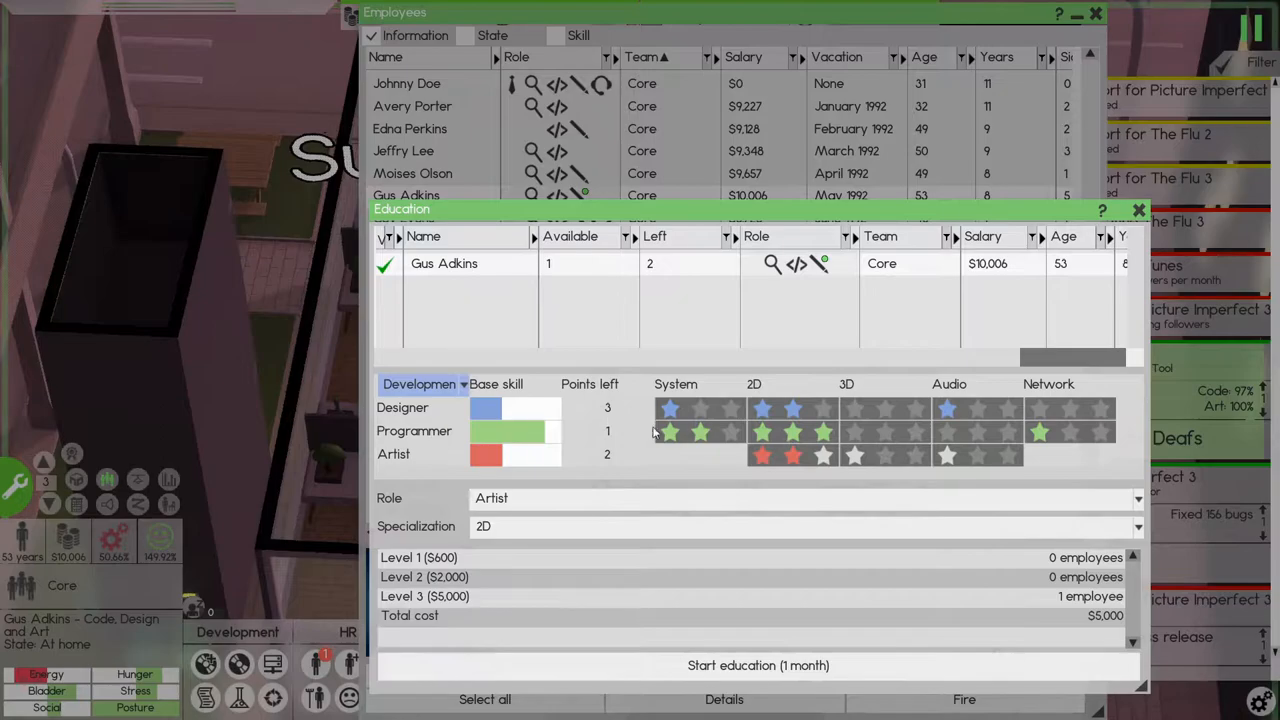
mouse_move(820, 462)
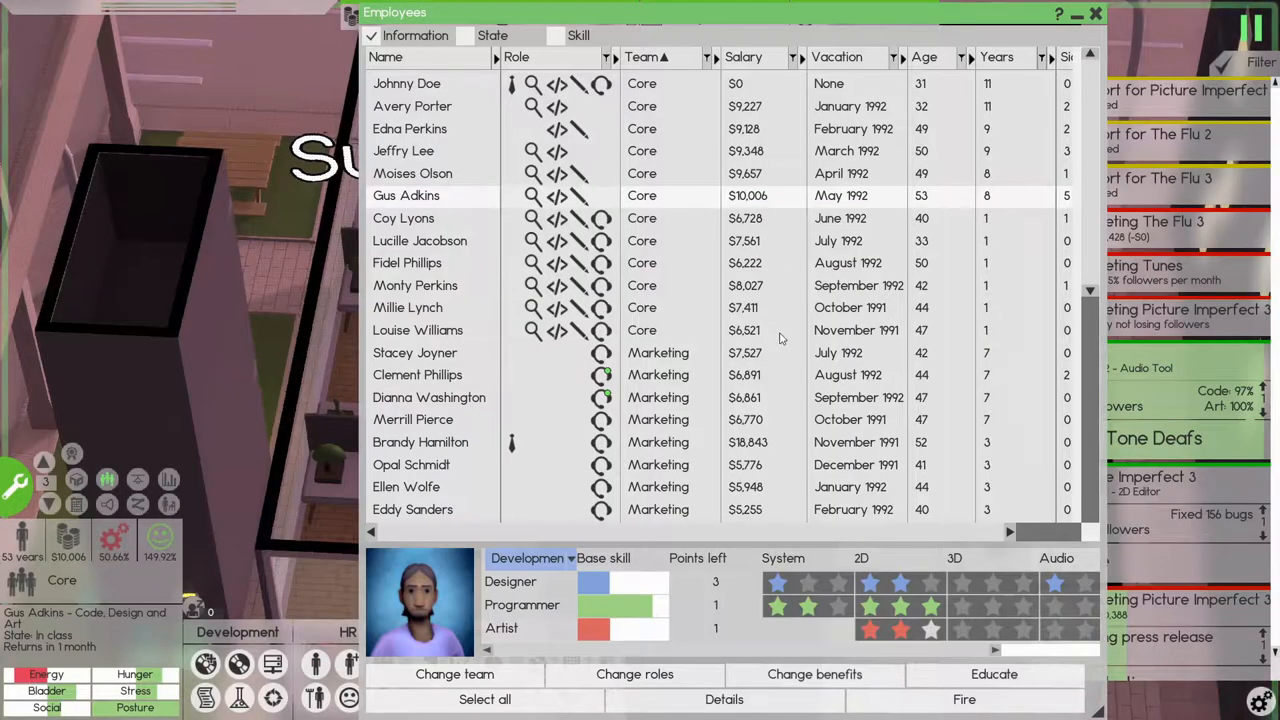
click(416, 374)
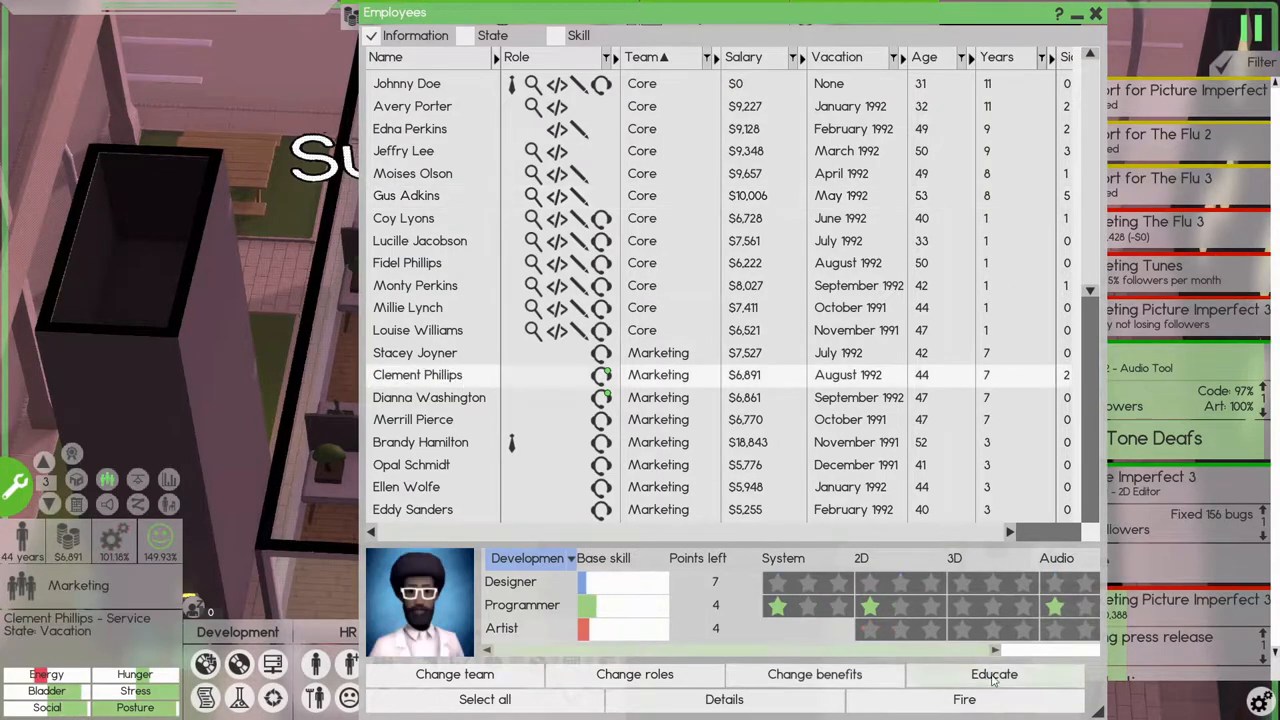
click(994, 674)
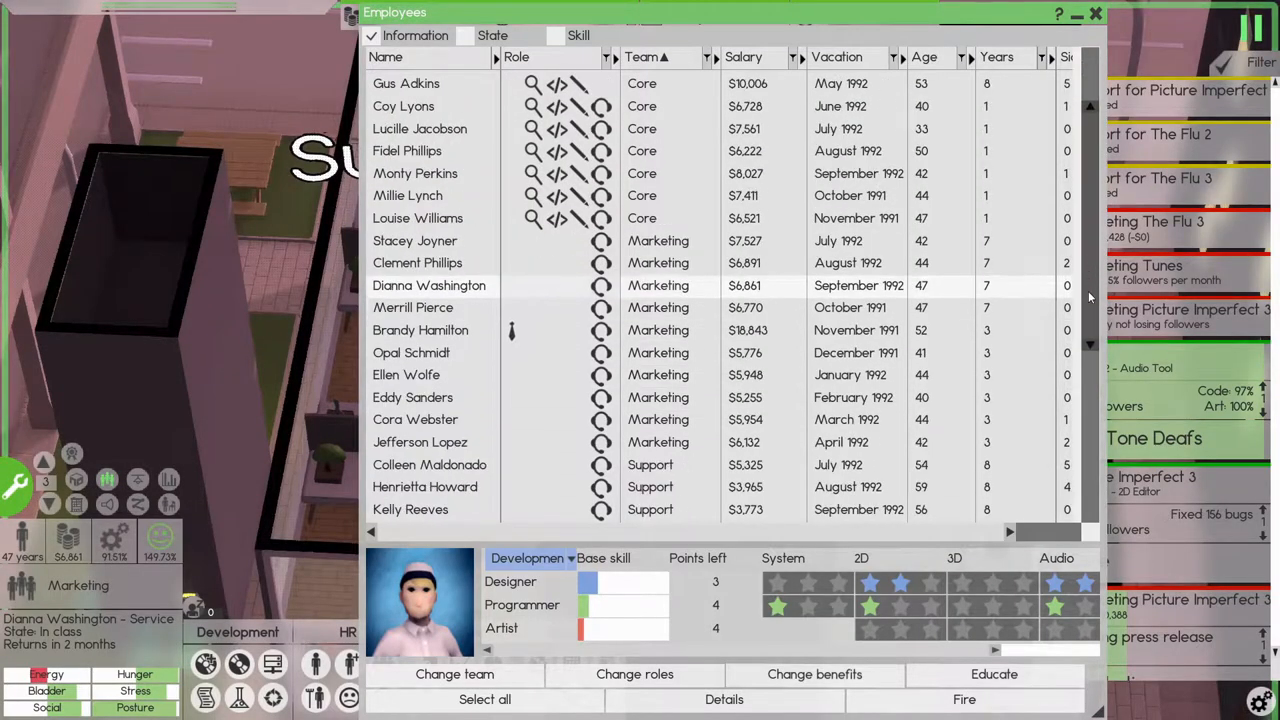
scroll(down, 3)
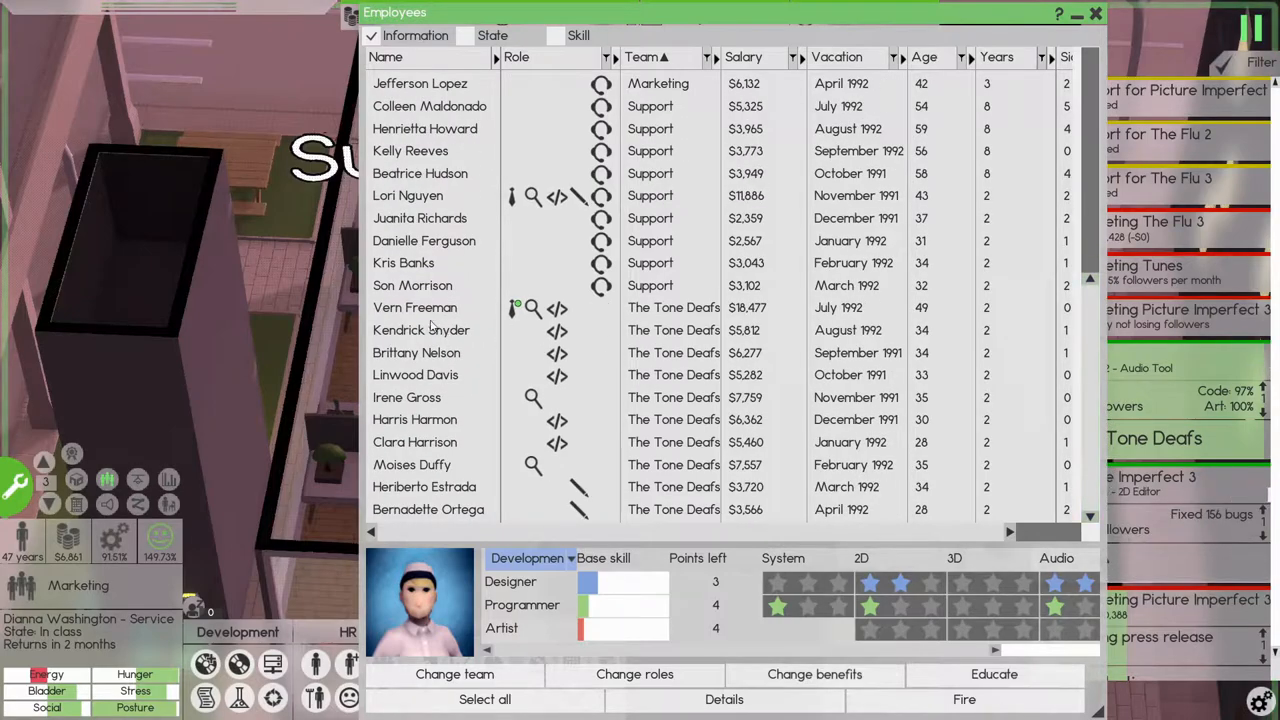
click(994, 674)
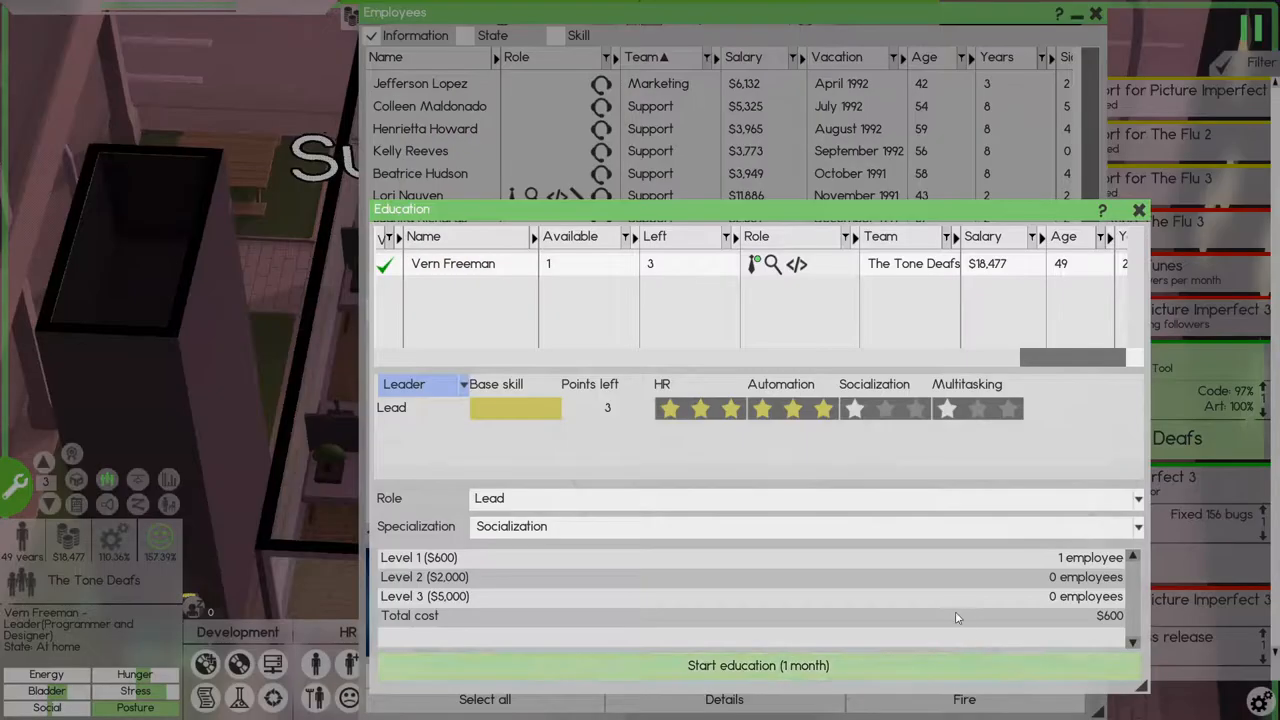
mouse_move(856, 414)
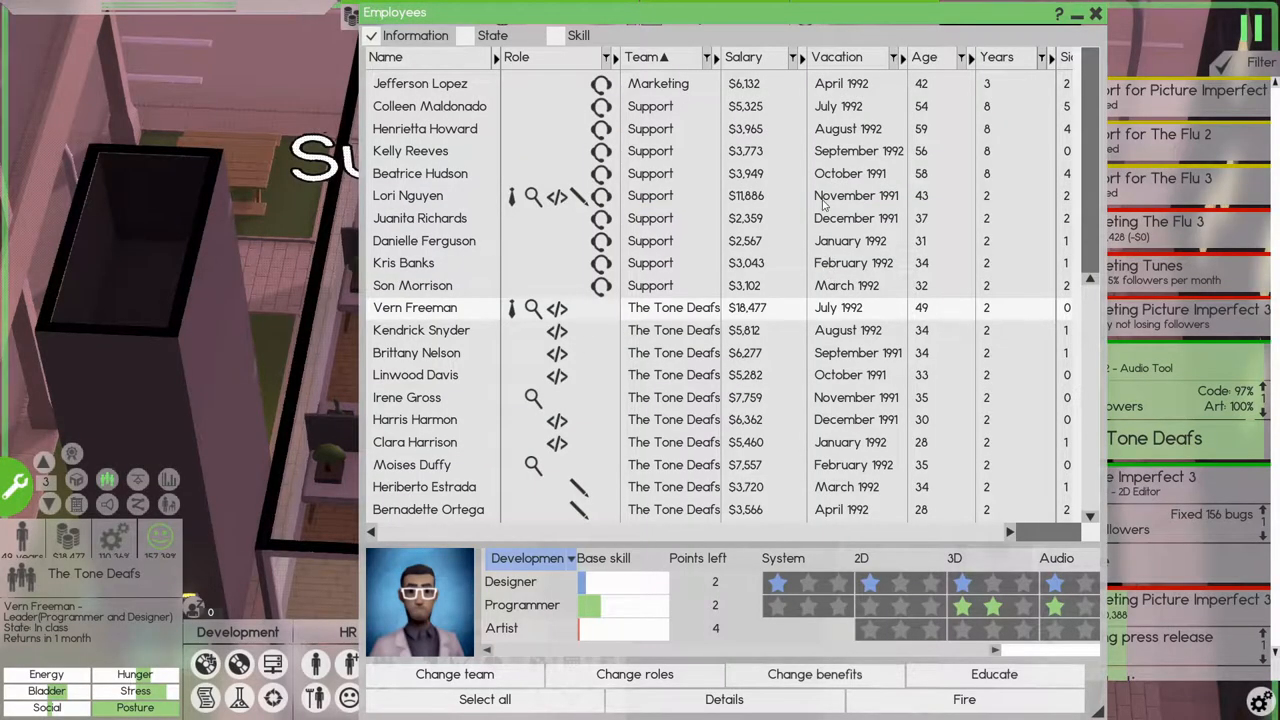
mouse_move(888, 130)
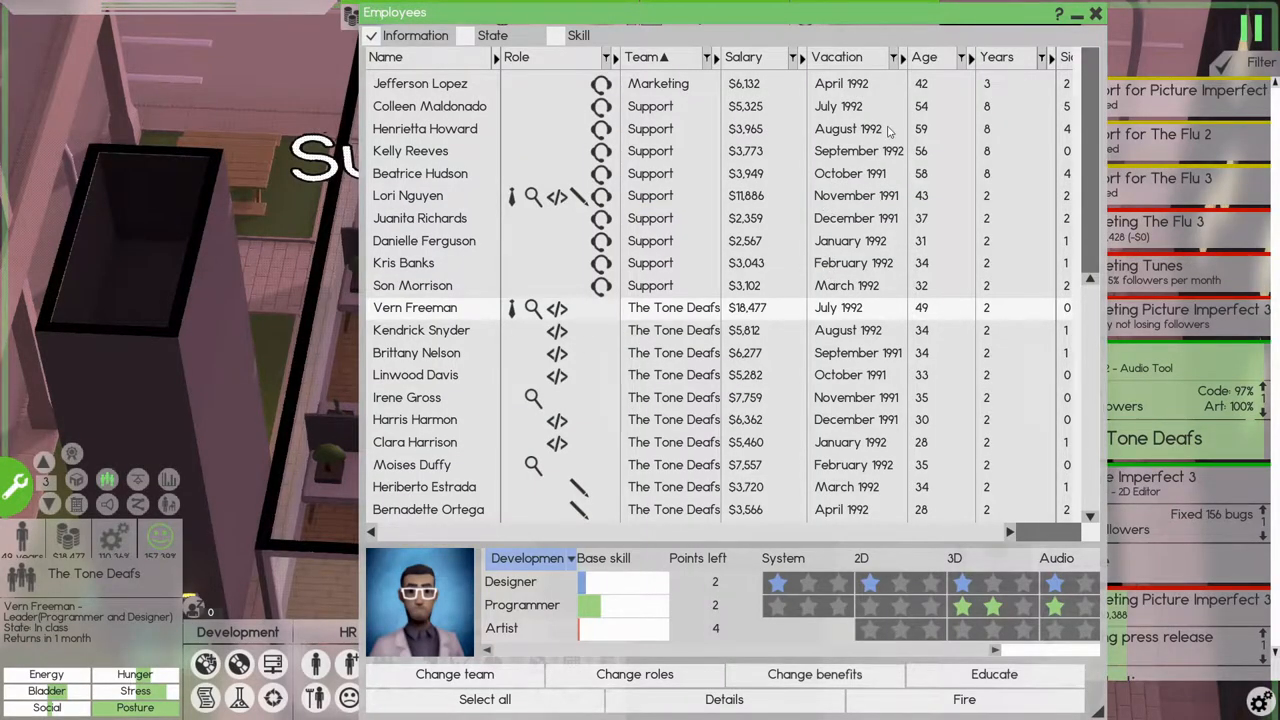
click(1096, 12)
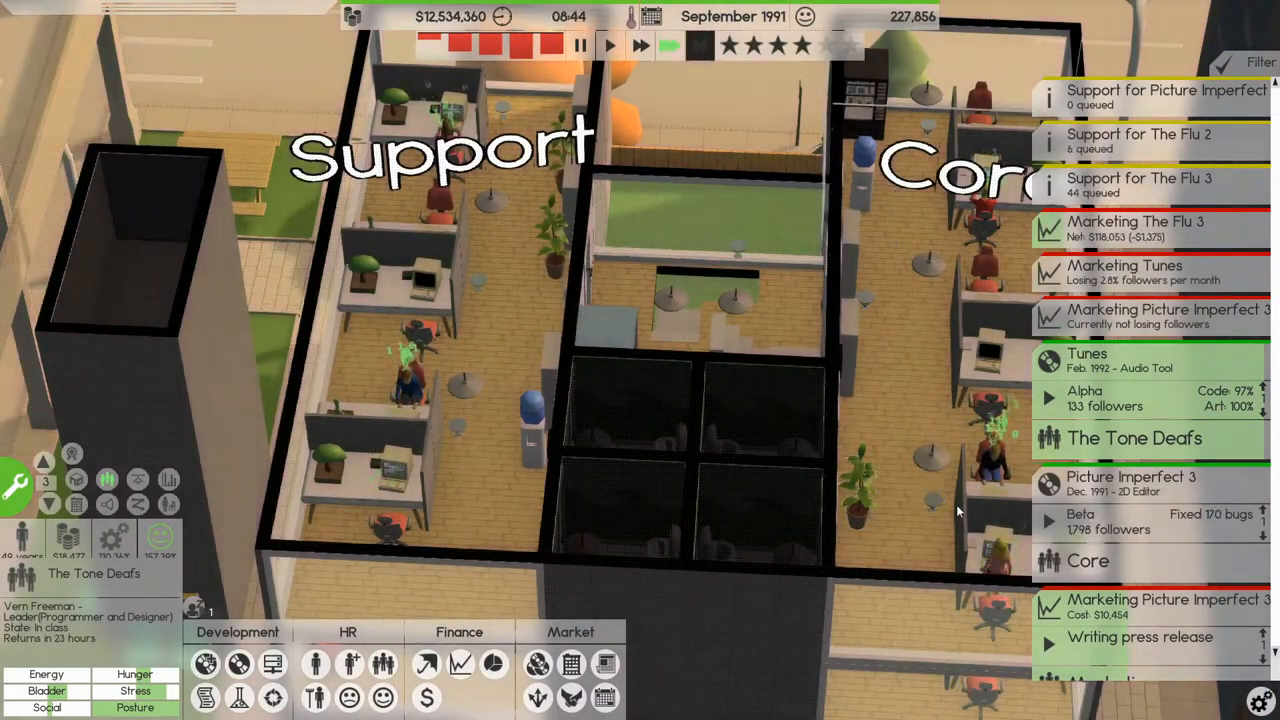
- Commission a text press release for Tunes from the Marketing team
click(1080, 512)
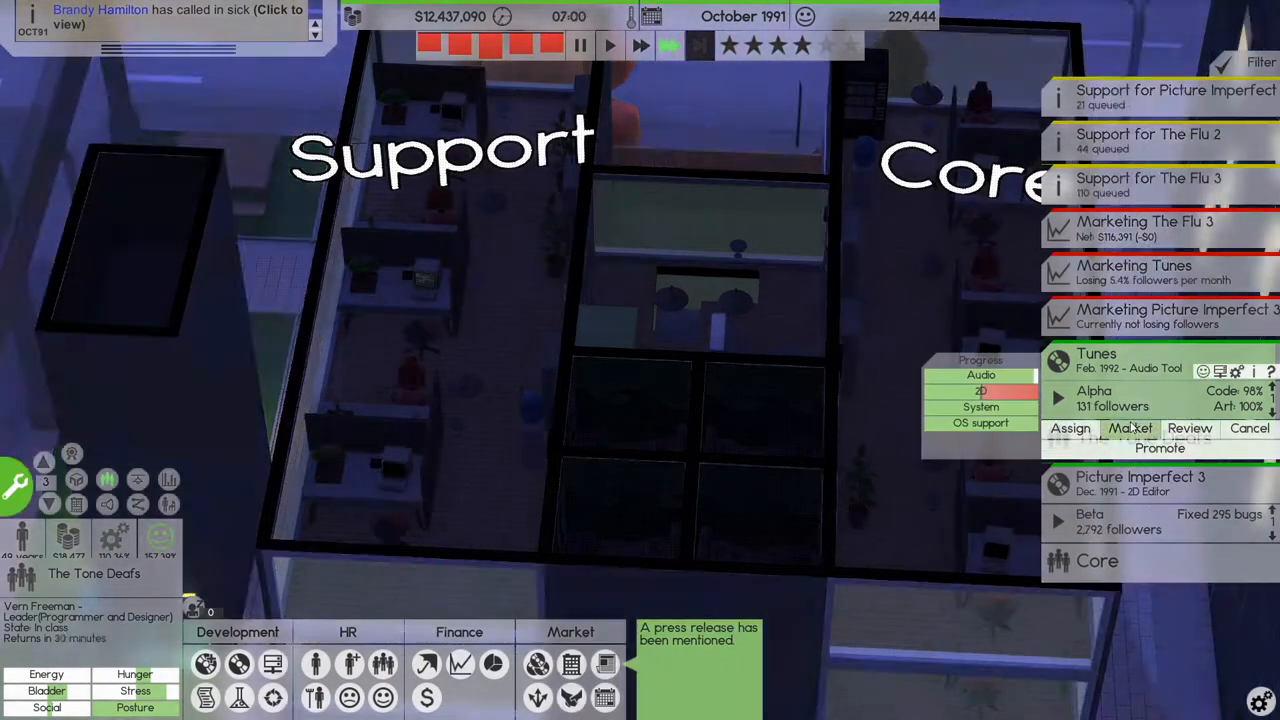
click(1130, 428)
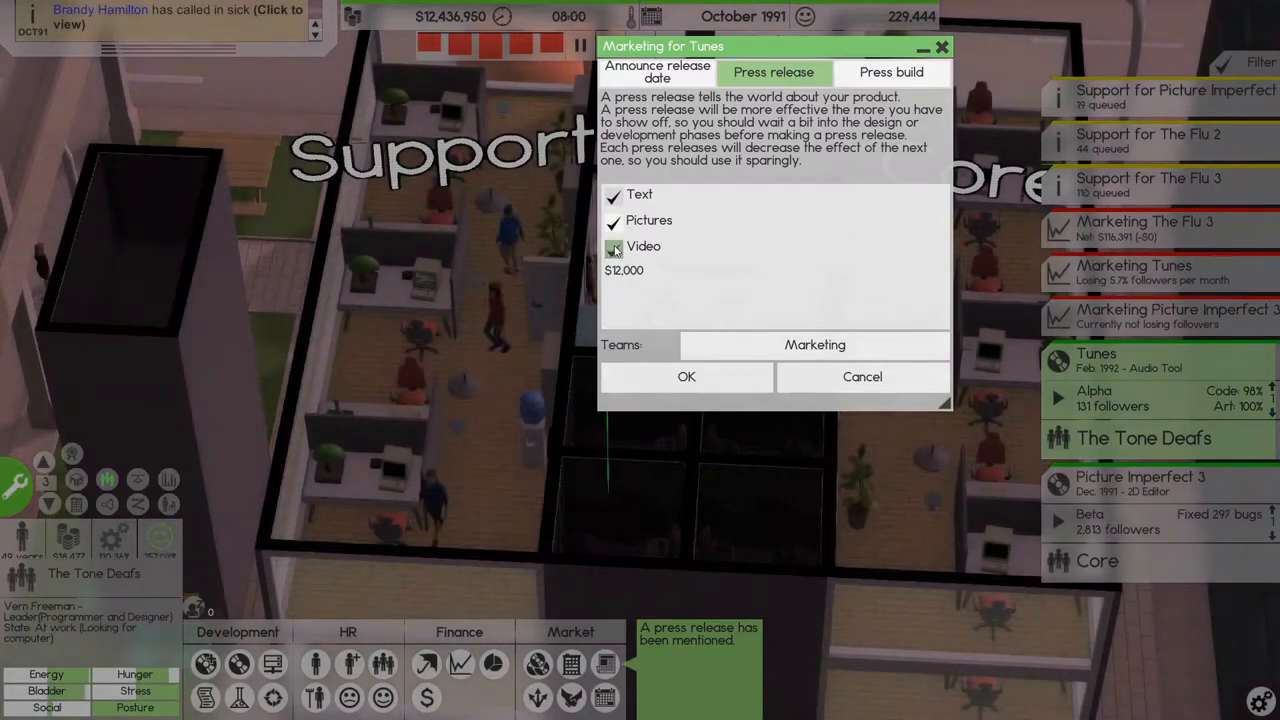
click(686, 376)
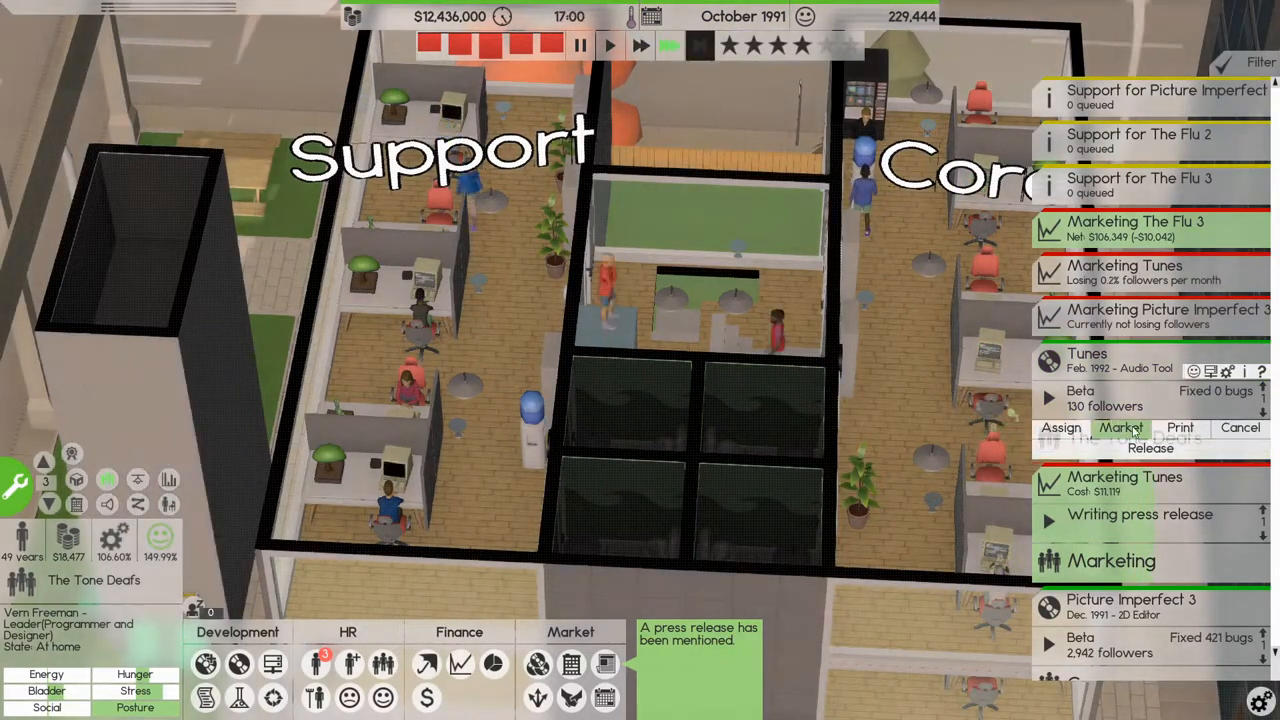
- Send the press an early build of Tunes for a pre-release review
click(1150, 448)
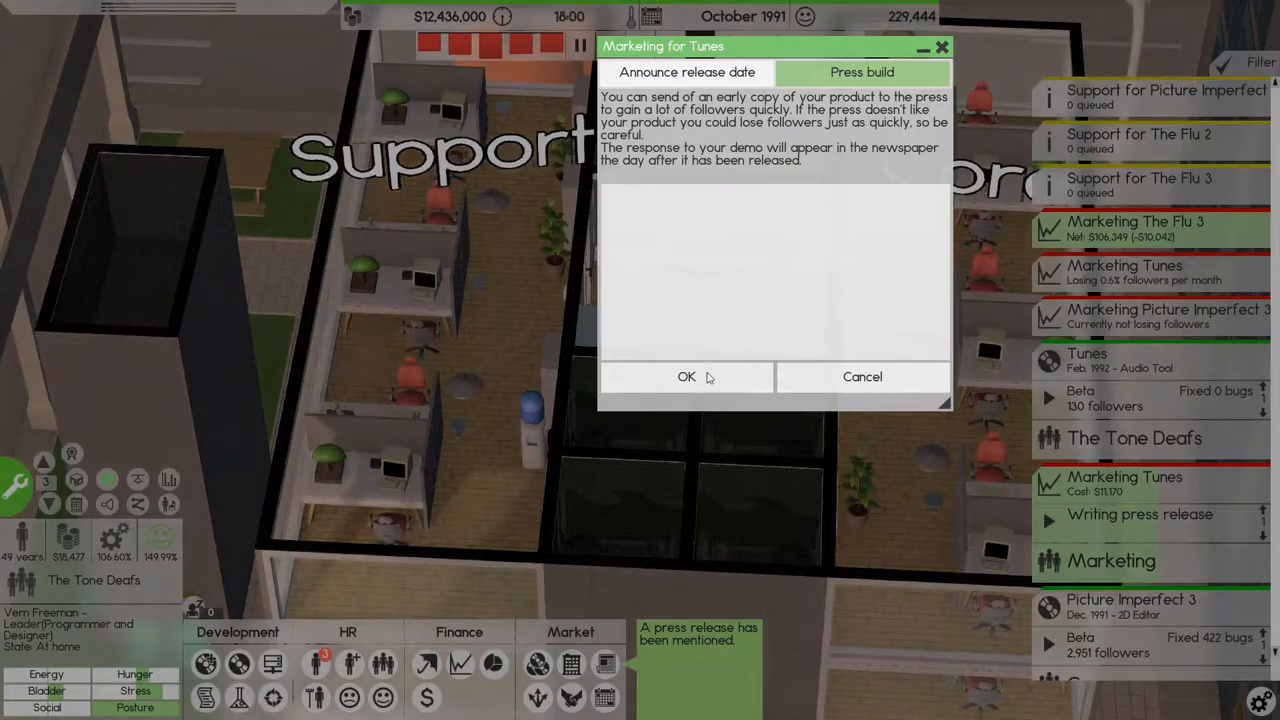
click(686, 376)
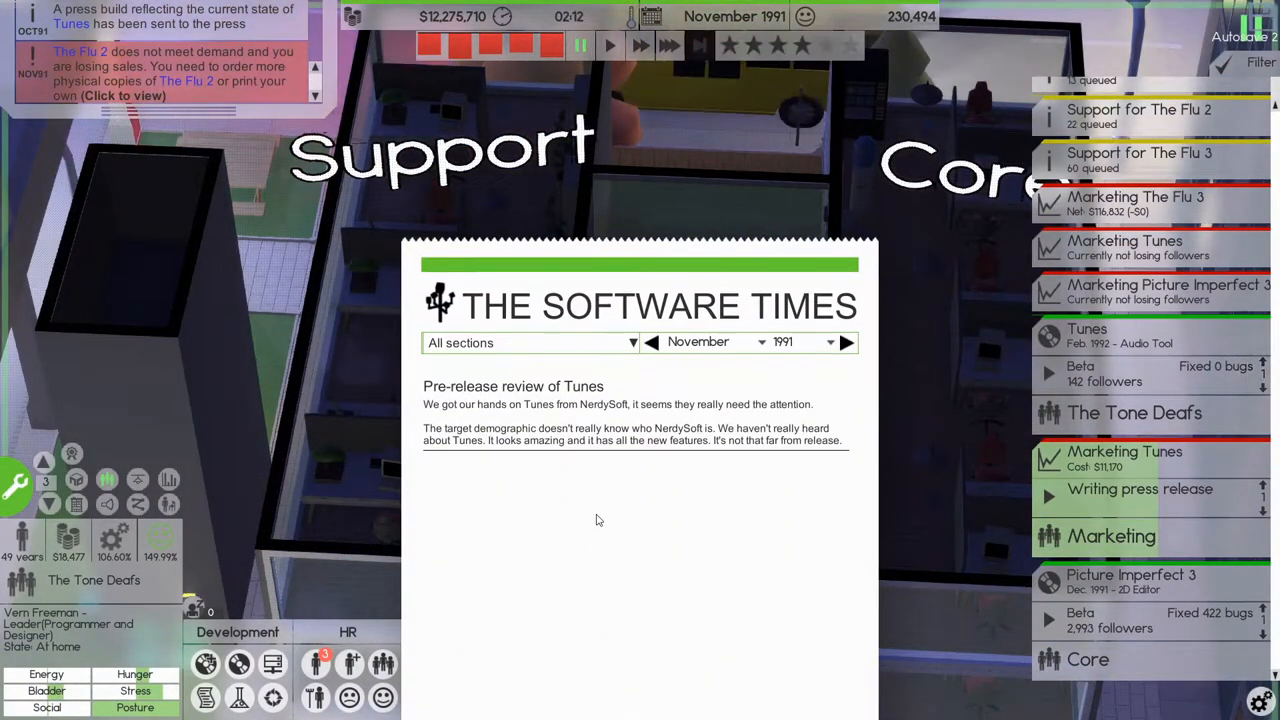
mouse_move(784, 432)
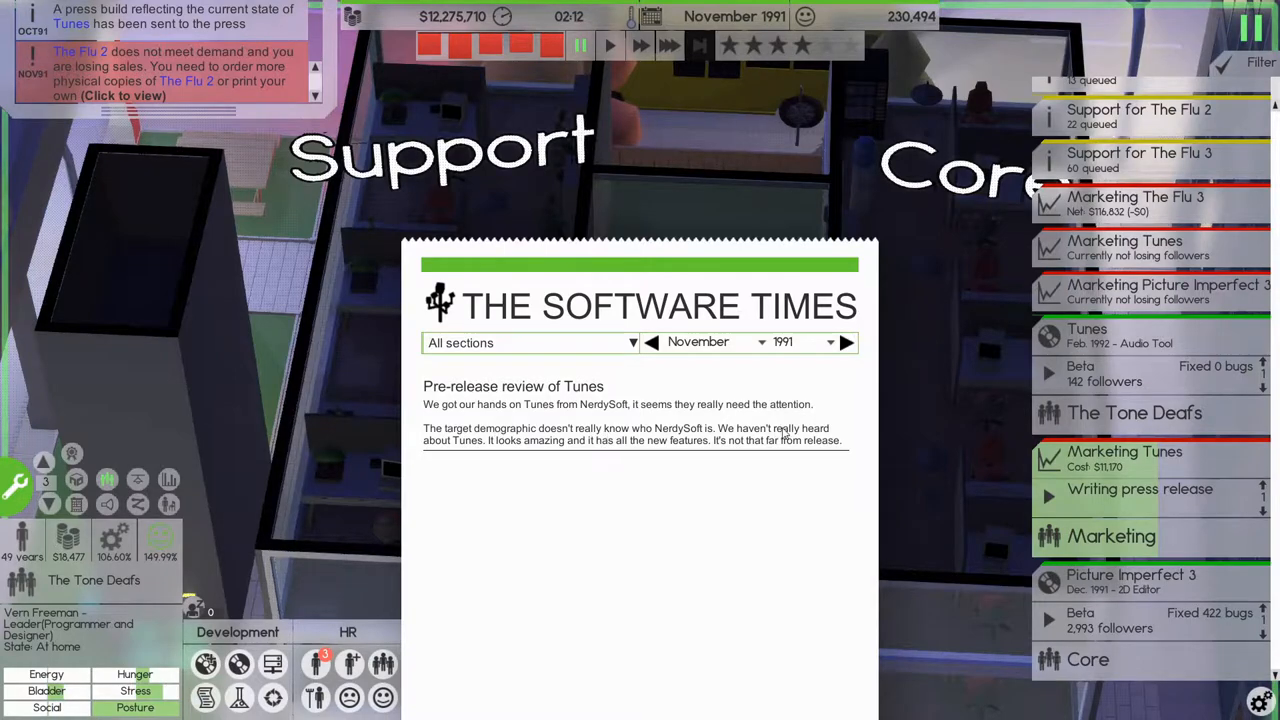
mouse_move(912, 518)
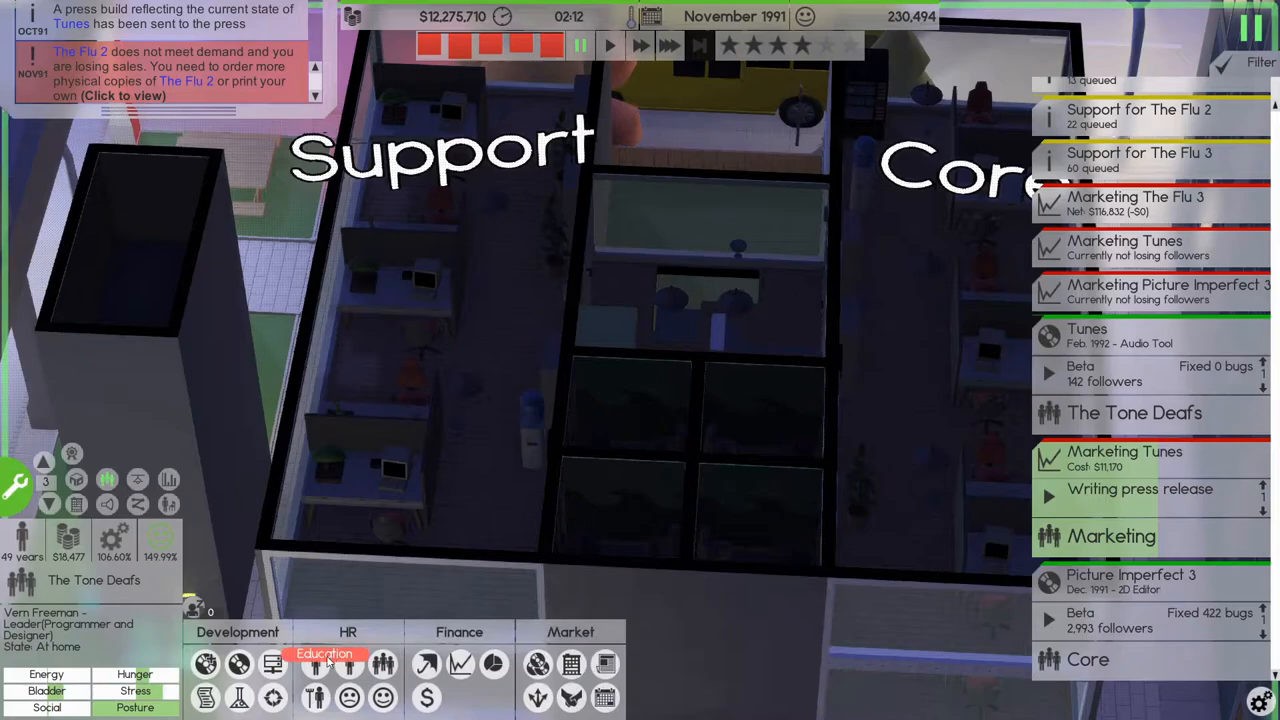
- Educate Core team members from the employee roster, then a Marketing member
click(324, 664)
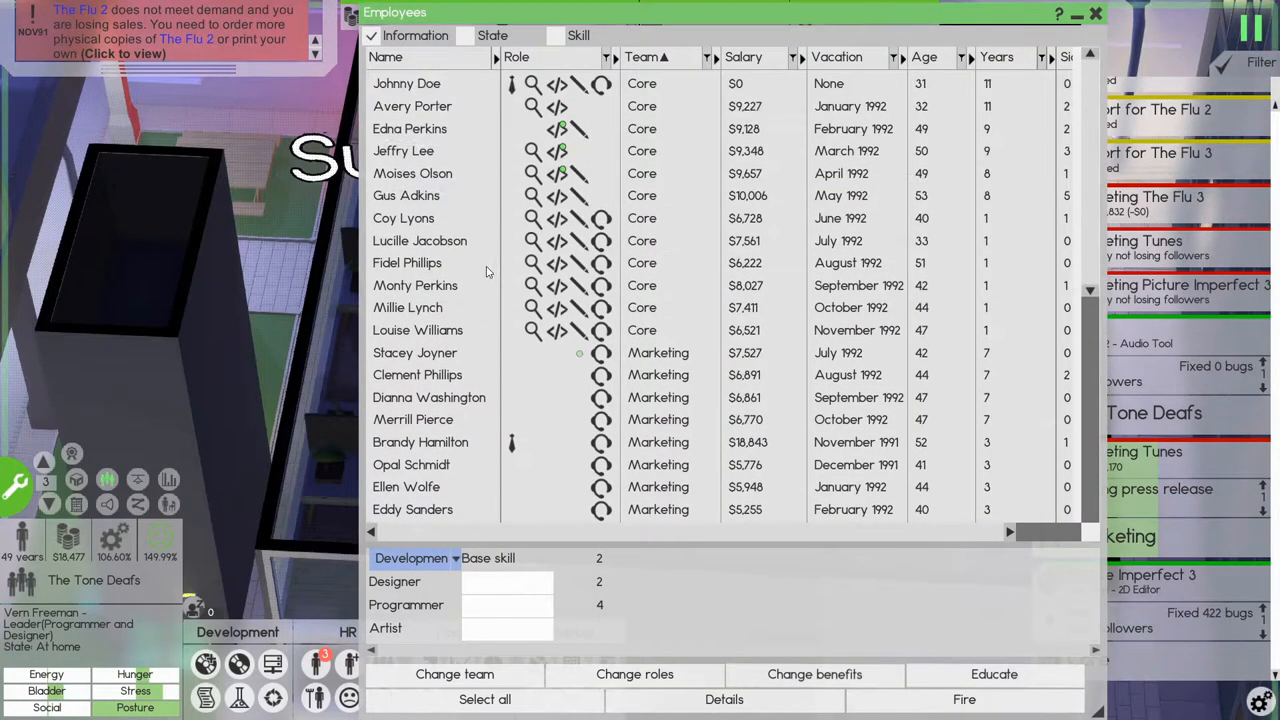
click(408, 128)
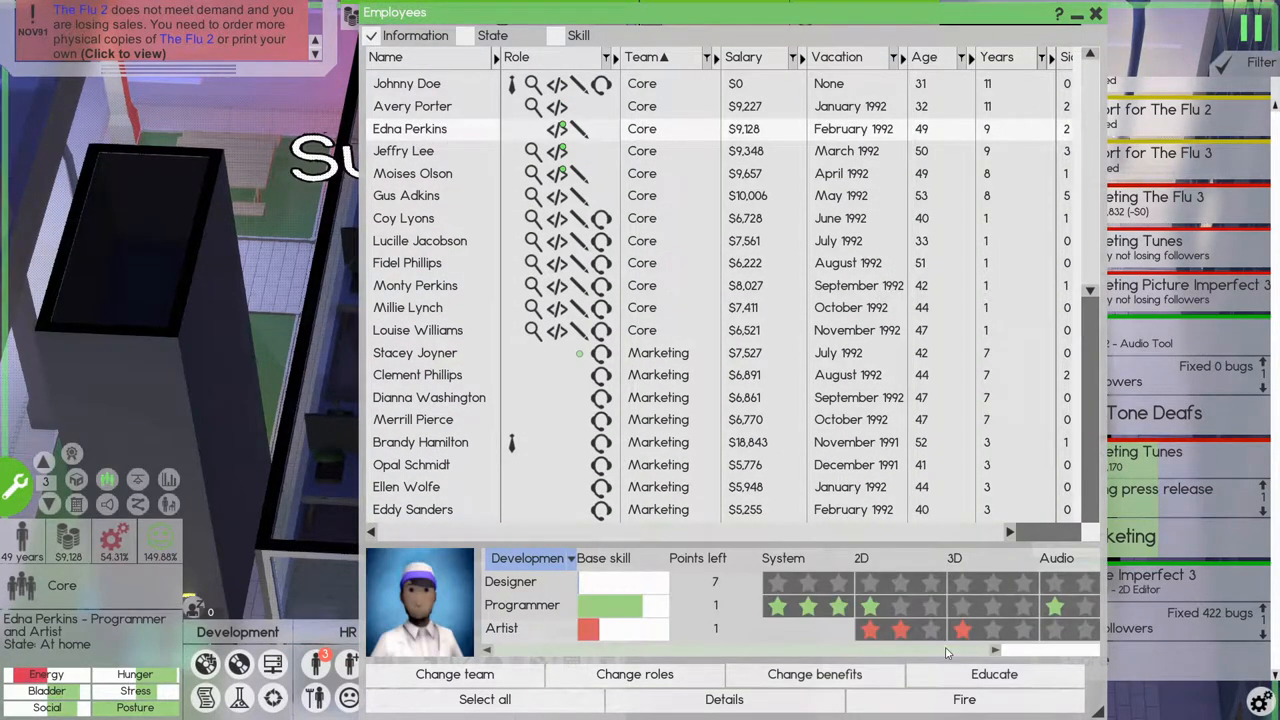
click(992, 674)
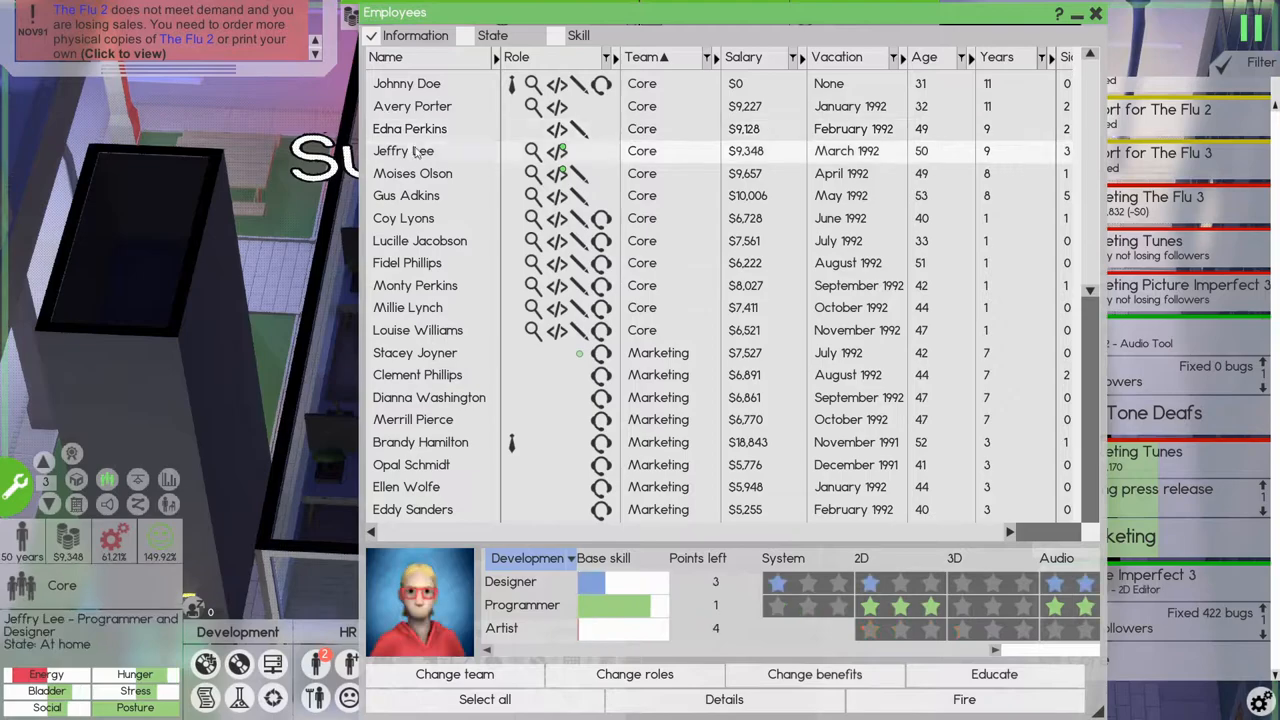
click(994, 674)
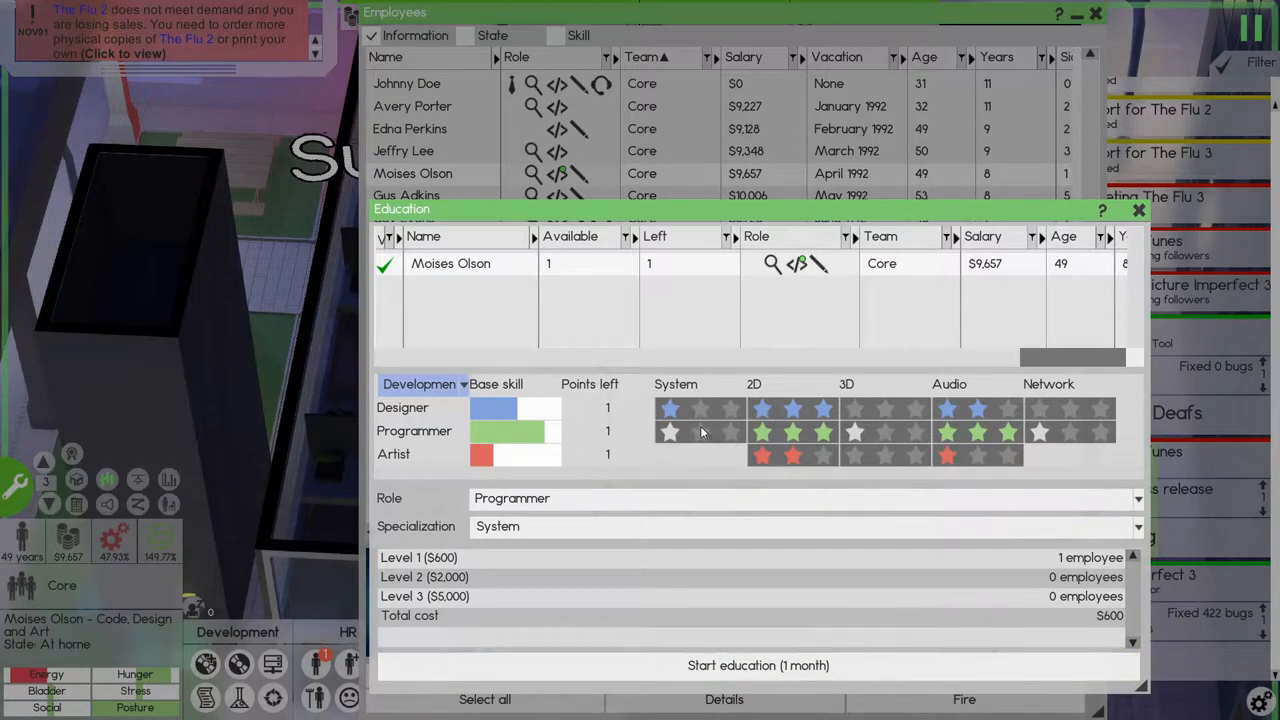
mouse_move(704, 448)
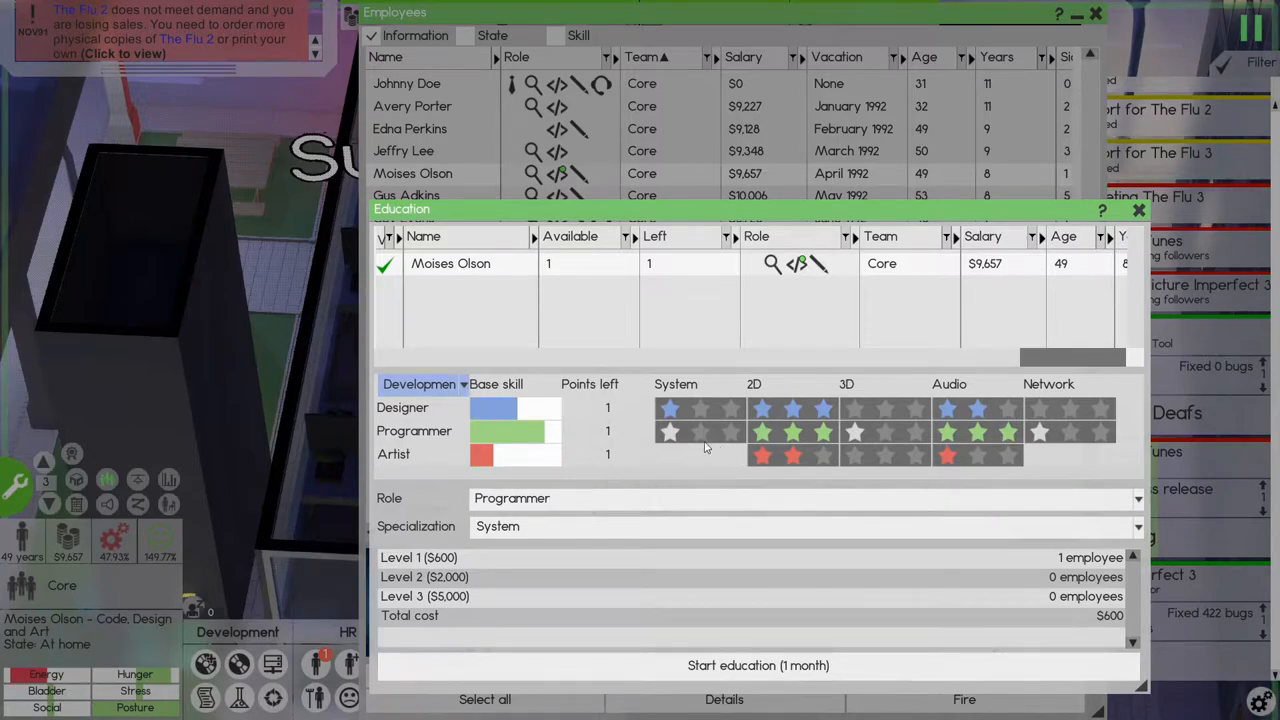
mouse_move(670, 438)
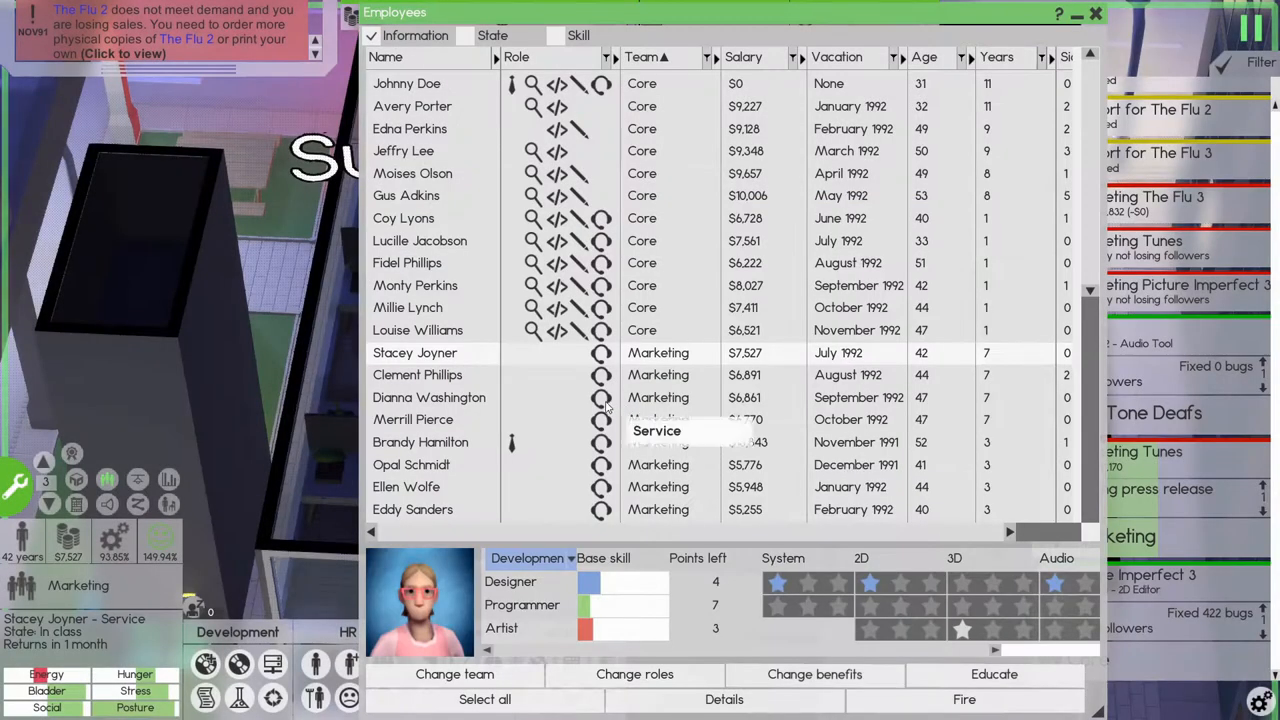
scroll(down, 3)
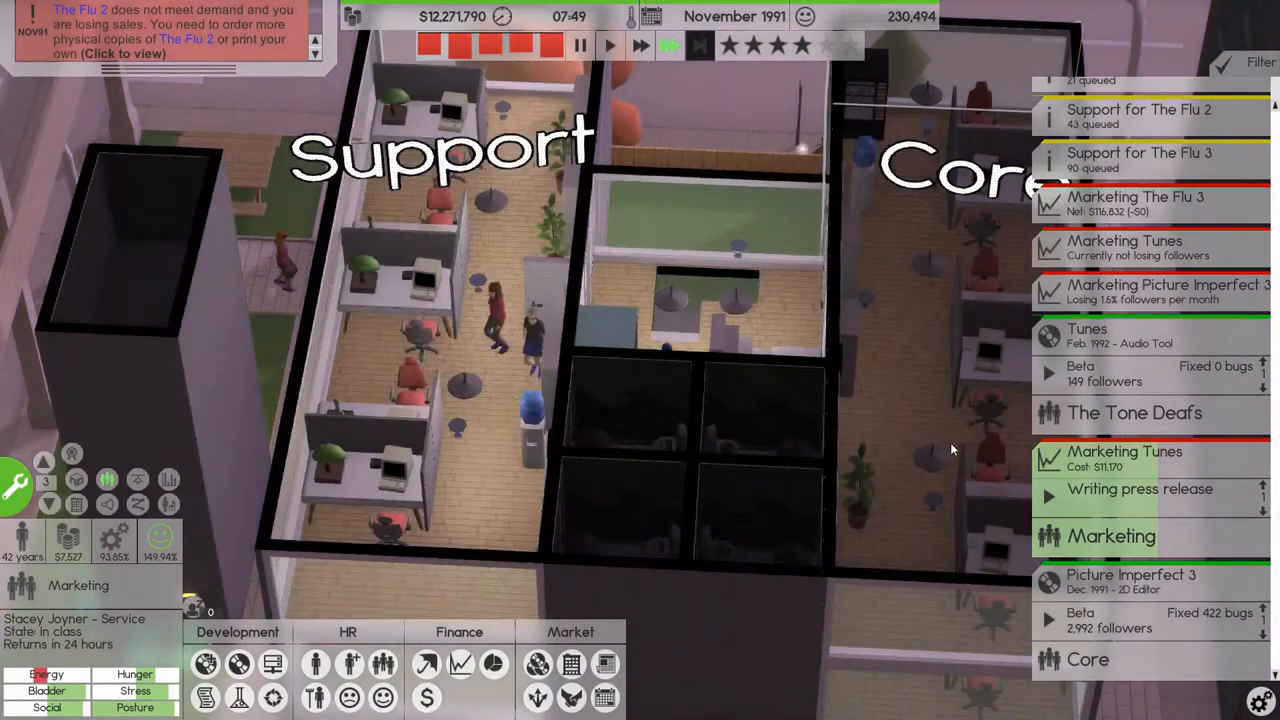
- Send a Picture Imperfect 3 press build via its Market options
click(1140, 488)
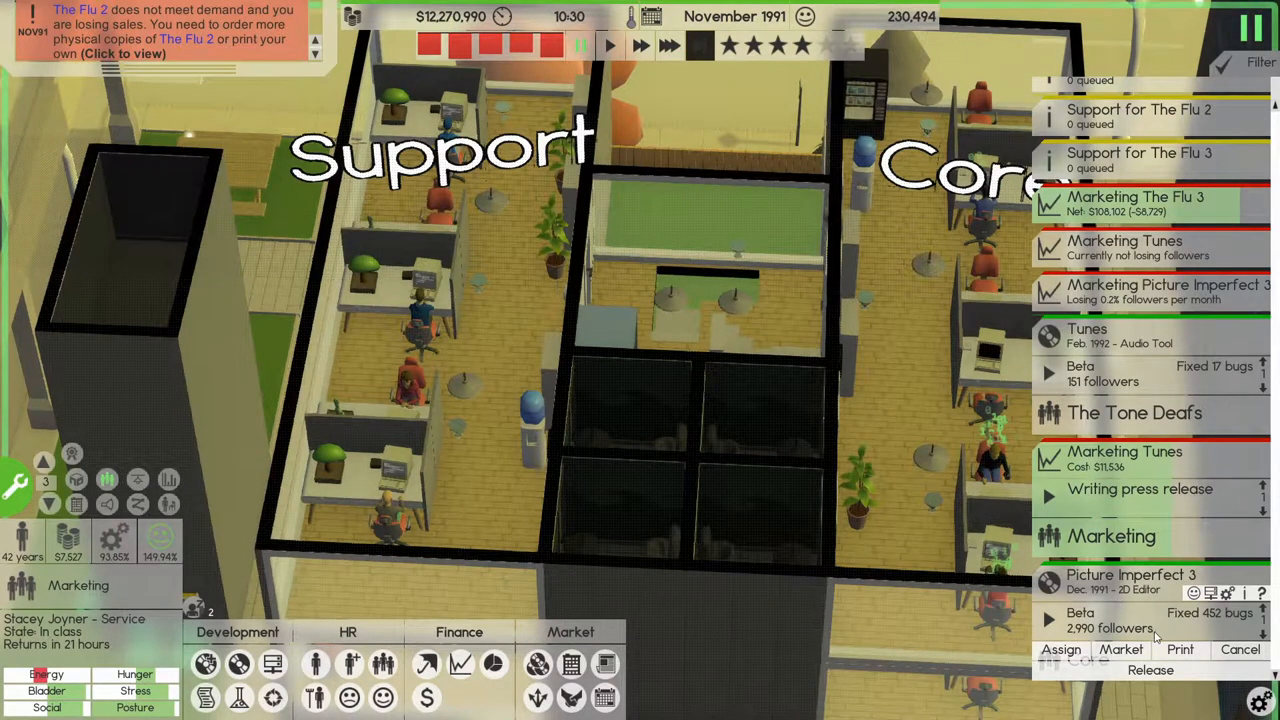
click(1120, 648)
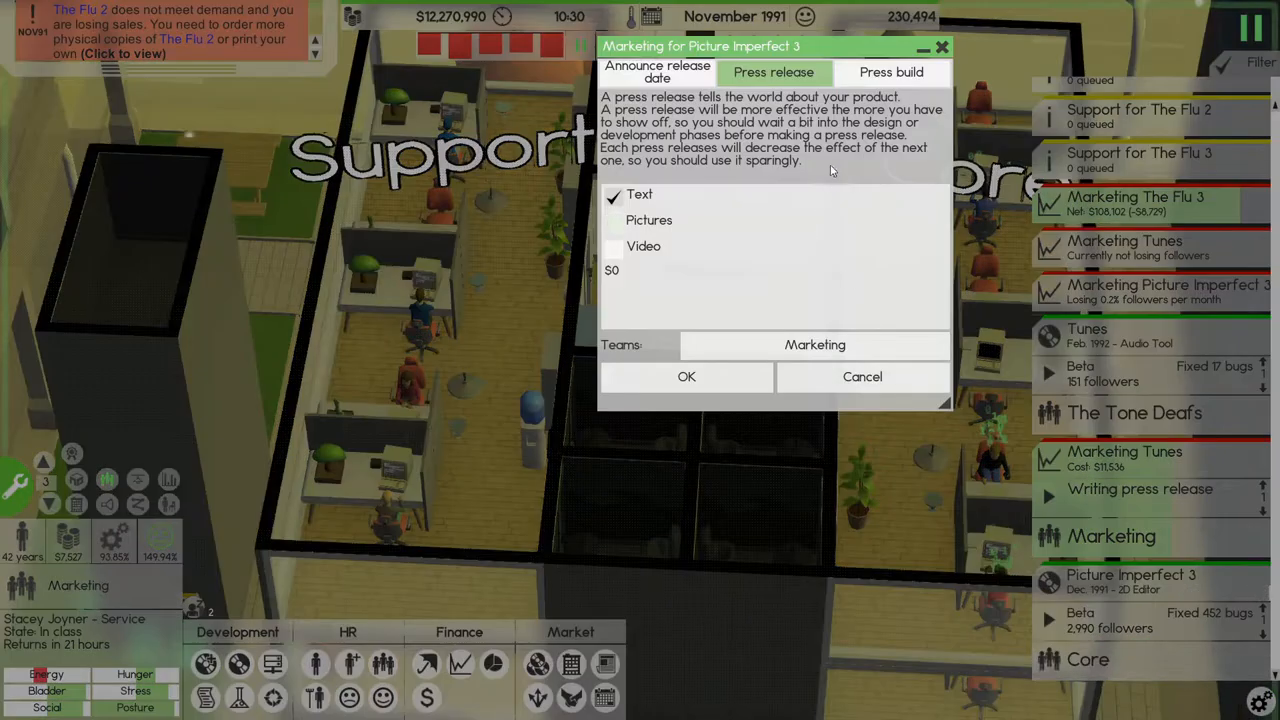
click(688, 376)
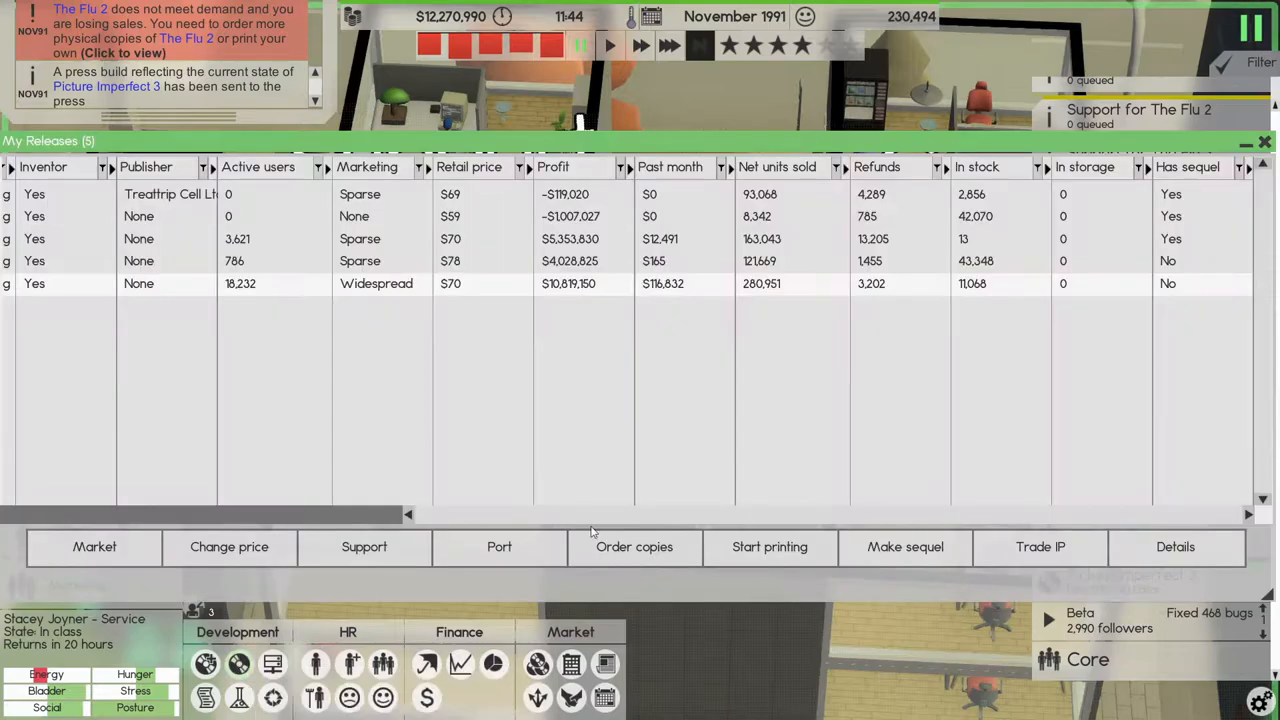
mouse_move(976, 248)
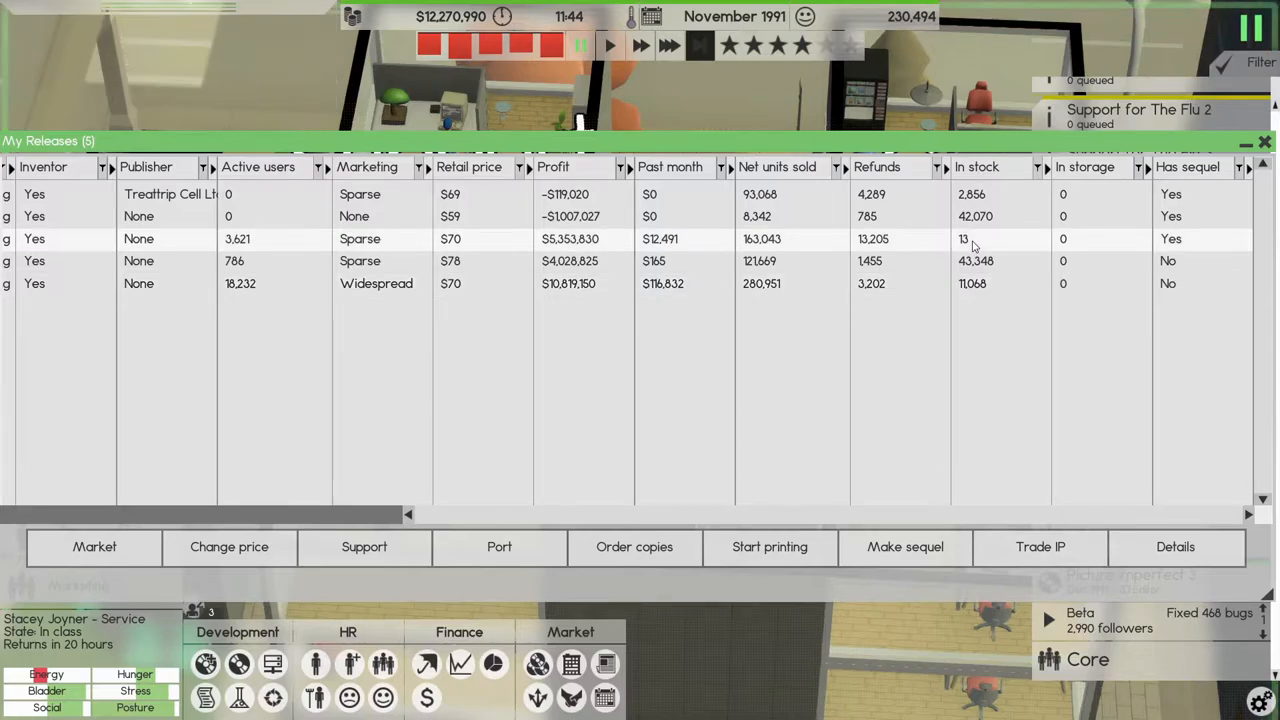
- Order 300 physical copies of The Flu 2 from My Releases
click(634, 546)
text(300)
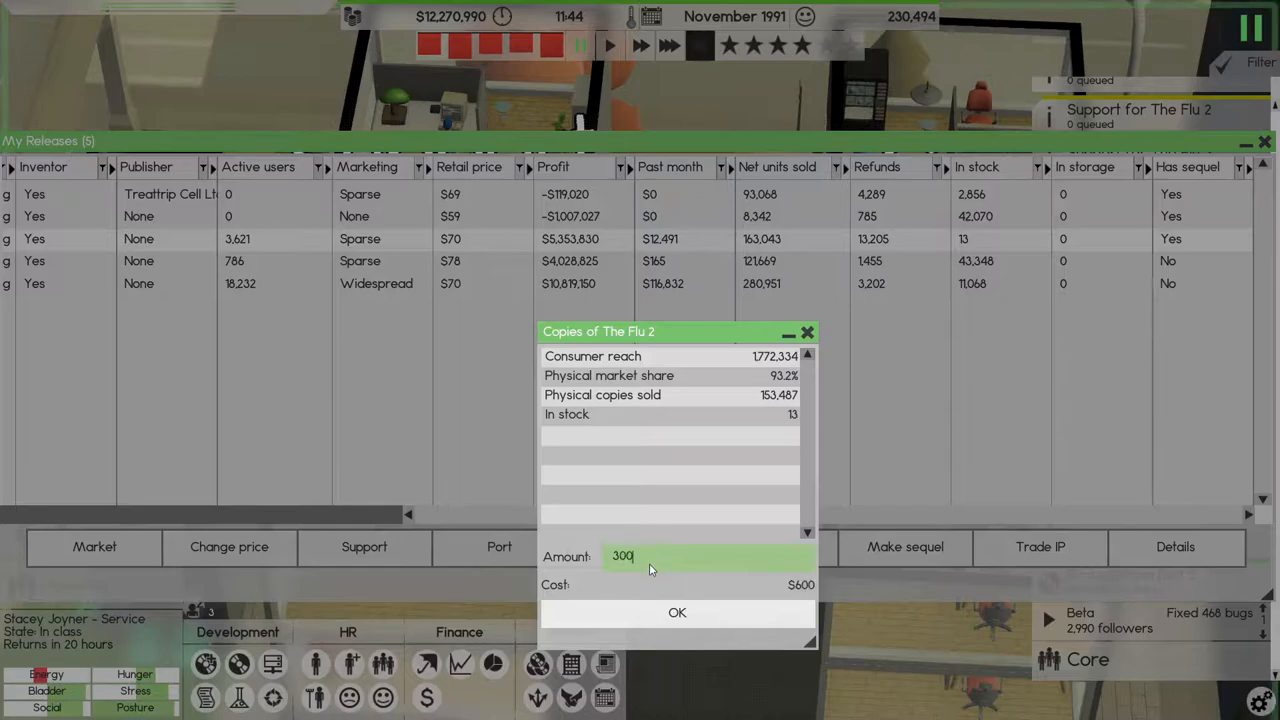
click(676, 612)
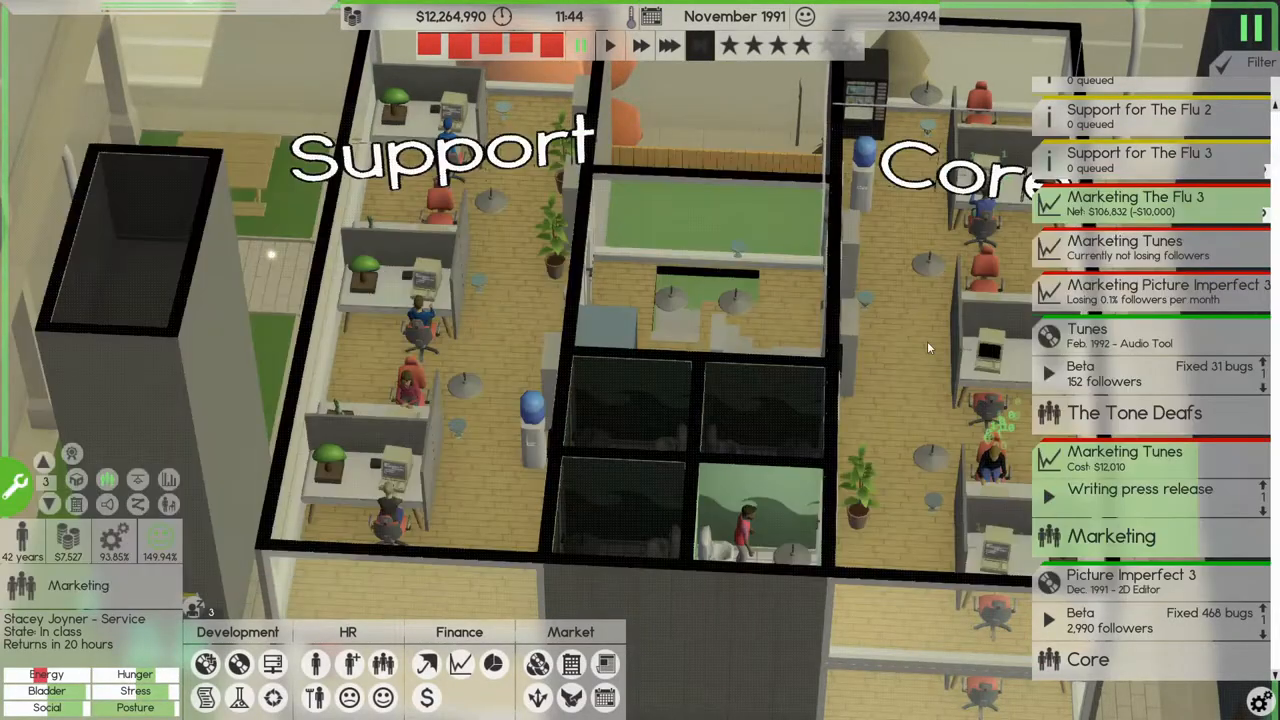
click(1140, 488)
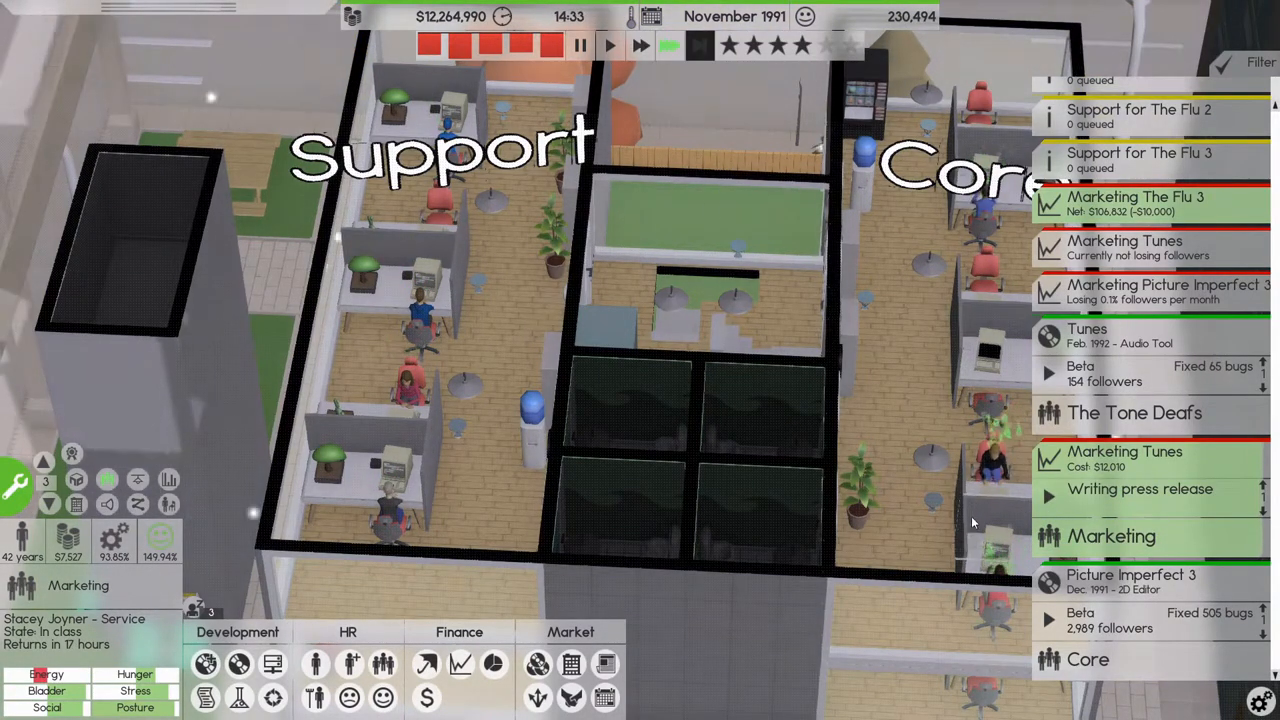
click(1140, 488)
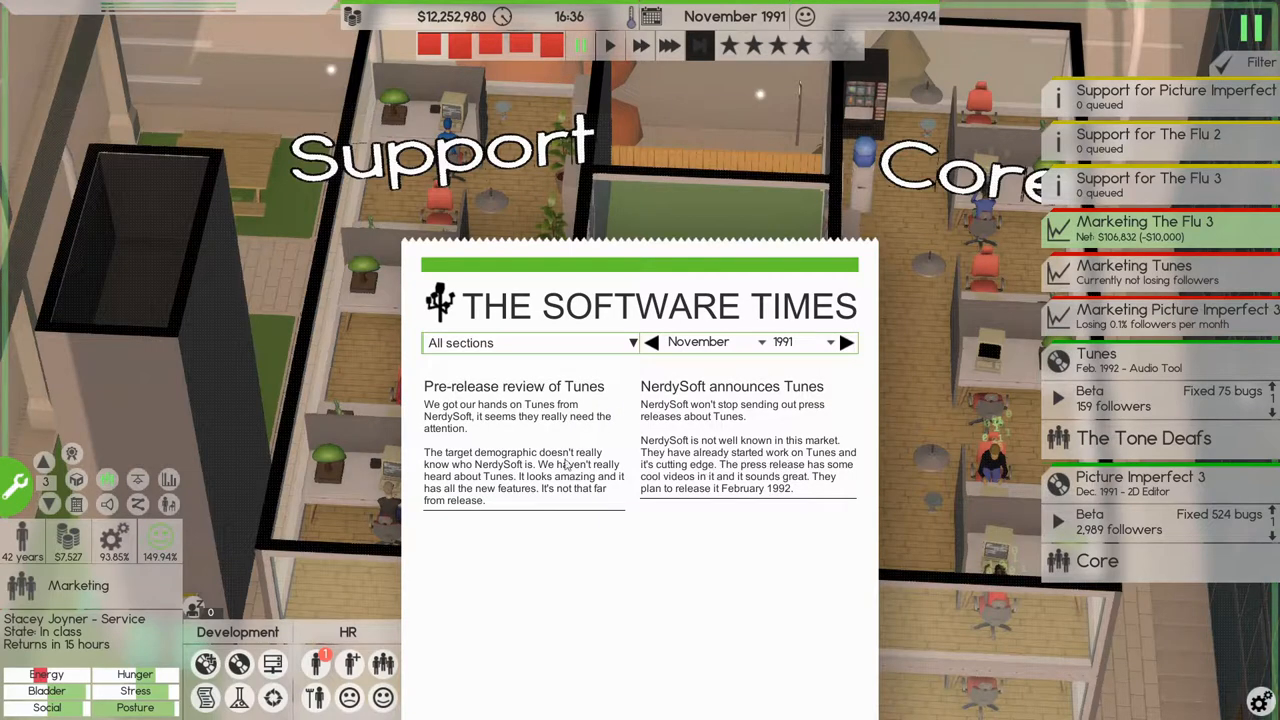
mouse_move(530, 438)
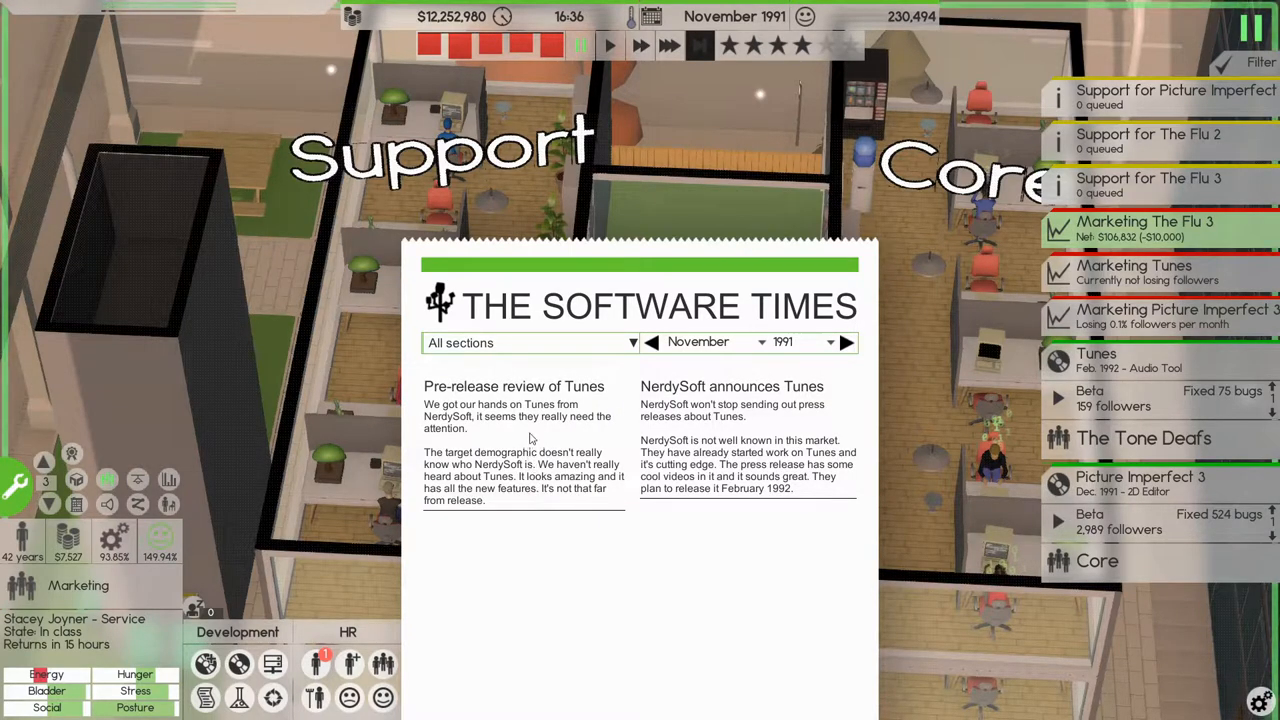
mouse_move(432, 442)
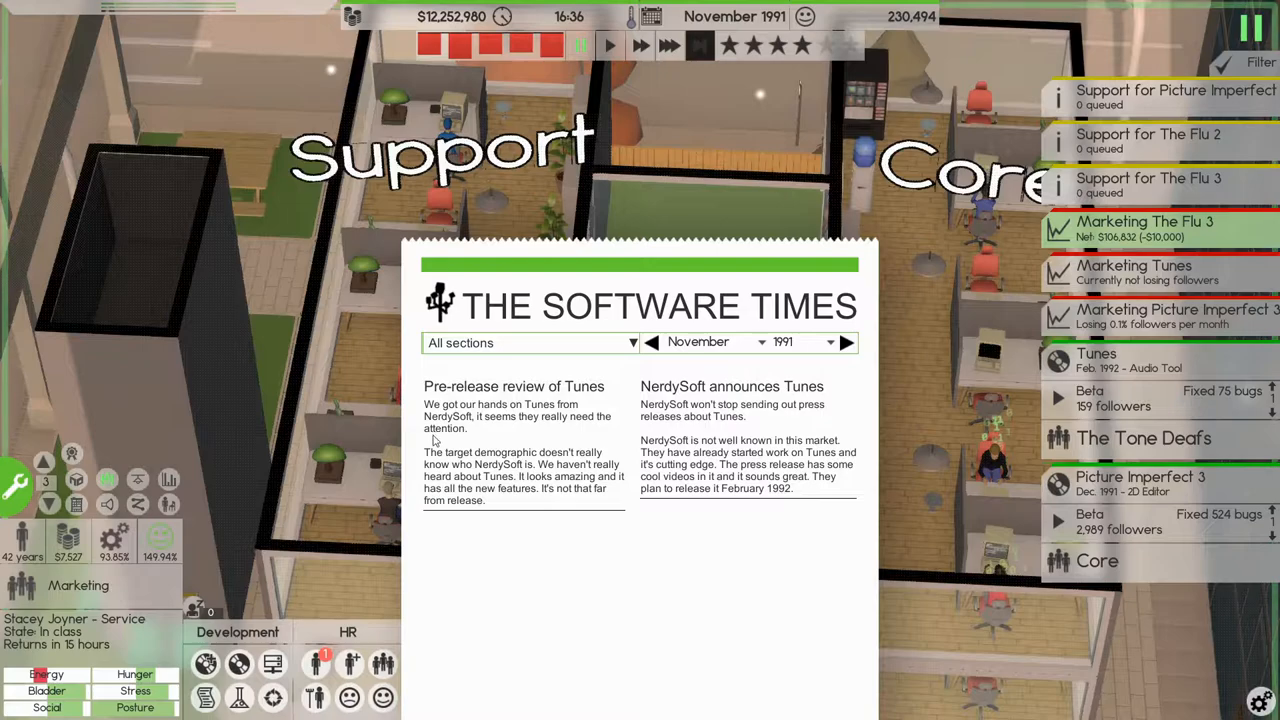
mouse_move(644, 496)
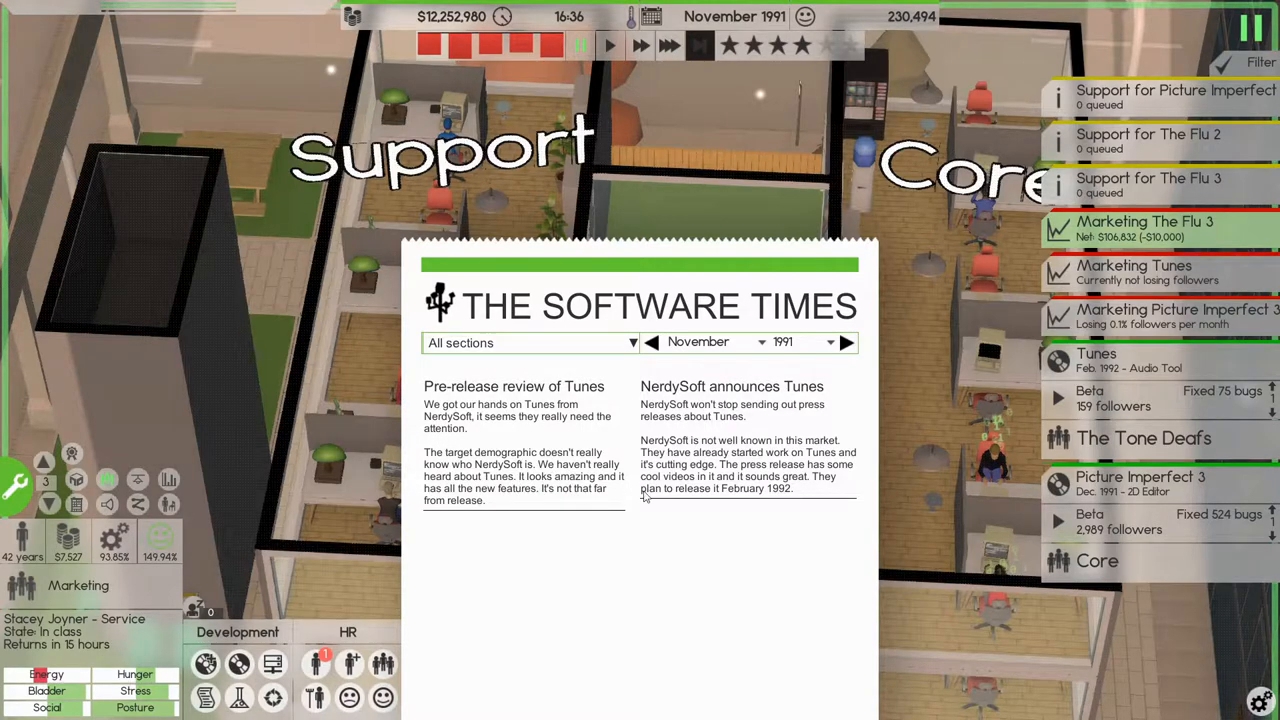
mouse_move(896, 508)
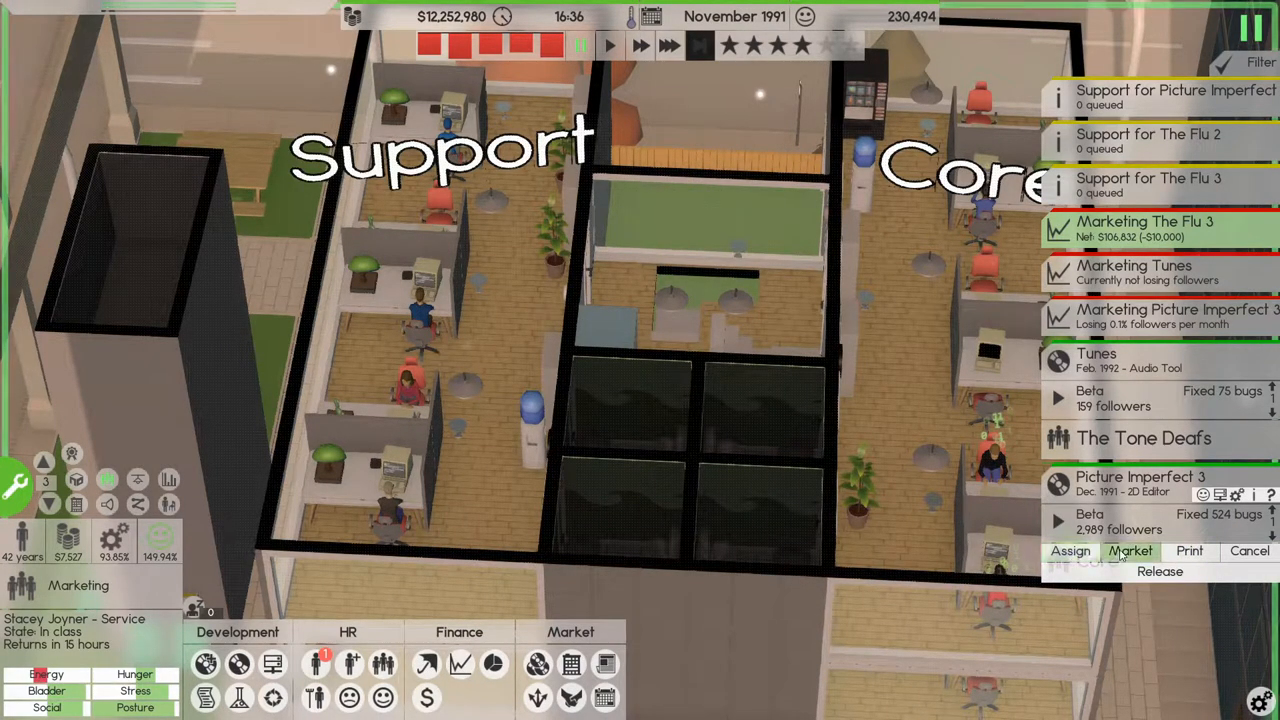
- Release Picture Imperfect 3 from its beta panel
click(1132, 552)
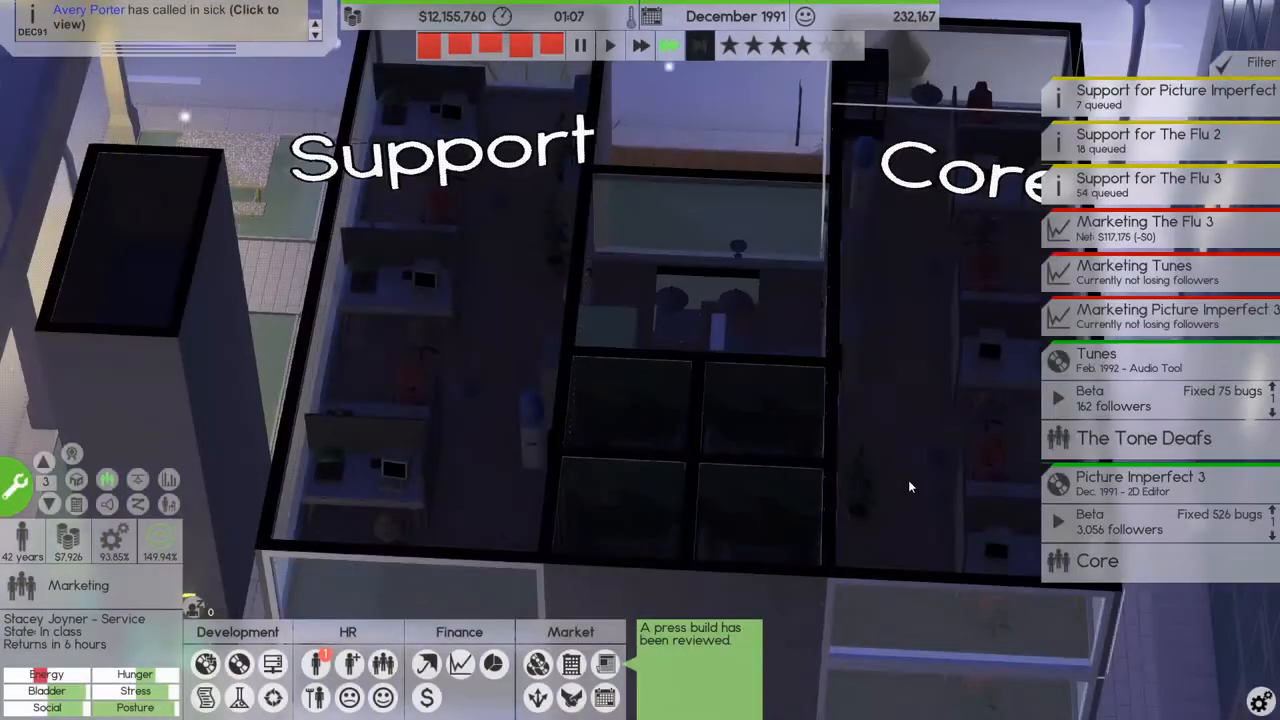
click(1140, 486)
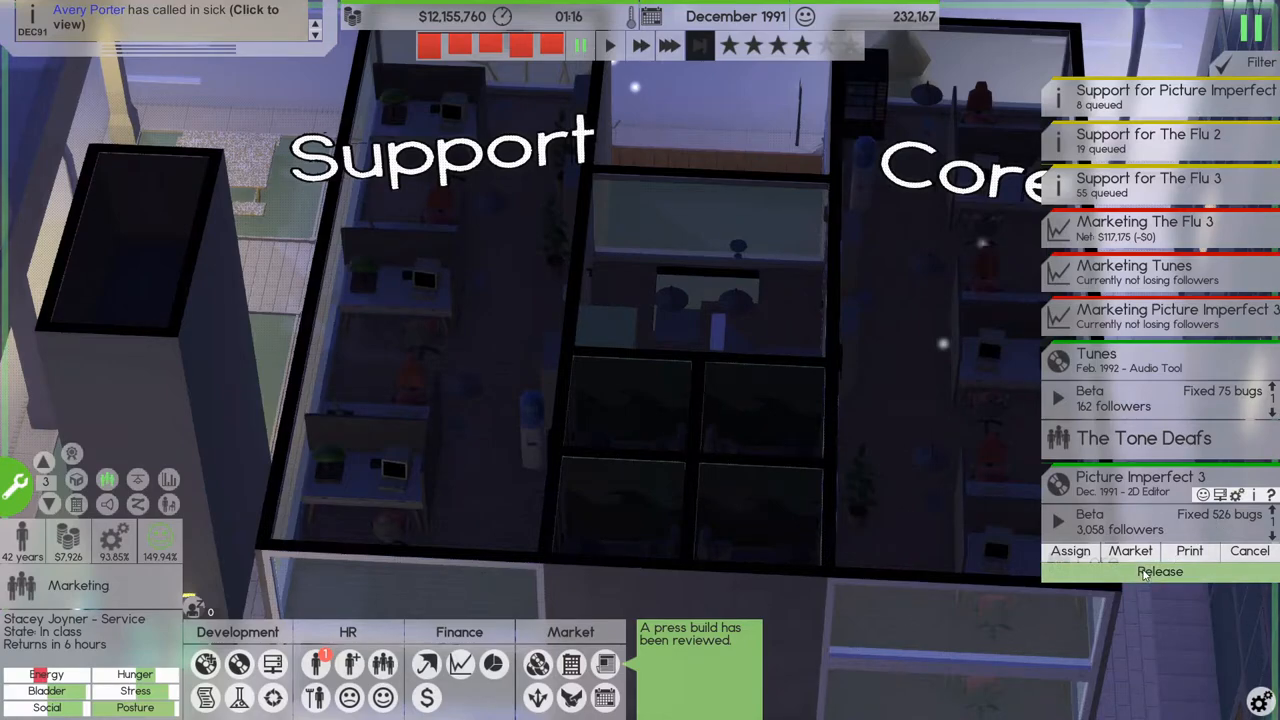
click(1160, 572)
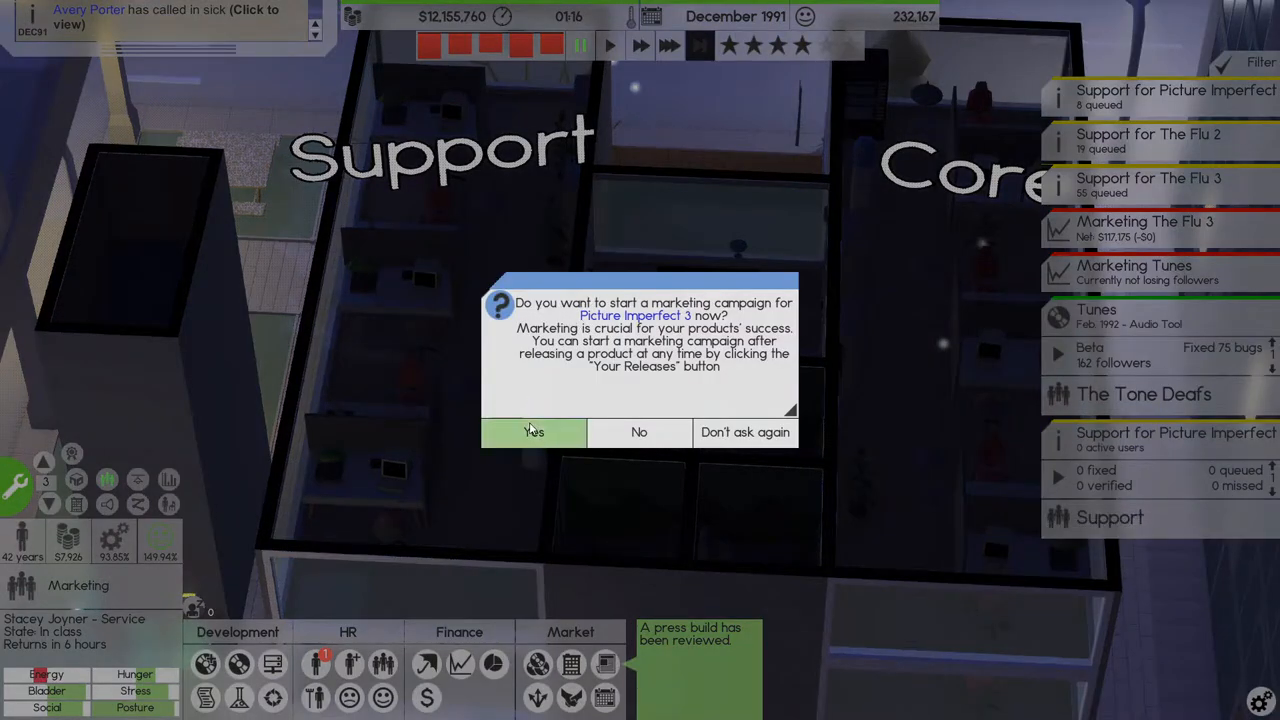
- Start a 100000-budget marketing campaign and confirm 150,000 copies of Picture Imperfect 3
click(532, 432)
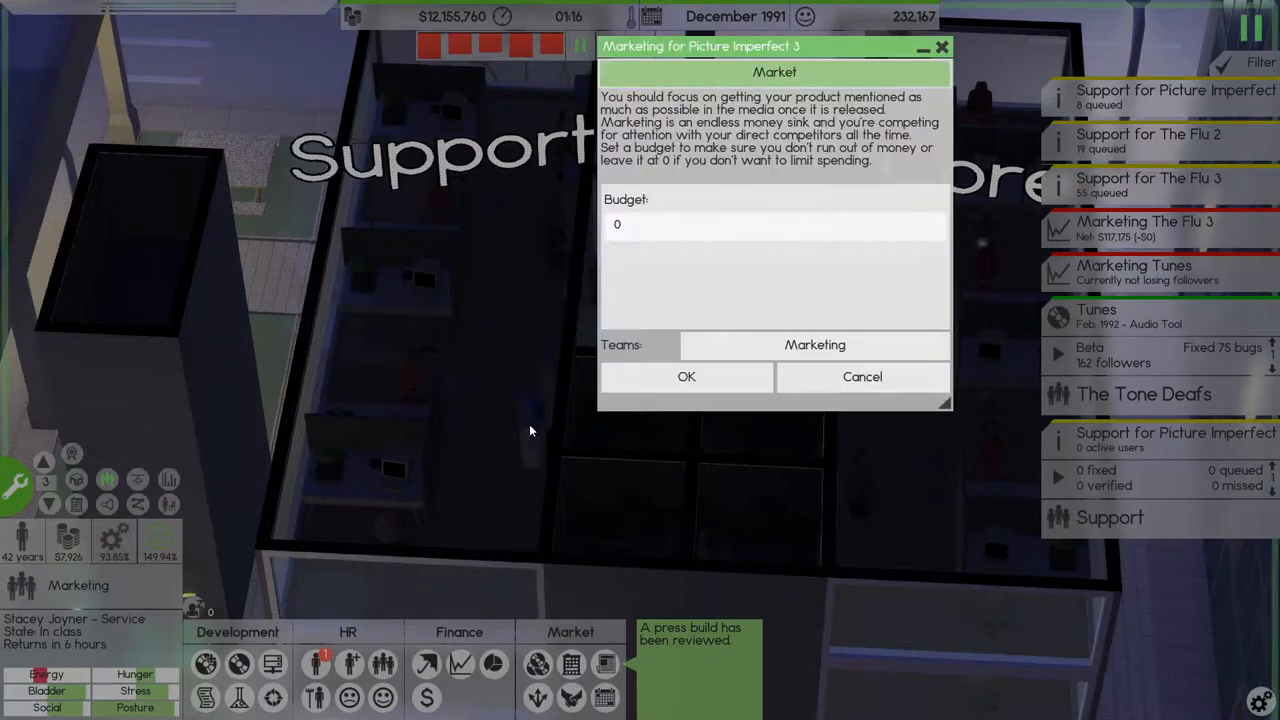
text(100000)
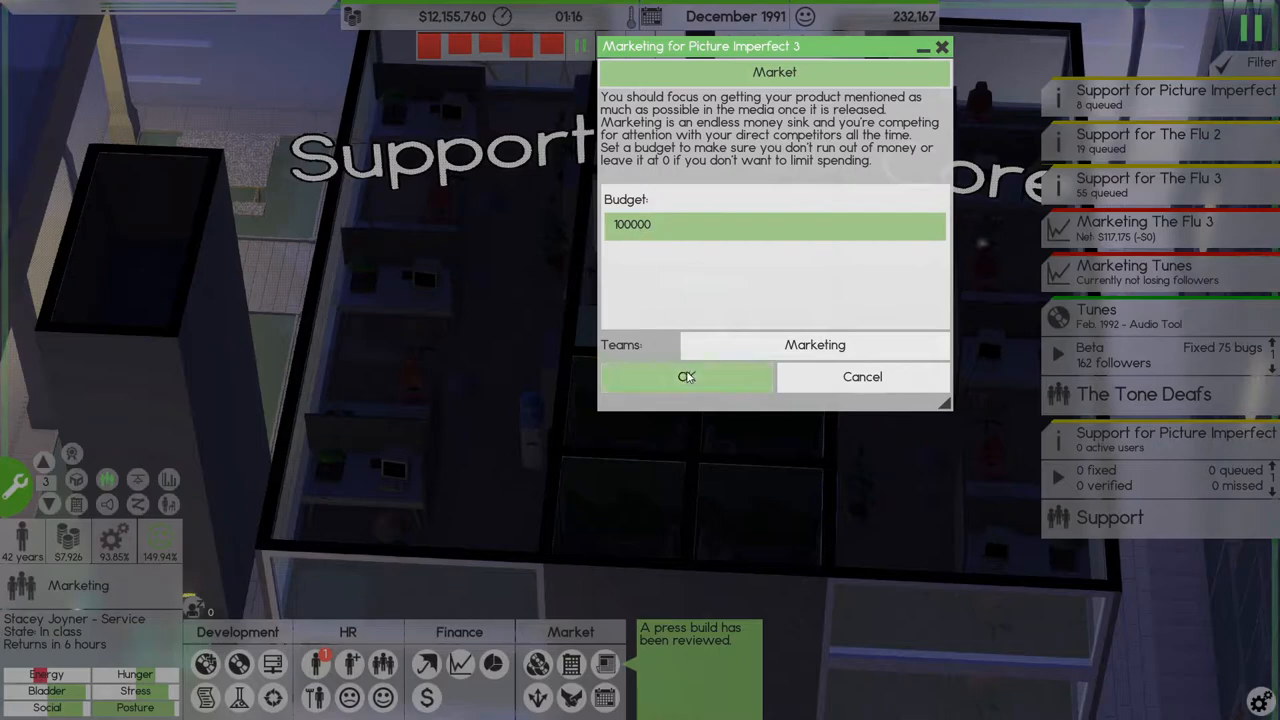
click(686, 376)
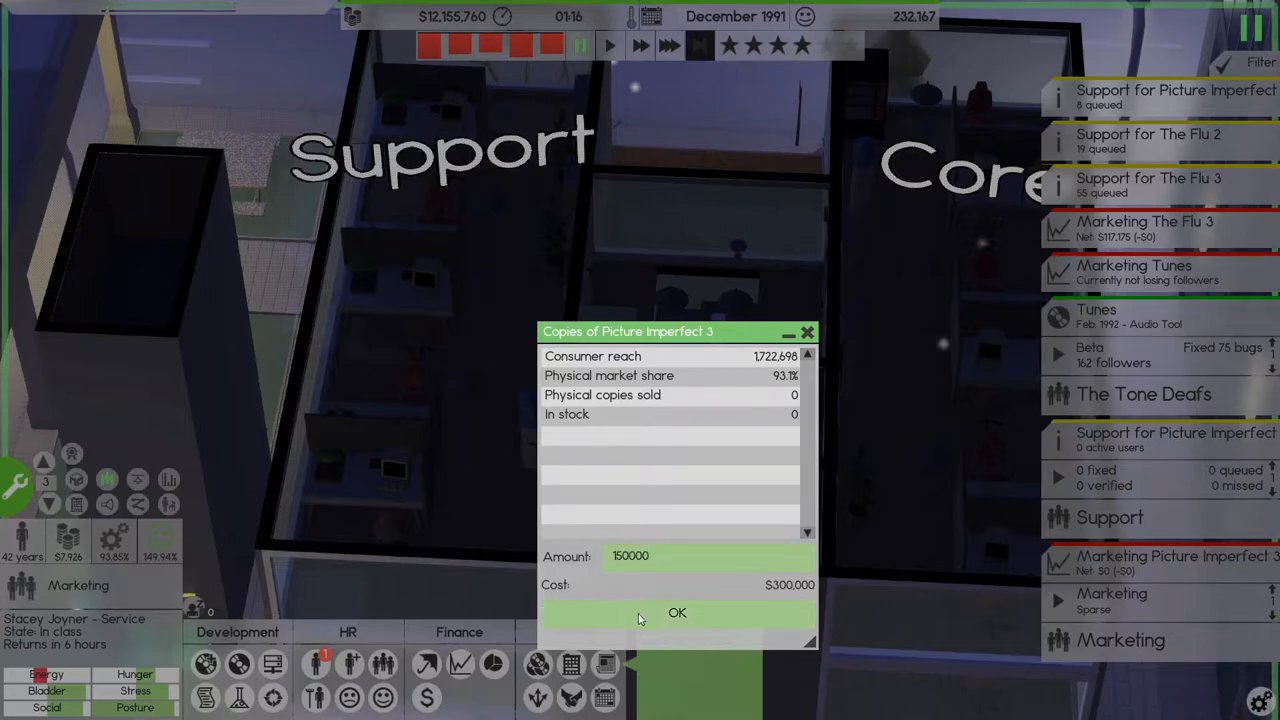
click(676, 612)
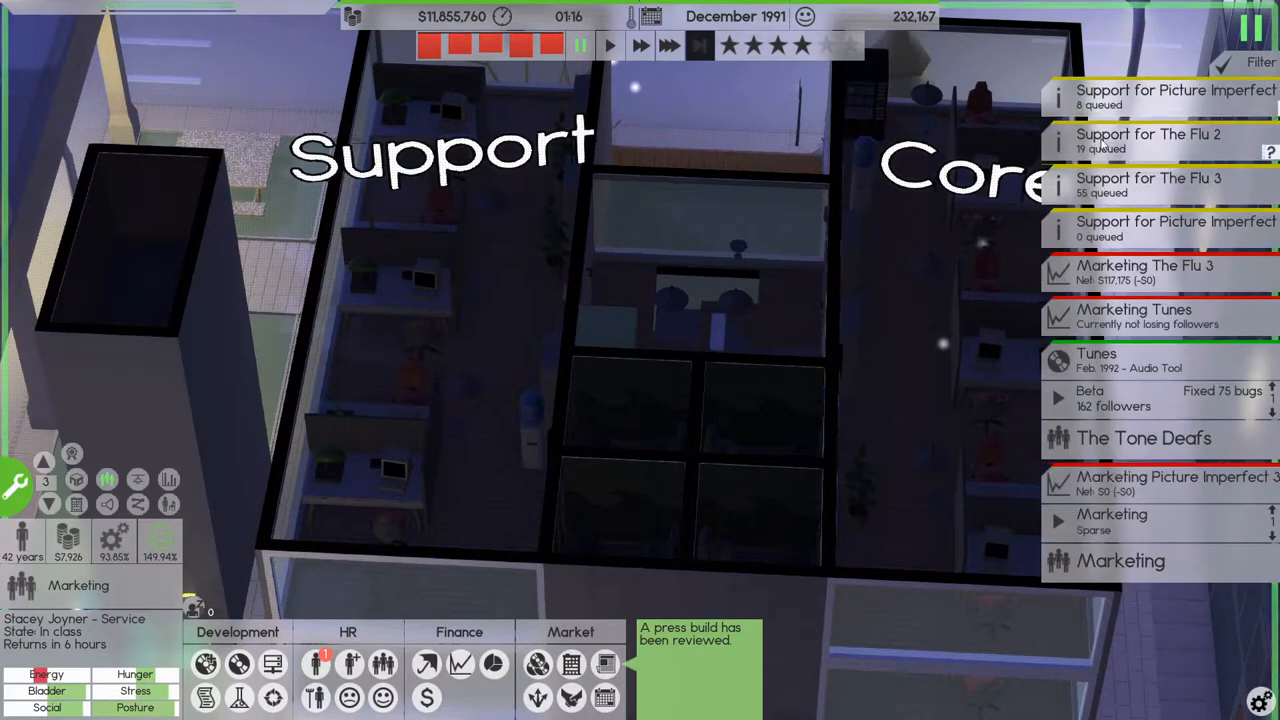
click(1148, 184)
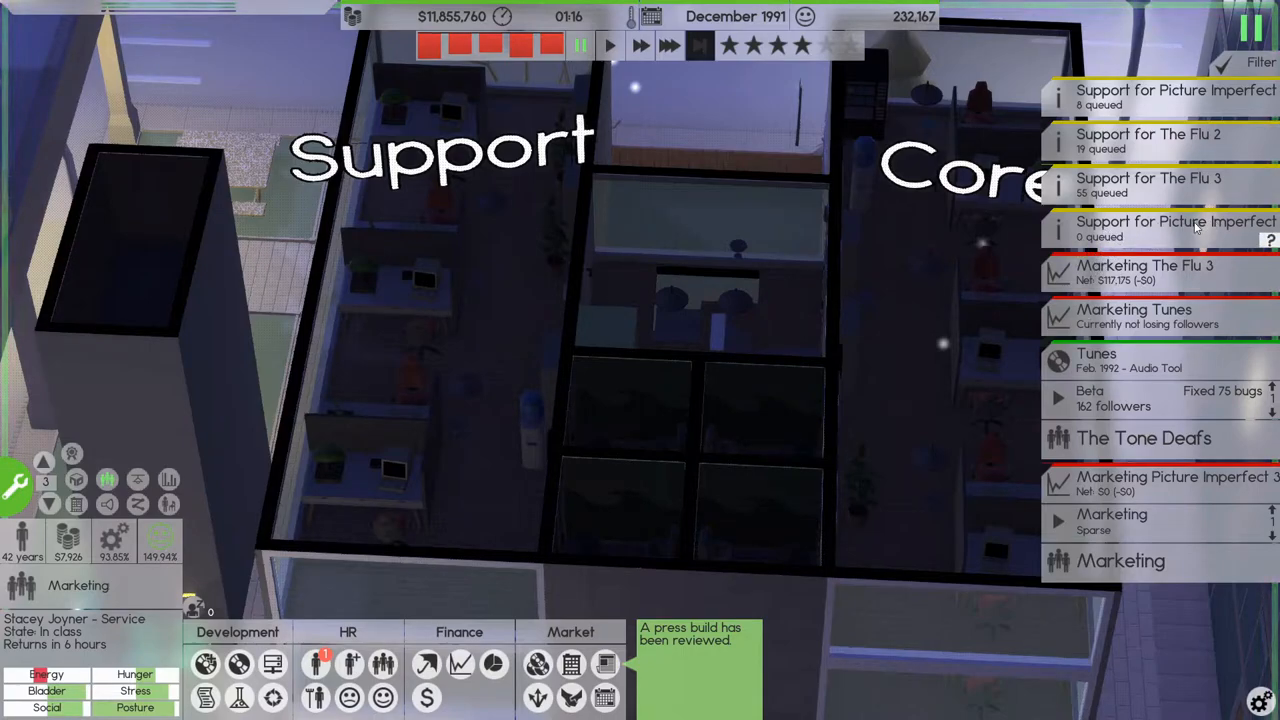
mouse_move(1064, 324)
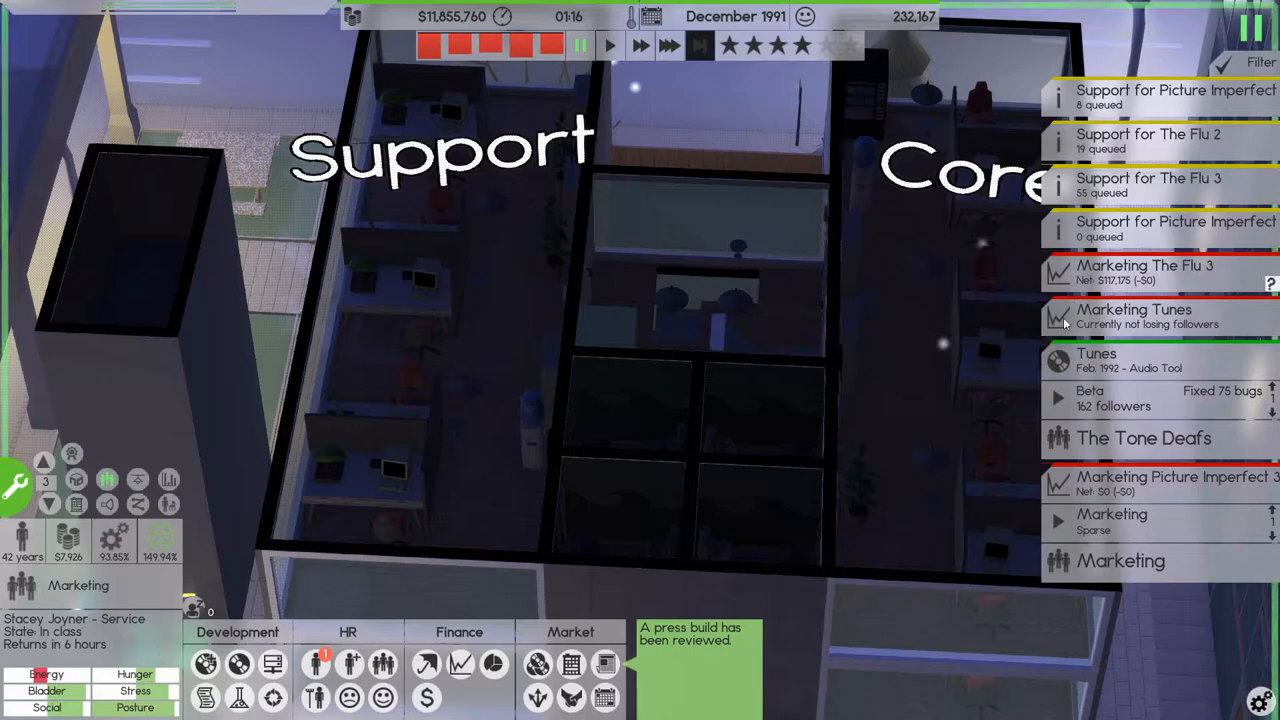
click(1112, 520)
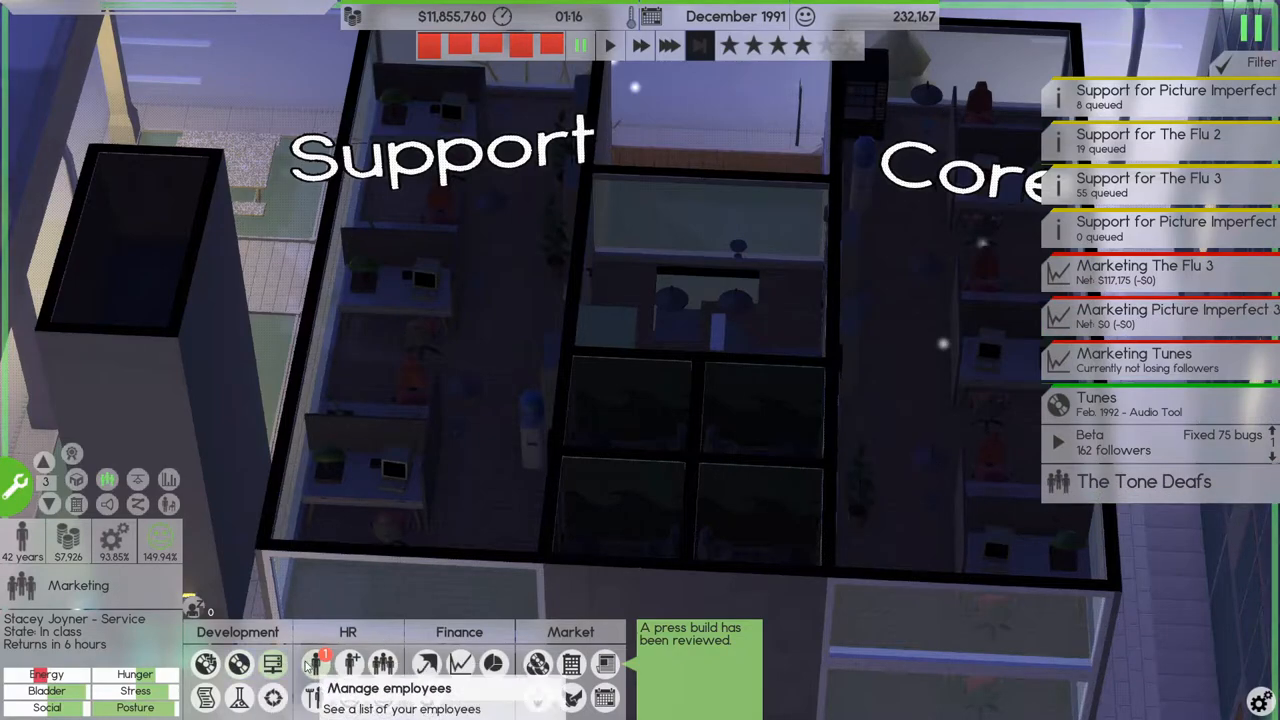
- Send Millie Lynch from Core away for education via Manage employees
click(312, 664)
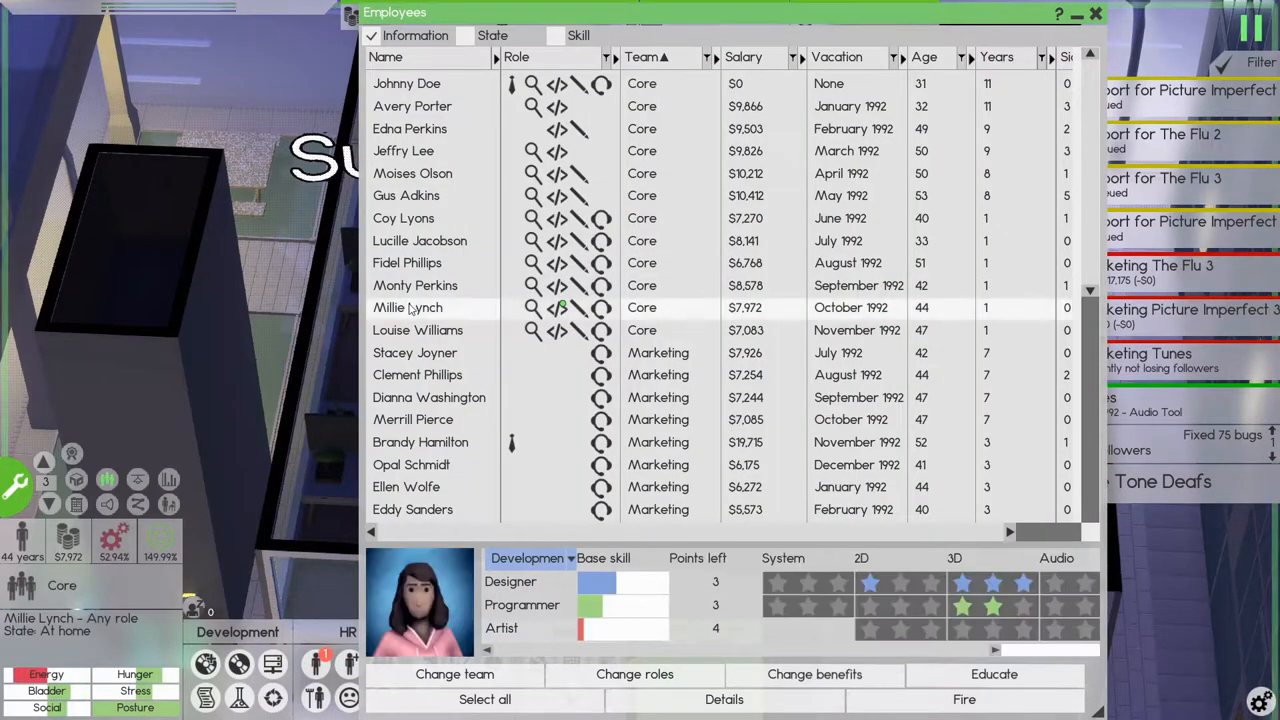
click(992, 674)
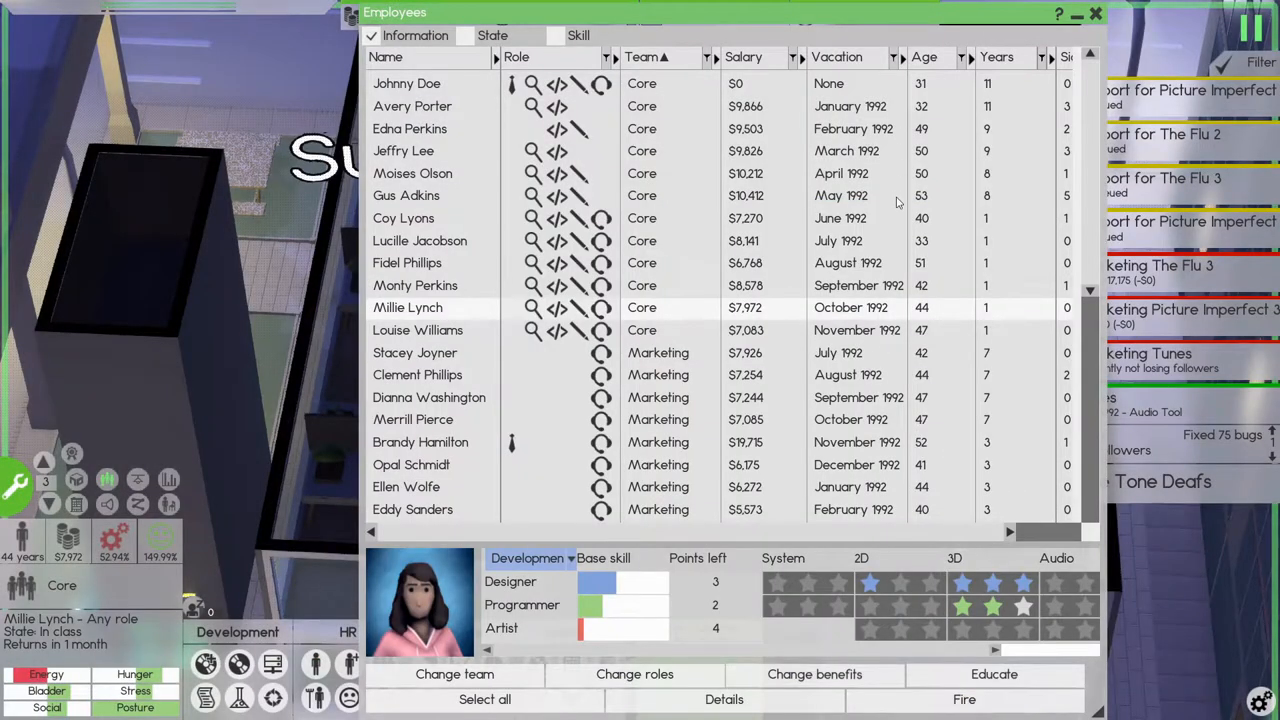
click(1096, 12)
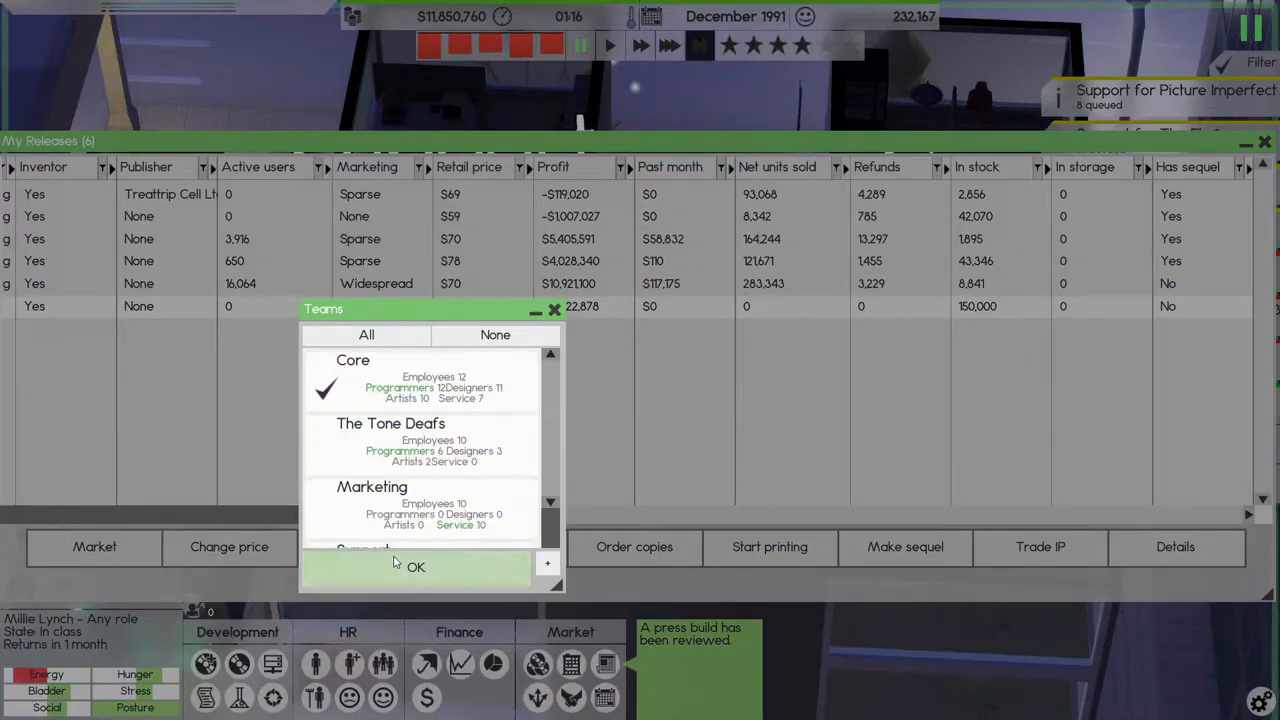
- Assign Core to Picture Imperfect support and order 15,000 more copies of The Flu 3
click(416, 568)
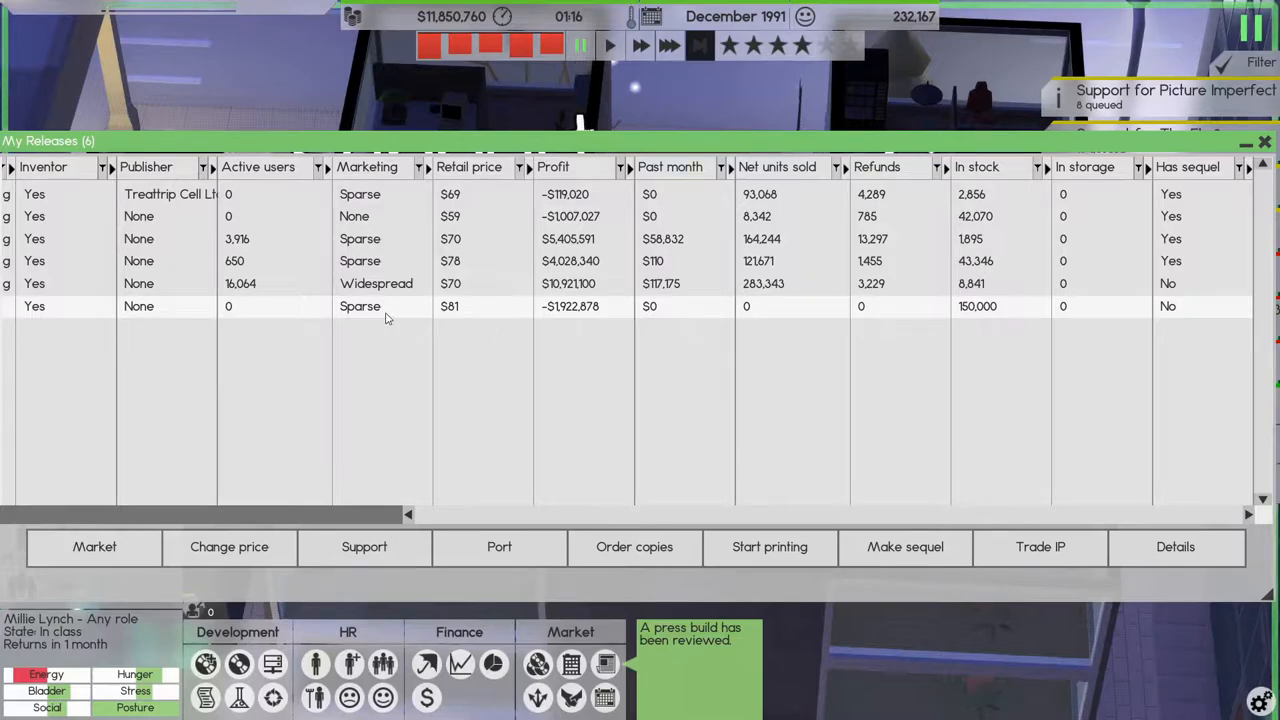
mouse_move(808, 306)
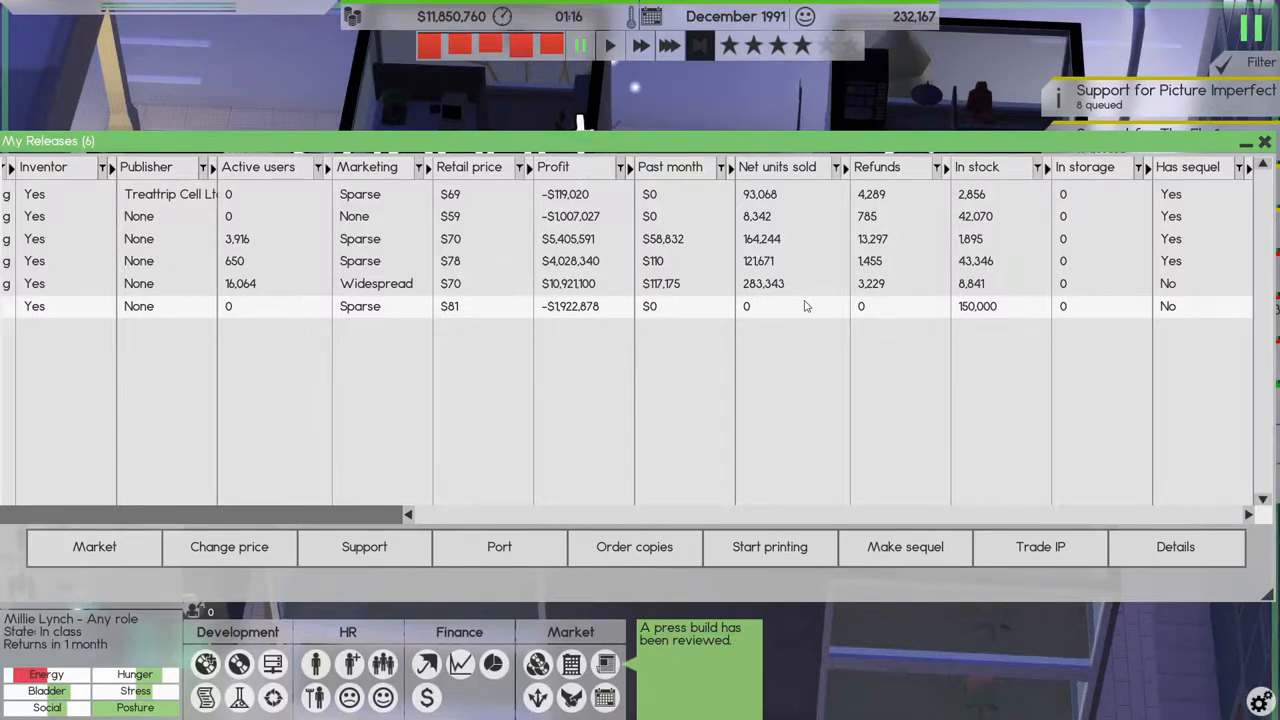
scroll(left, 3)
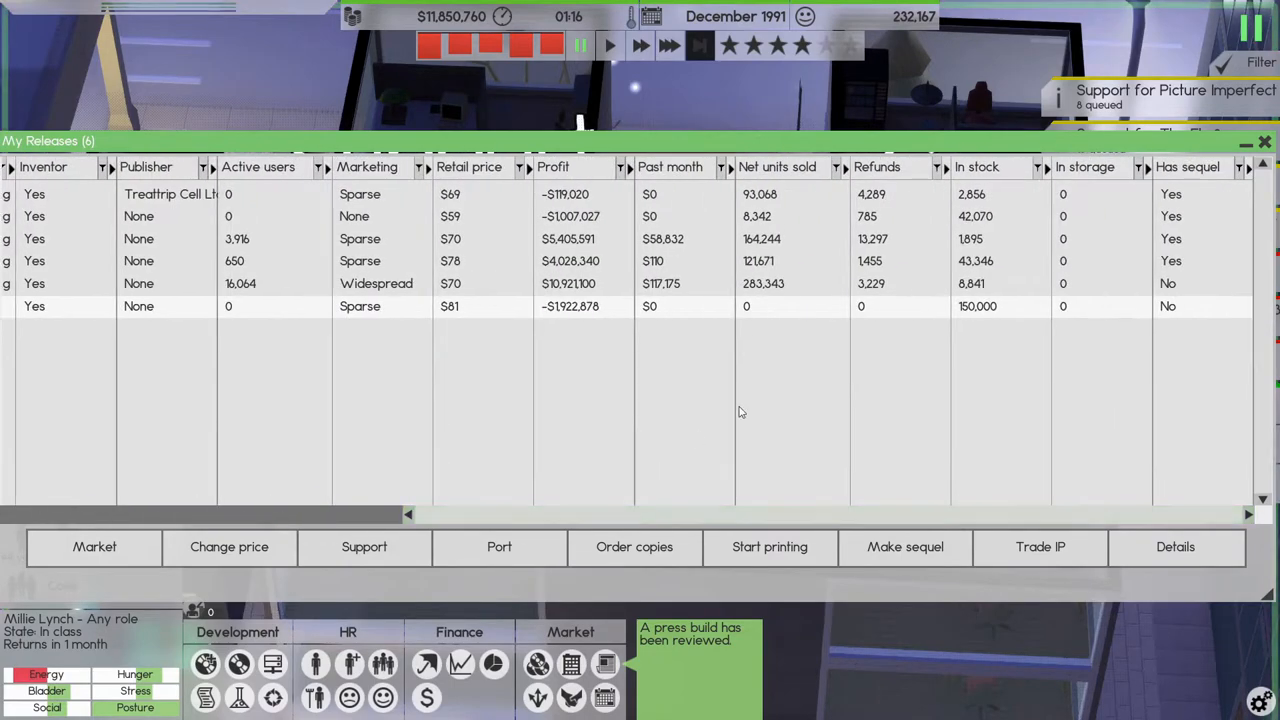
mouse_move(980, 290)
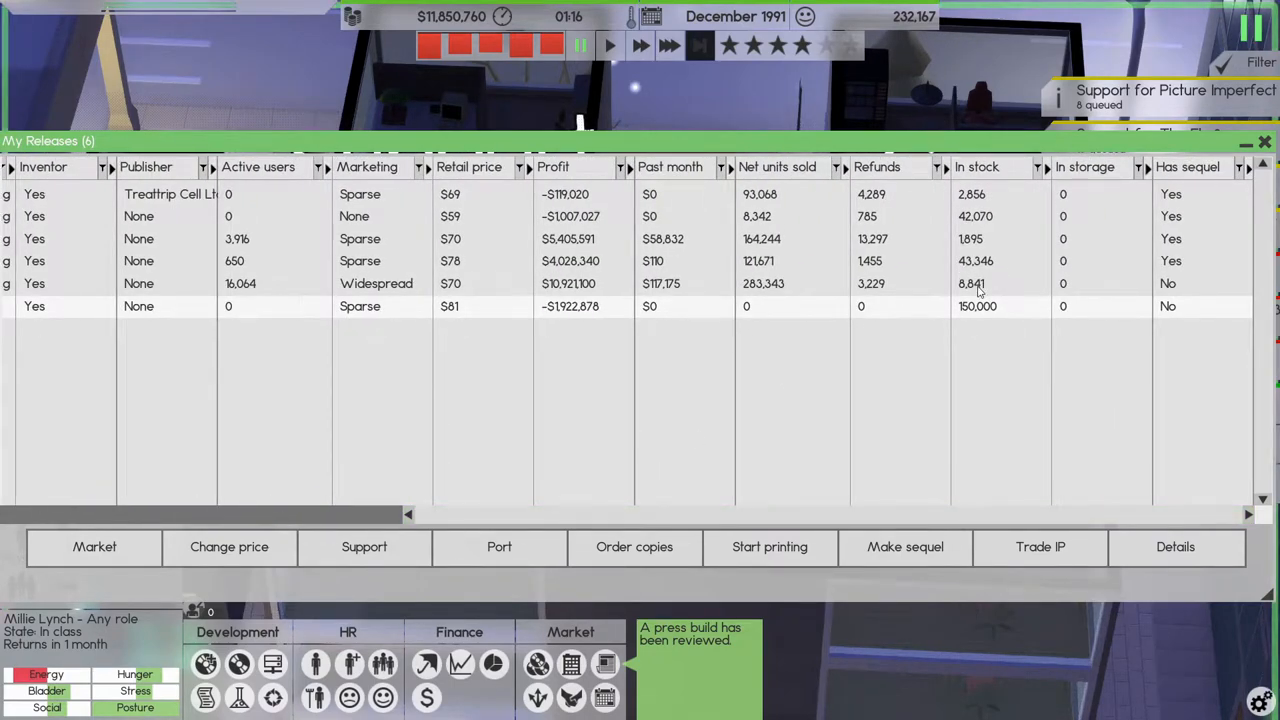
click(634, 546)
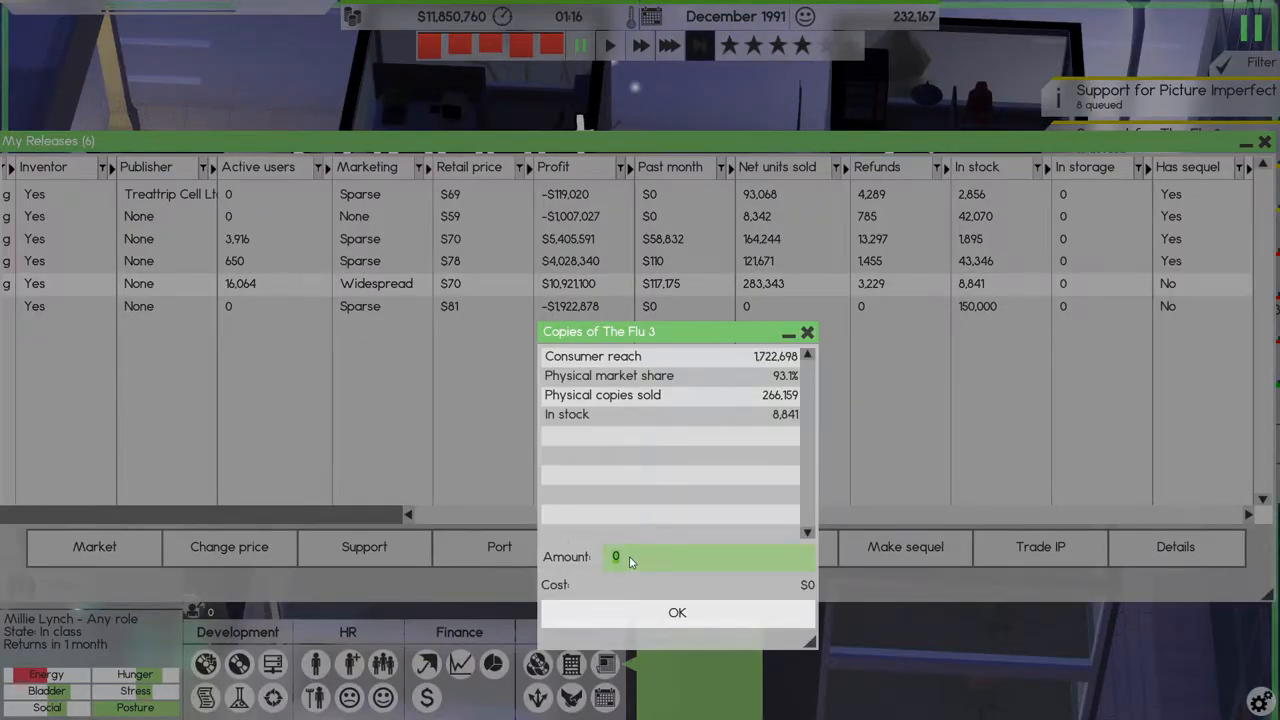
click(676, 612)
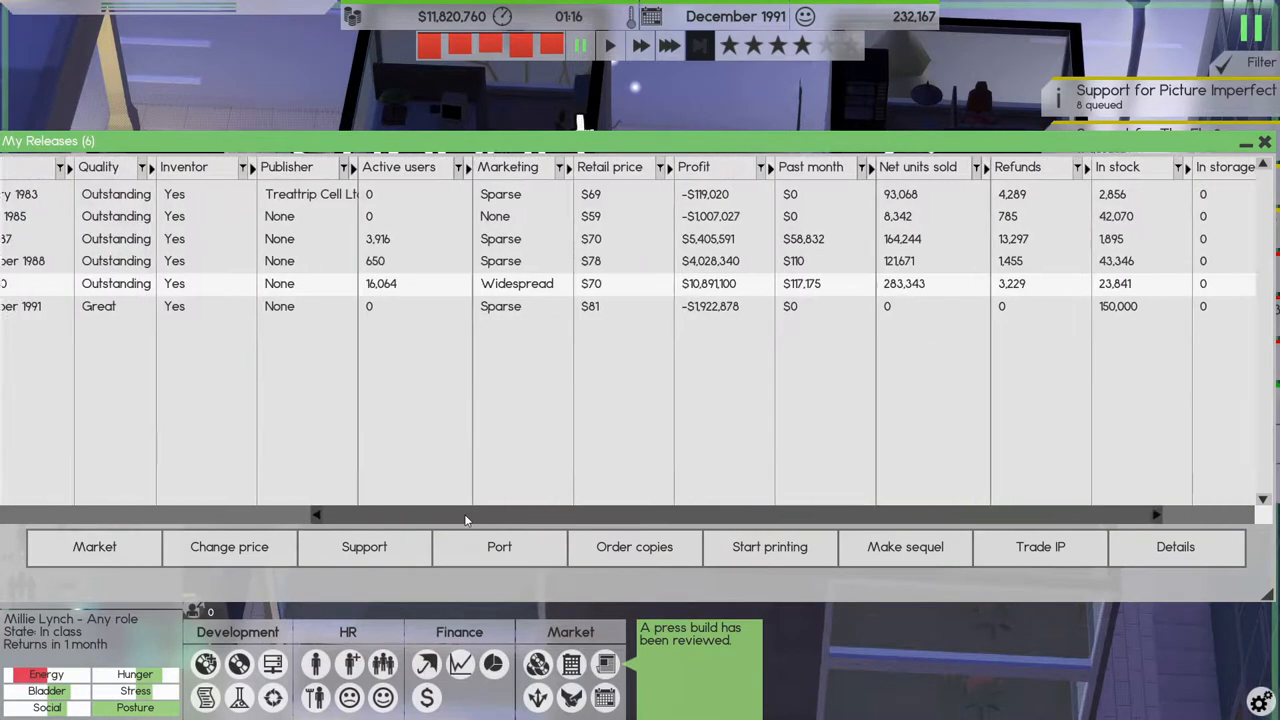
scroll(right, 3)
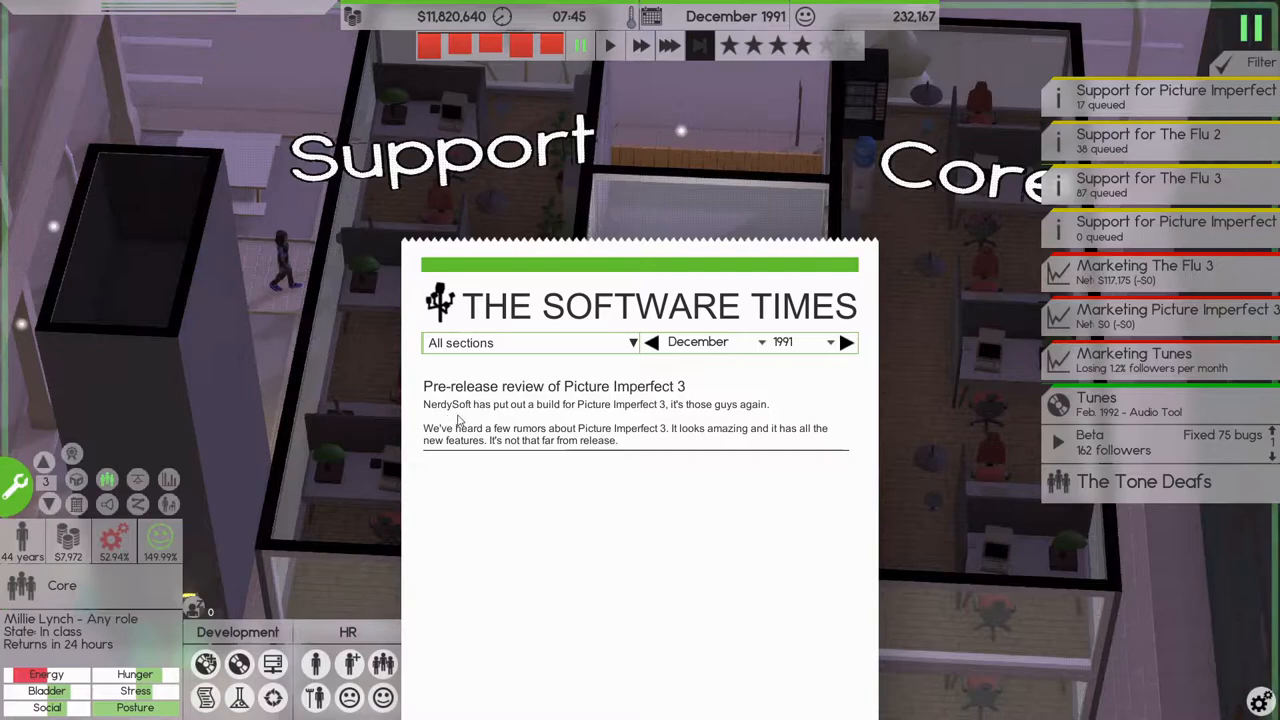
mouse_move(762, 436)
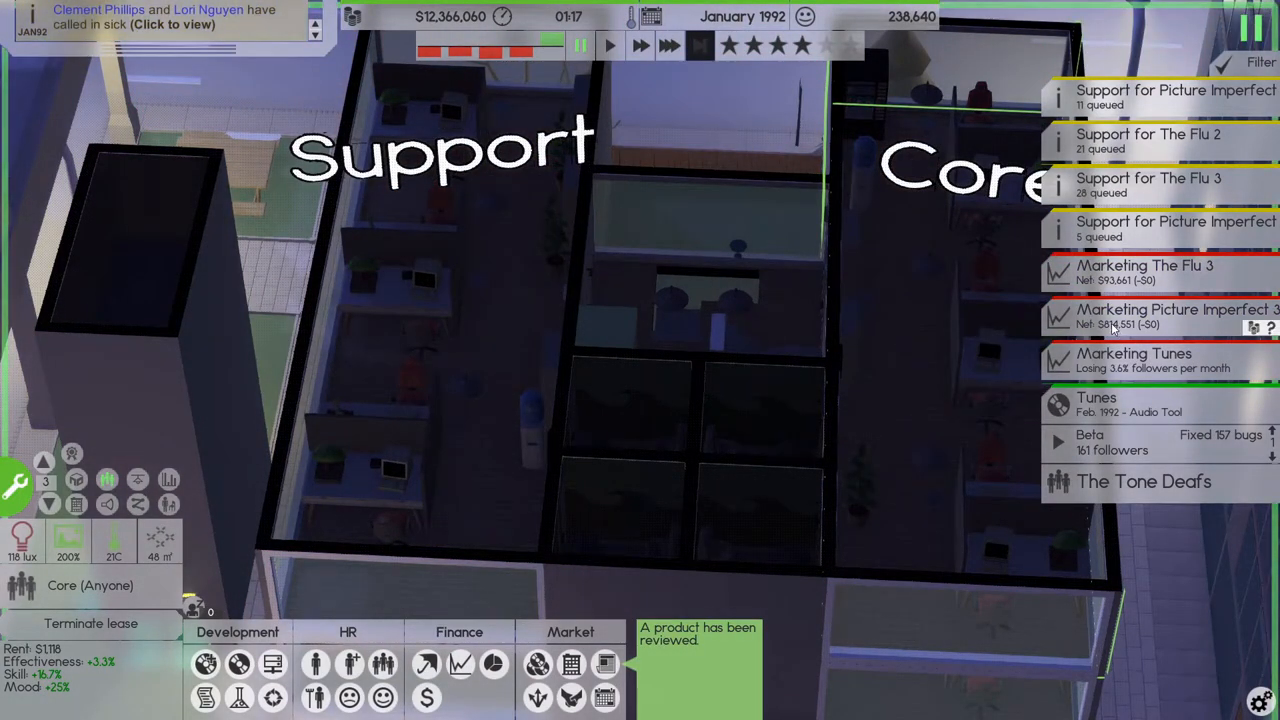
mouse_move(724, 536)
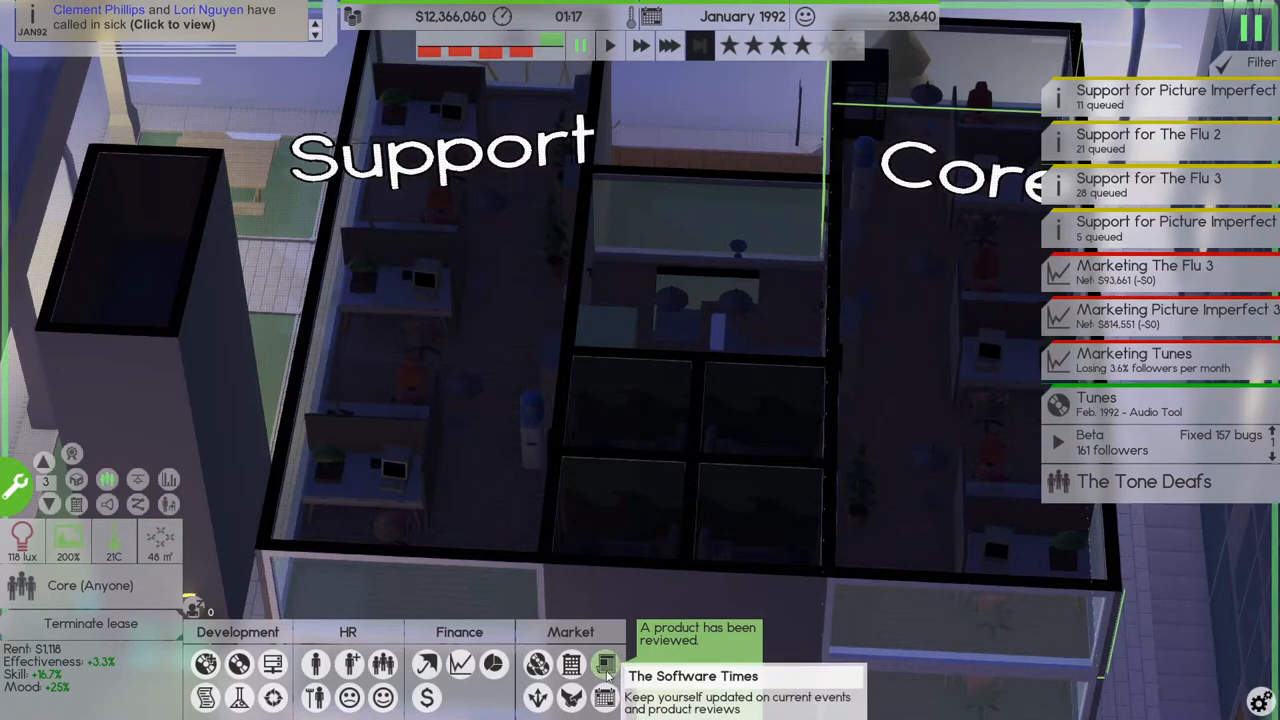
click(604, 662)
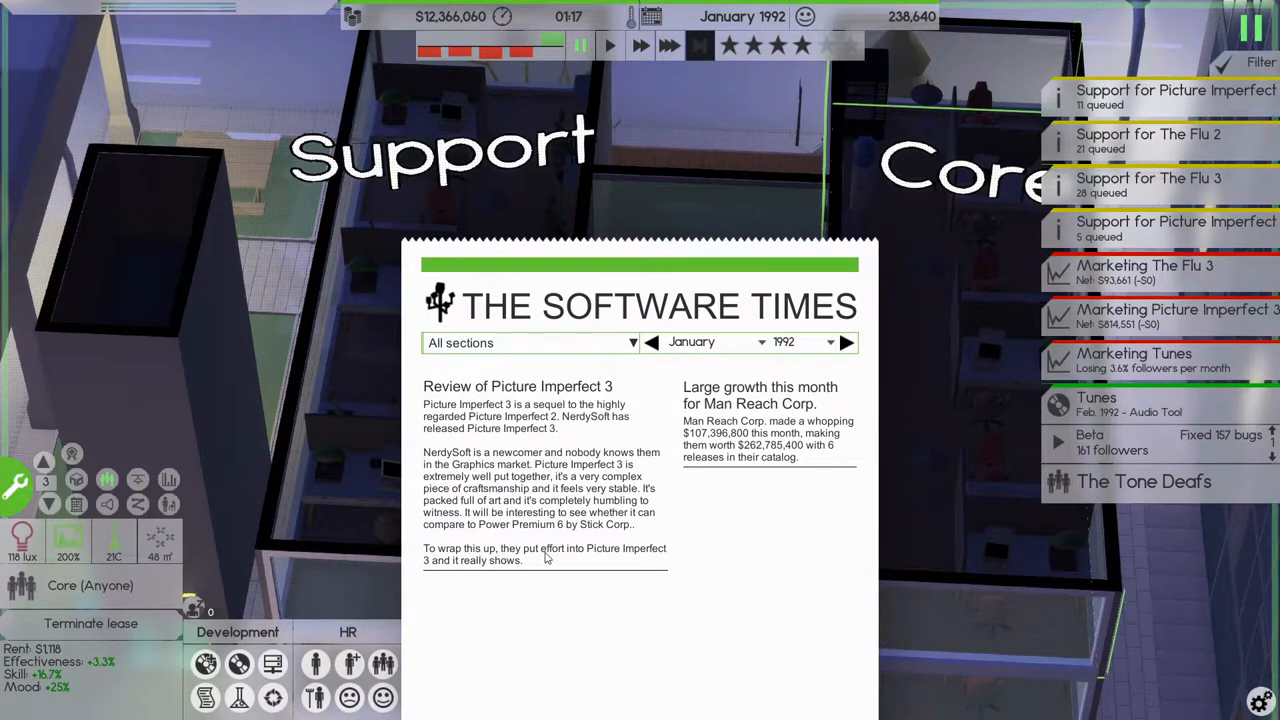
mouse_move(552, 570)
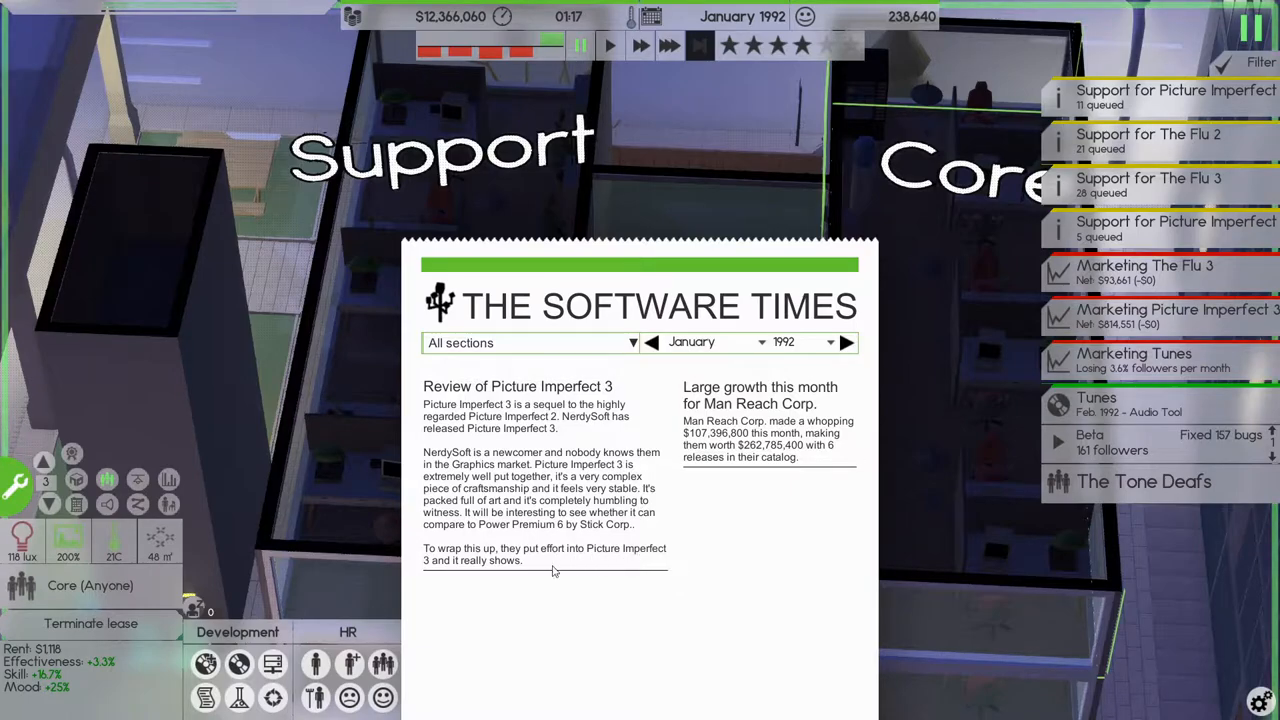
mouse_move(800, 572)
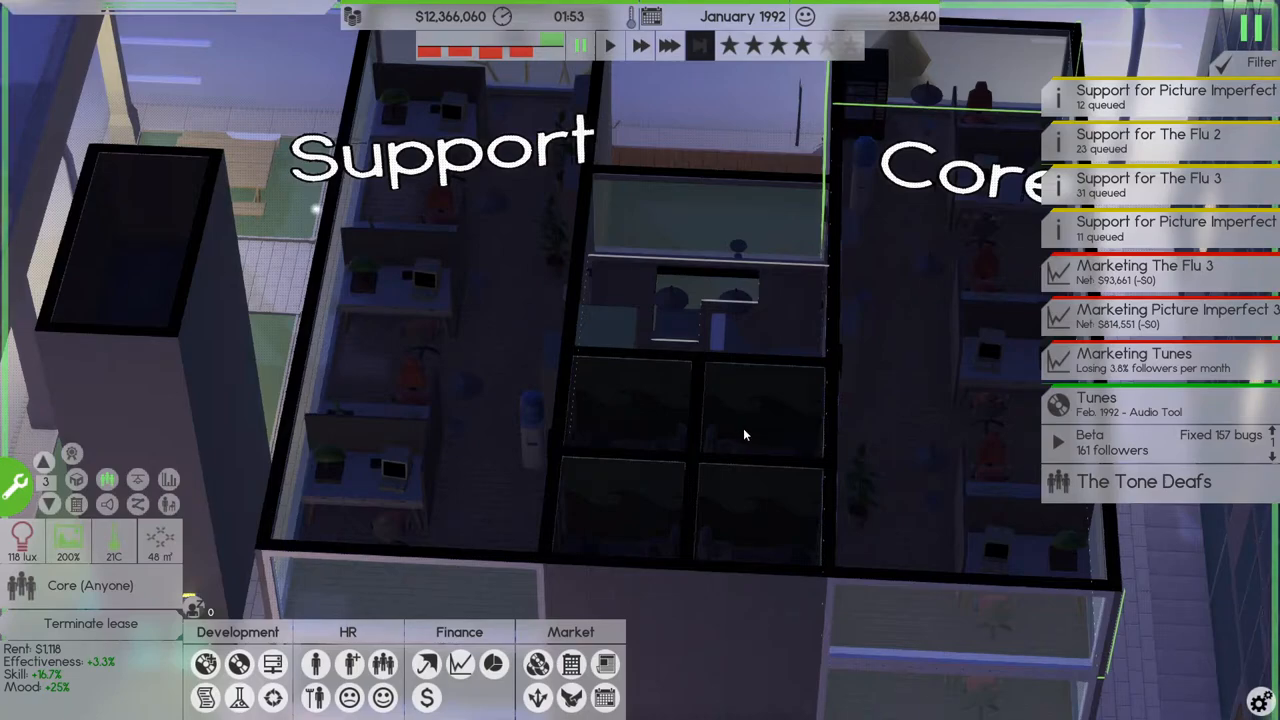
mouse_move(660, 438)
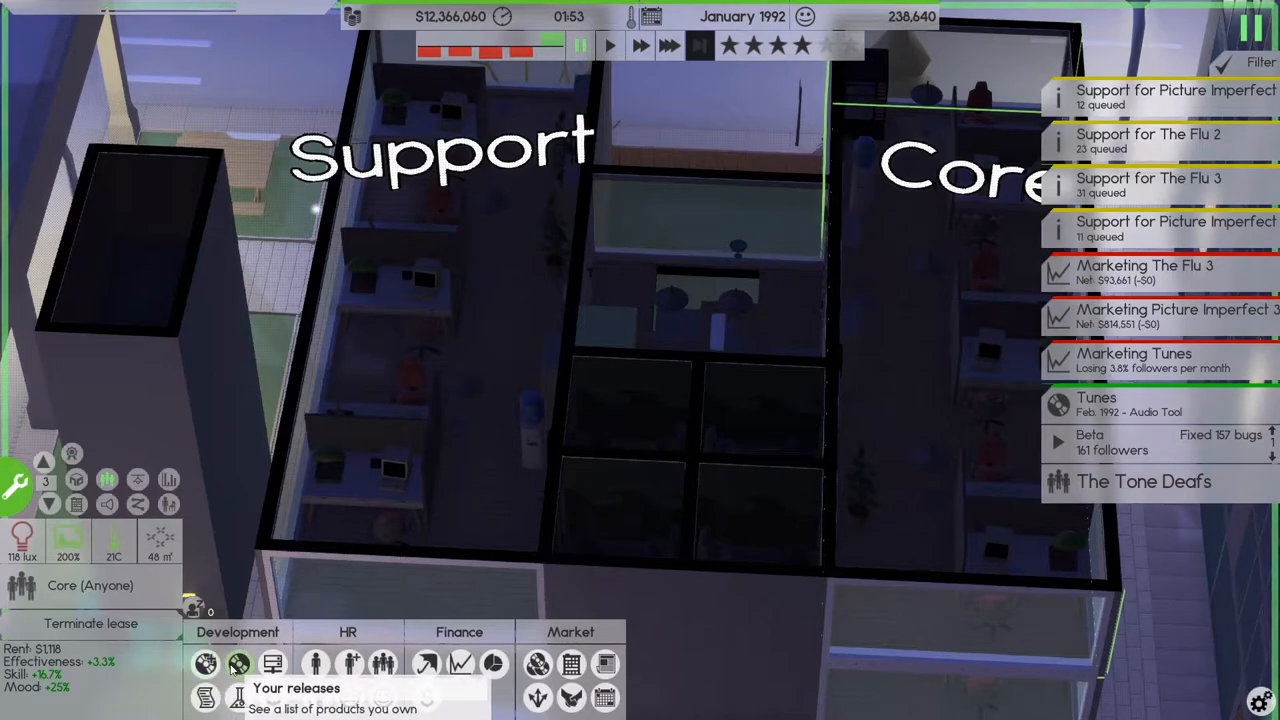
- Design The Flu 4 as a sequel to The Flu 3 with scanning and interface features
click(204, 664)
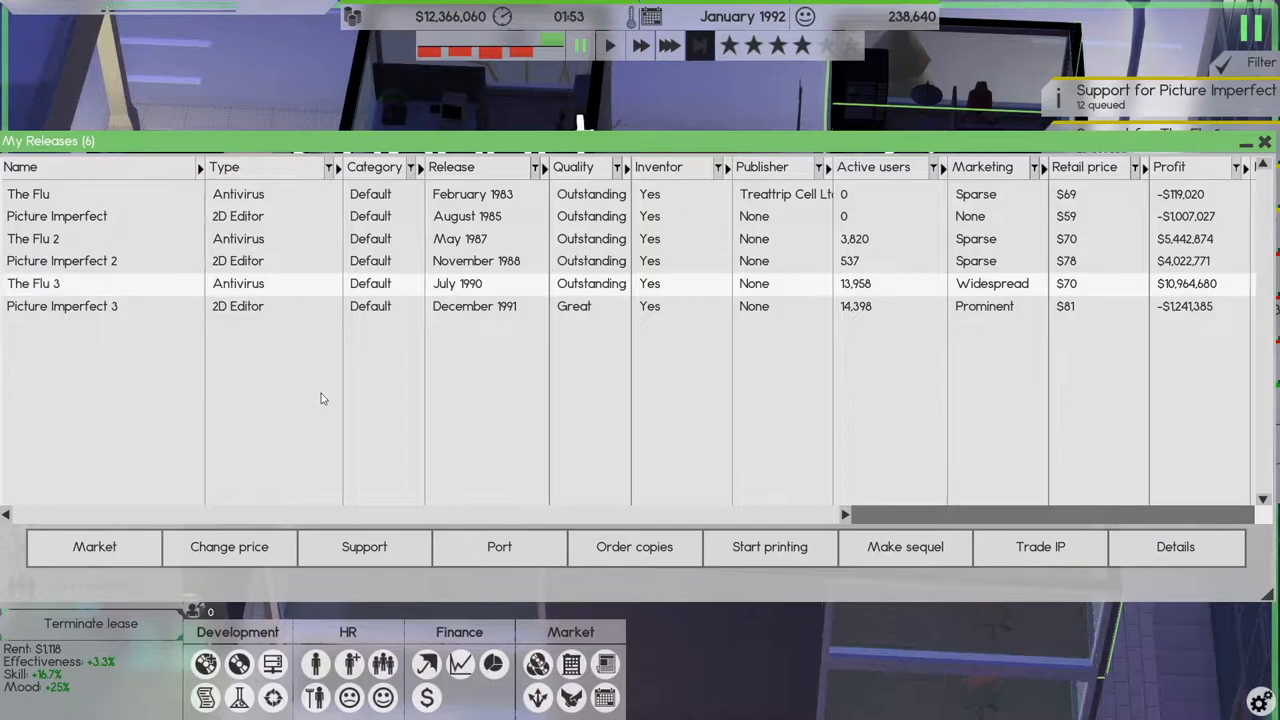
click(904, 546)
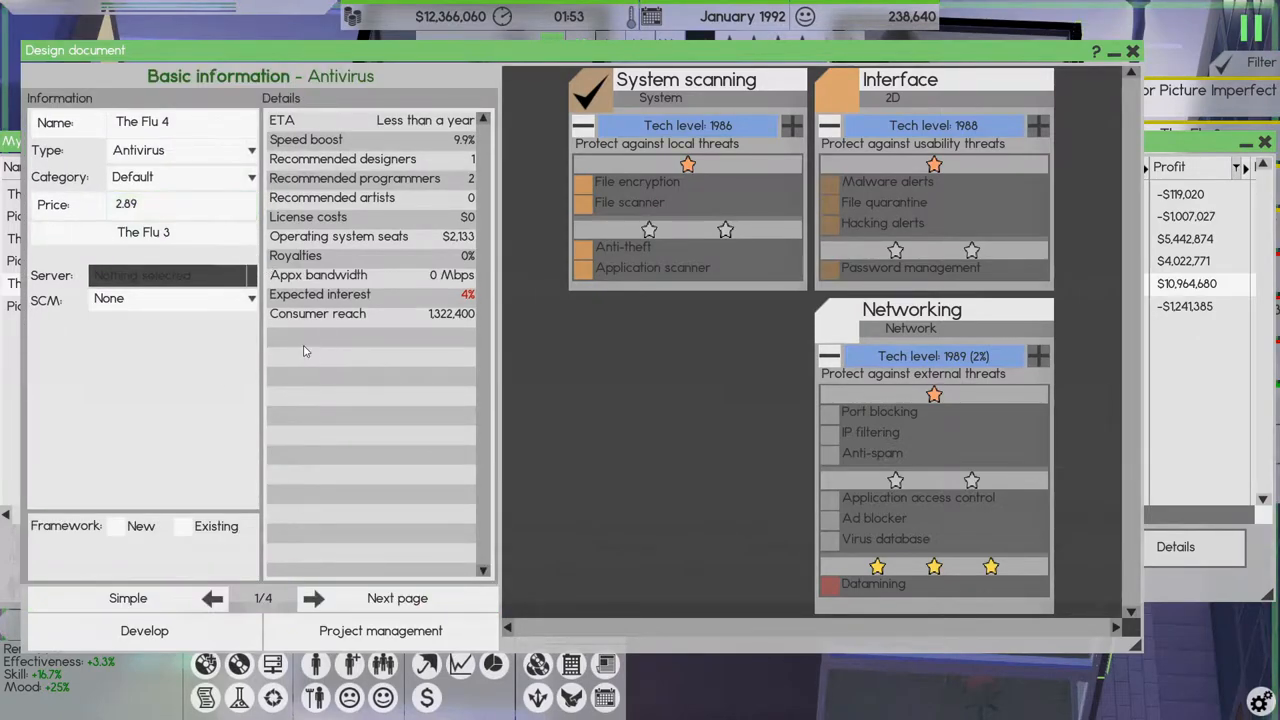
click(584, 250)
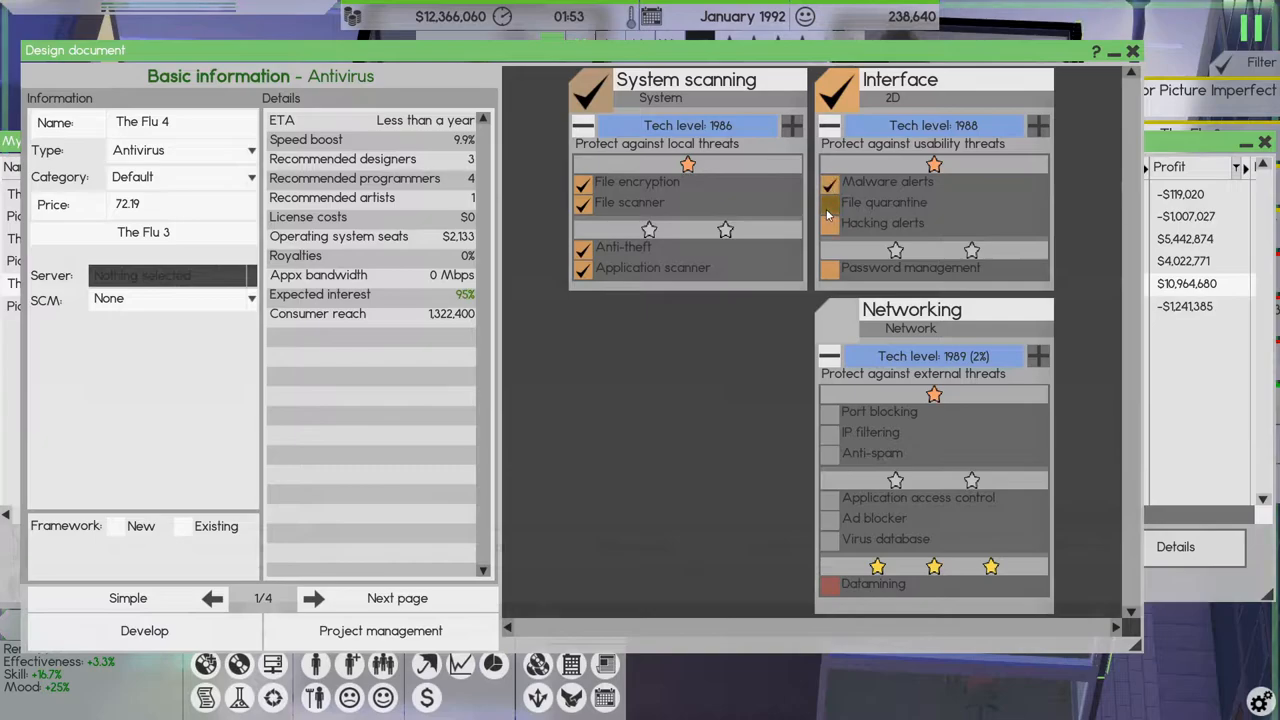
click(830, 180)
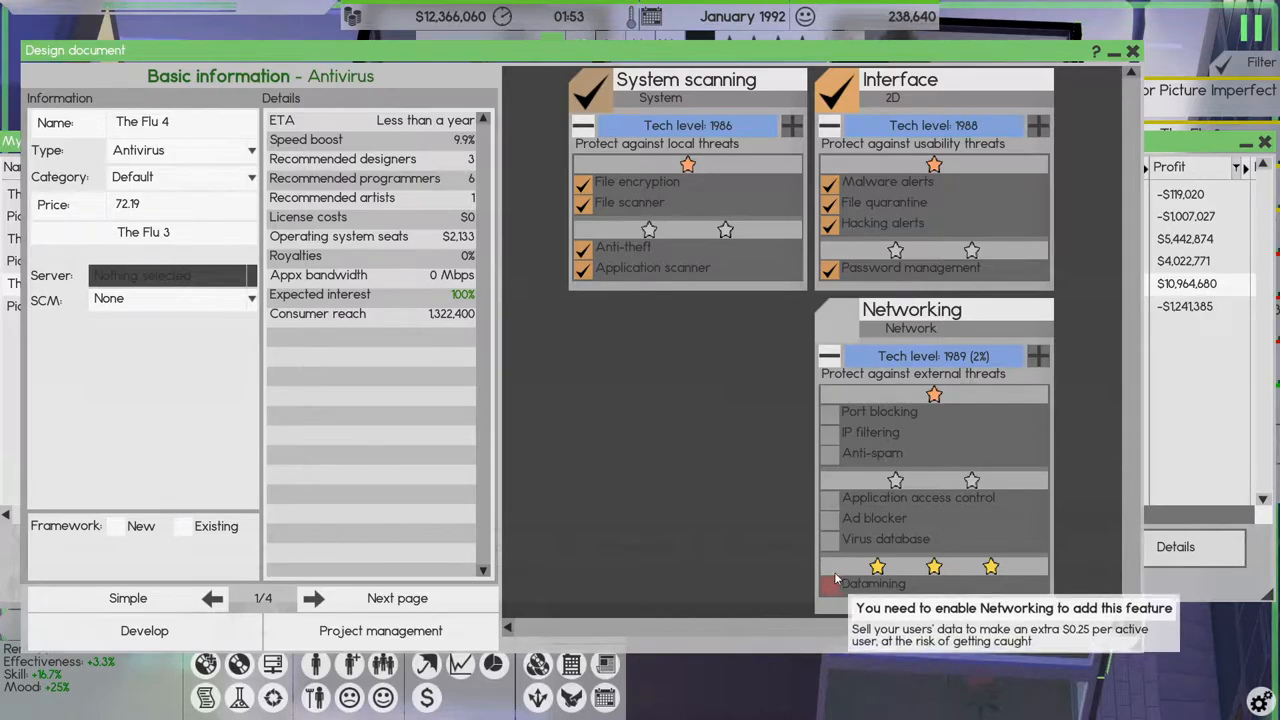
mouse_move(838, 328)
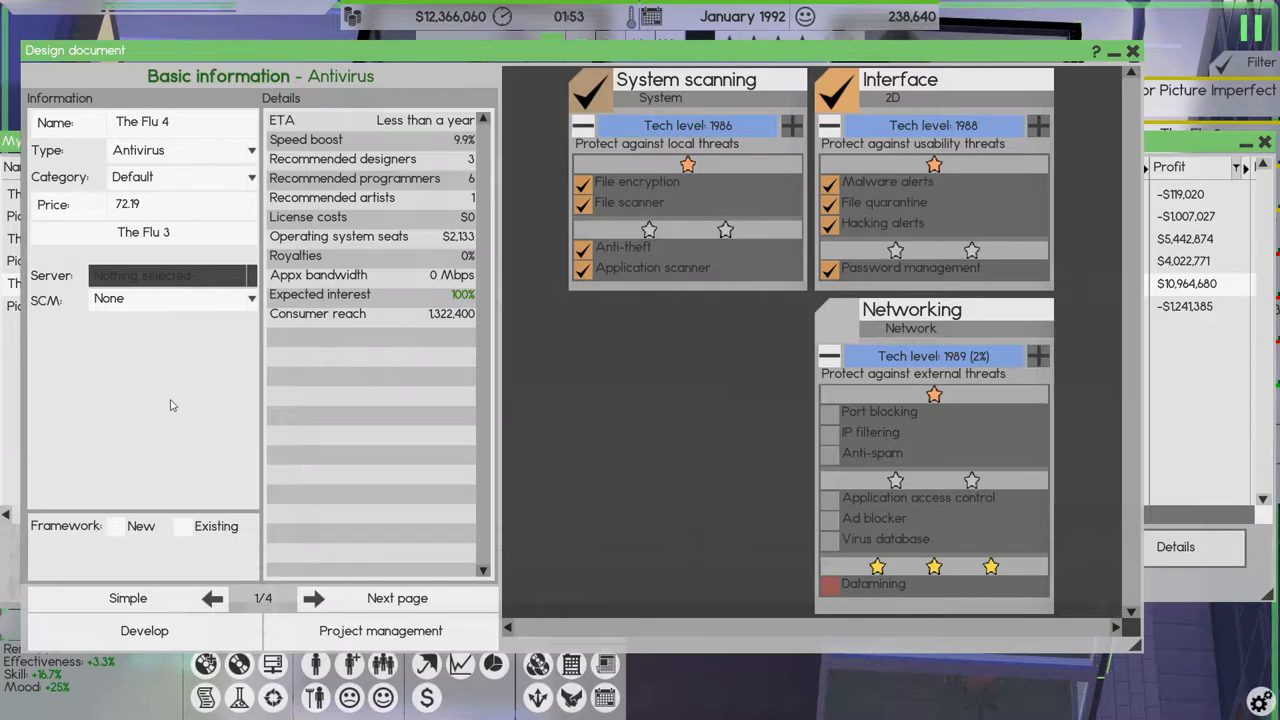
mouse_move(416, 410)
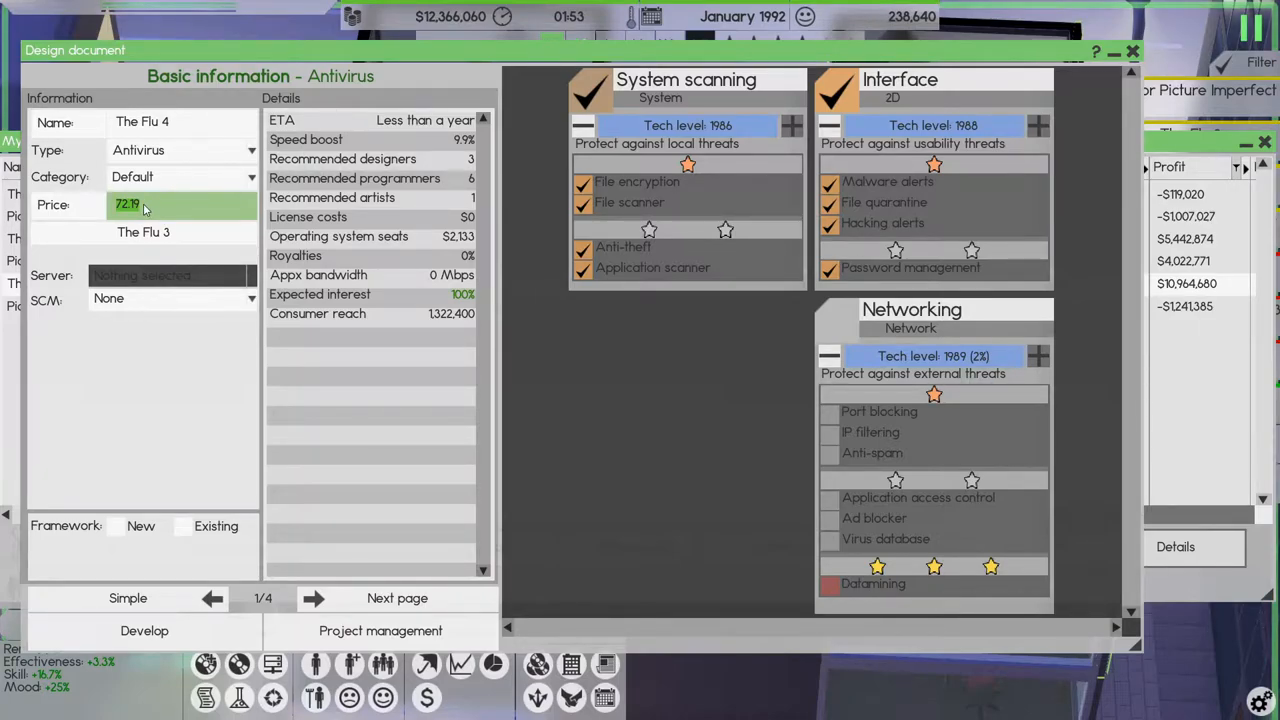
- Price The Flu 4 at 69.99
text(69.9)
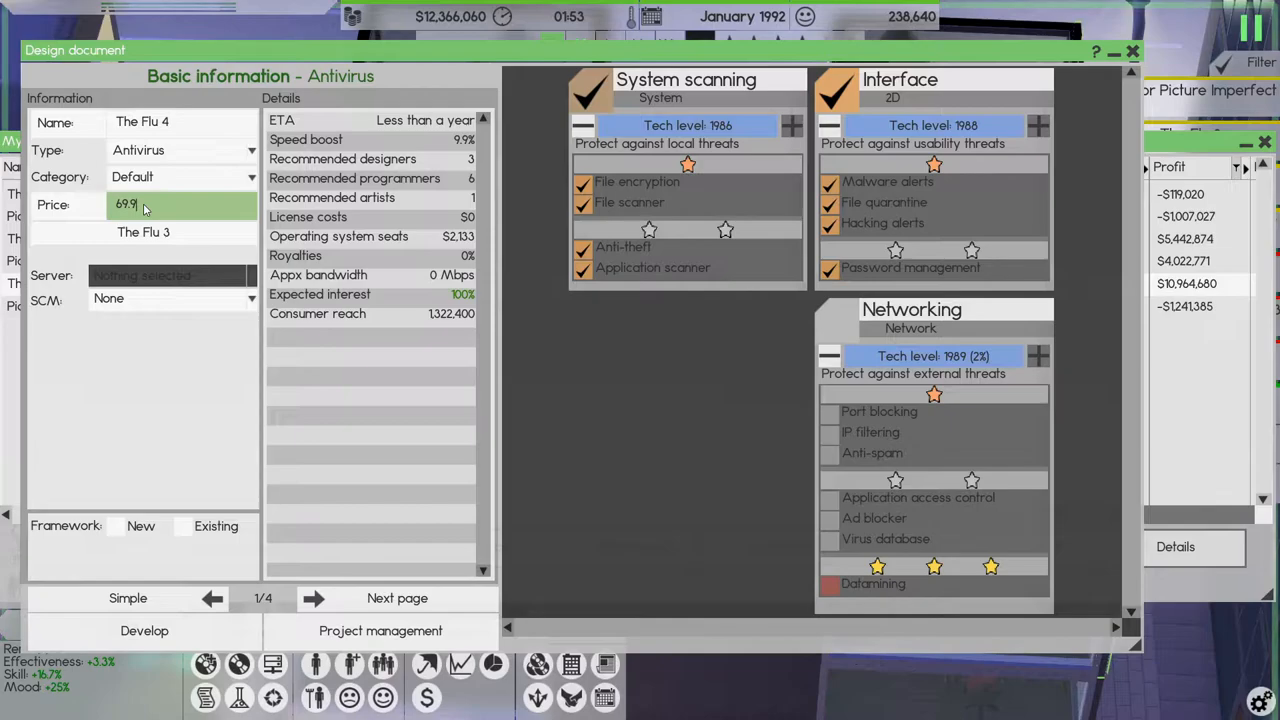
text(9)
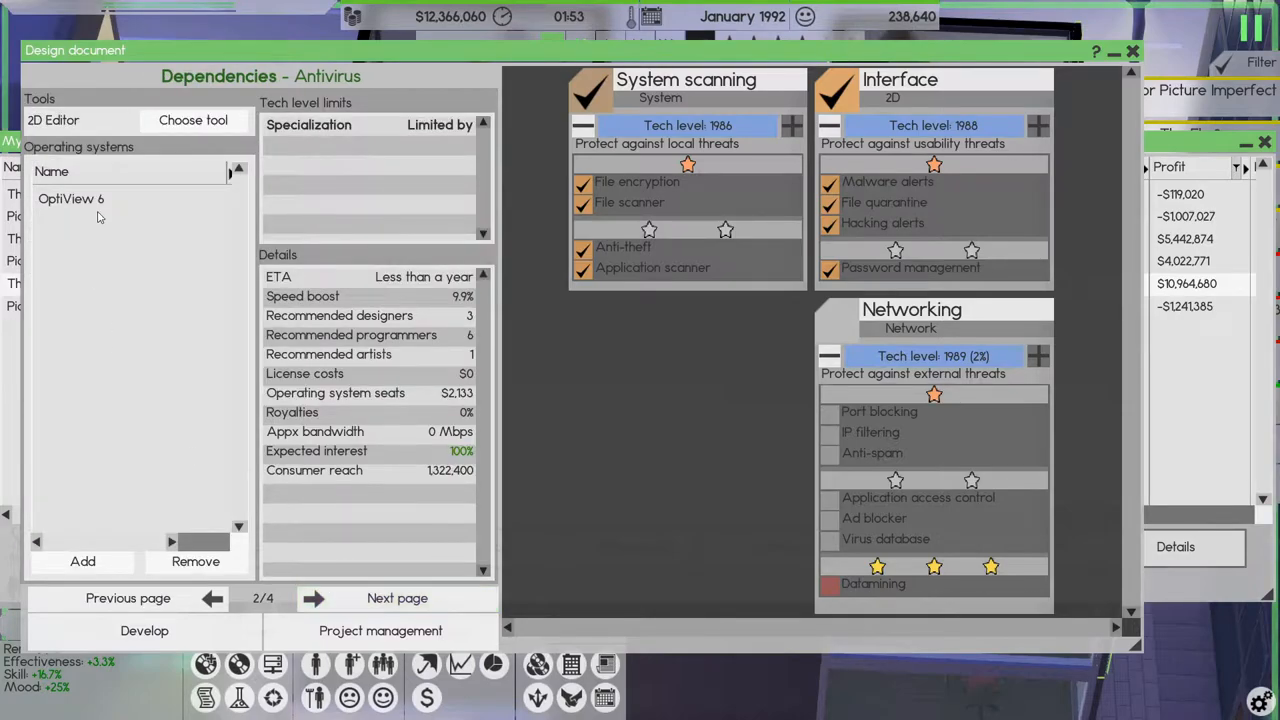
- Target OptiView 6, OptiView 5, The OS 6 and The OS 7 instead of the single OS
click(82, 560)
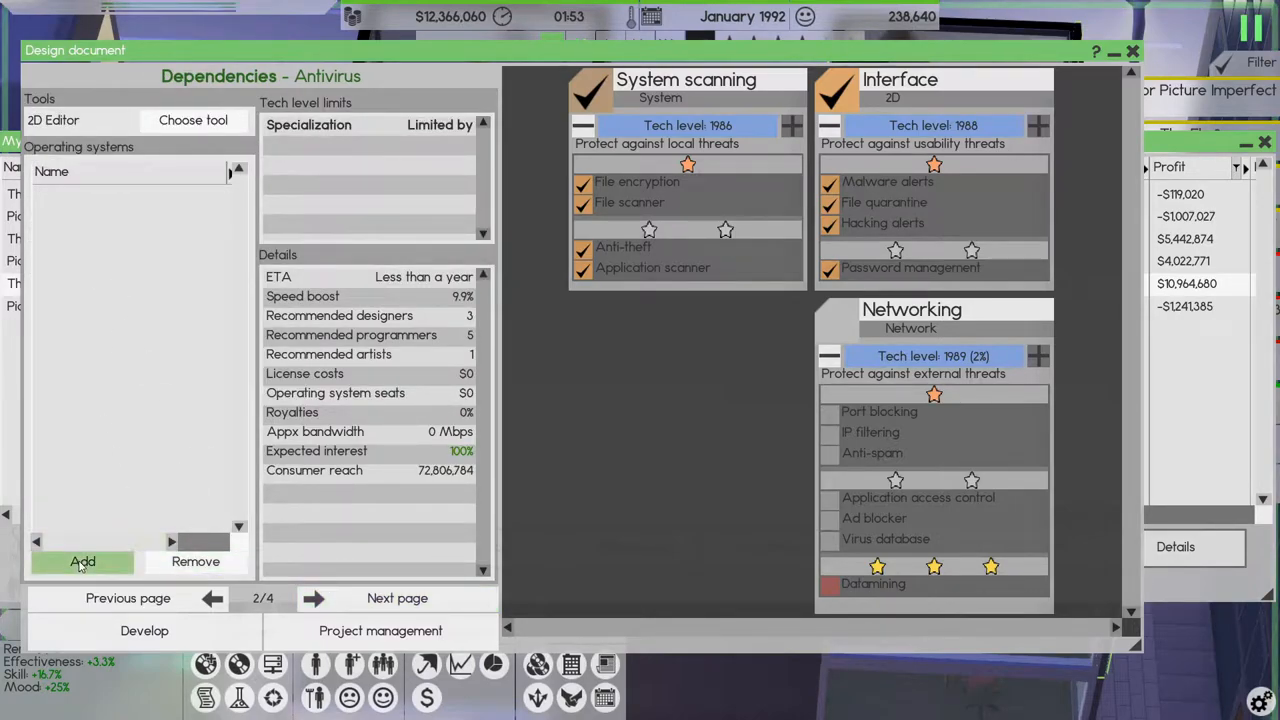
click(82, 560)
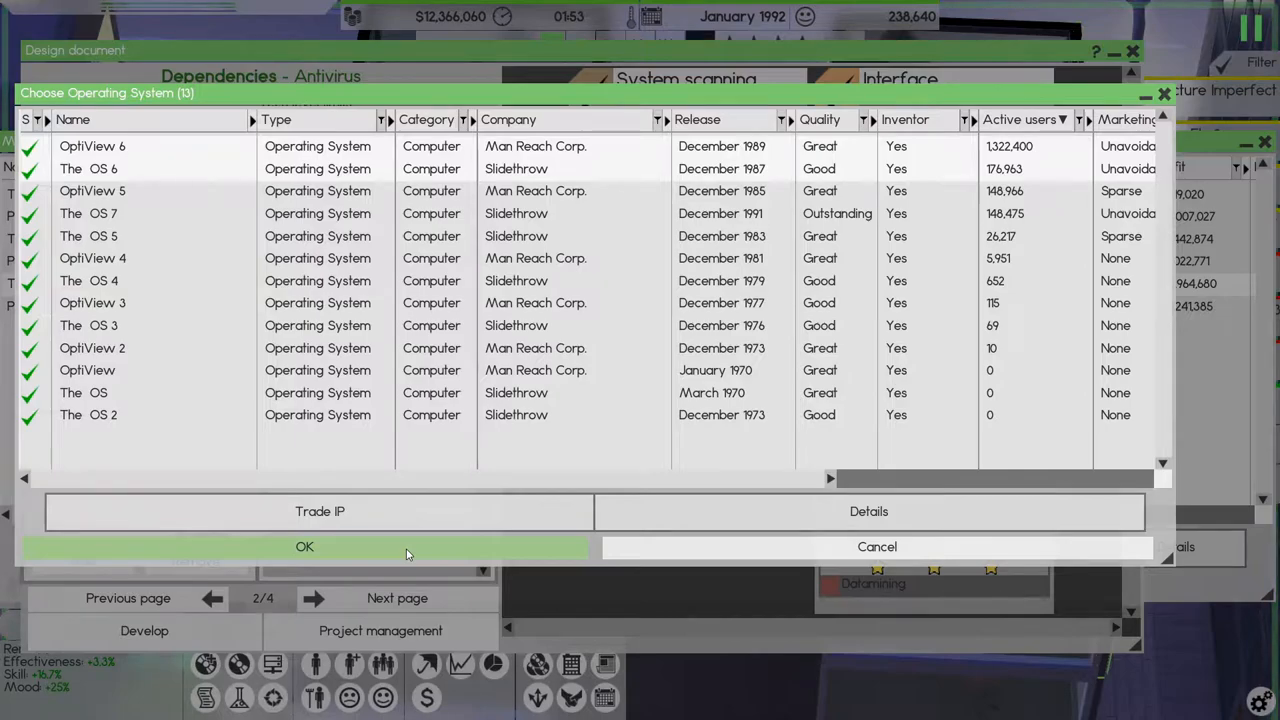
mouse_move(1004, 218)
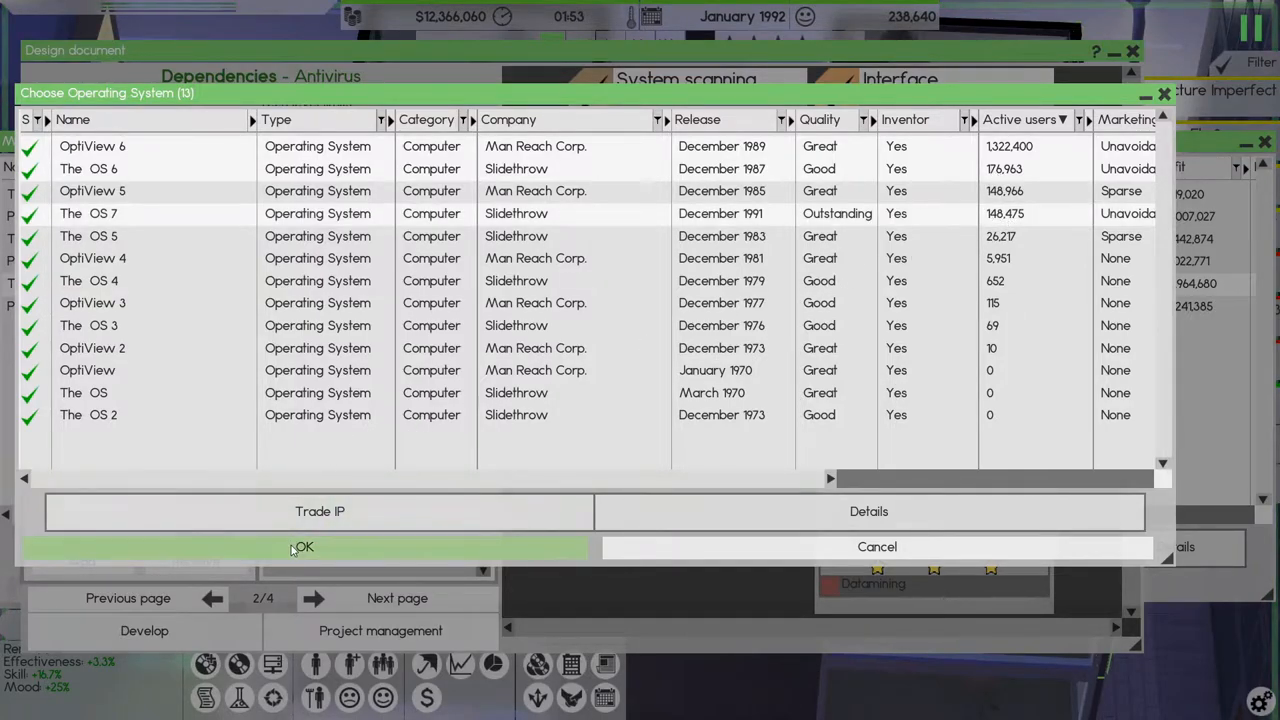
mouse_move(564, 452)
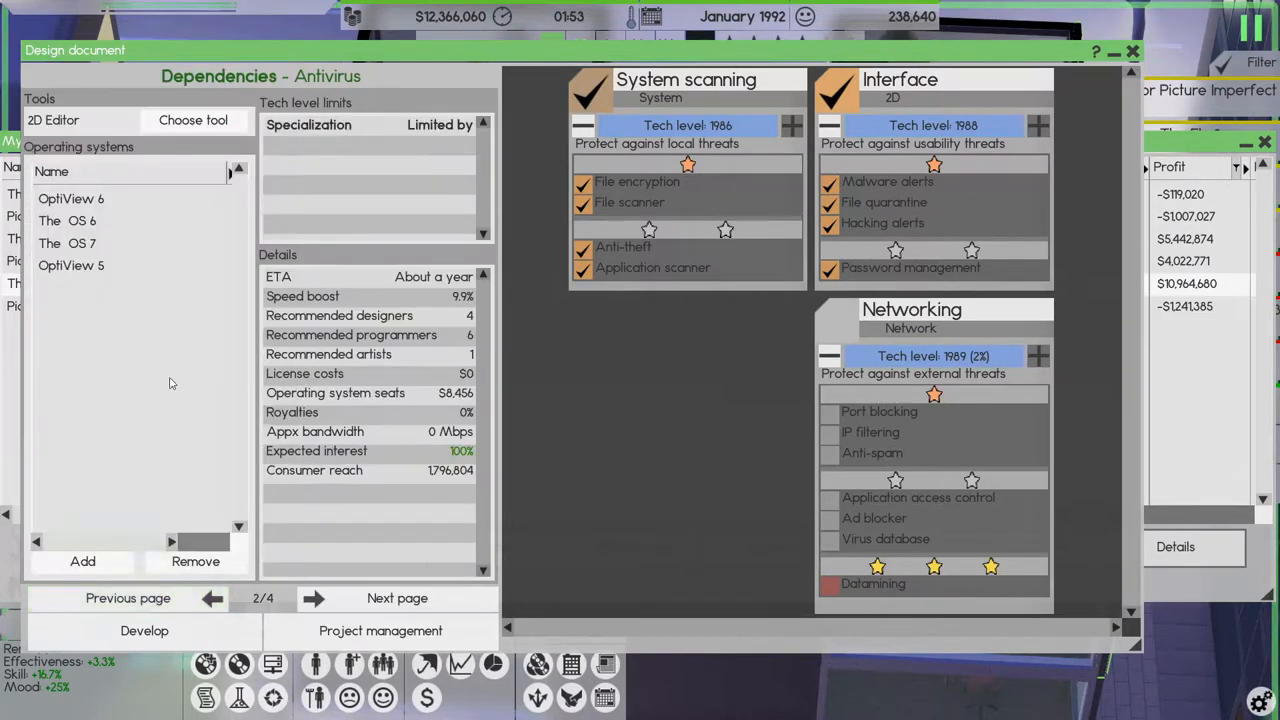
- Choose NerdySoft's Picture Imperfect 3 as the 2D editor tool
click(192, 120)
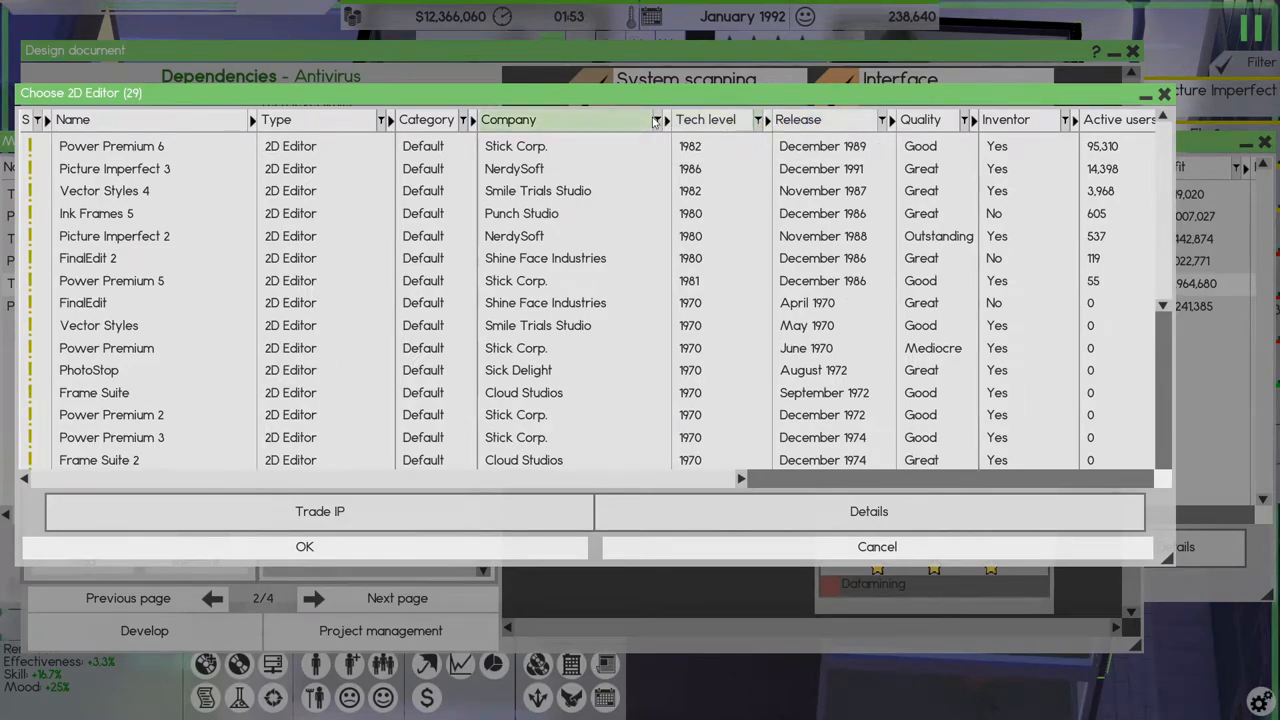
click(656, 120)
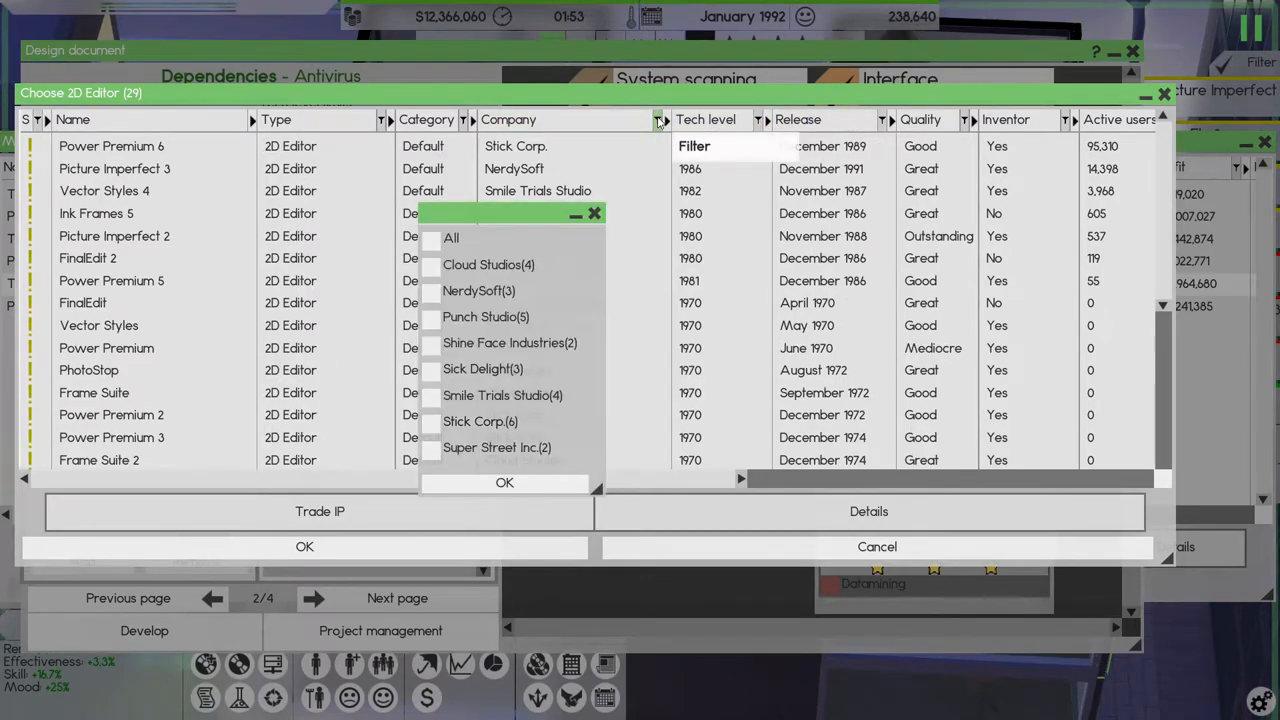
click(478, 290)
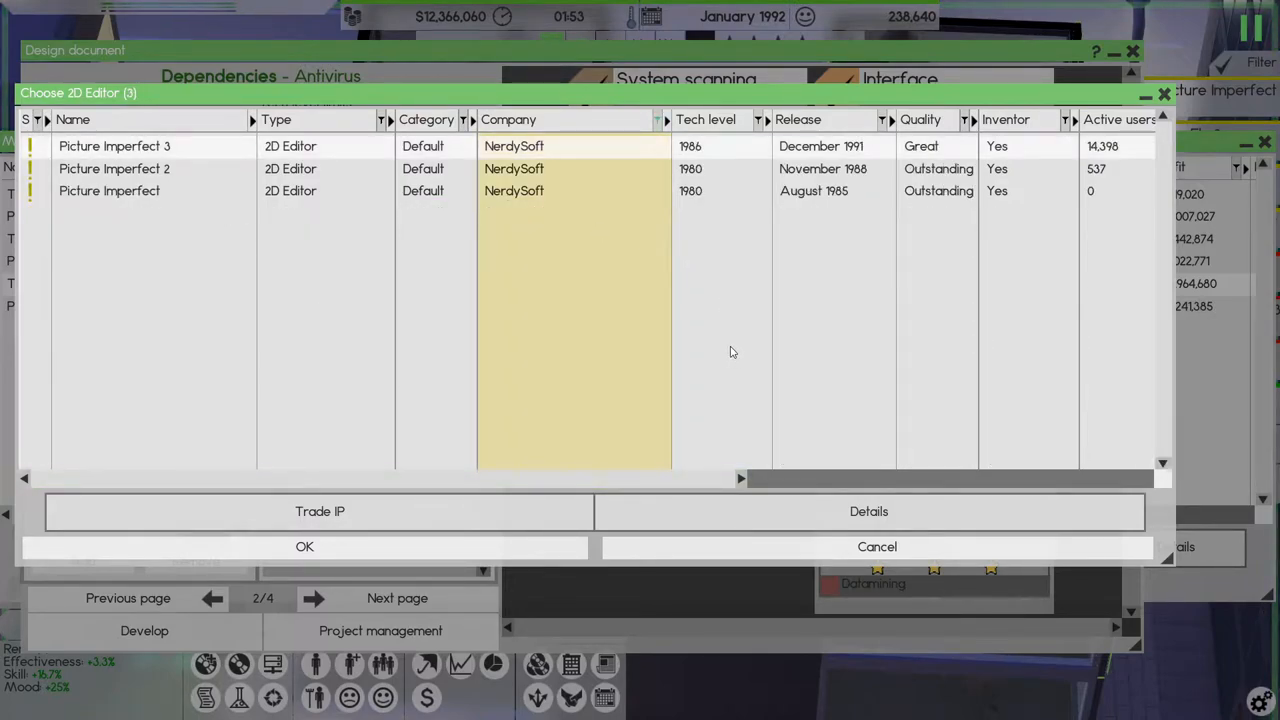
mouse_move(658, 404)
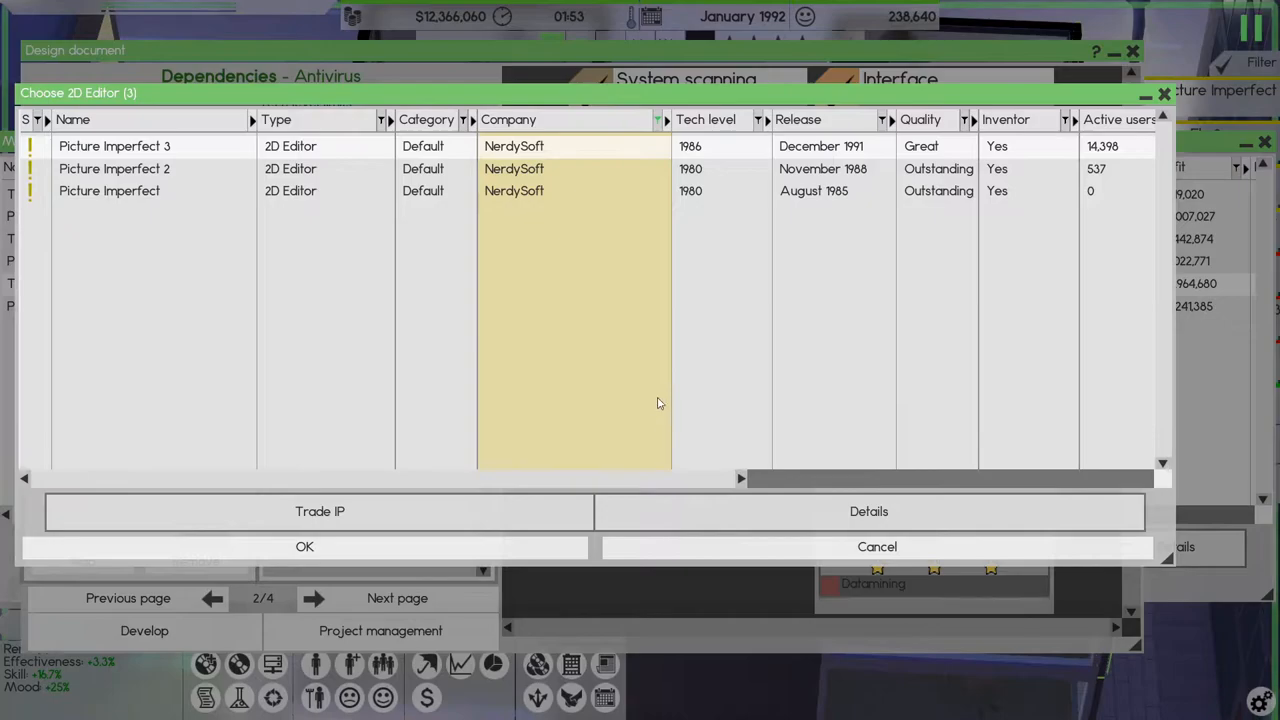
mouse_move(904, 150)
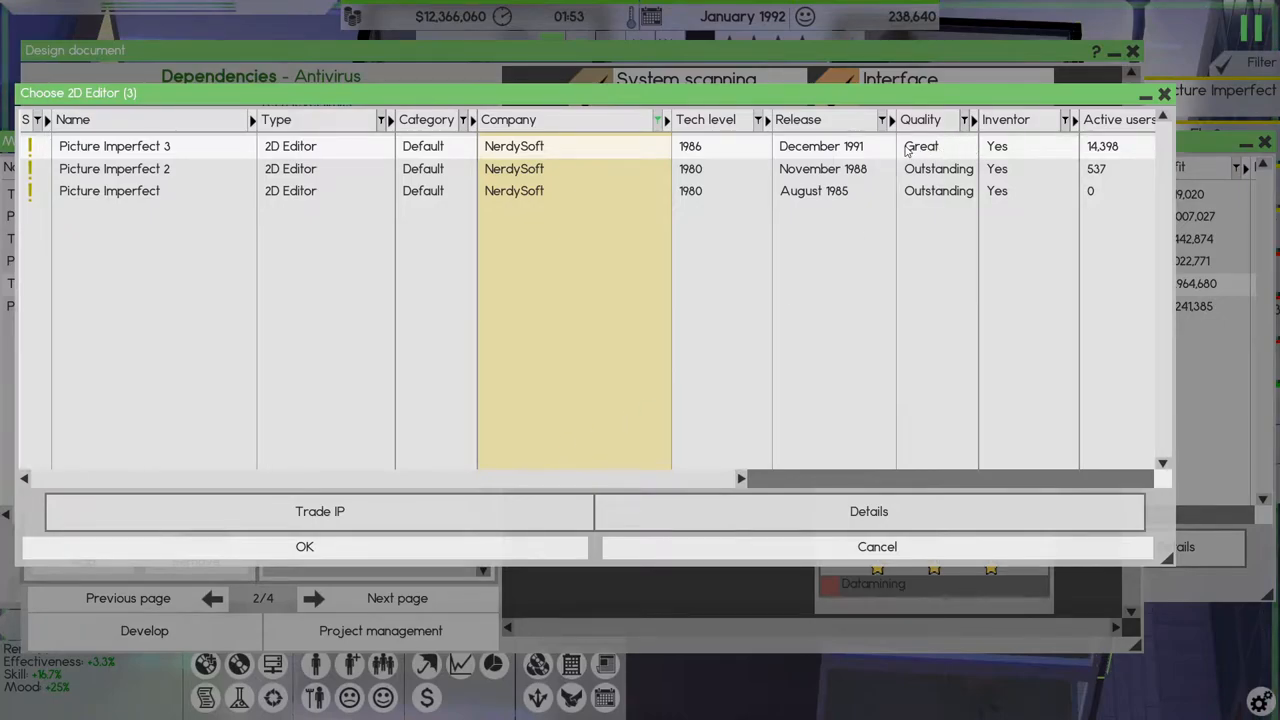
click(304, 546)
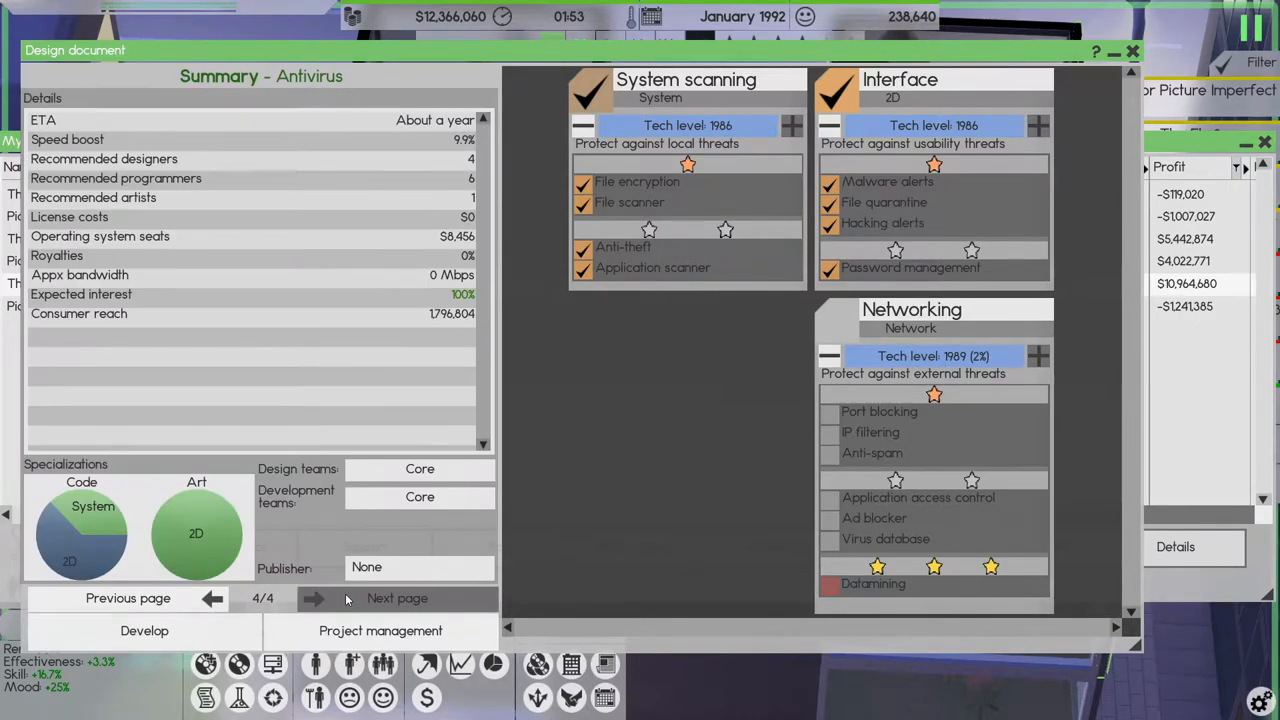
mouse_move(144, 630)
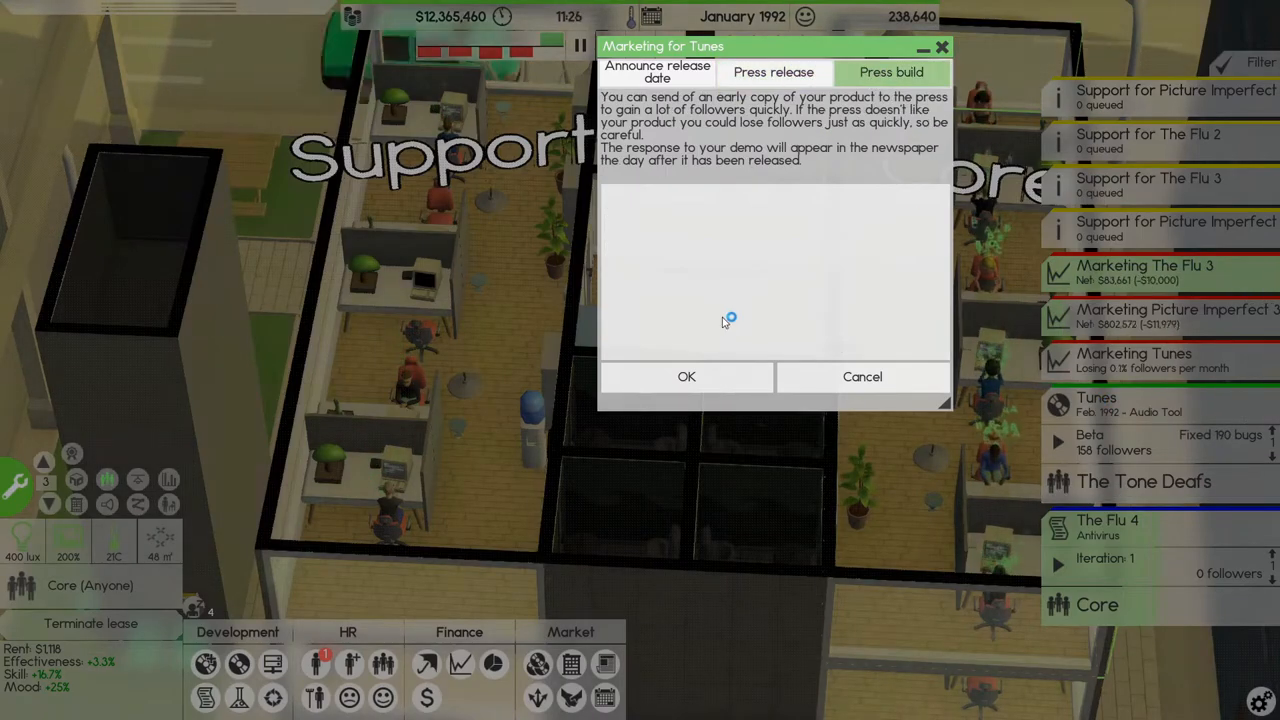
- Send an early press build of Tunes
click(686, 376)
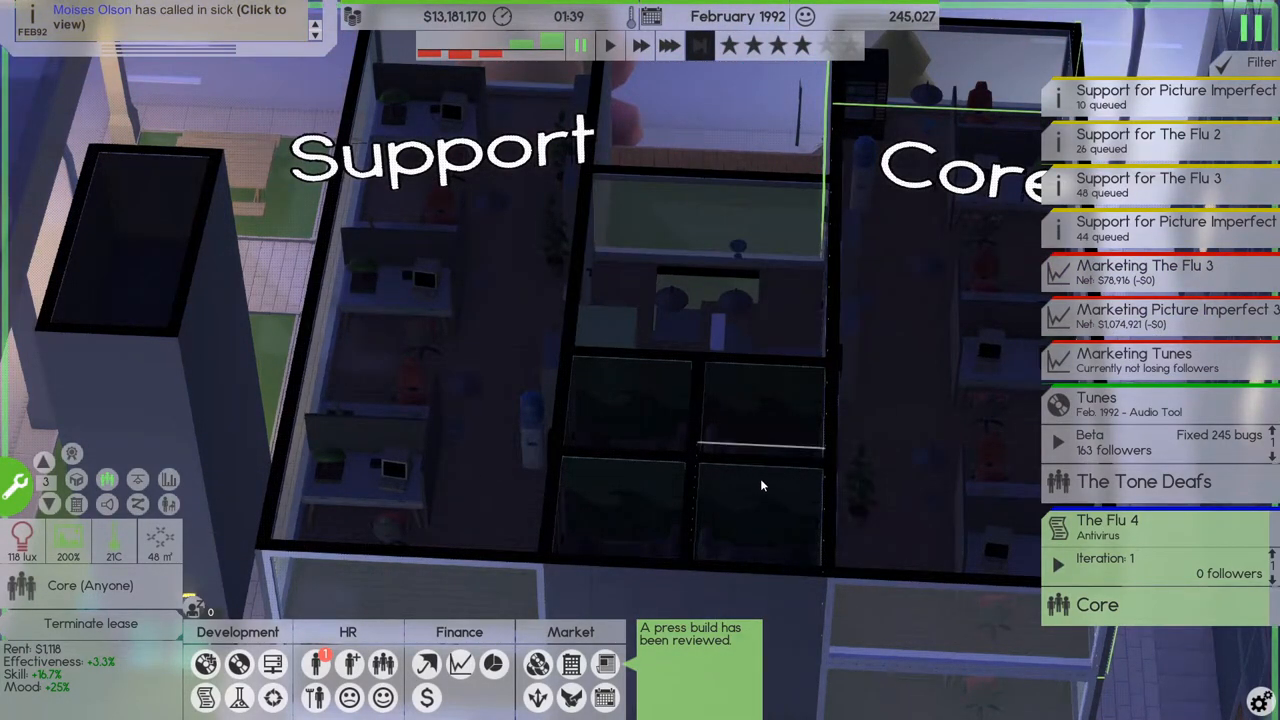
mouse_move(494, 664)
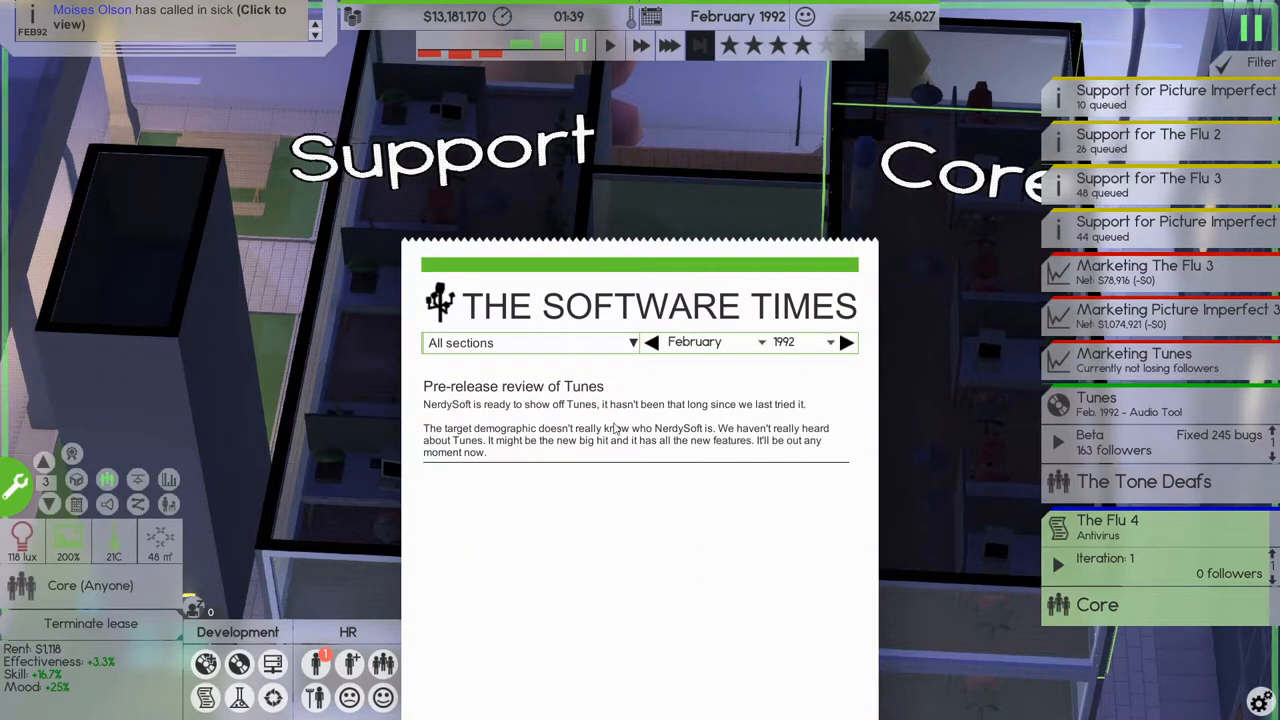
mouse_move(864, 502)
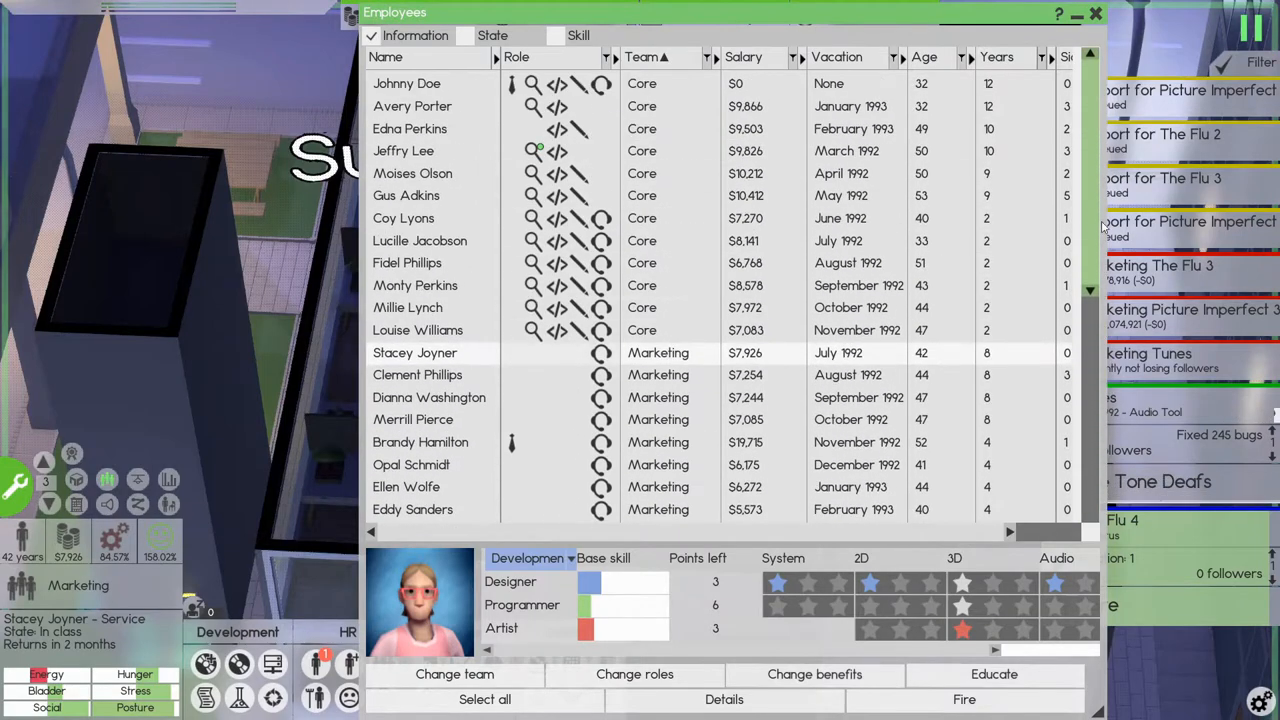
- Send the 50-year-old Core designer-programmer on a one-month Designer/System course
click(404, 150)
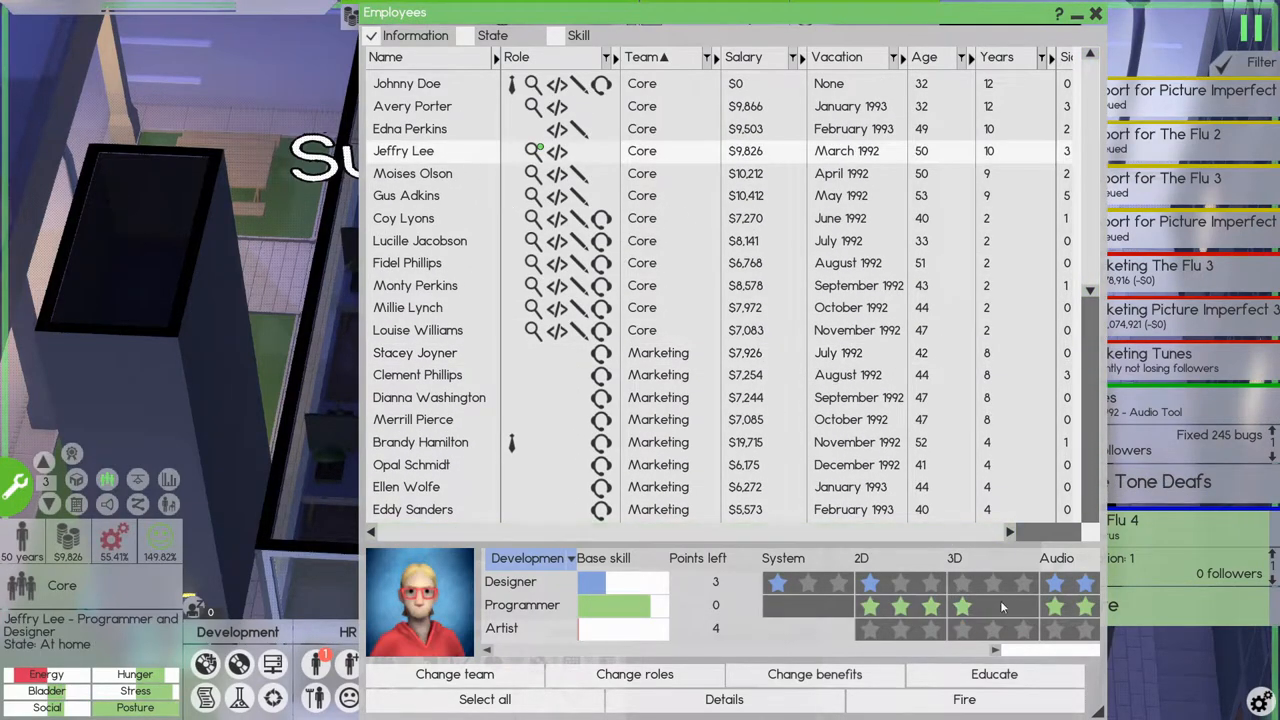
click(994, 674)
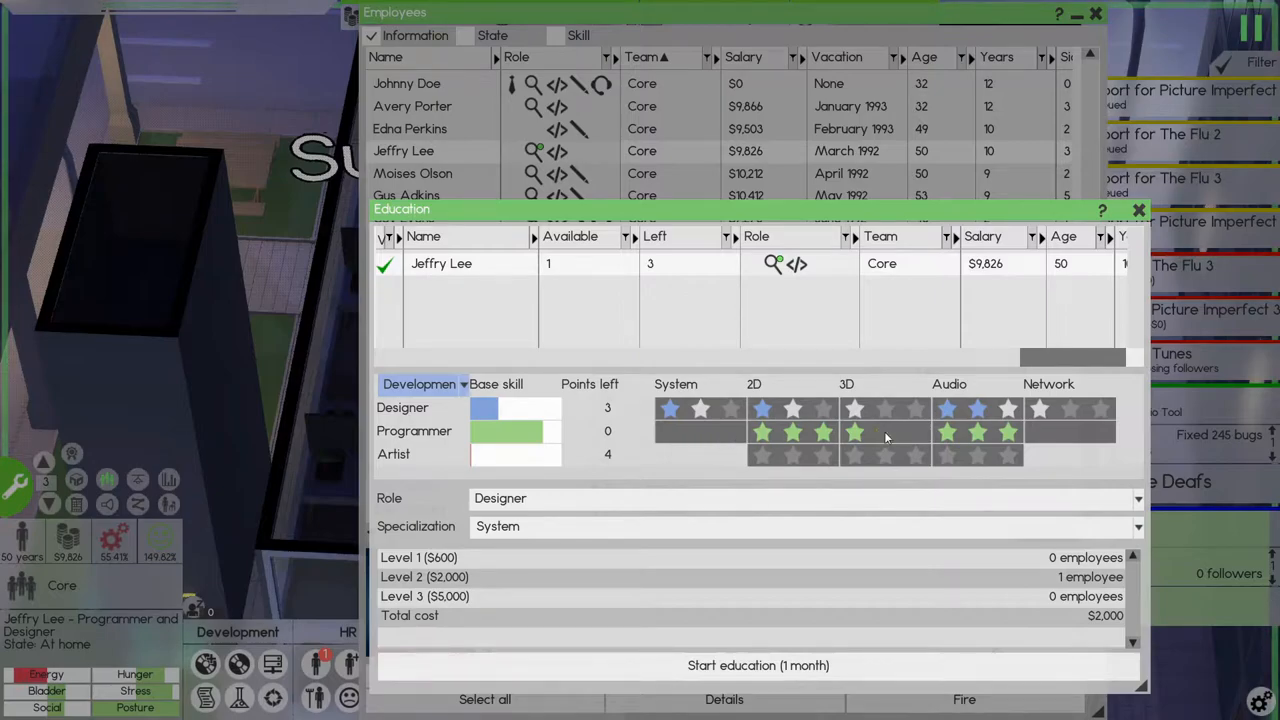
mouse_move(1010, 418)
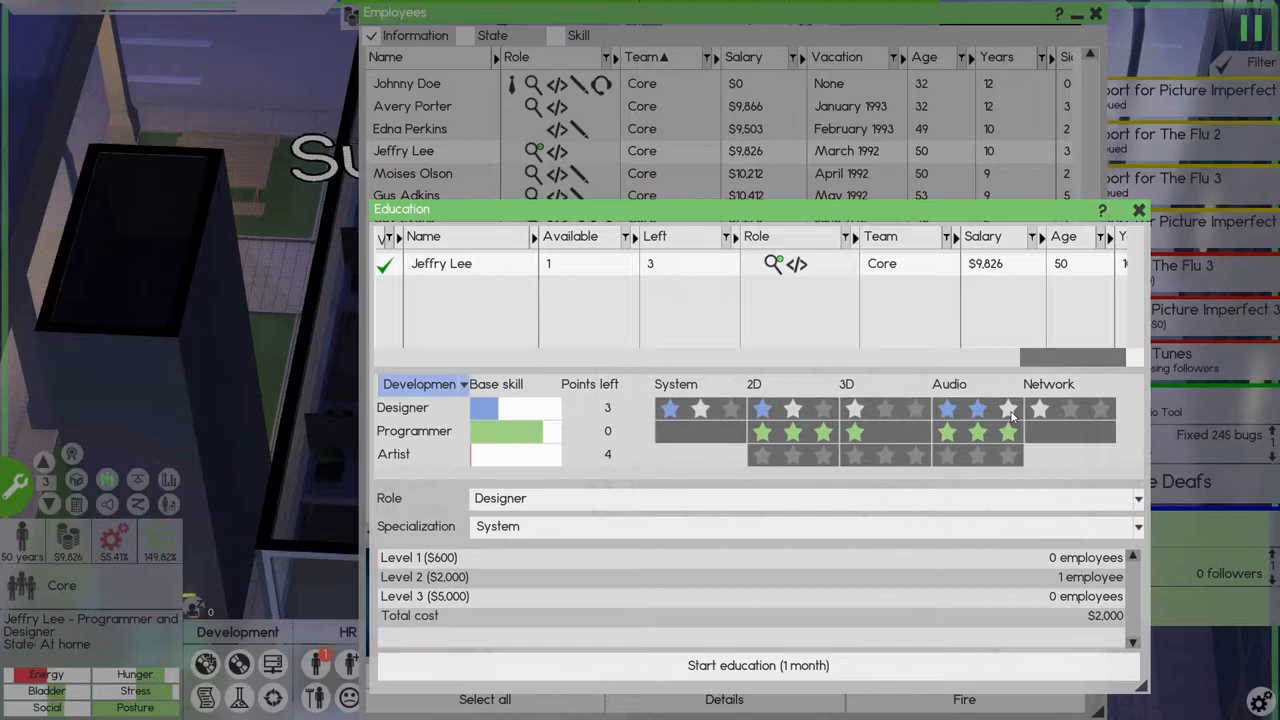
click(758, 664)
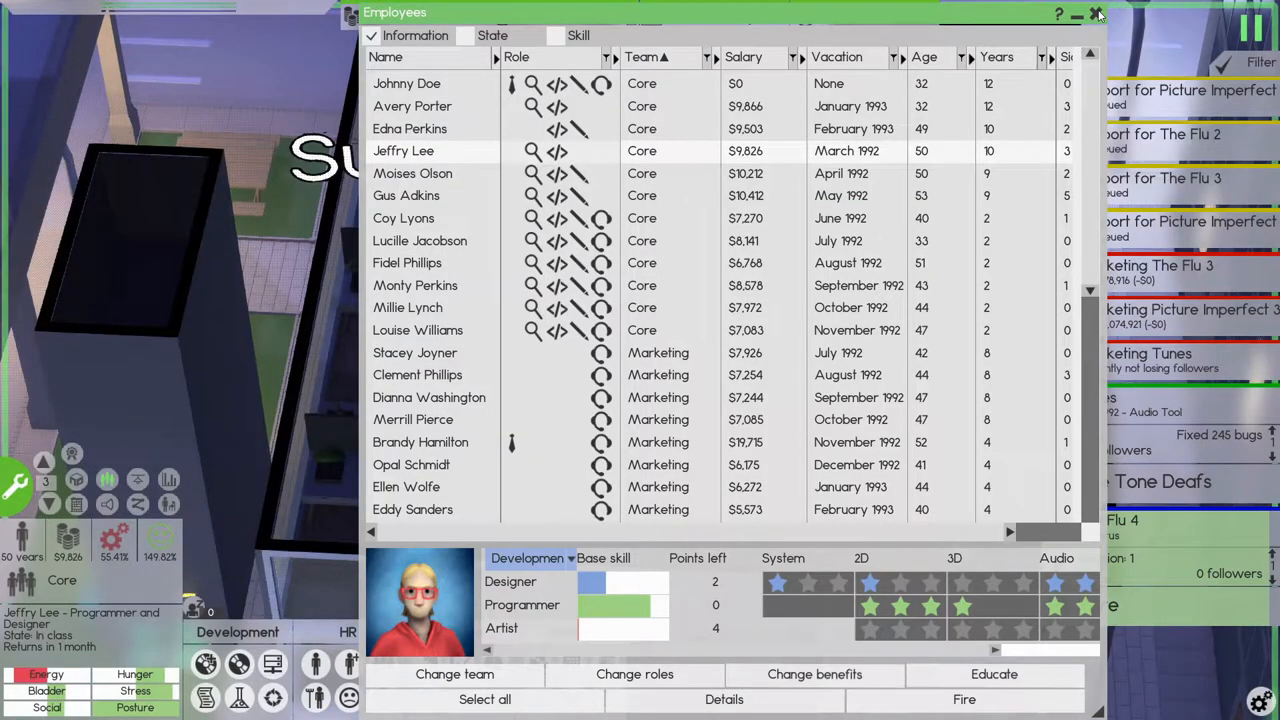
click(1096, 14)
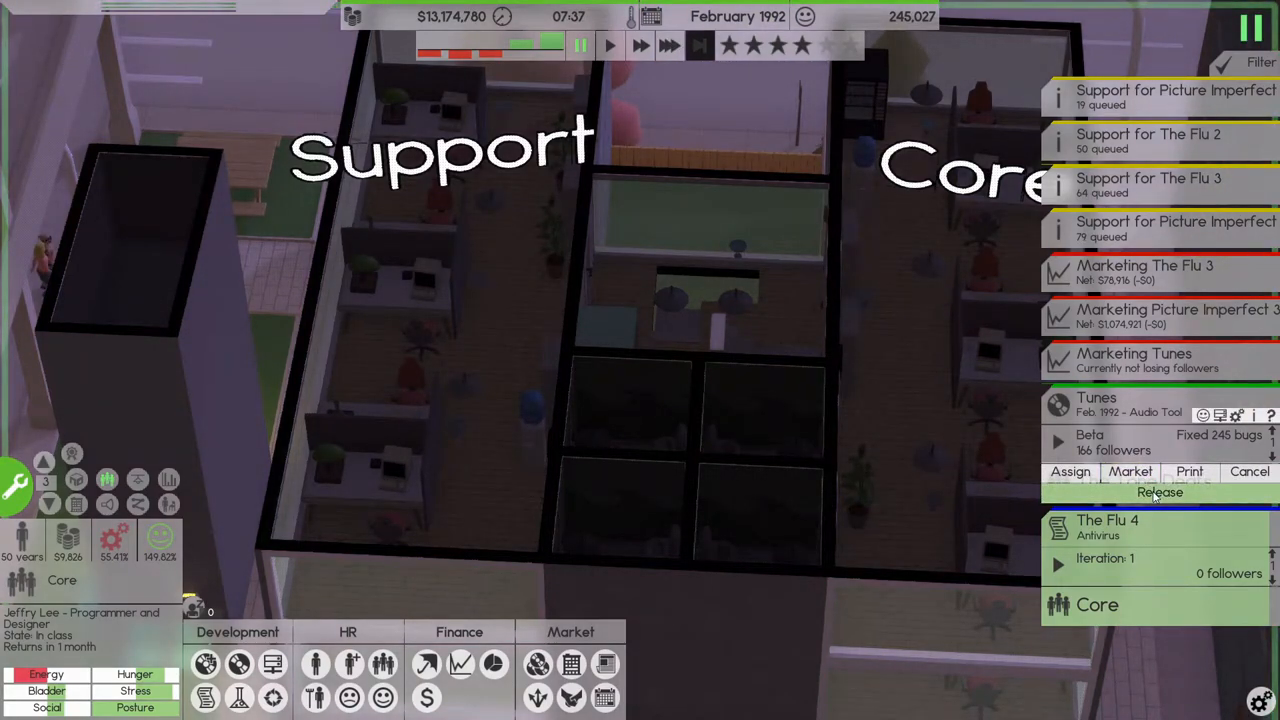
- Release Tunes with marketing budget 75 and order 75,000 printed copies
click(1130, 472)
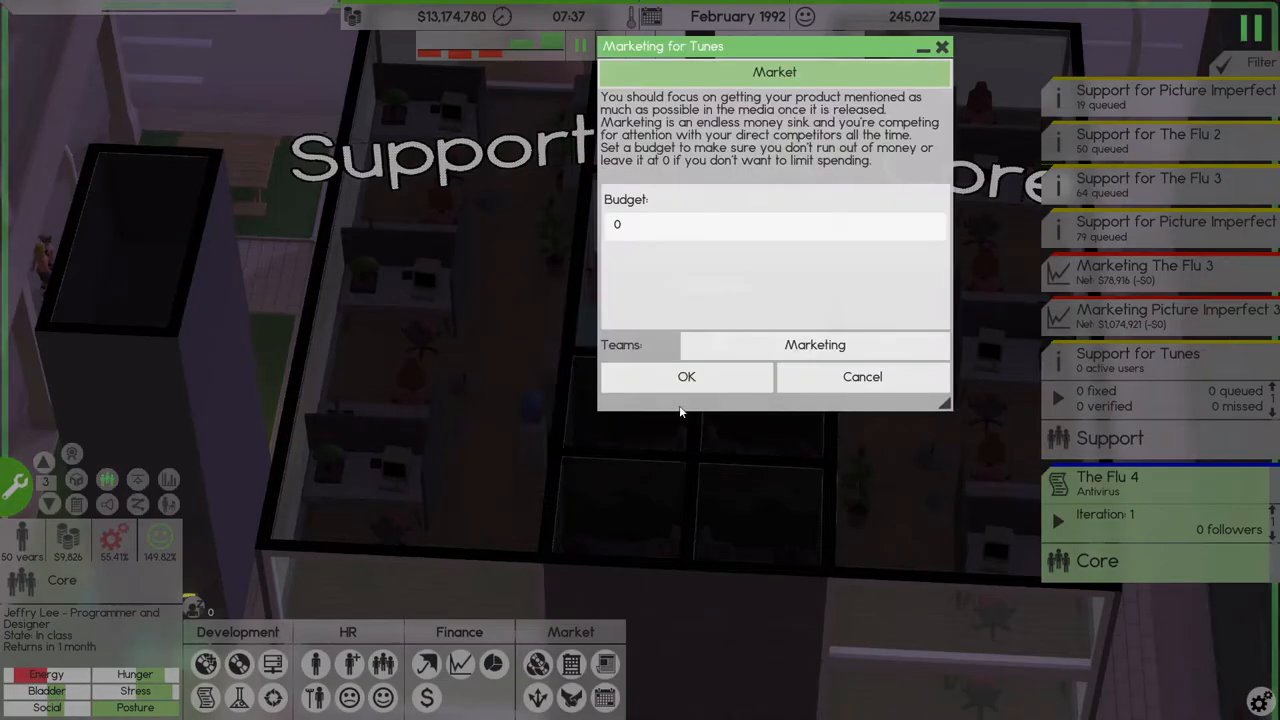
click(776, 224)
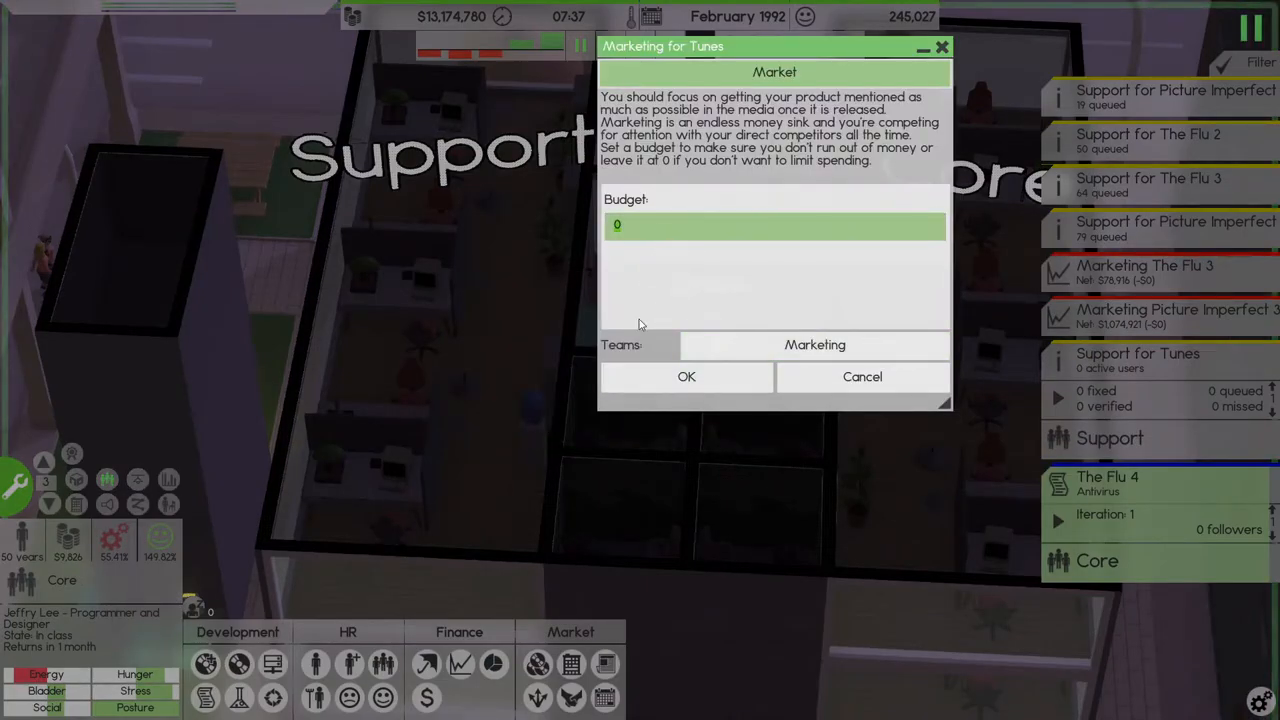
text(75)
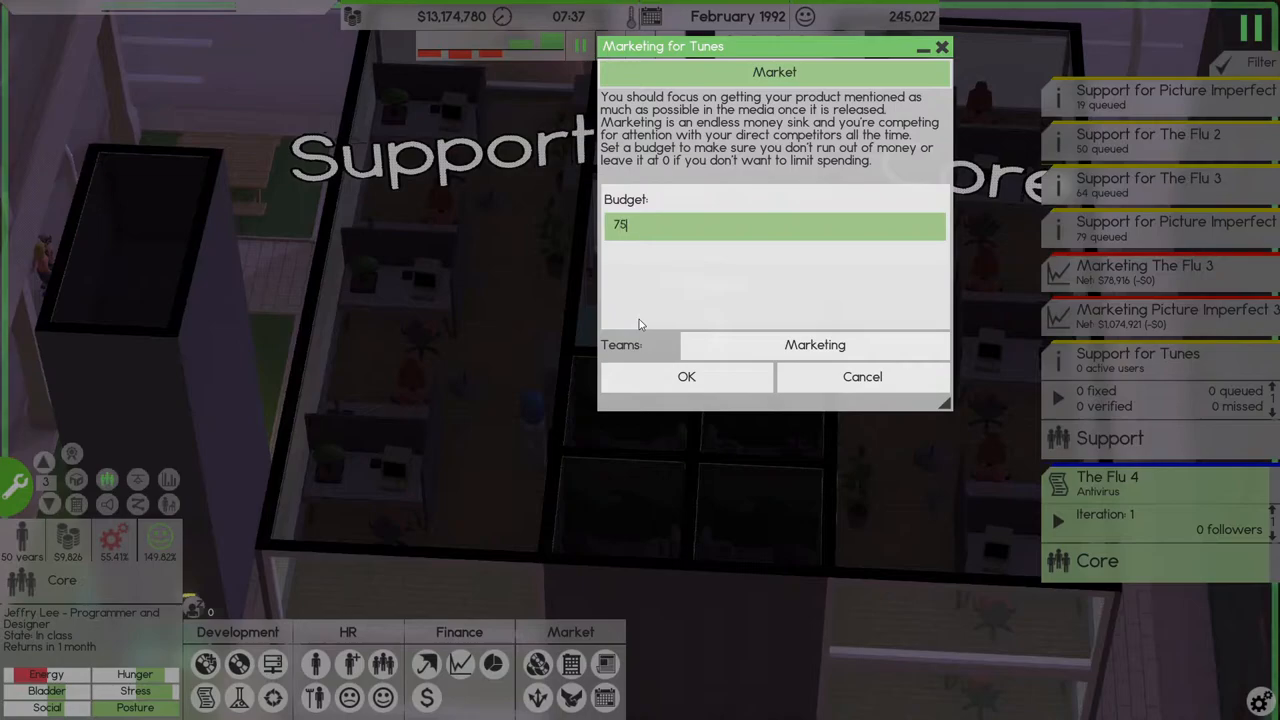
click(686, 376)
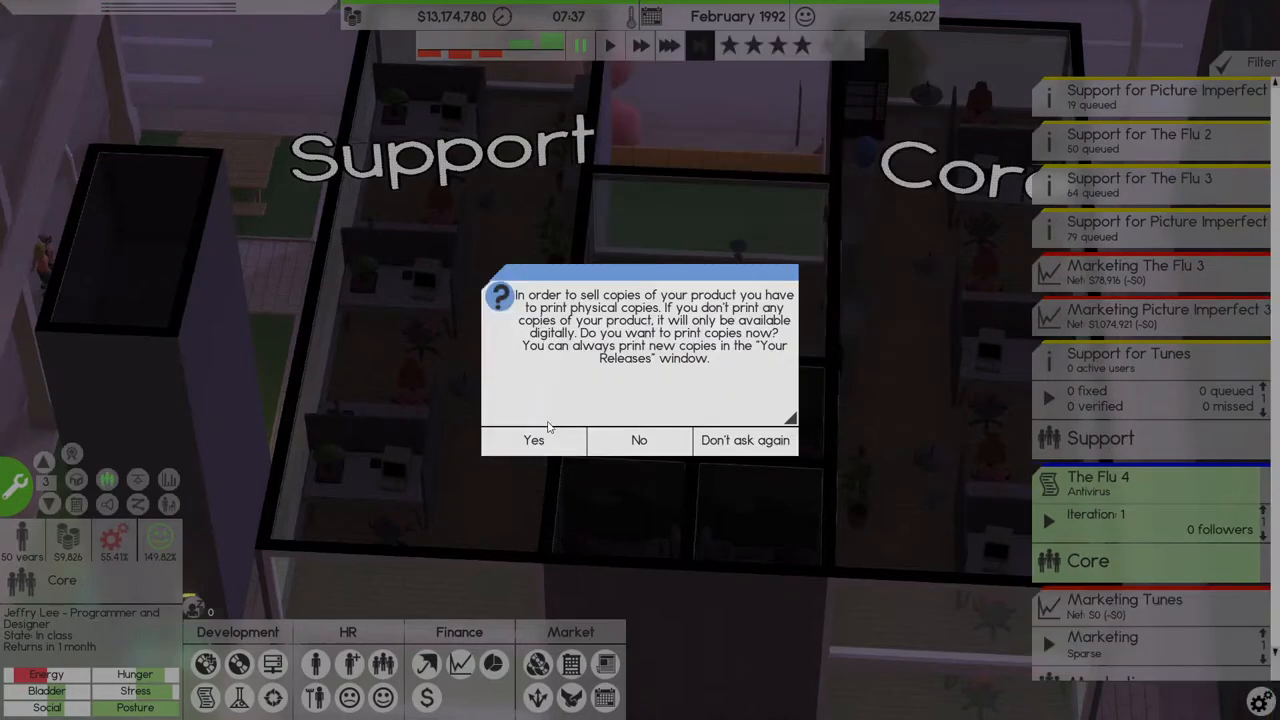
click(532, 440)
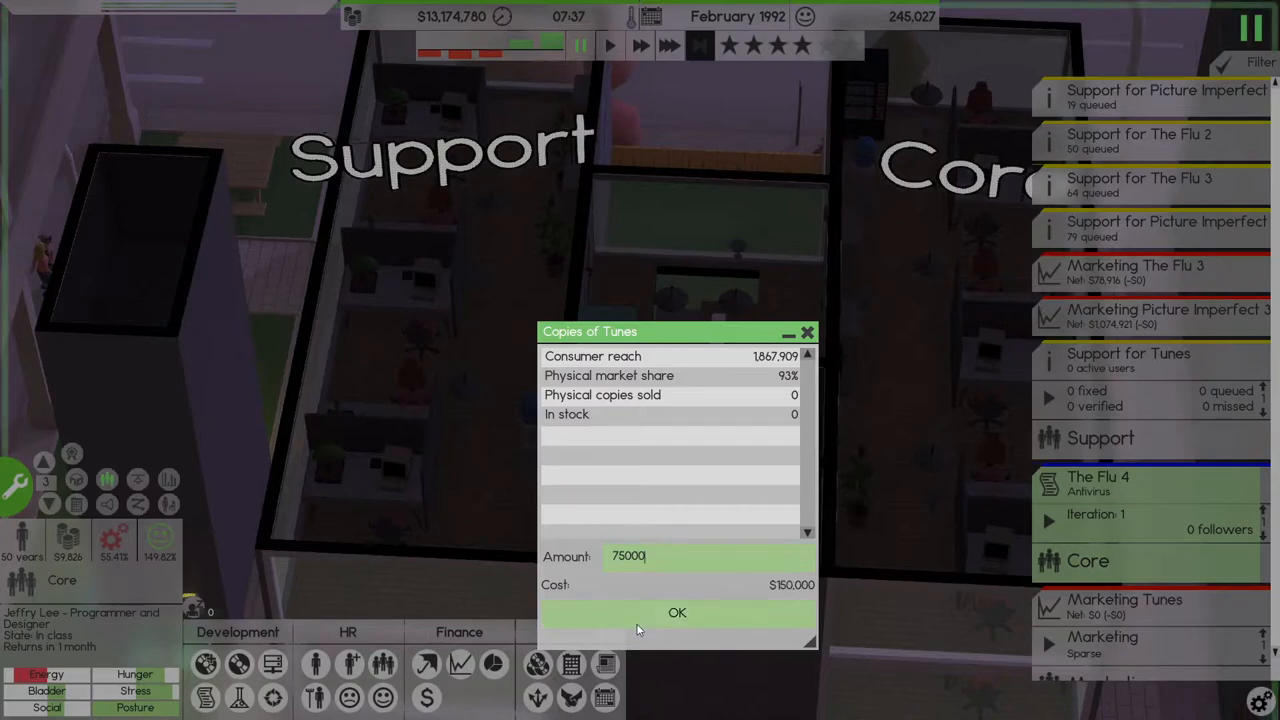
click(676, 612)
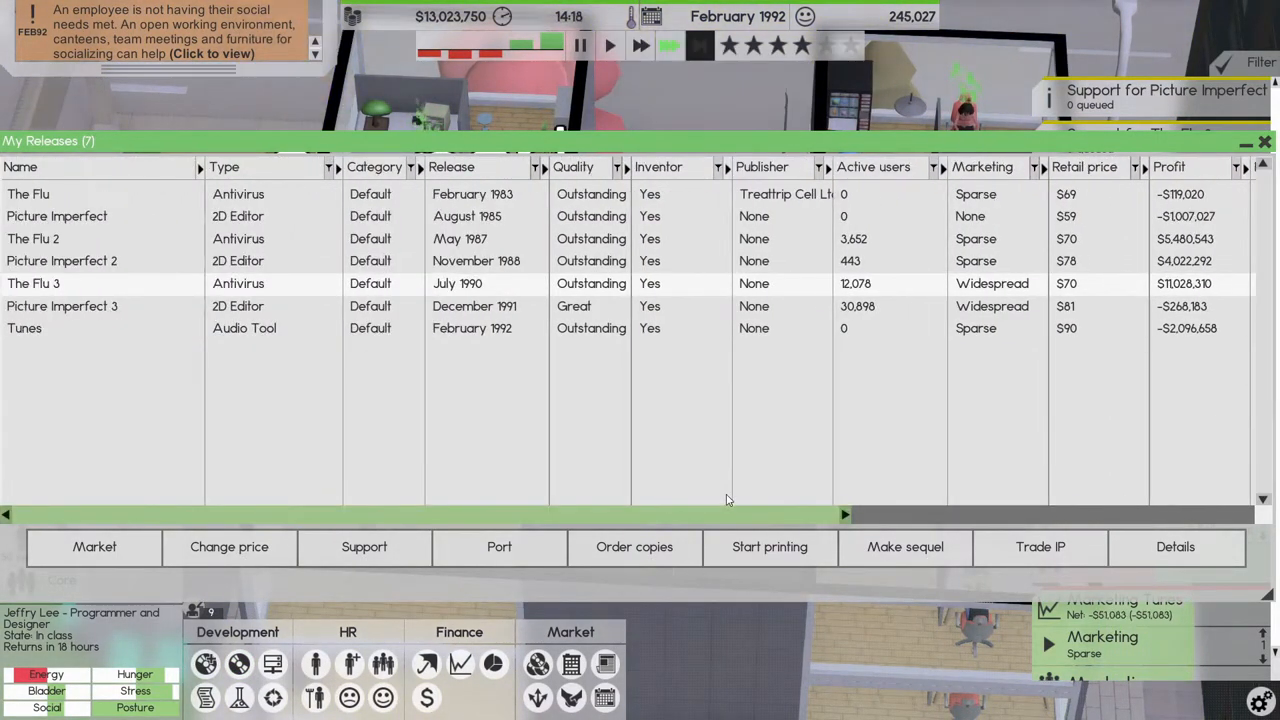
- Order 300 more physical copies of Picture Imperfect 3
scroll(right, 3)
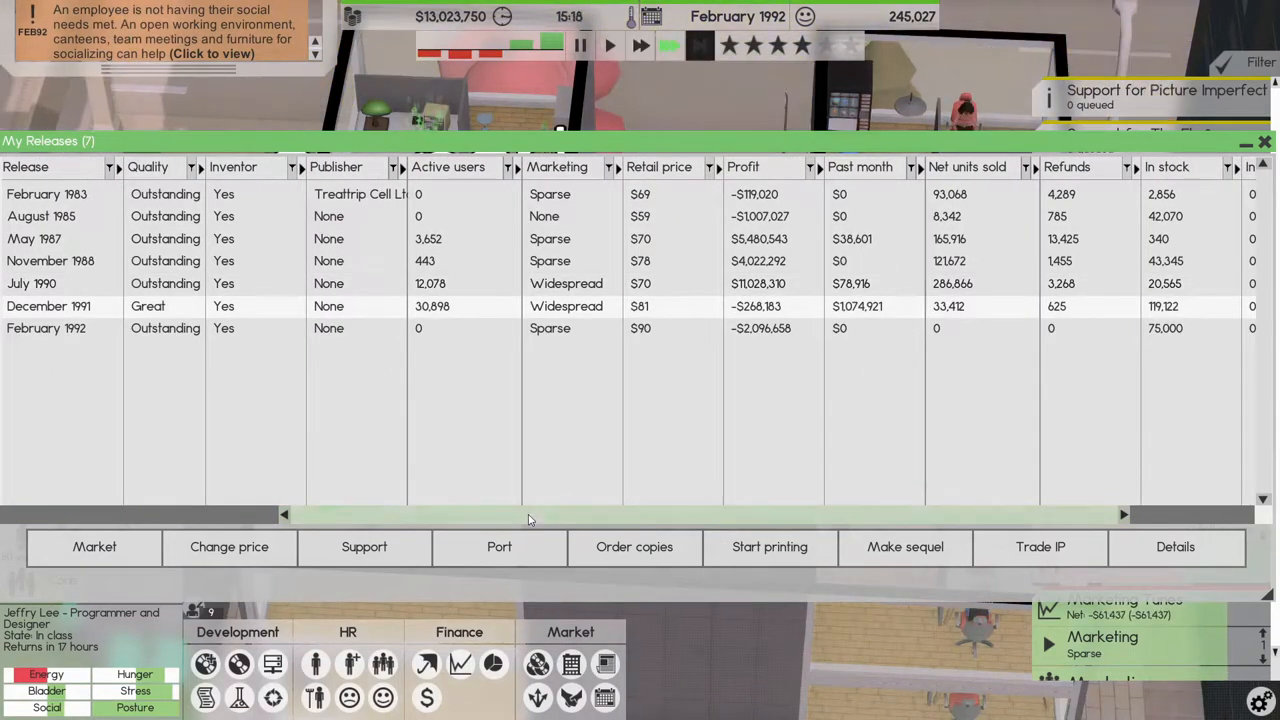
click(634, 546)
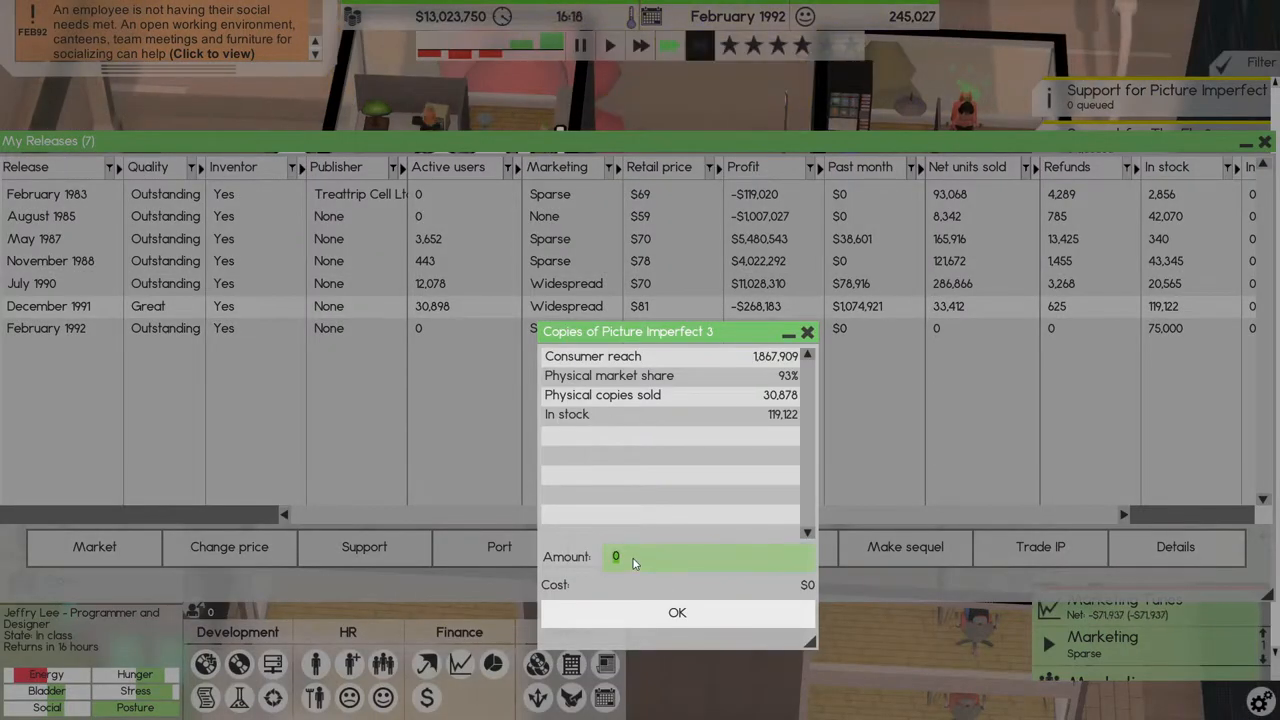
text(300)
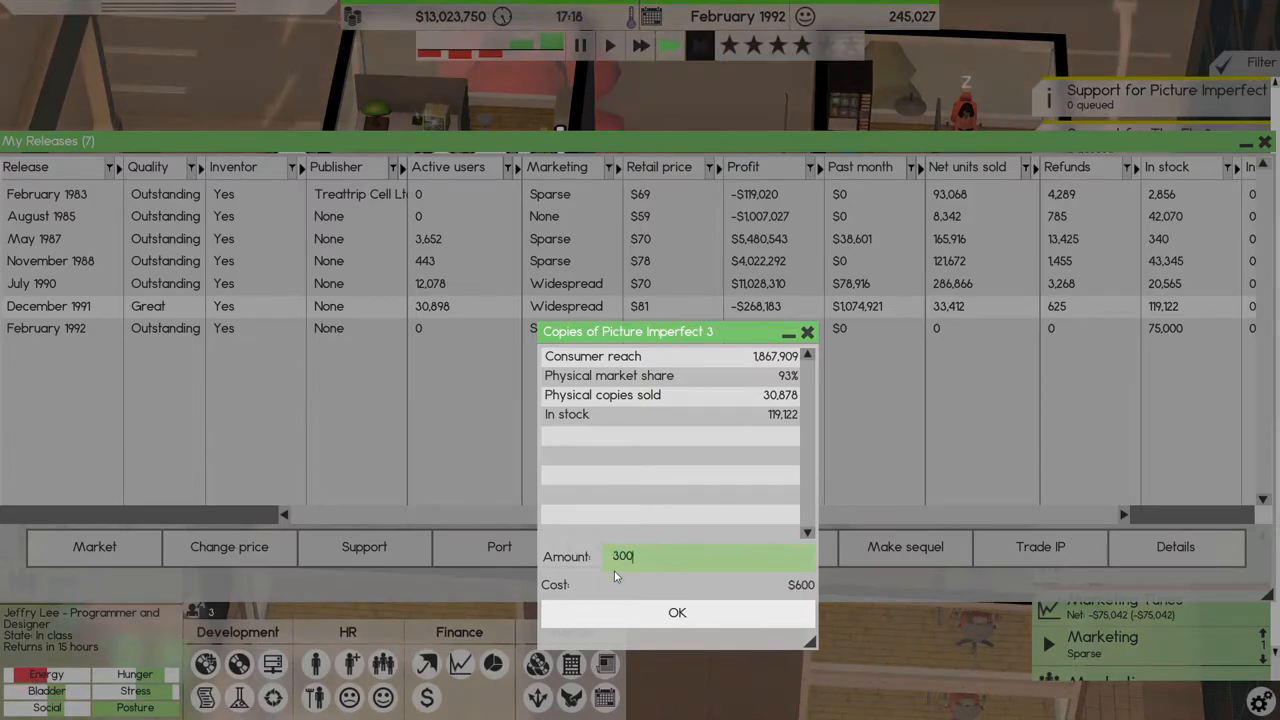
click(676, 612)
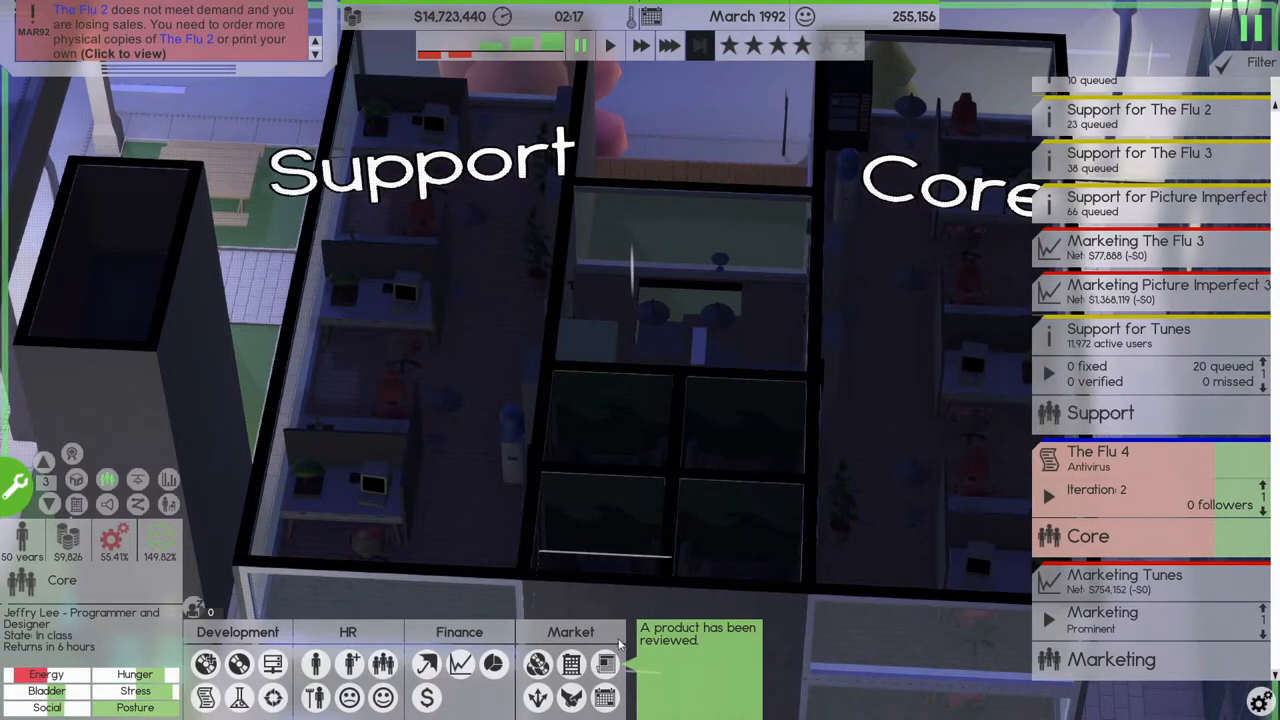
click(696, 634)
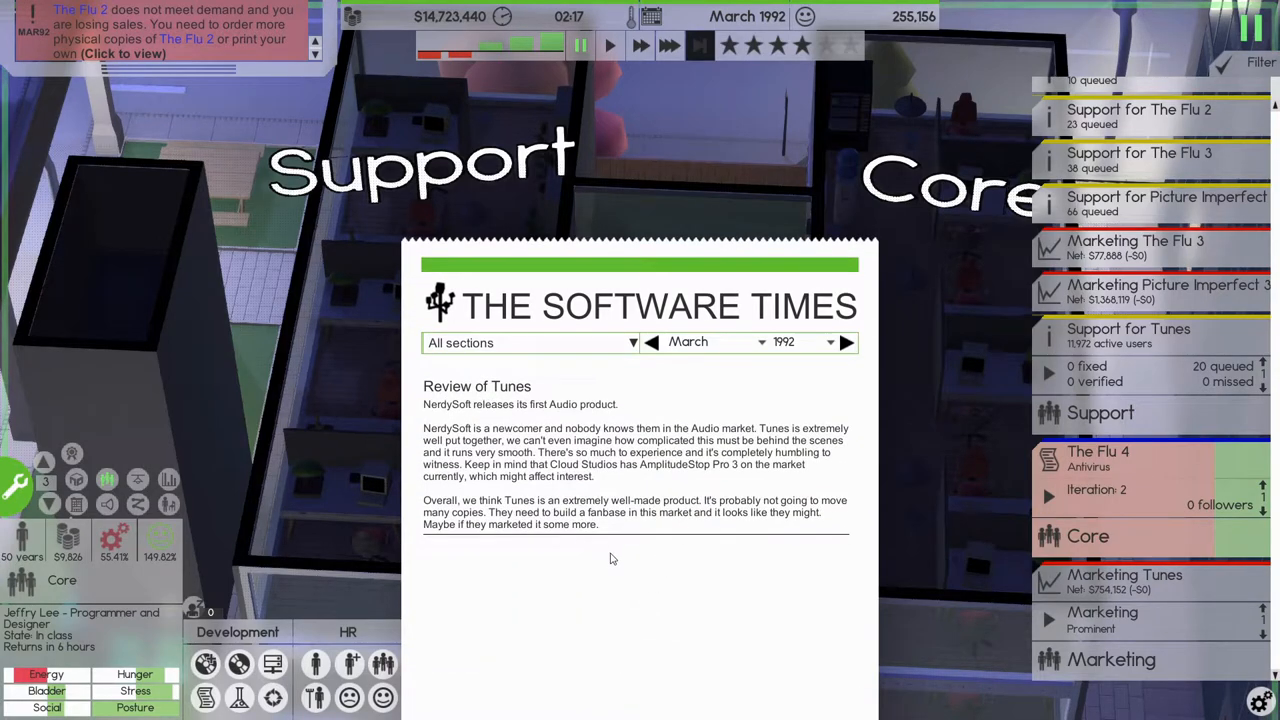
mouse_move(600, 552)
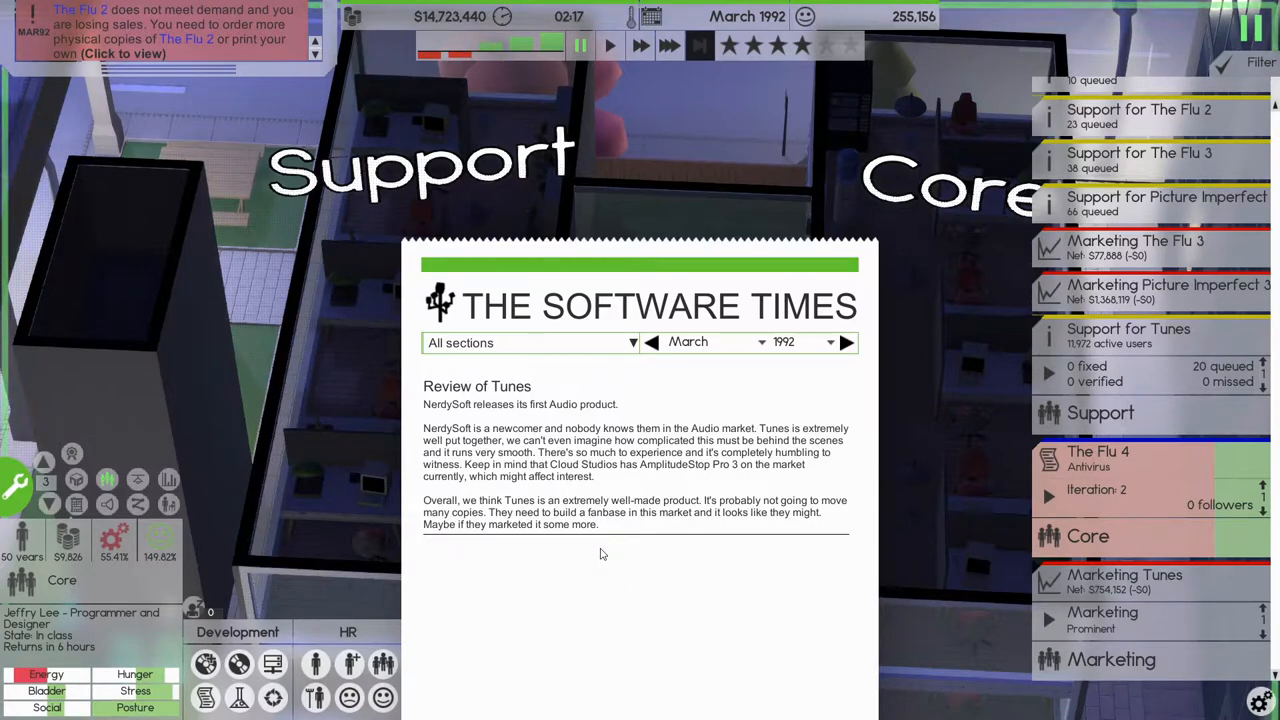
mouse_move(610, 508)
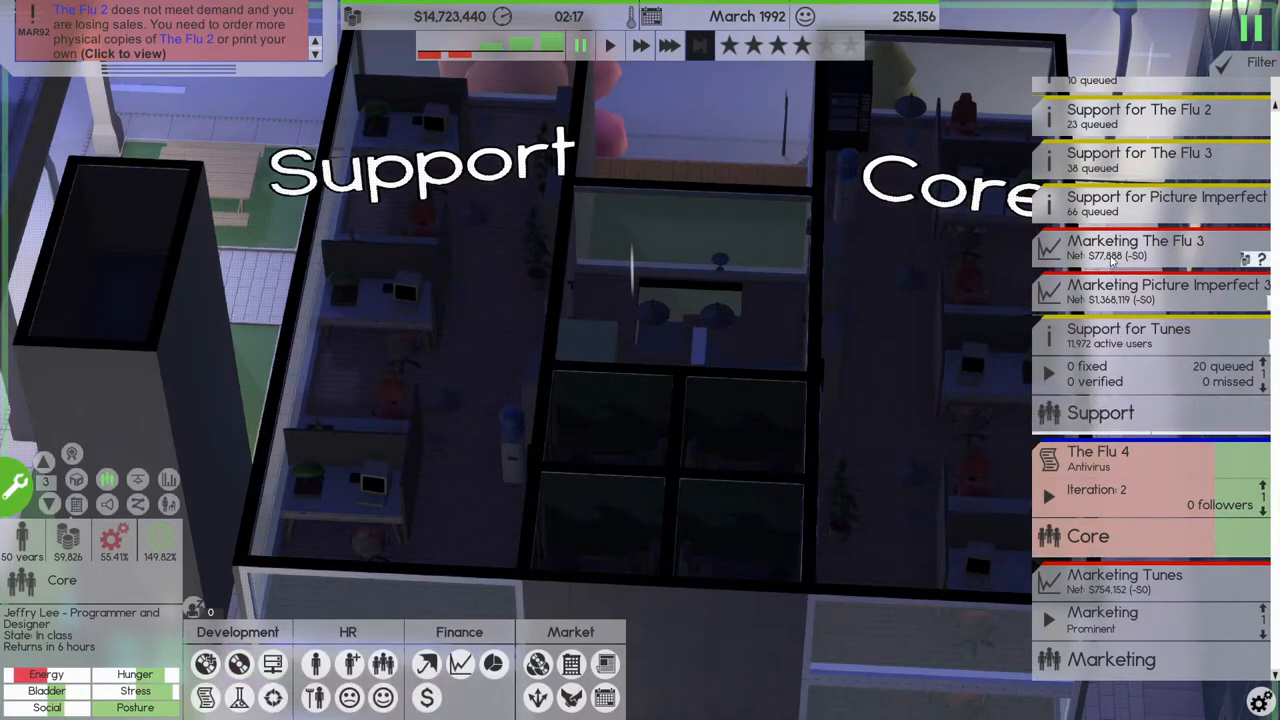
click(1128, 336)
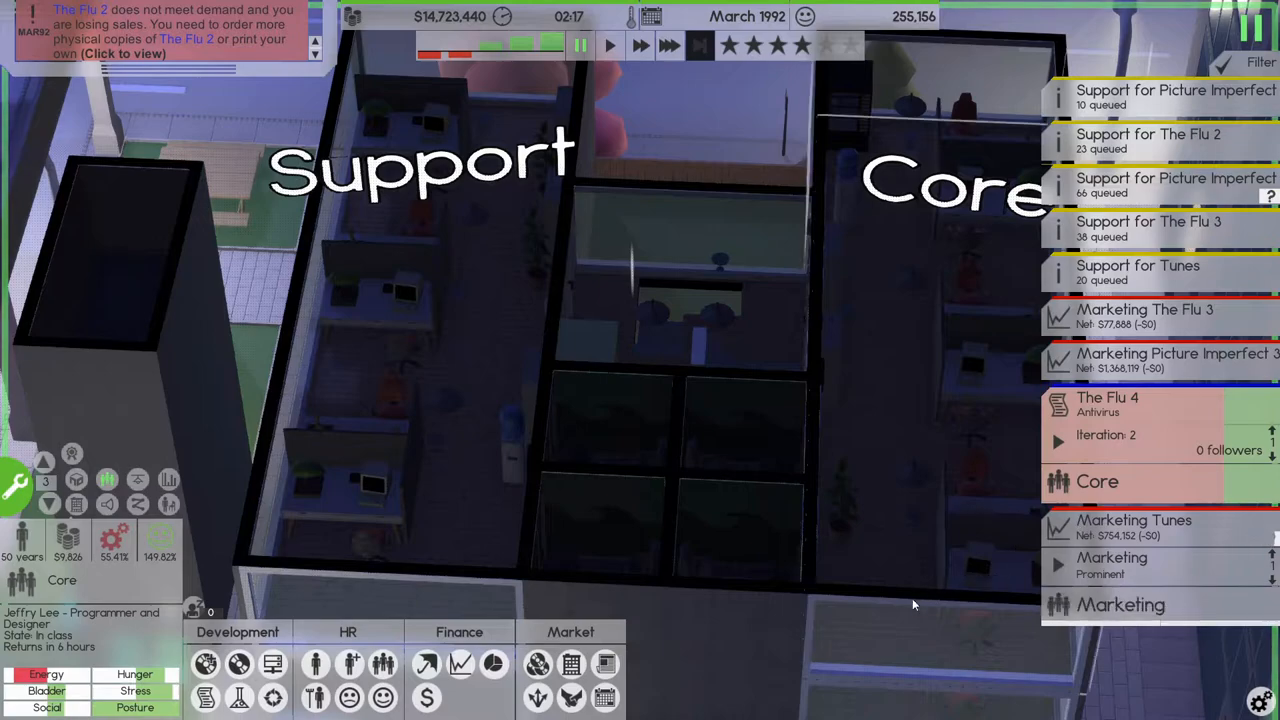
mouse_move(1084, 540)
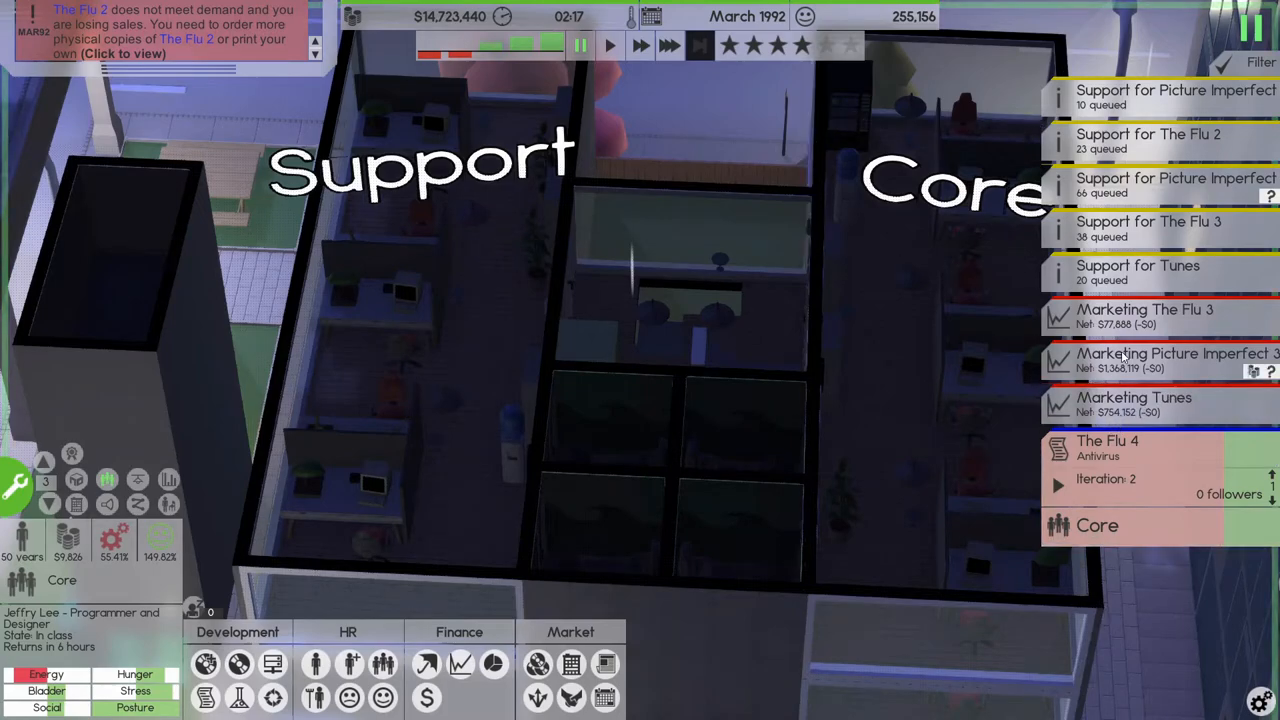
mouse_move(1144, 148)
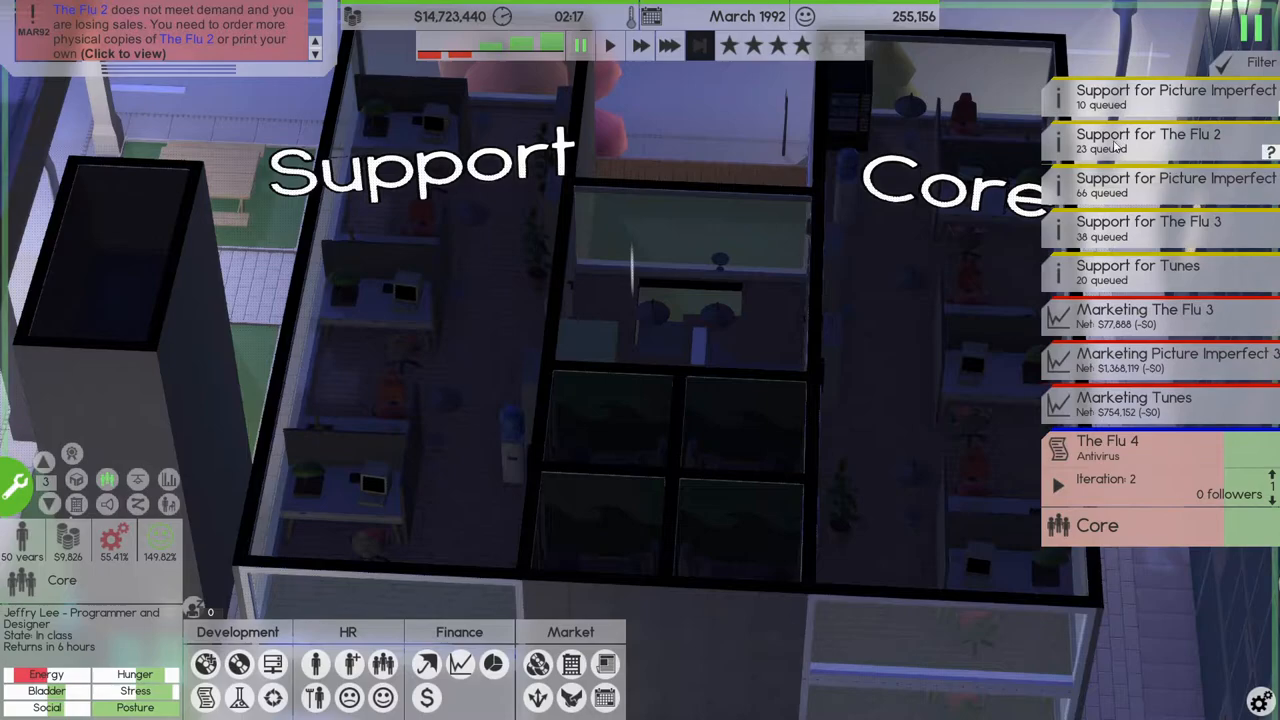
click(1160, 184)
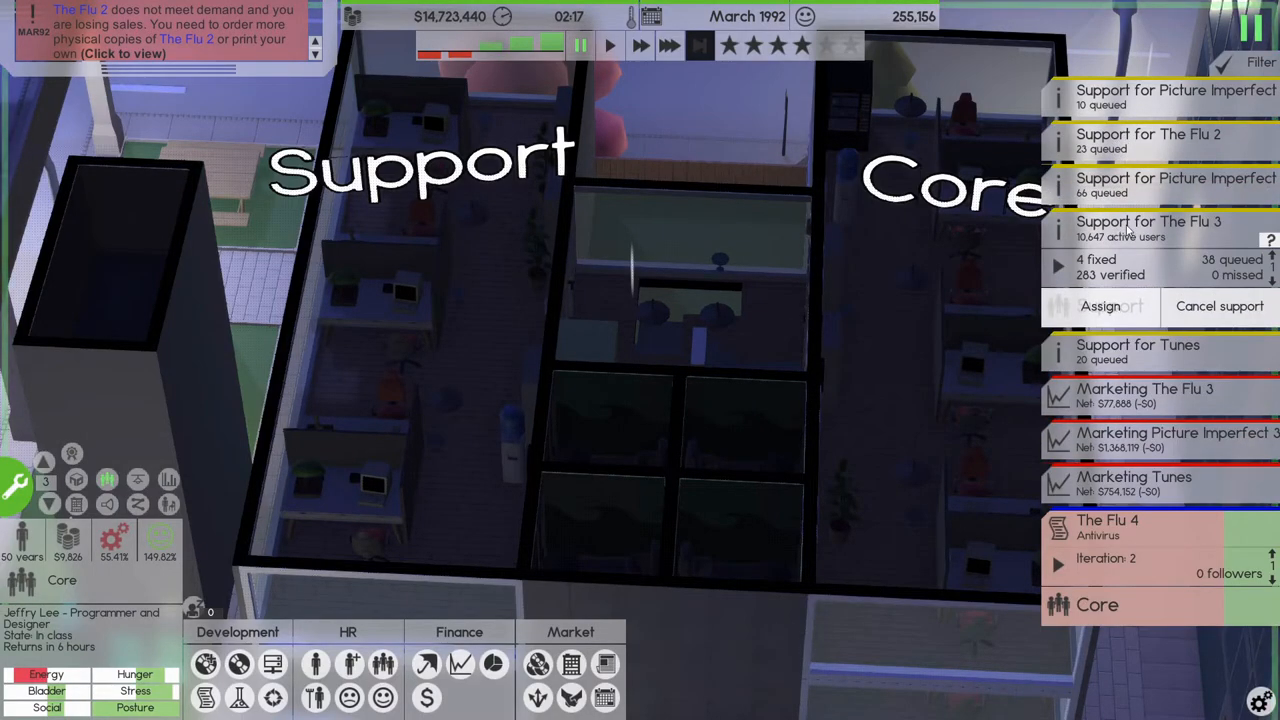
click(1138, 344)
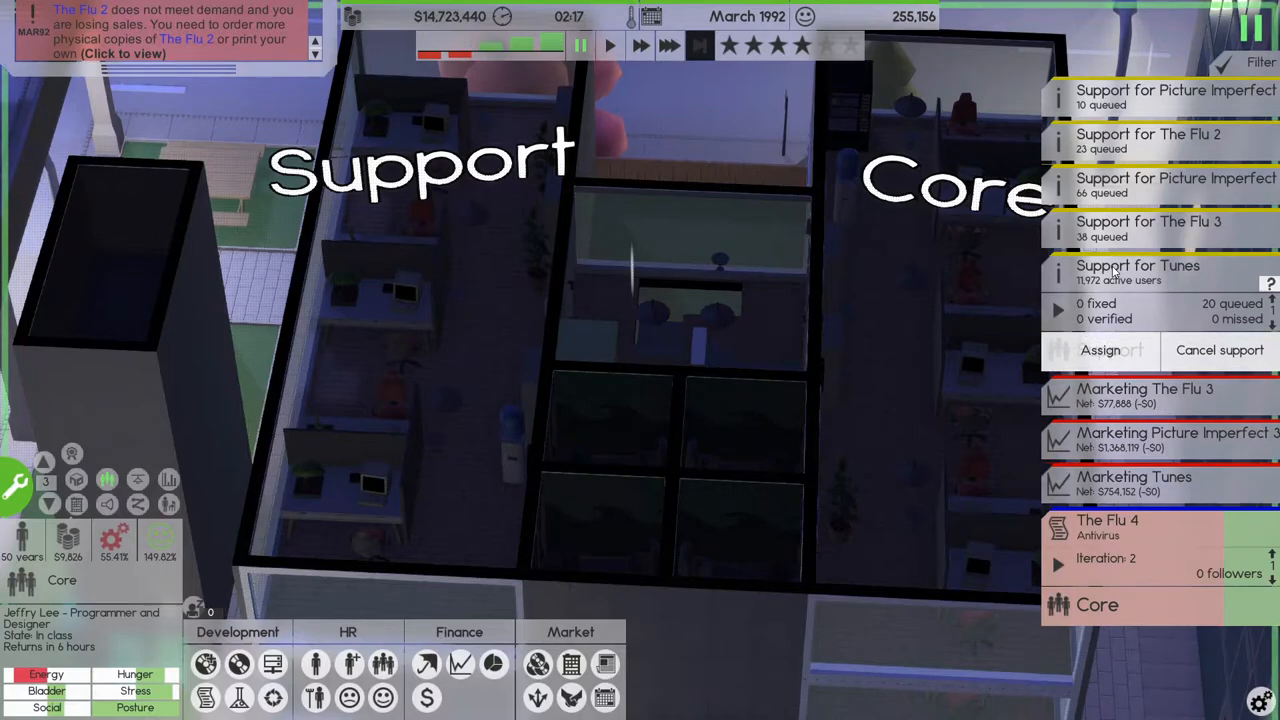
click(1138, 264)
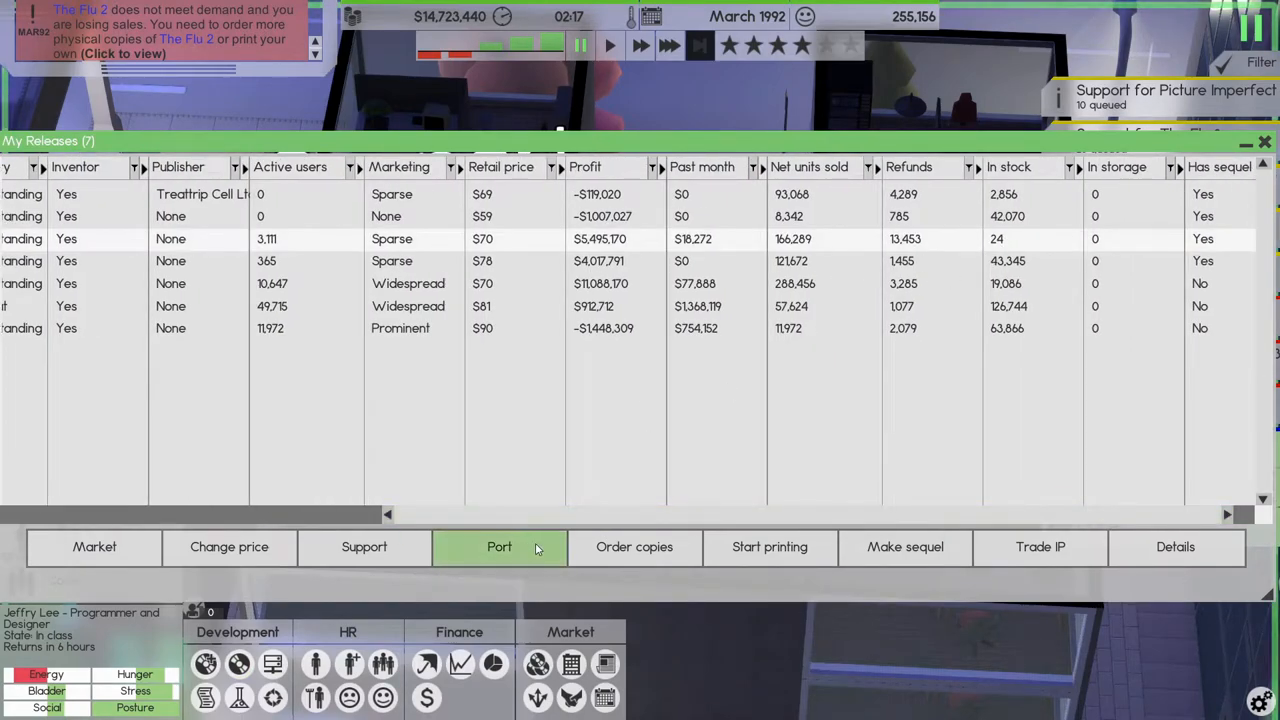
- Order copies of The Flu 2, raising its stock from 24 to 5,024
click(500, 546)
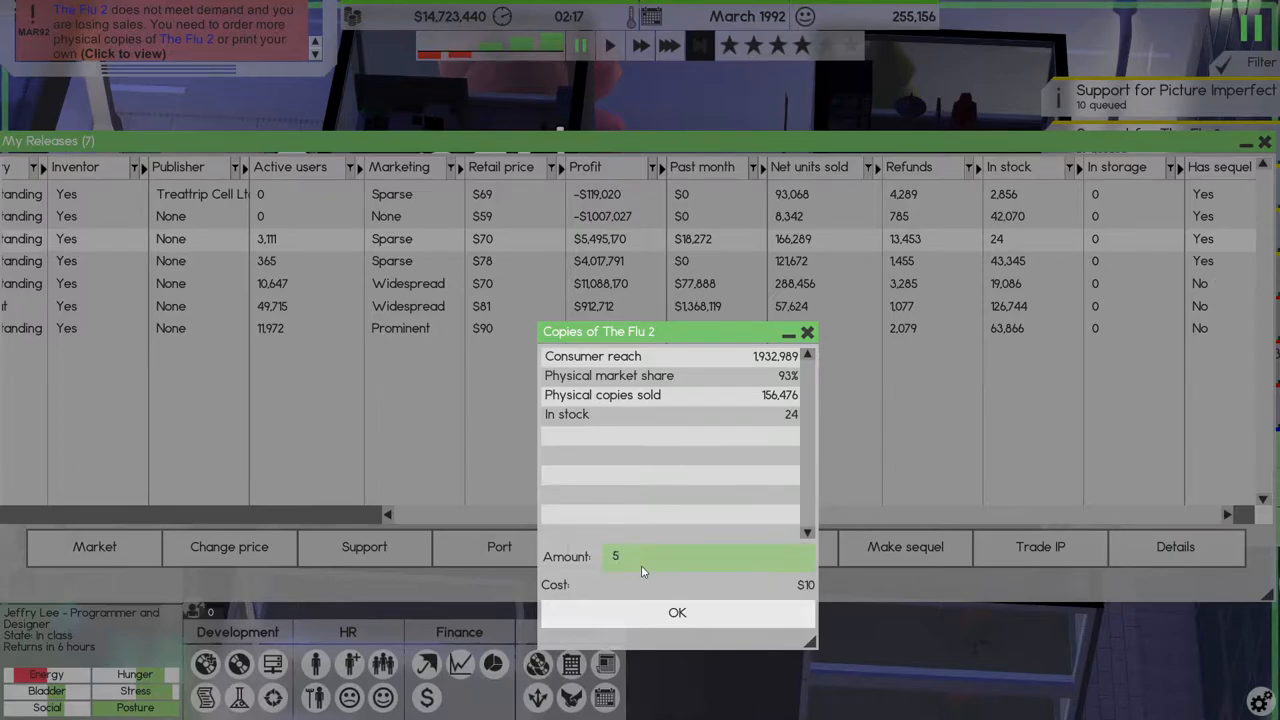
click(676, 612)
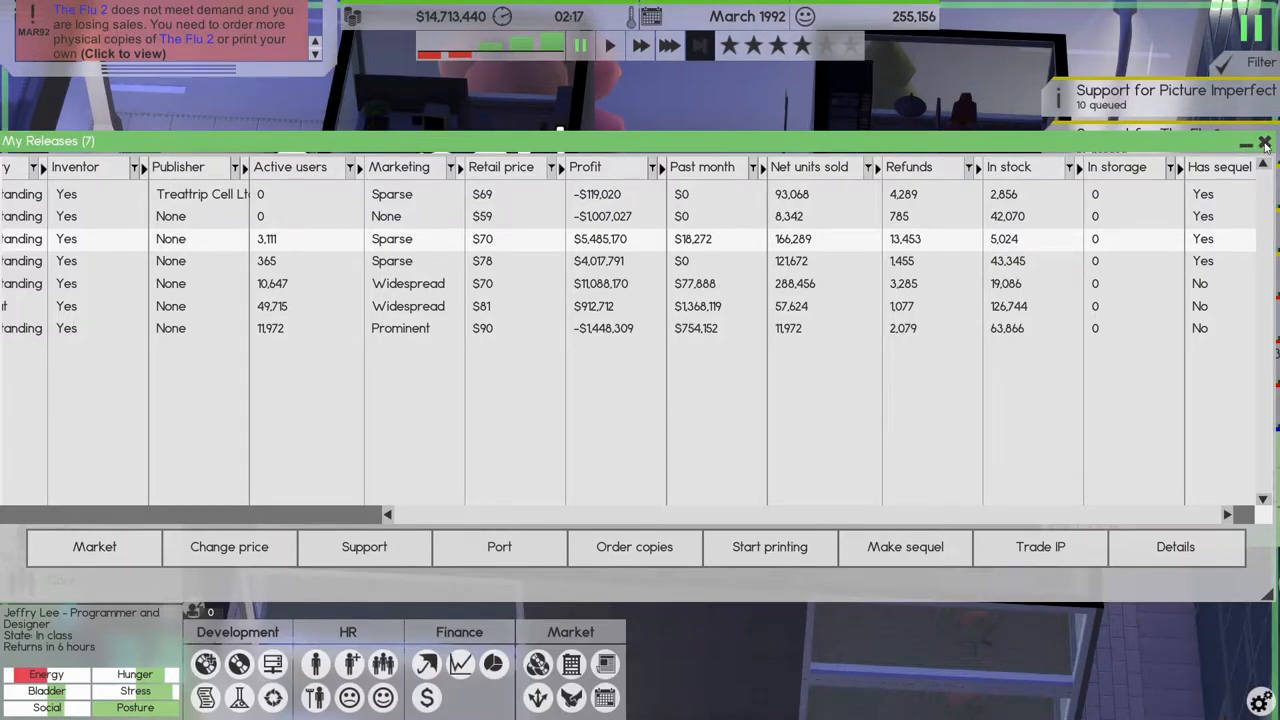
click(1264, 142)
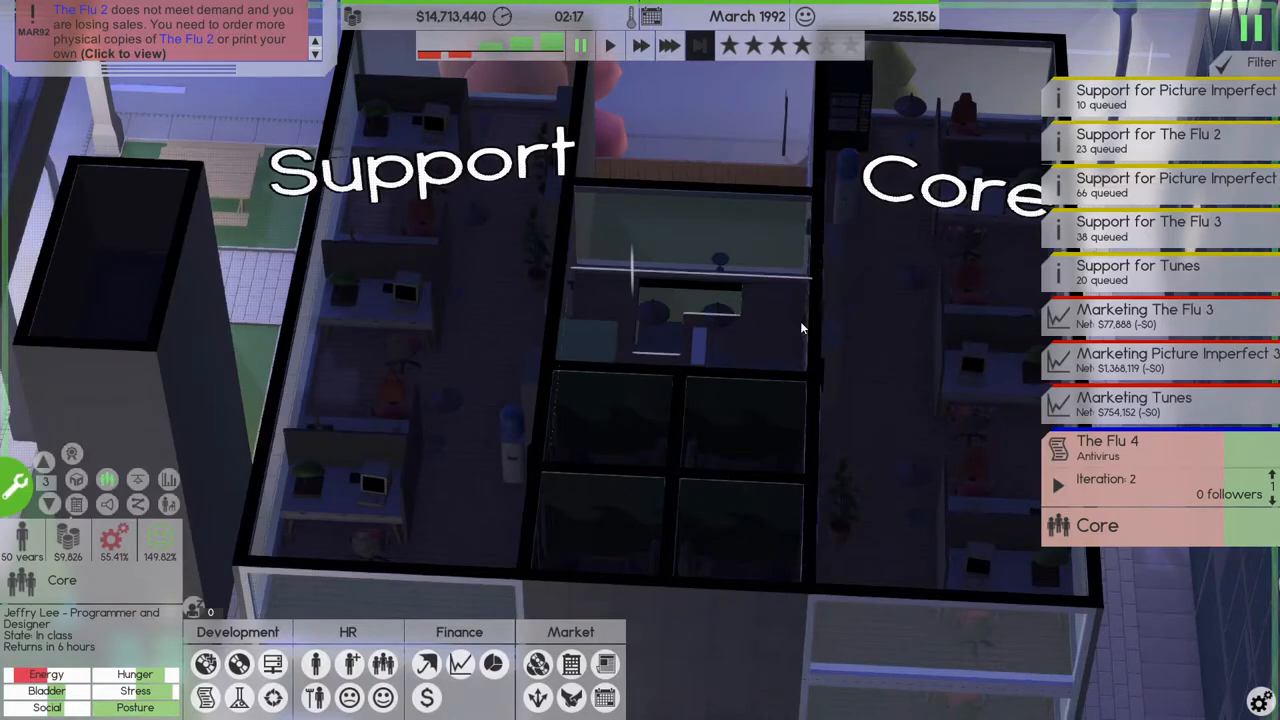
mouse_move(872, 408)
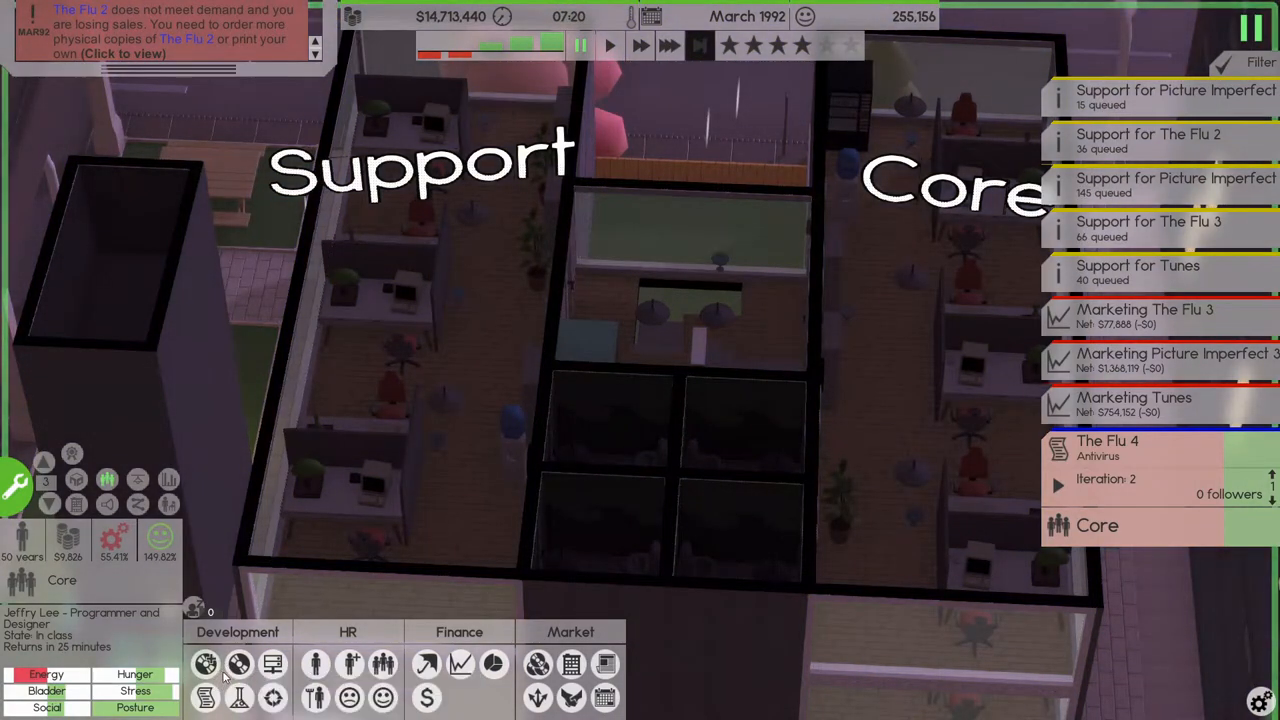
mouse_move(350, 612)
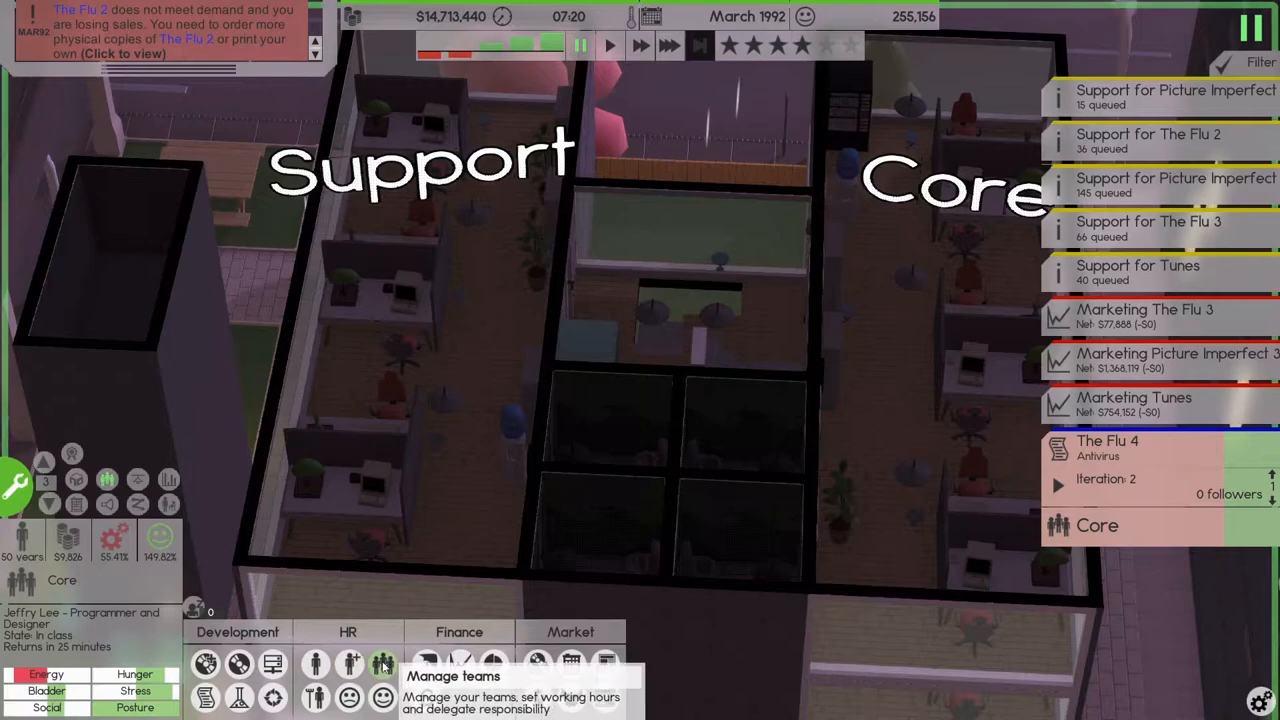
- Review The Tone Deafs' role assignments in Manage teams, then bring up the employee roster
click(384, 664)
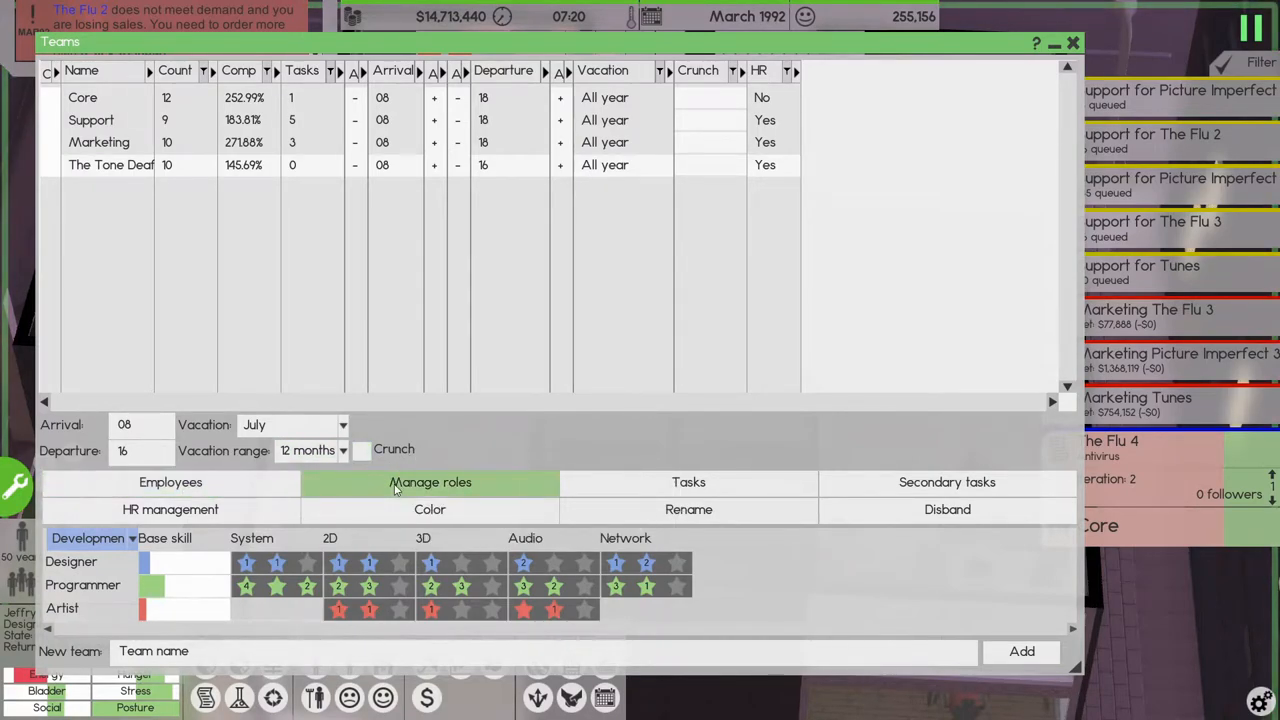
click(688, 482)
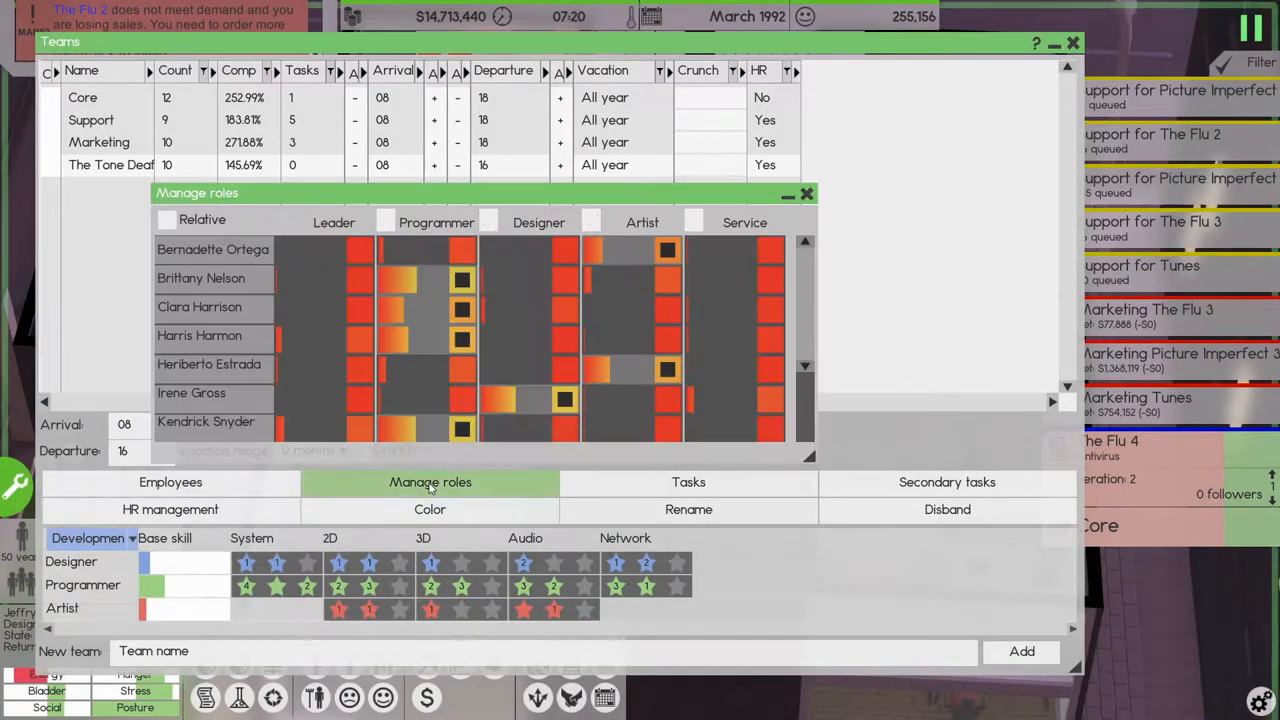
mouse_move(828, 270)
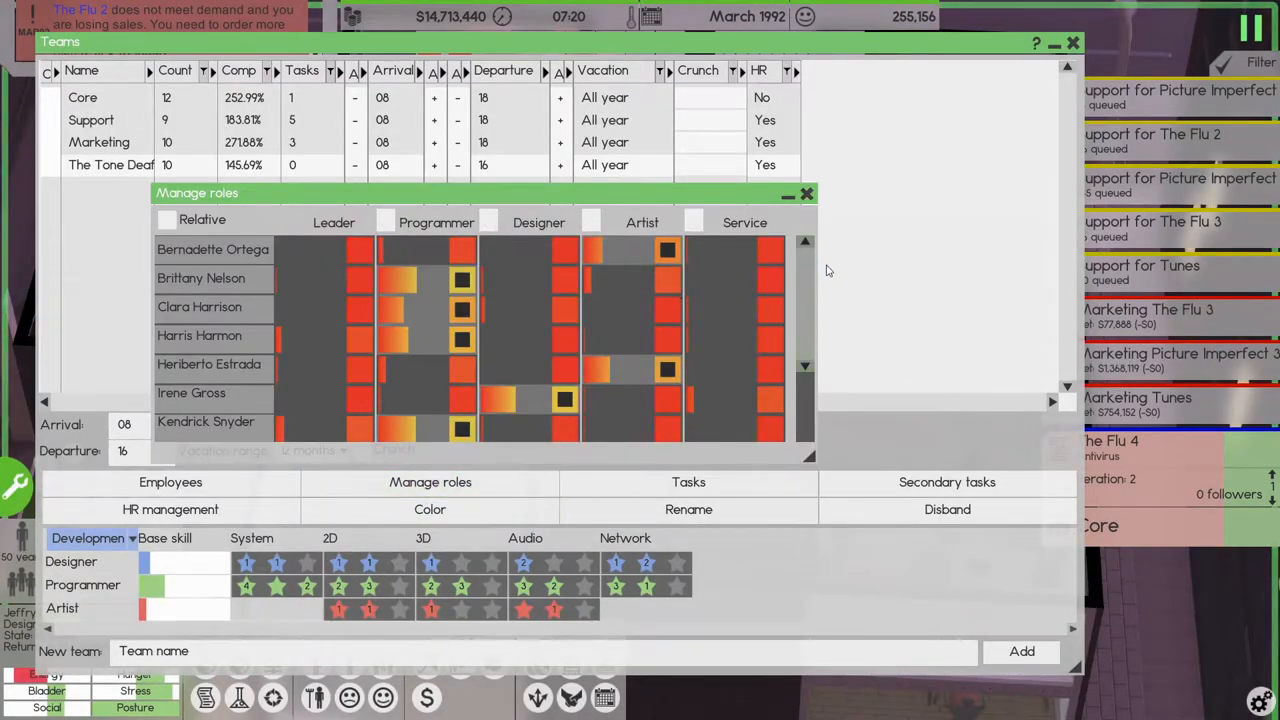
scroll(down, 3)
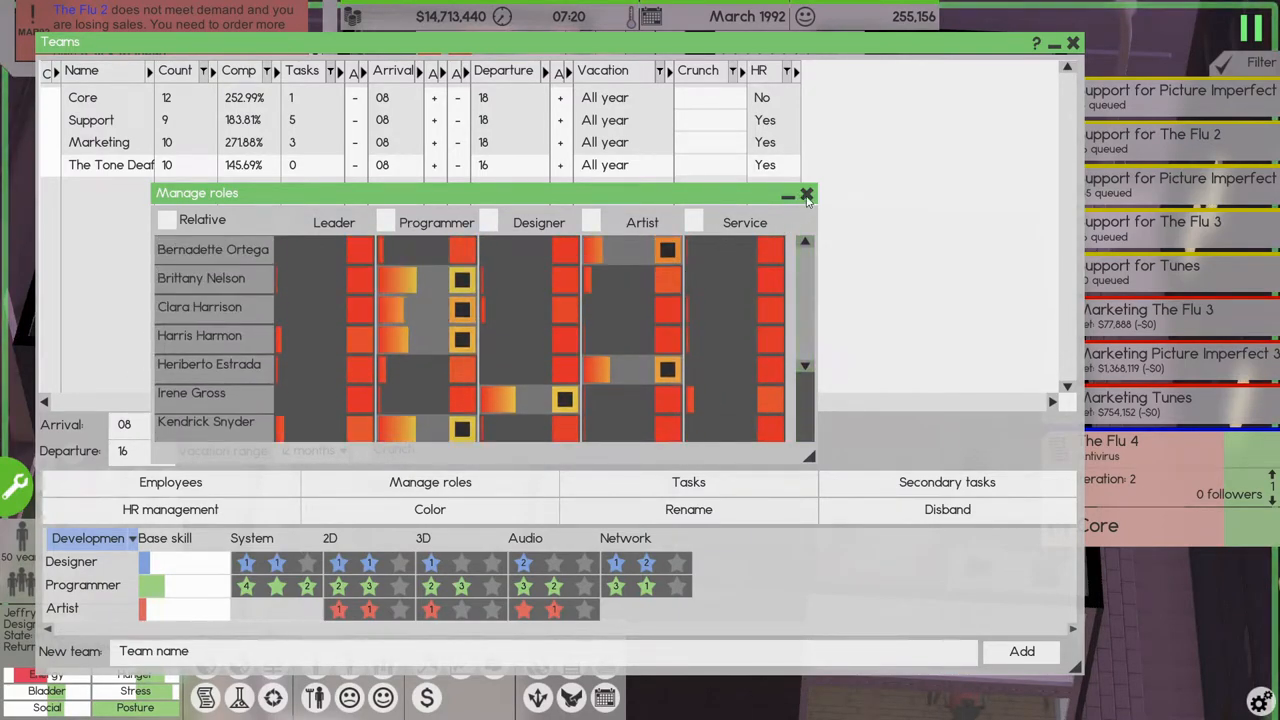
click(806, 192)
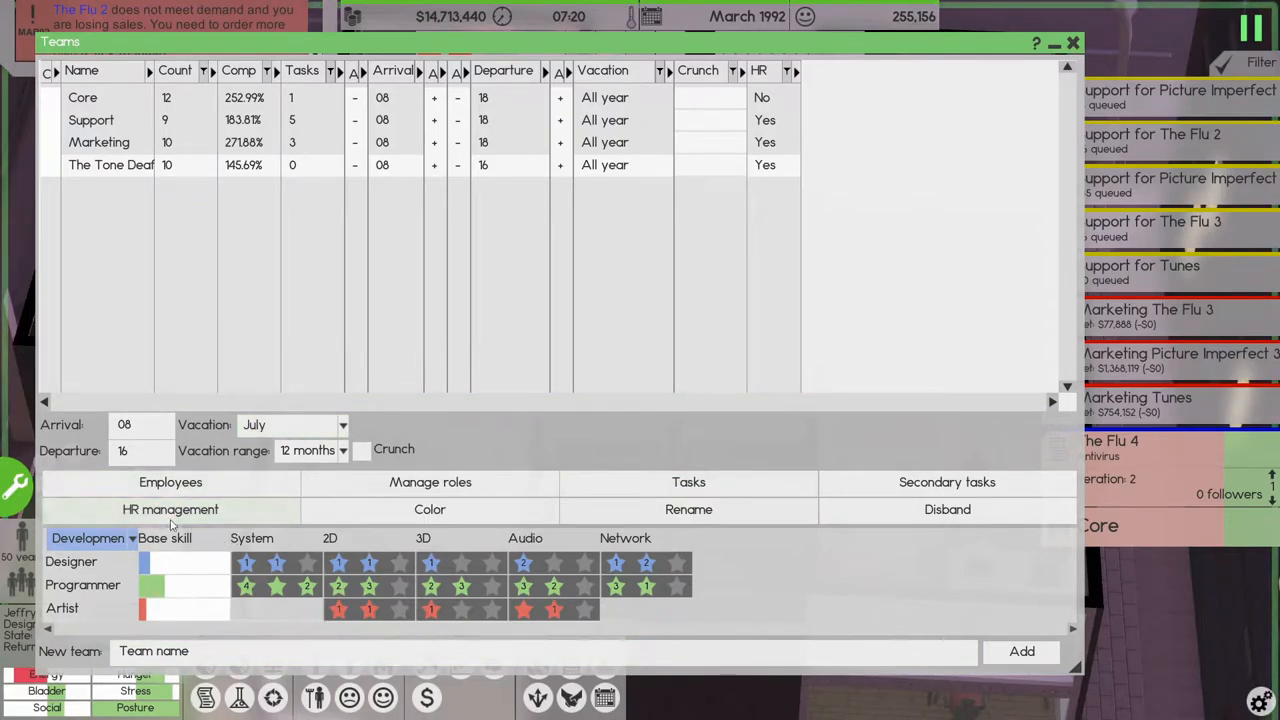
click(1072, 42)
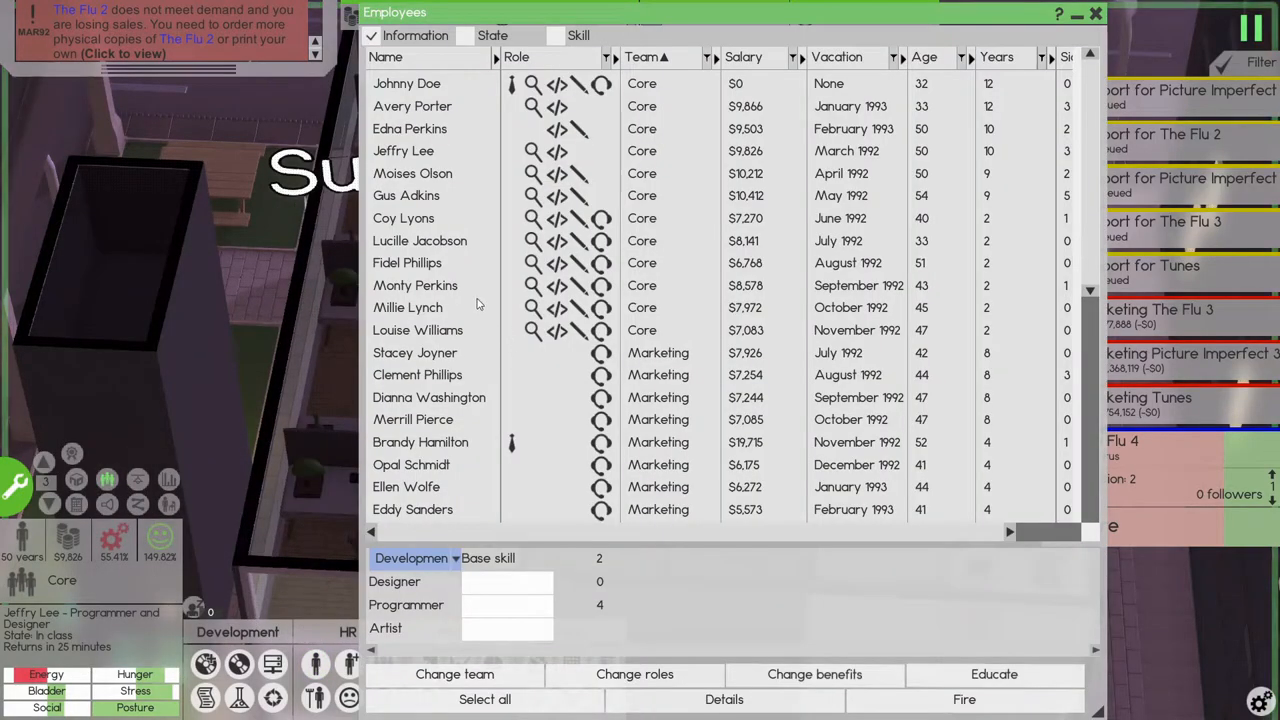
mouse_move(498, 372)
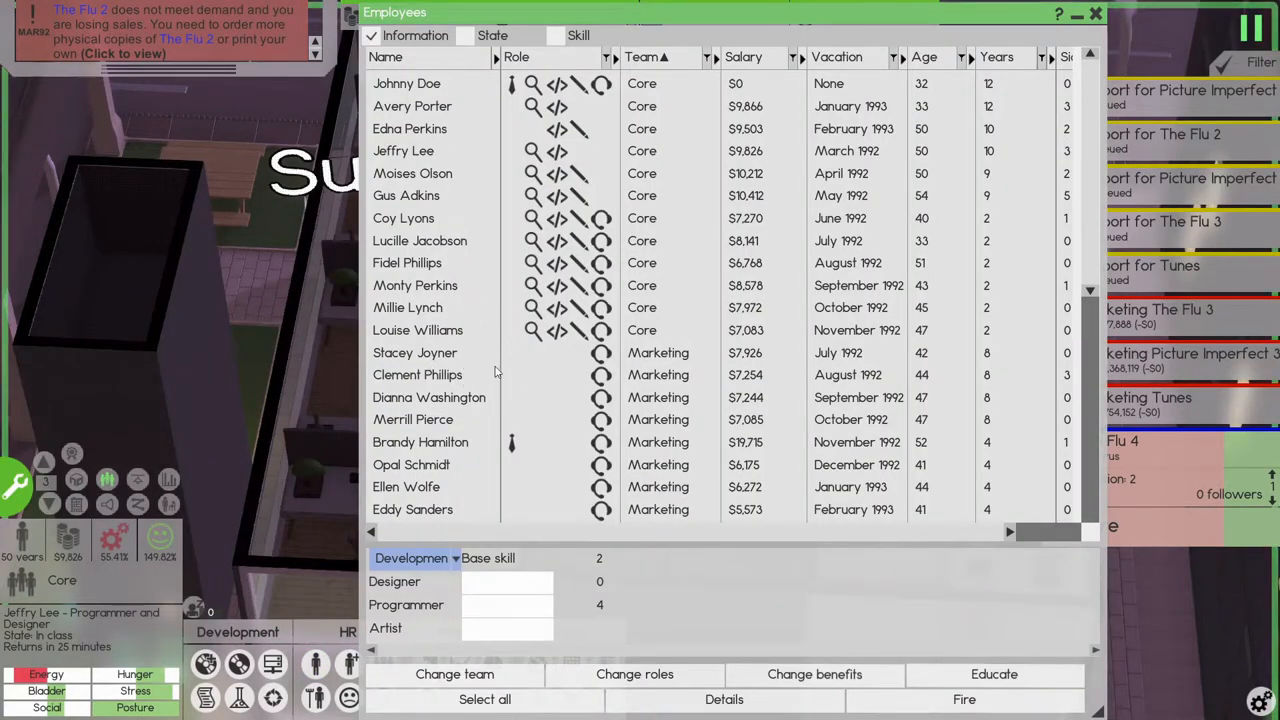
- Select The Tone Deafs' leader, check his leadership ratings and show his detail sheet
scroll(down, 3)
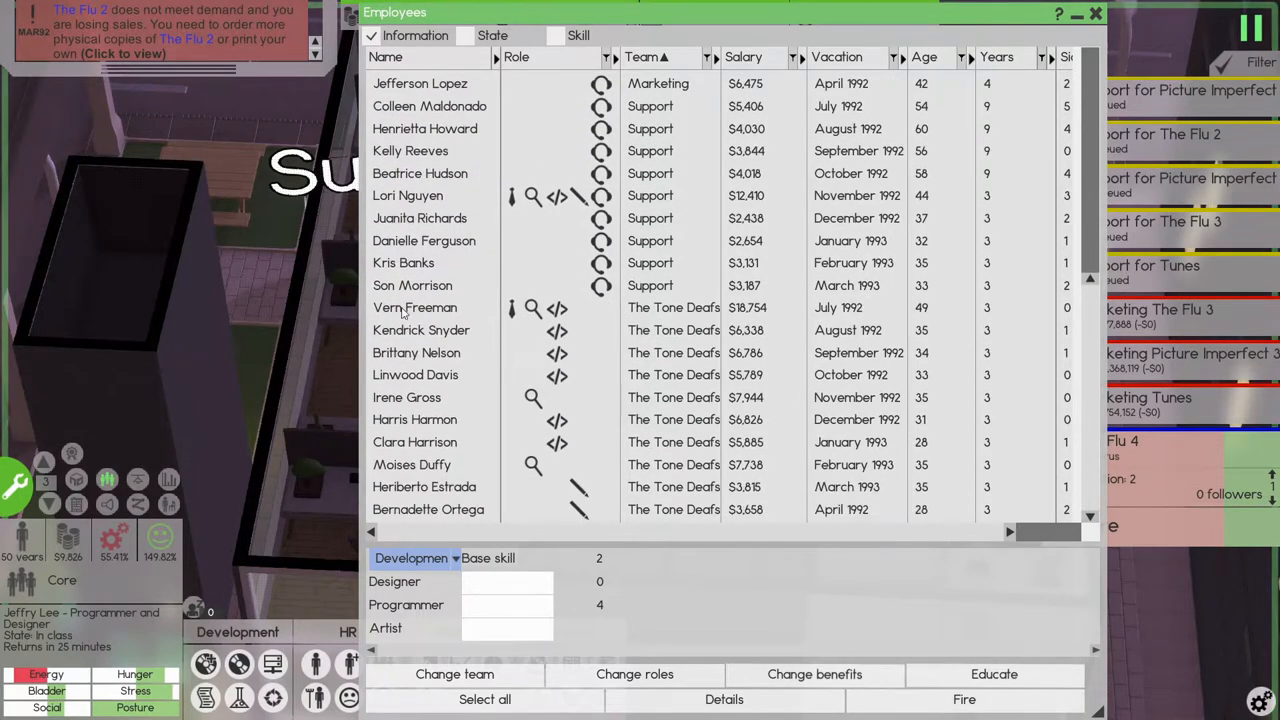
click(414, 308)
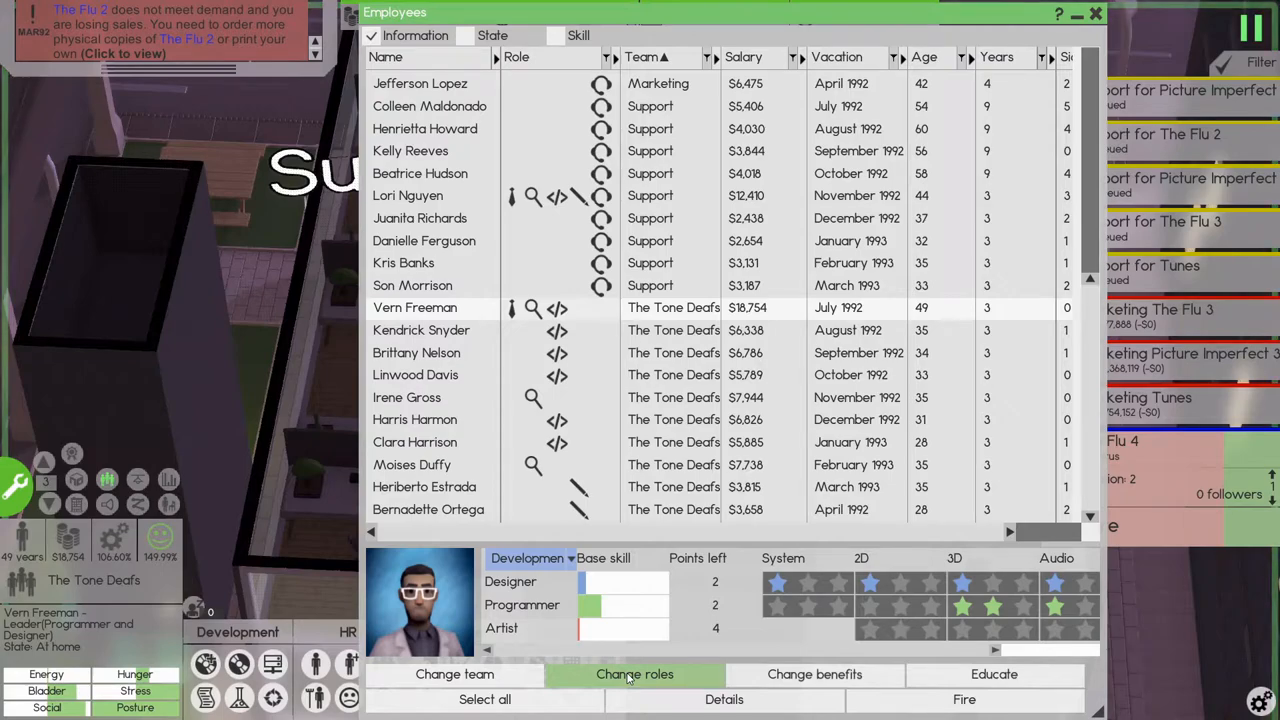
click(634, 674)
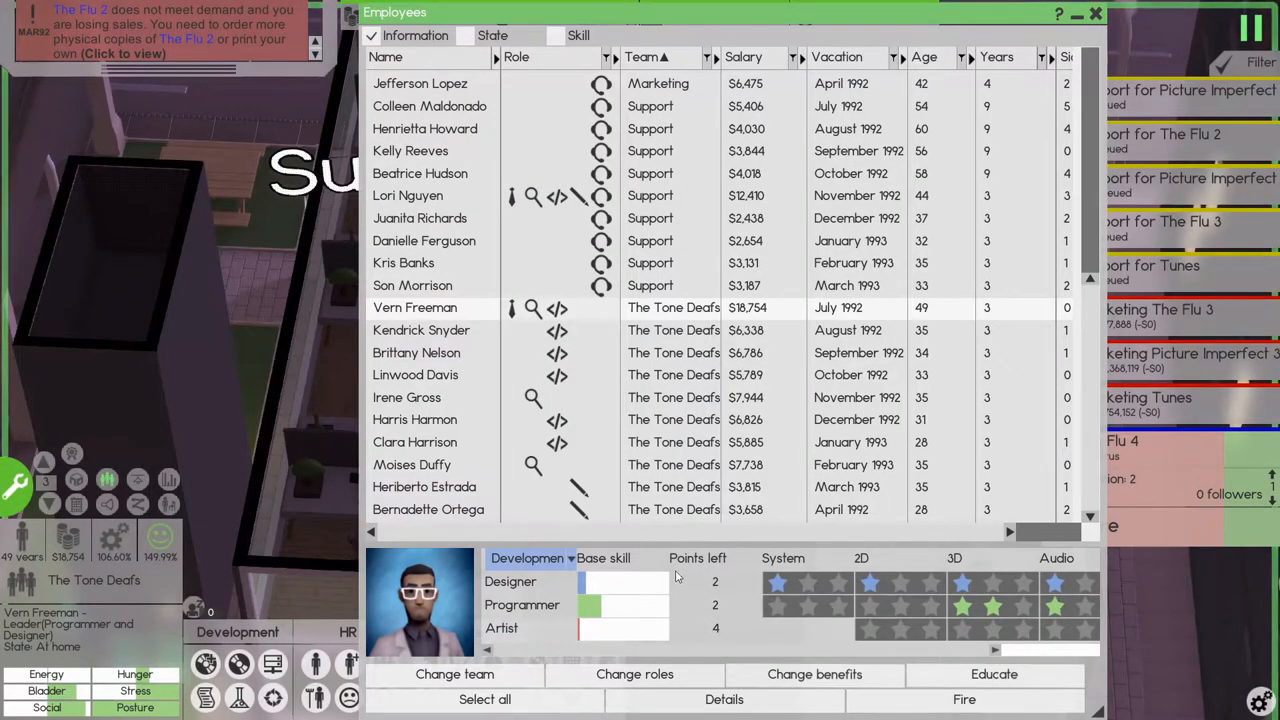
mouse_move(532, 308)
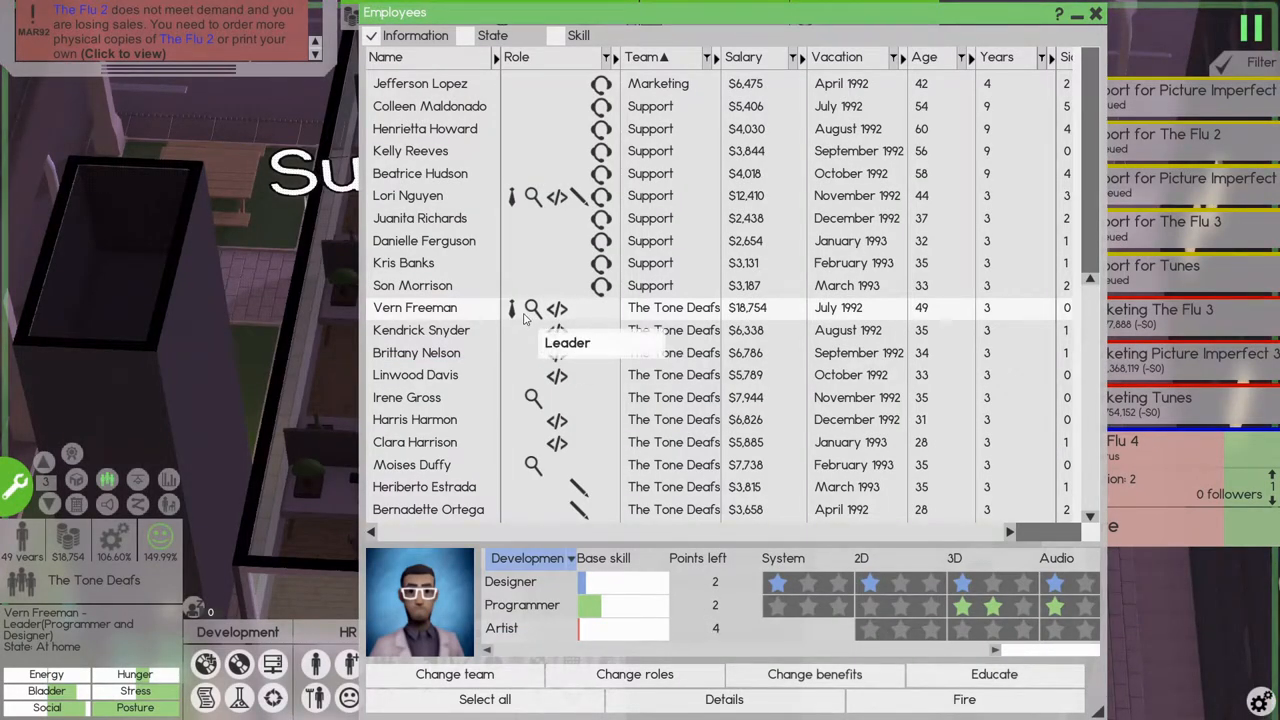
click(530, 558)
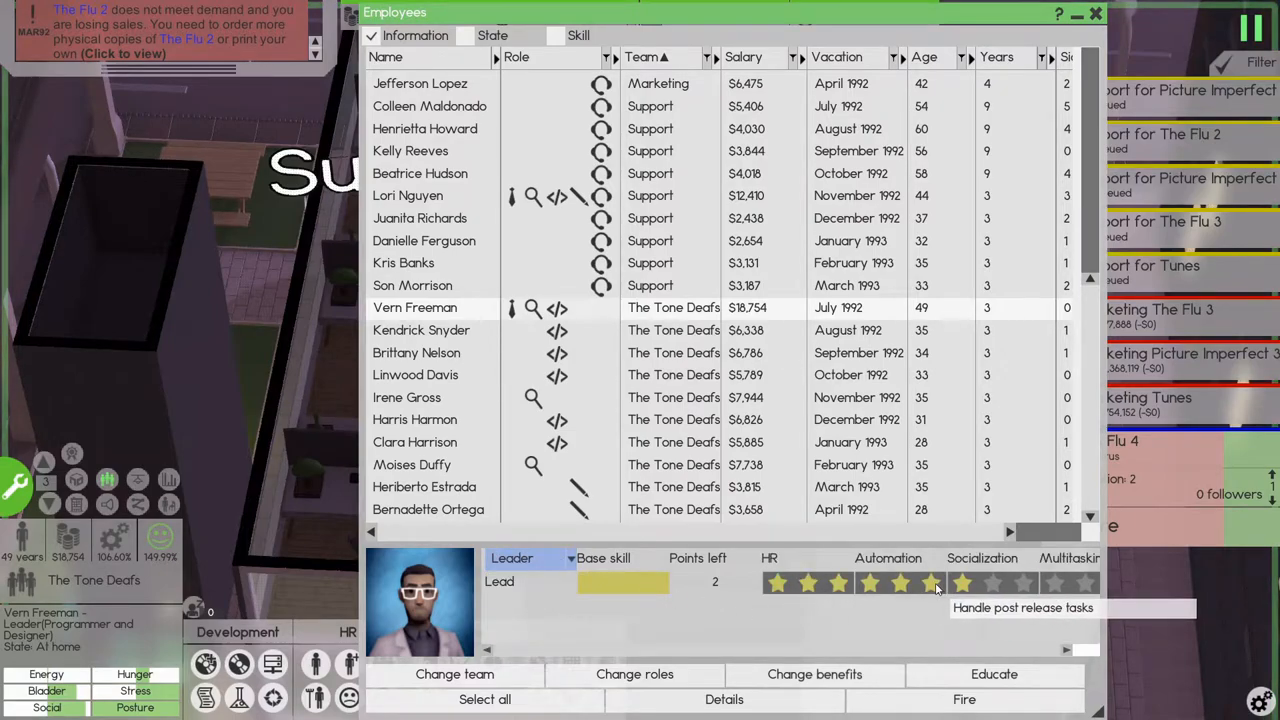
mouse_move(872, 584)
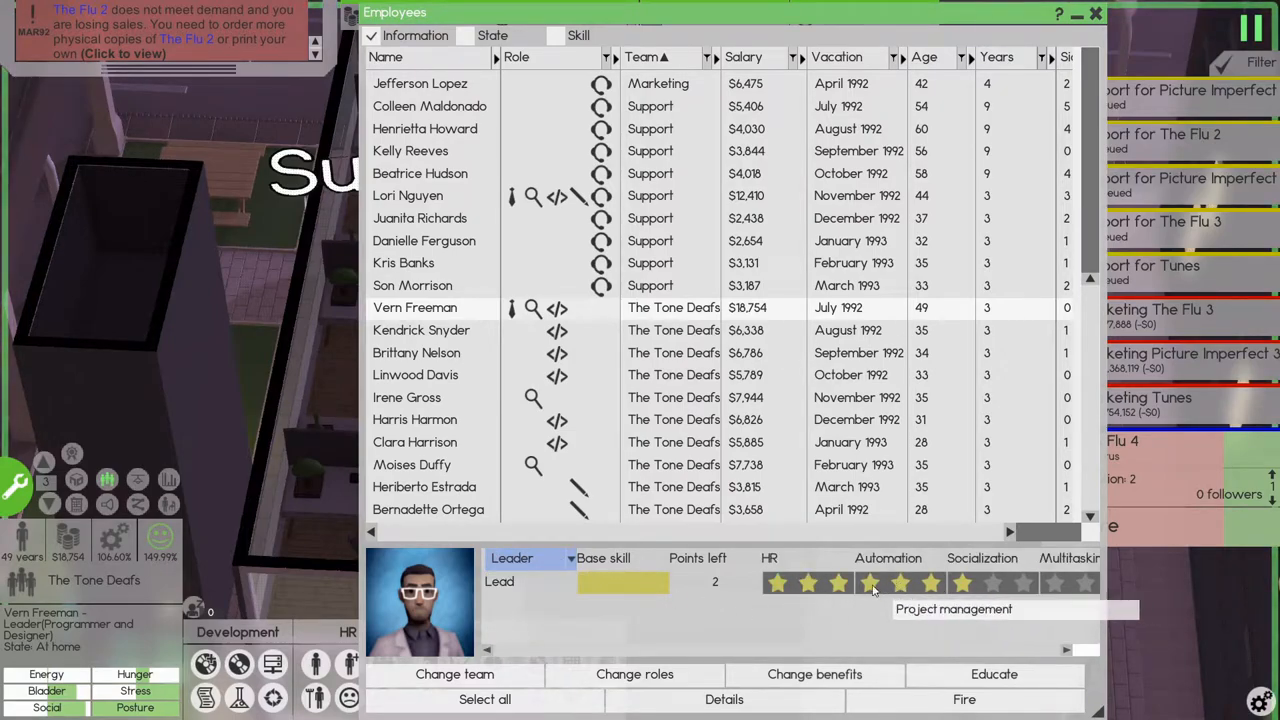
mouse_move(778, 582)
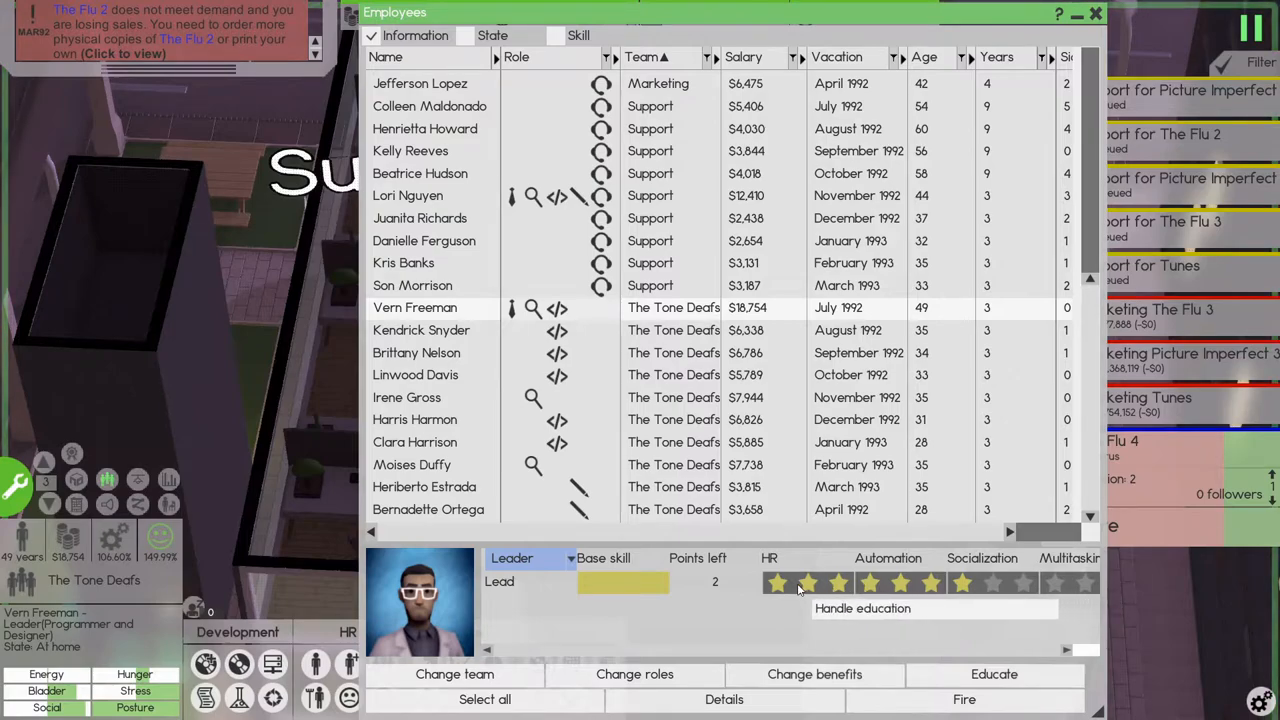
mouse_move(920, 584)
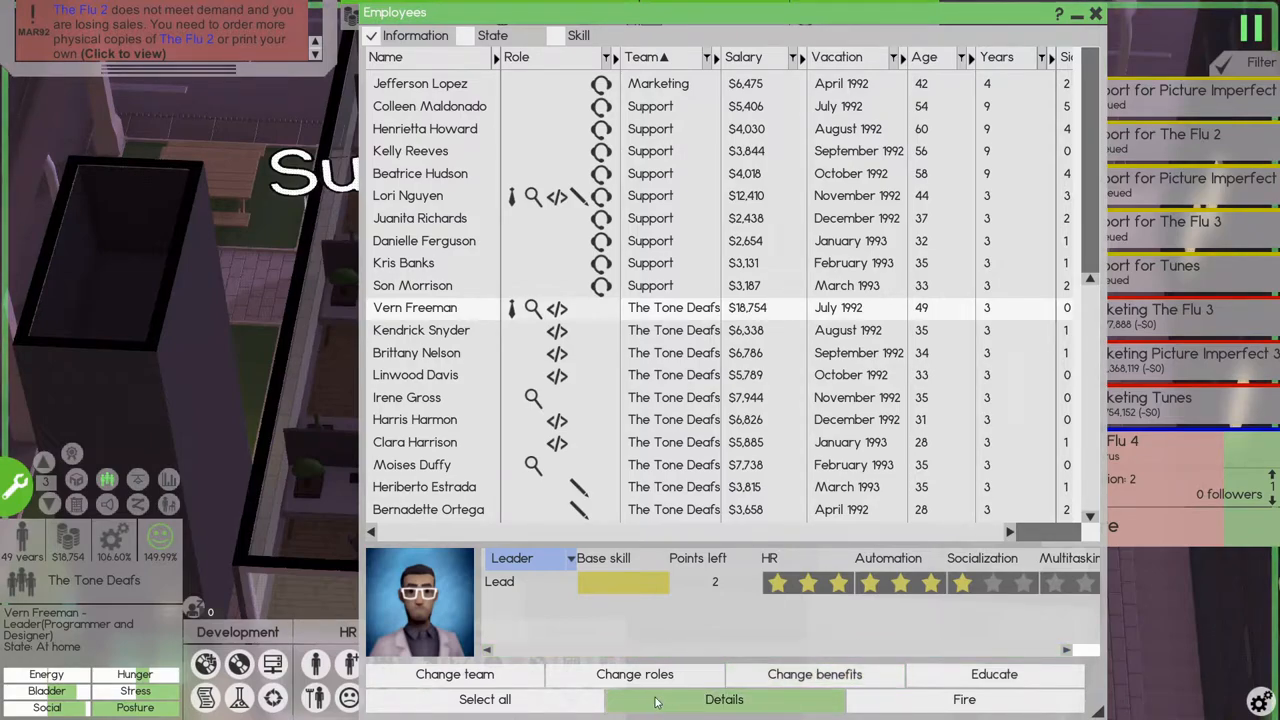
click(724, 700)
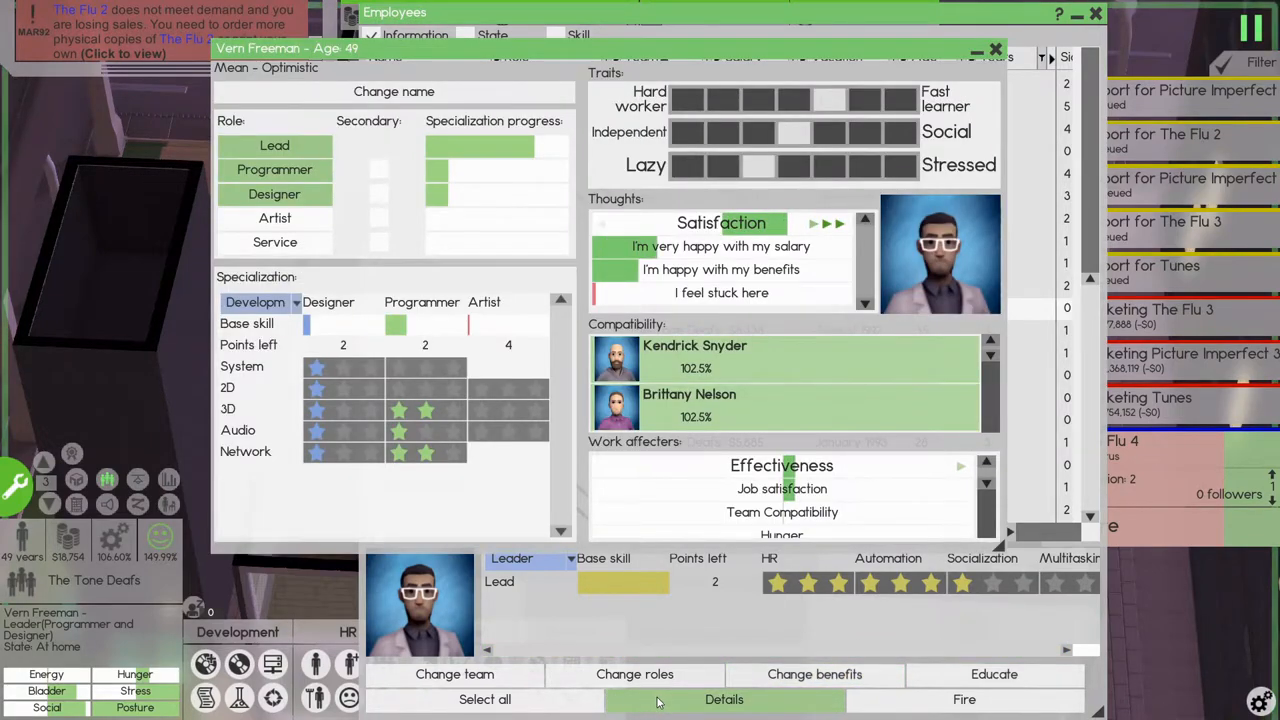
- Close the employee details and the releases overview to return to the office floor
click(996, 48)
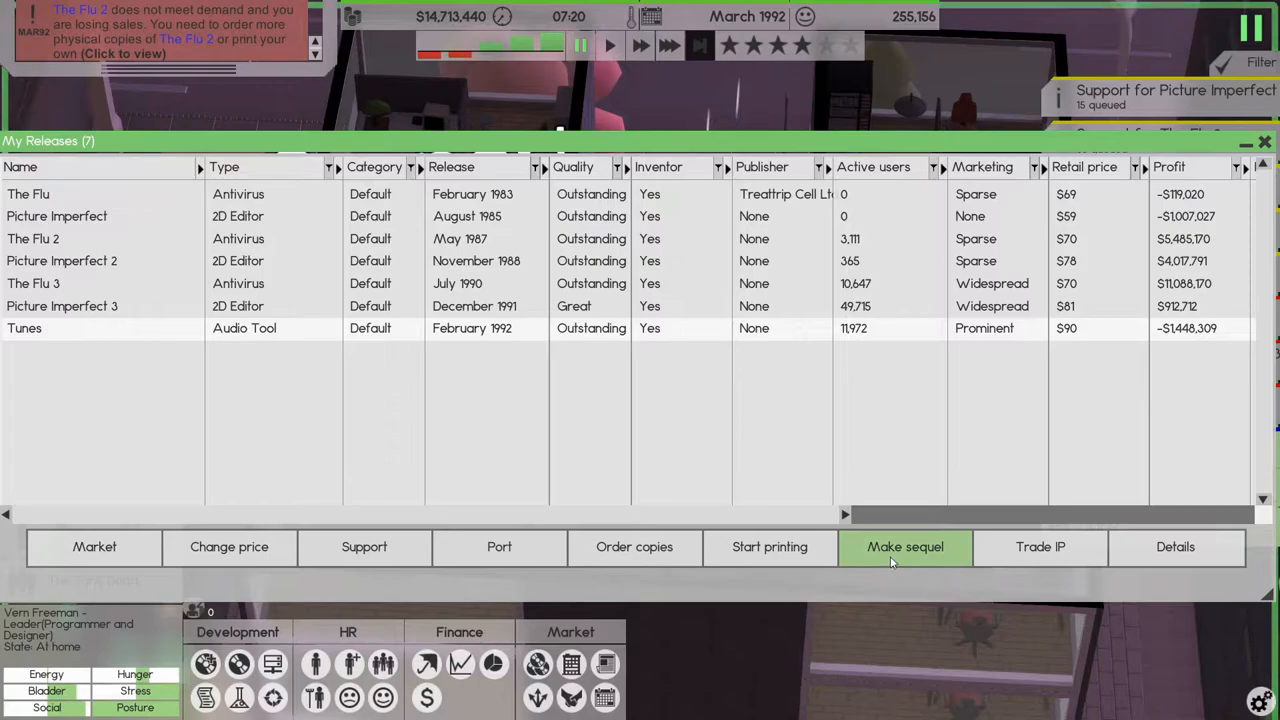
mouse_move(930, 540)
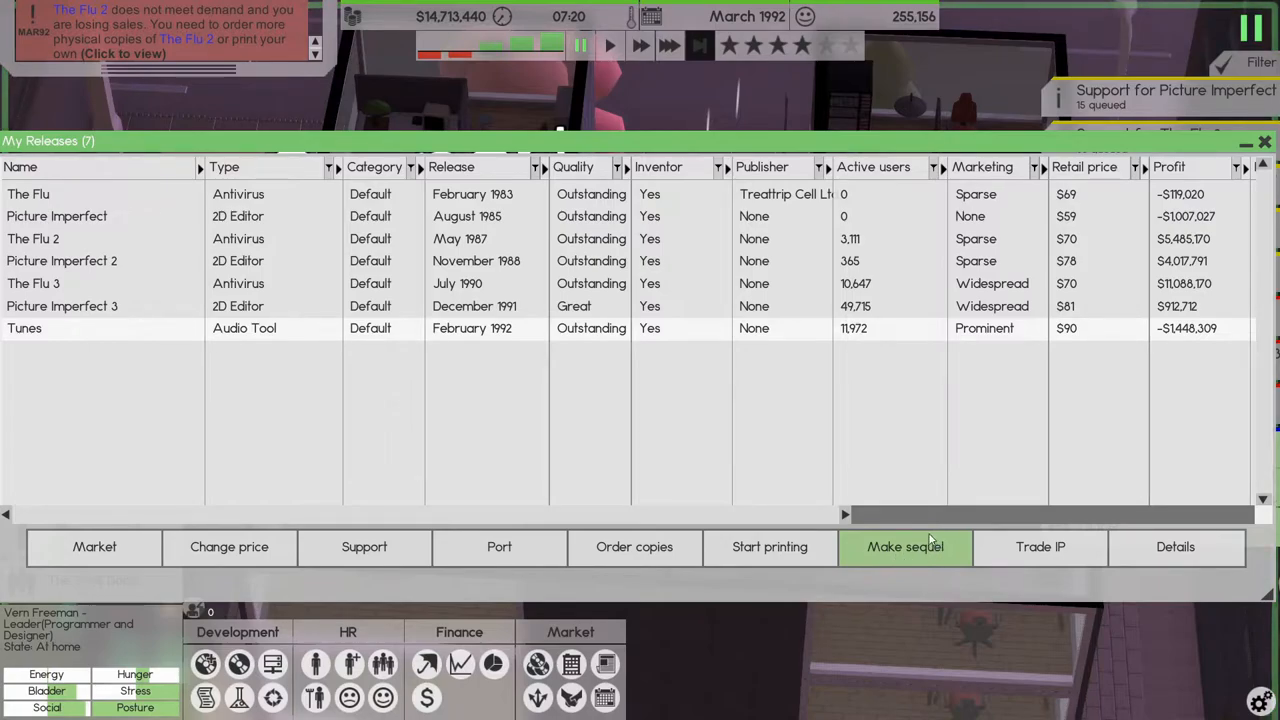
mouse_move(364, 548)
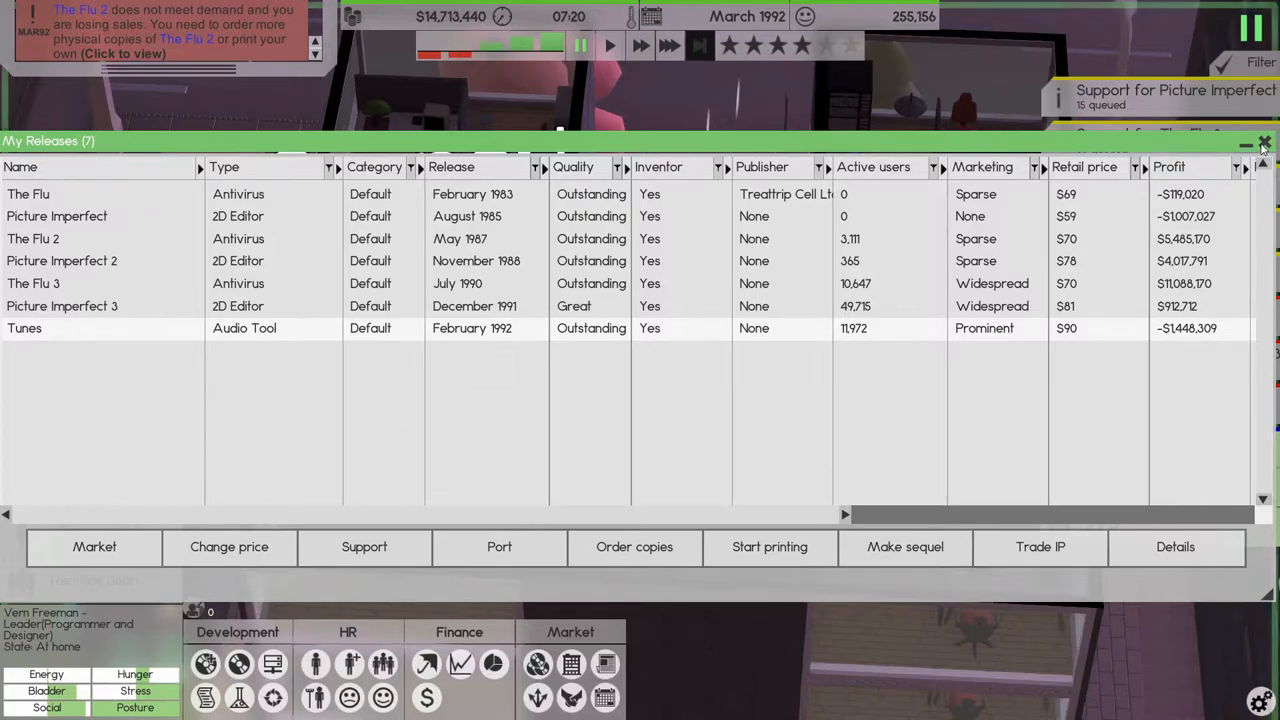
click(1264, 142)
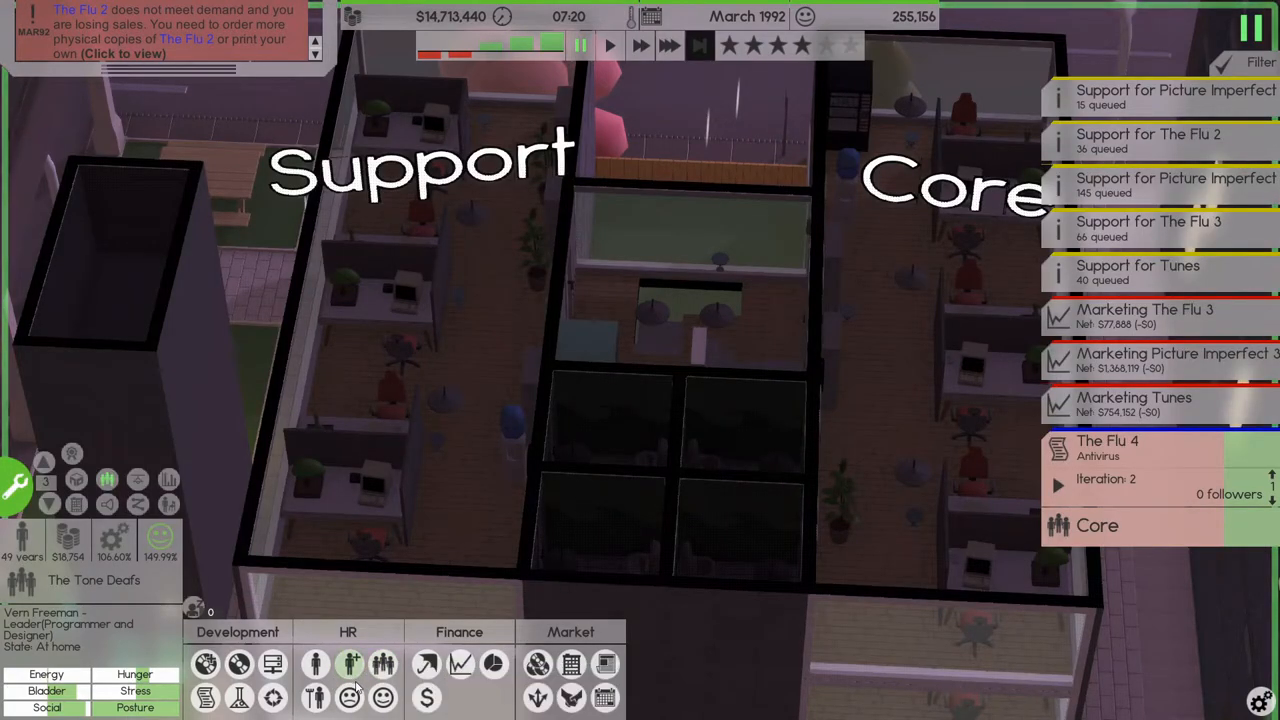
mouse_move(384, 664)
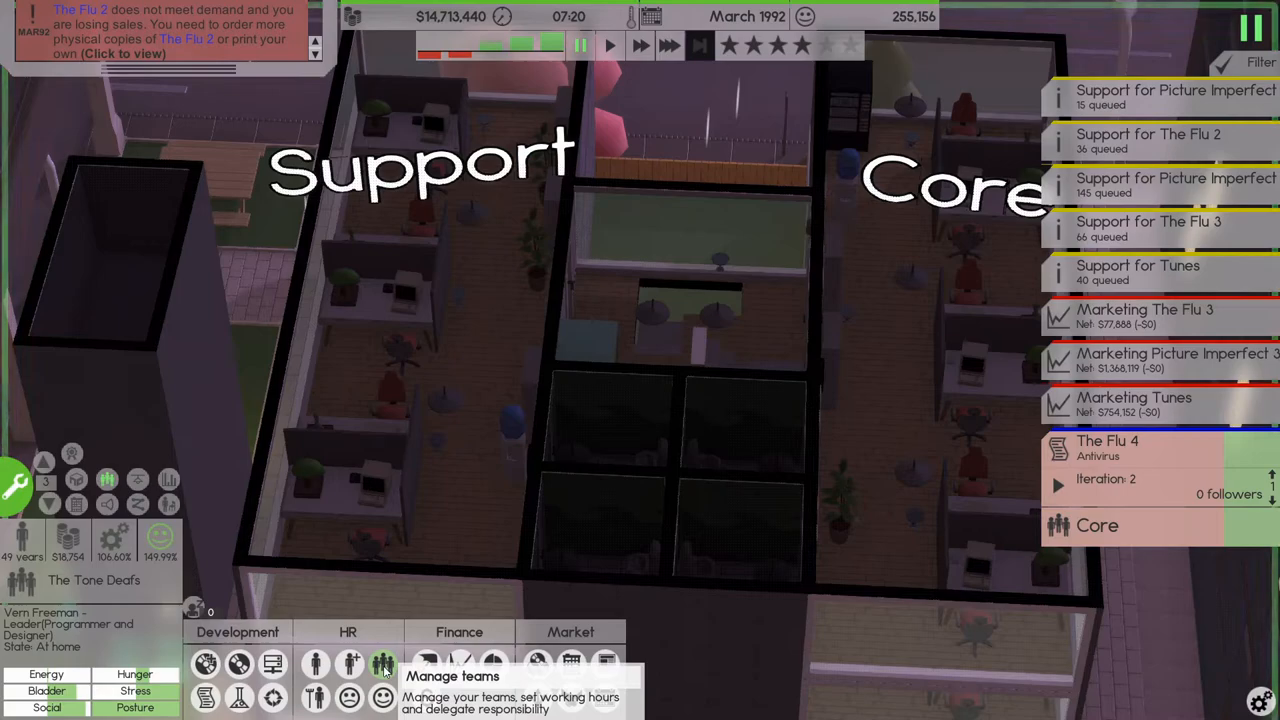
mouse_move(348, 664)
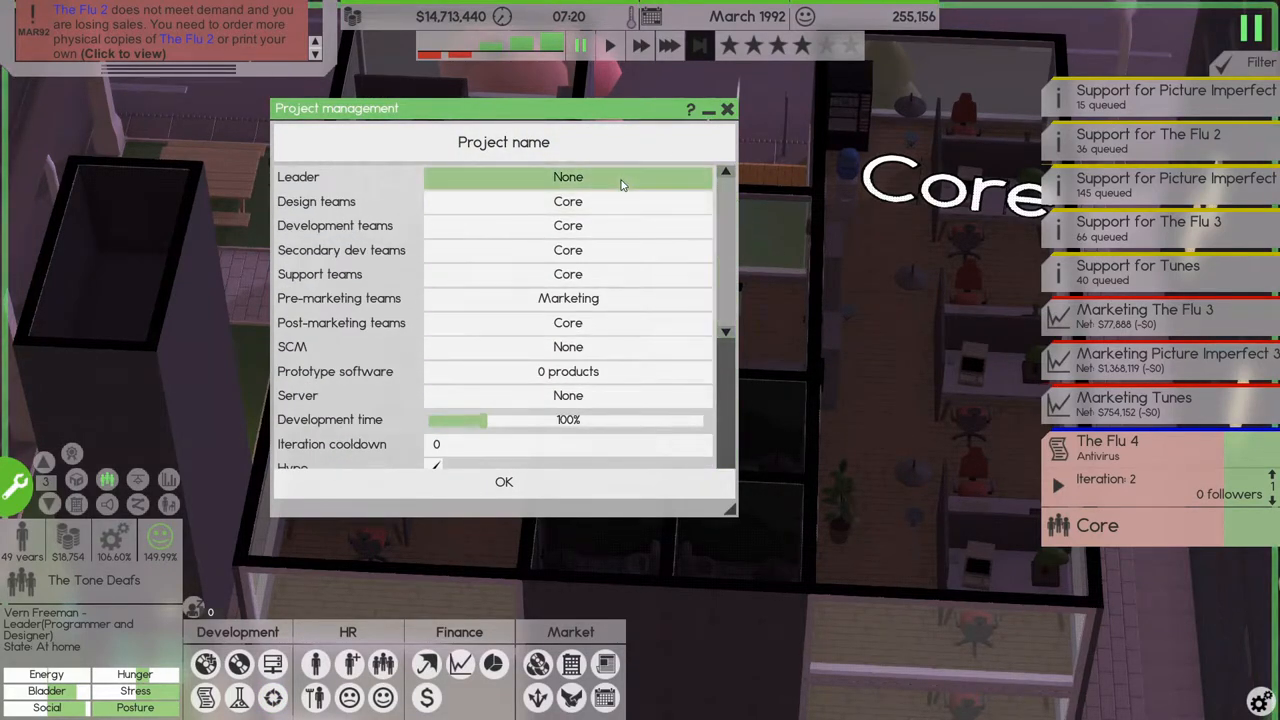
- Glance at project leader choices and the Develop Software dialog without changing anything
click(568, 176)
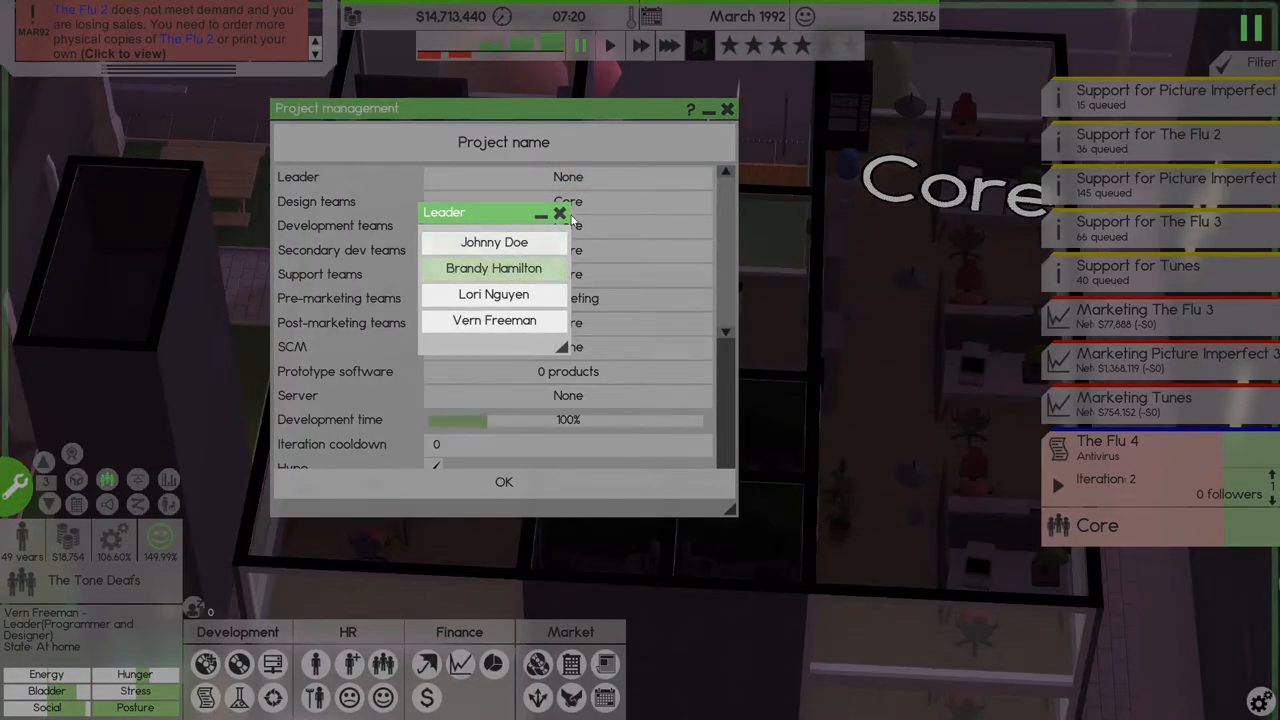
click(560, 212)
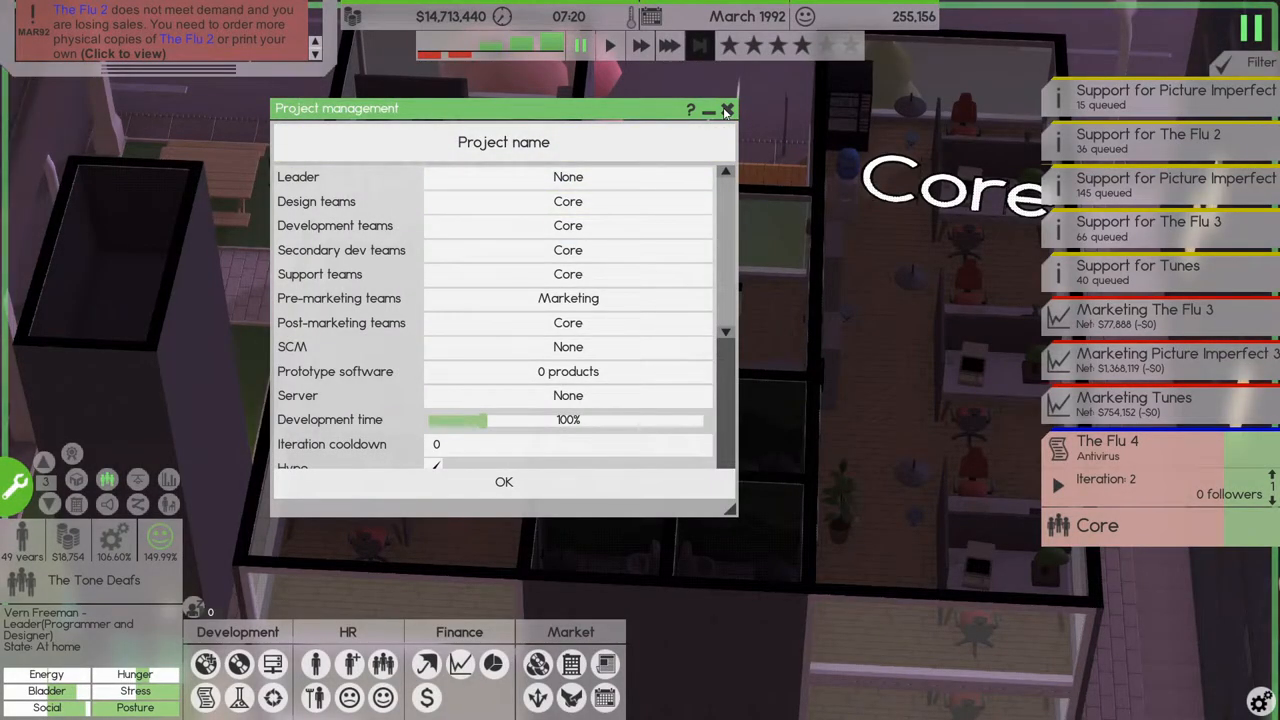
click(728, 110)
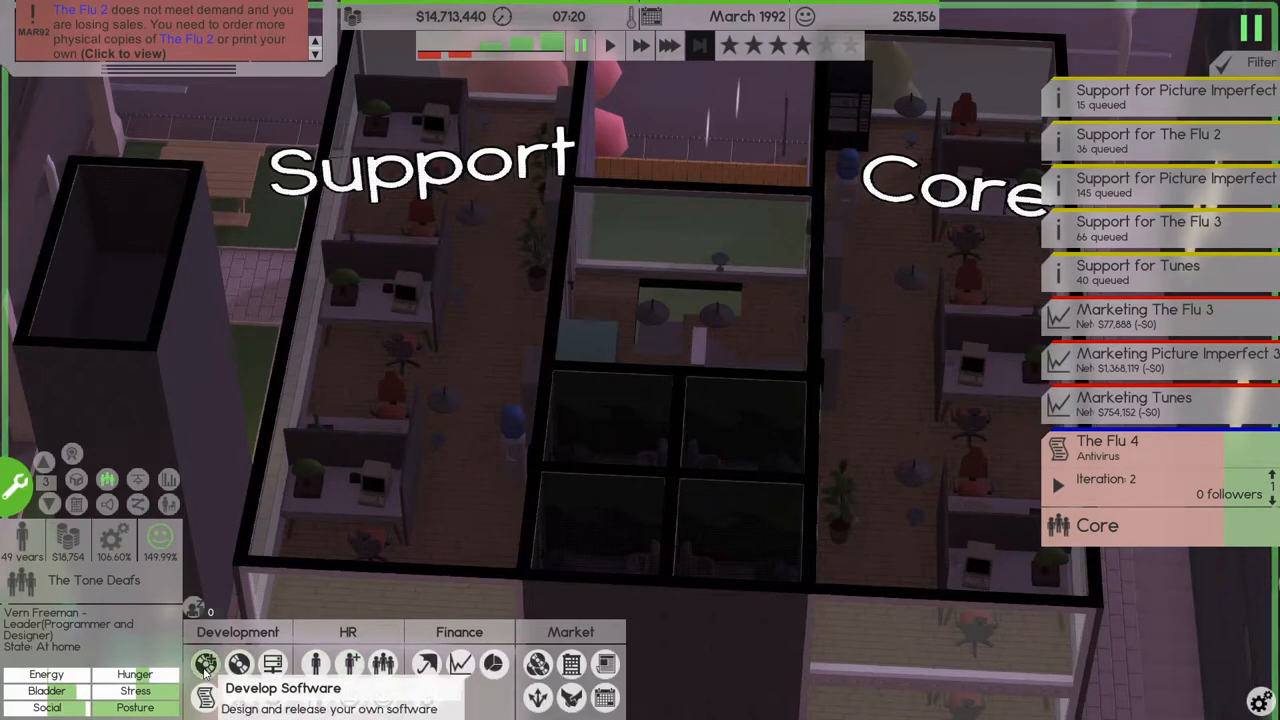
click(204, 664)
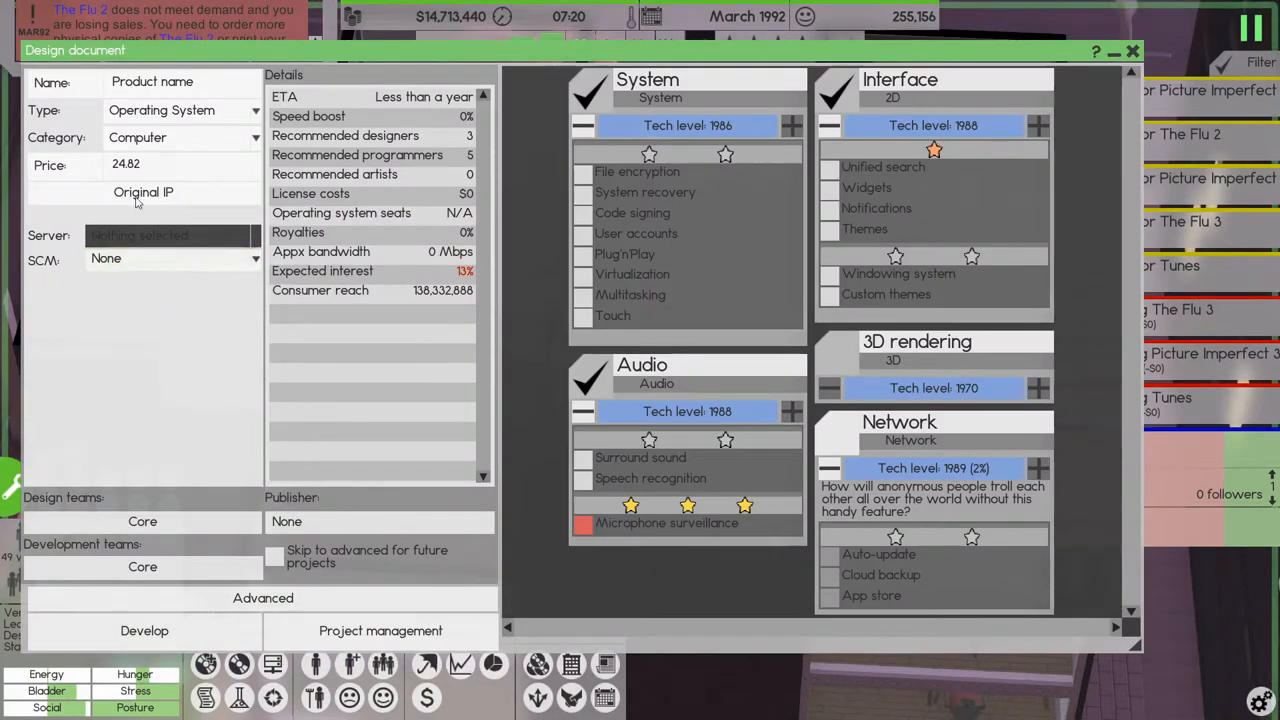
click(1132, 52)
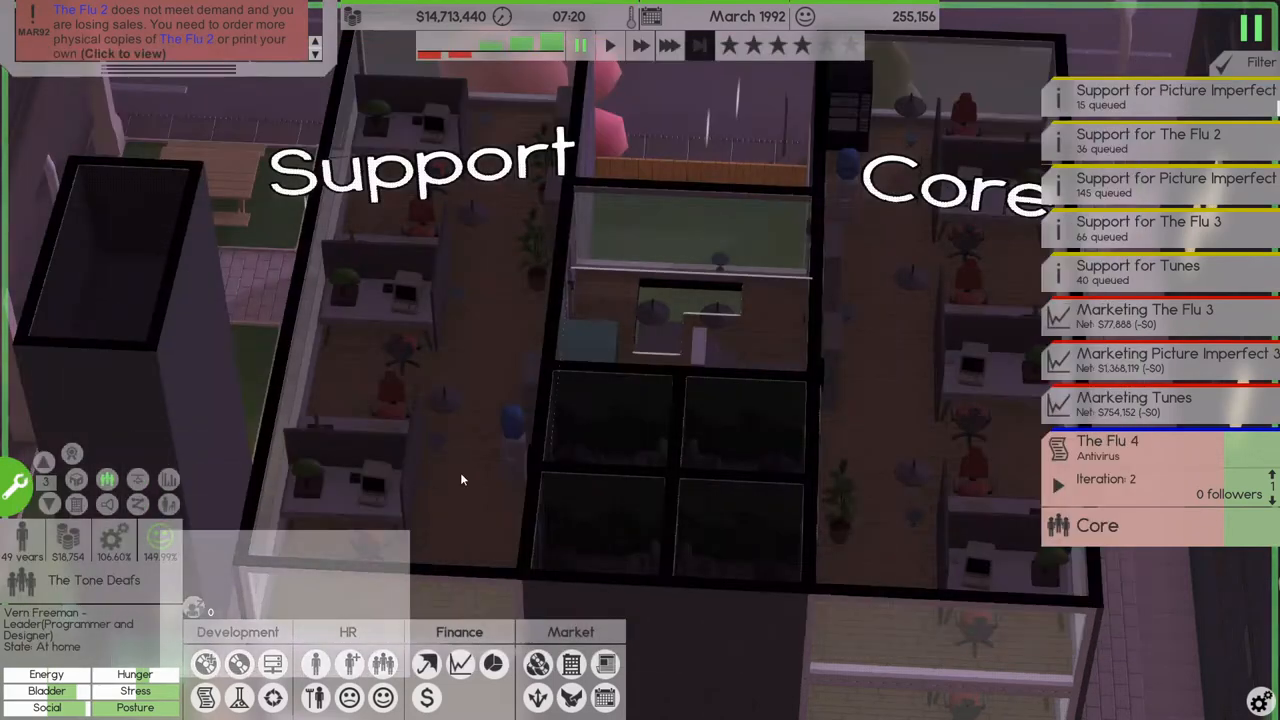
- From My Releases, start a sequel to Tunes
click(240, 664)
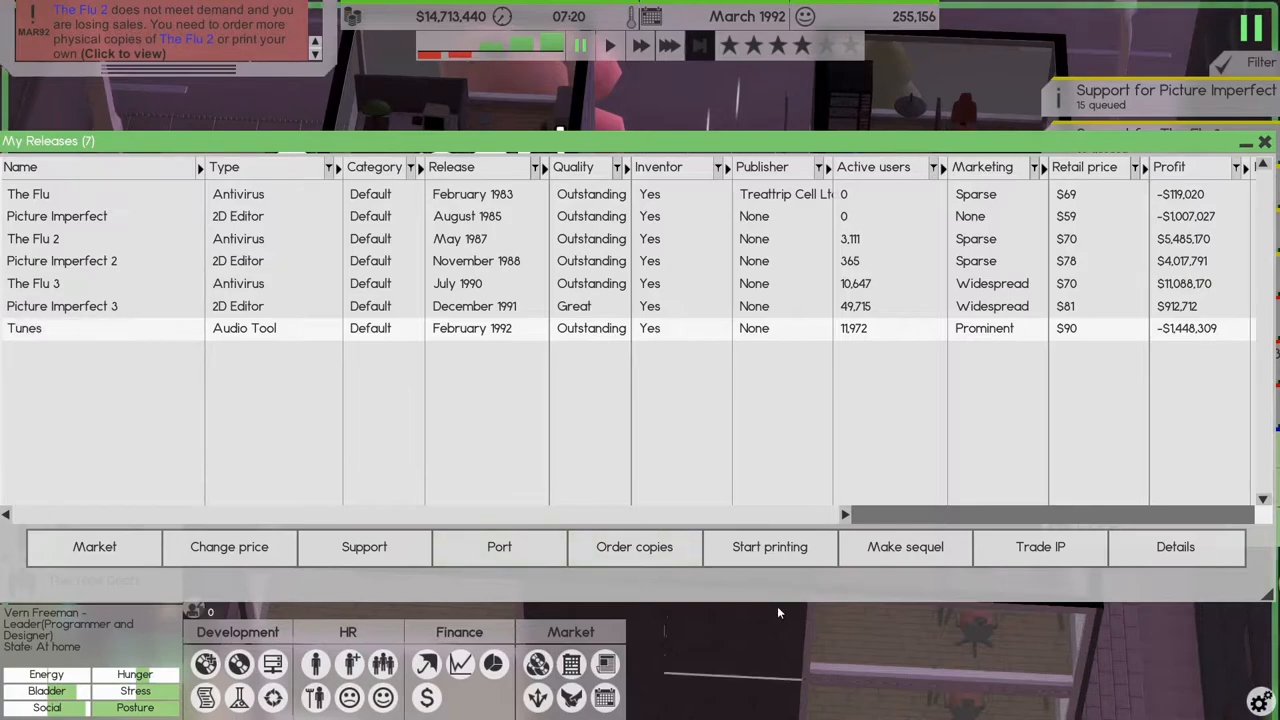
click(904, 546)
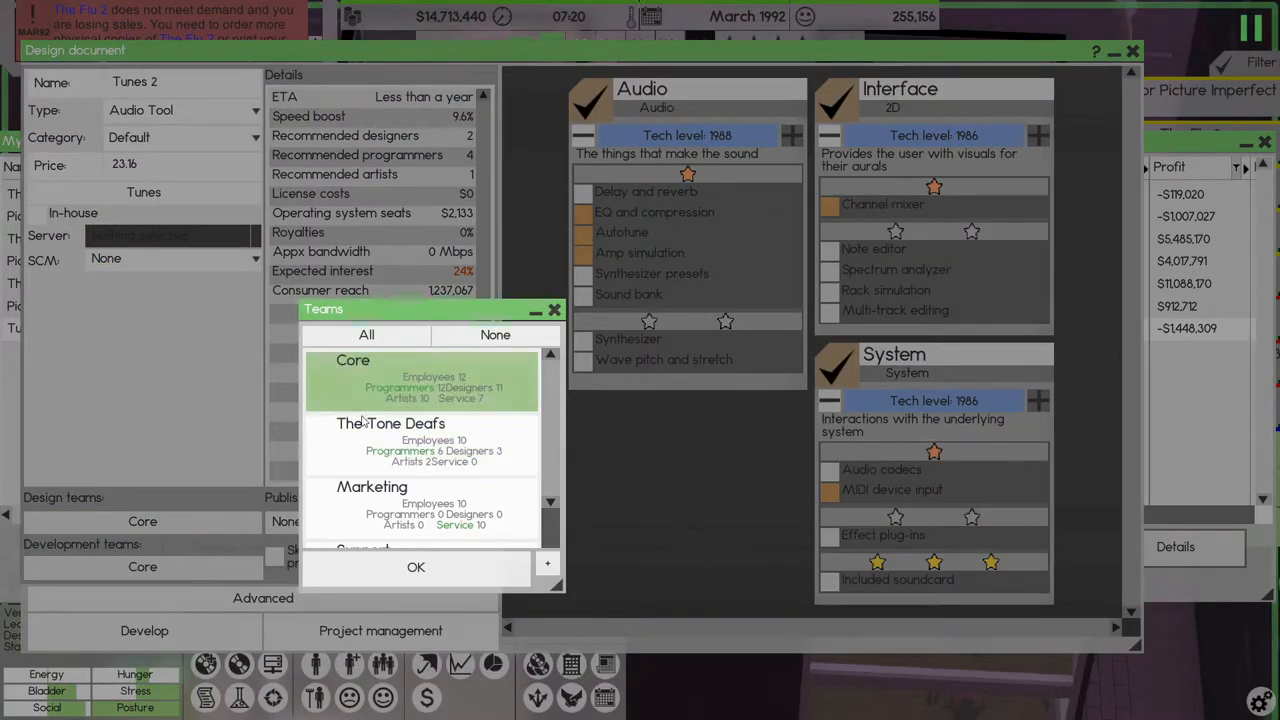
- Make The Tone Deafs both design and development team for Tunes 2
click(416, 568)
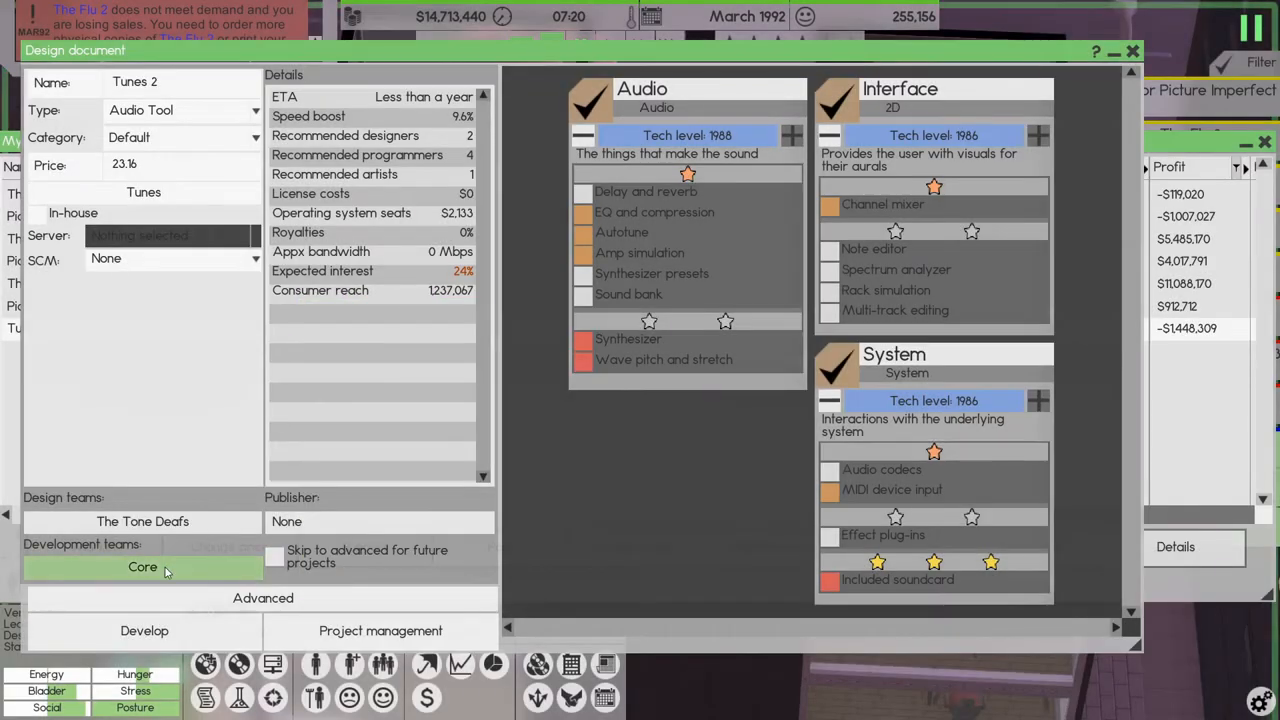
click(142, 568)
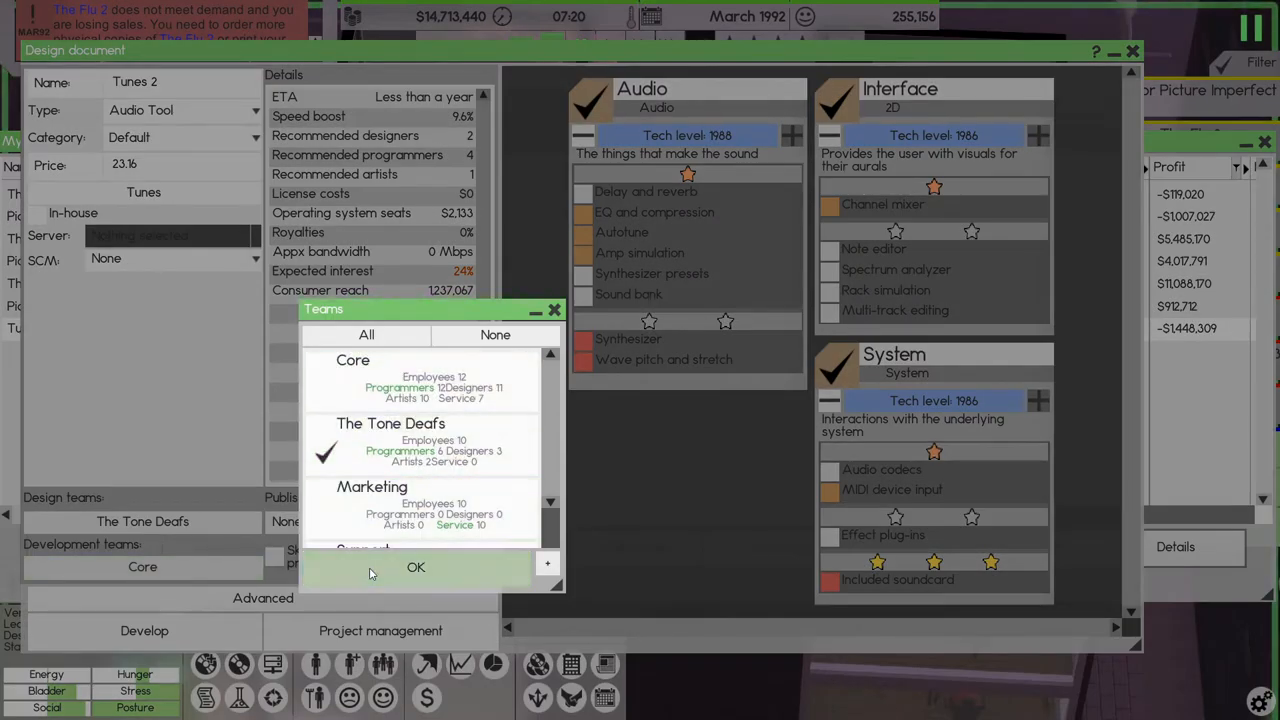
click(416, 568)
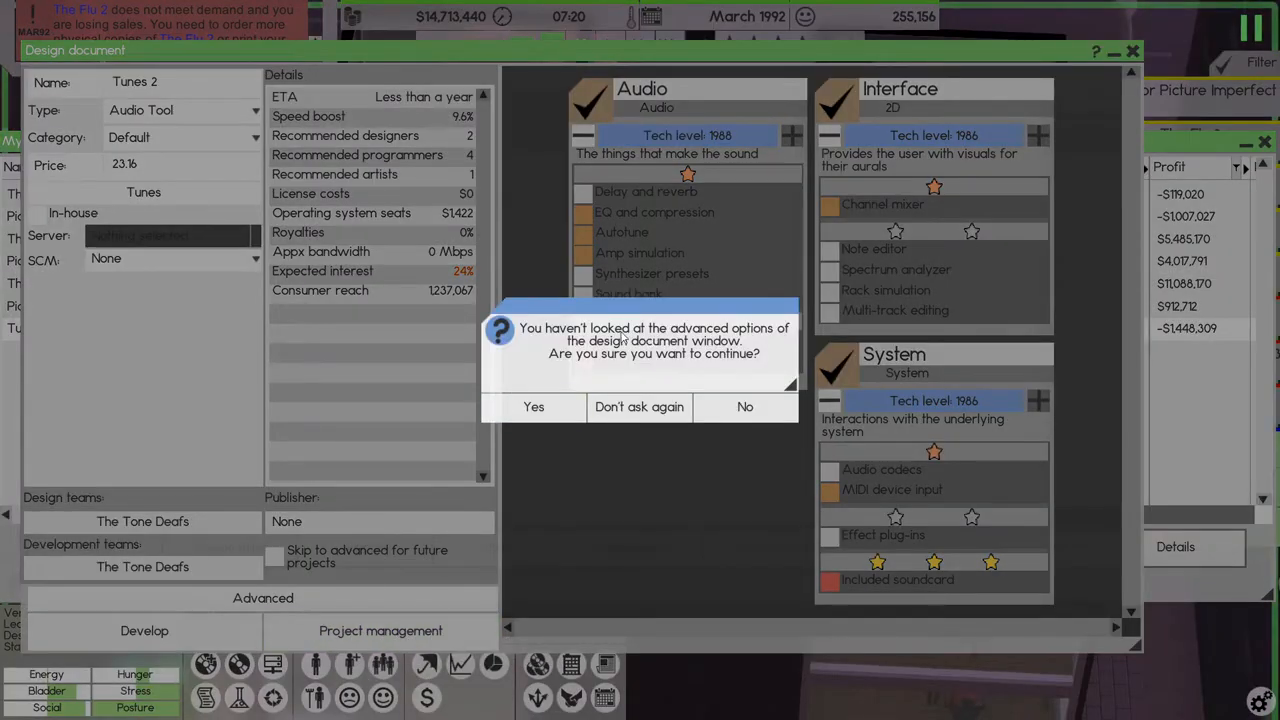
mouse_move(584, 352)
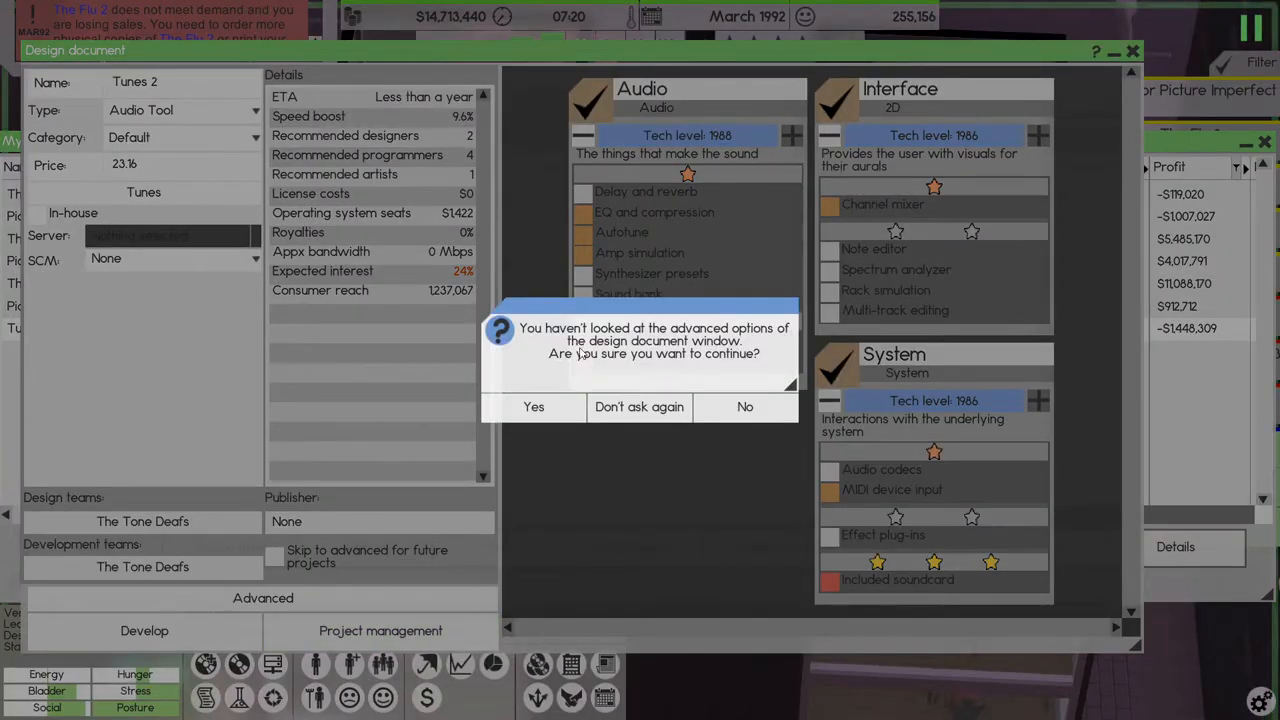
click(532, 406)
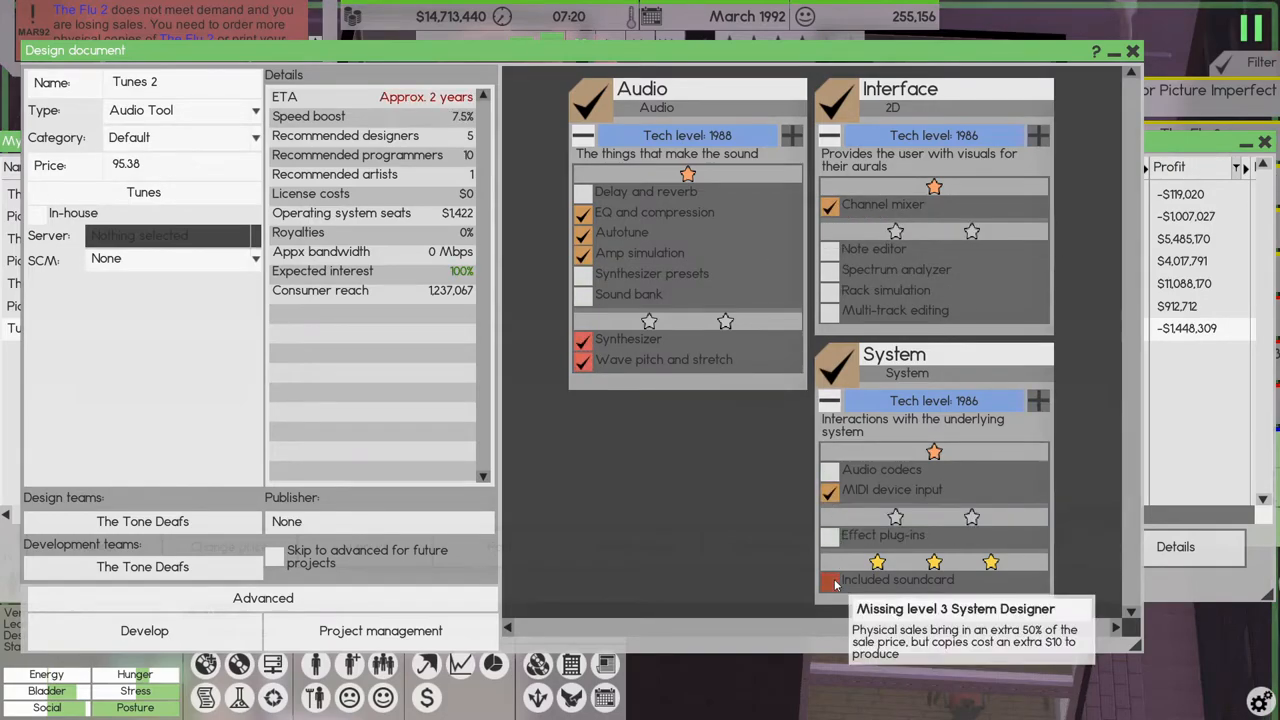
- Add the Included soundcard feature and set Picture Imperfect 3 as the 2D editor dependency
click(830, 580)
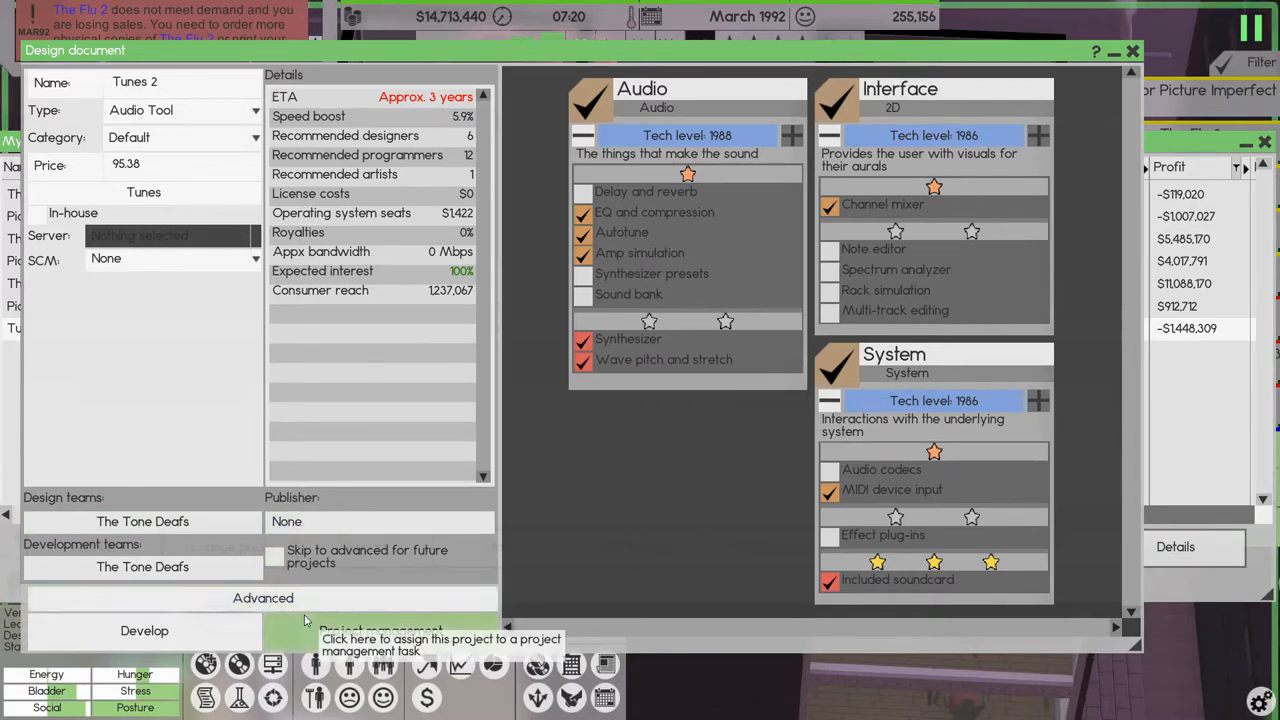
click(264, 598)
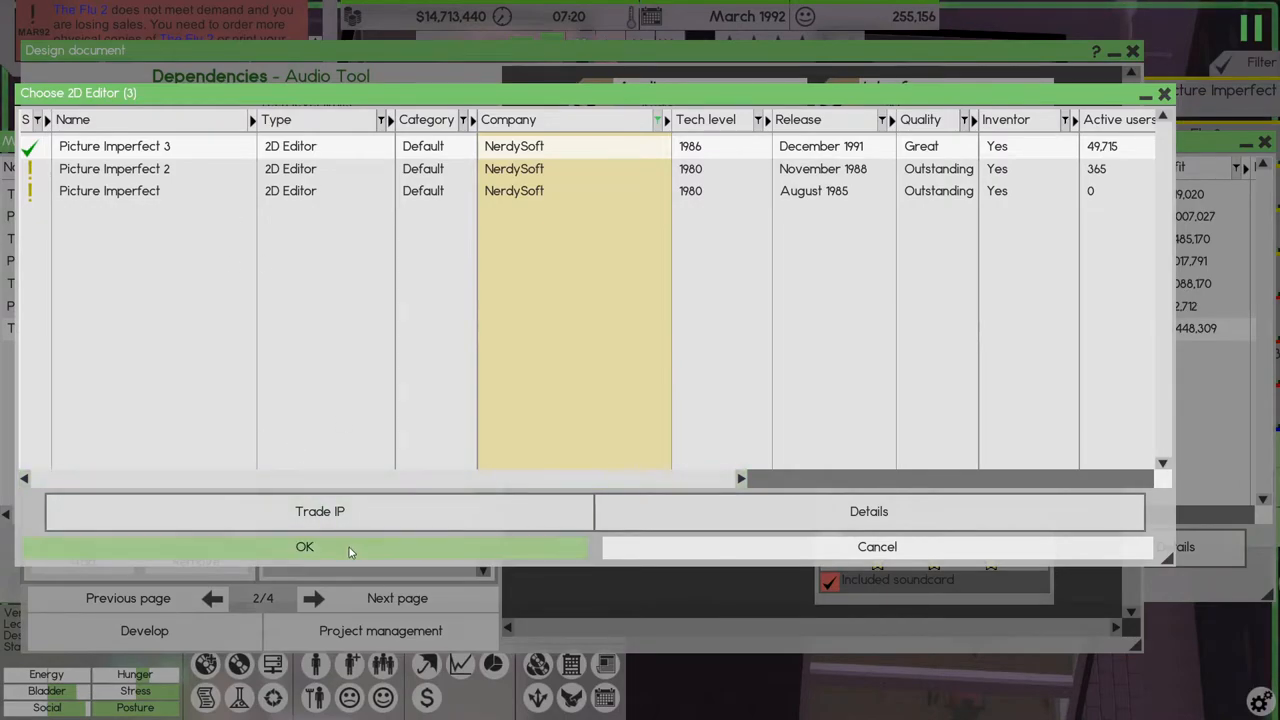
click(304, 546)
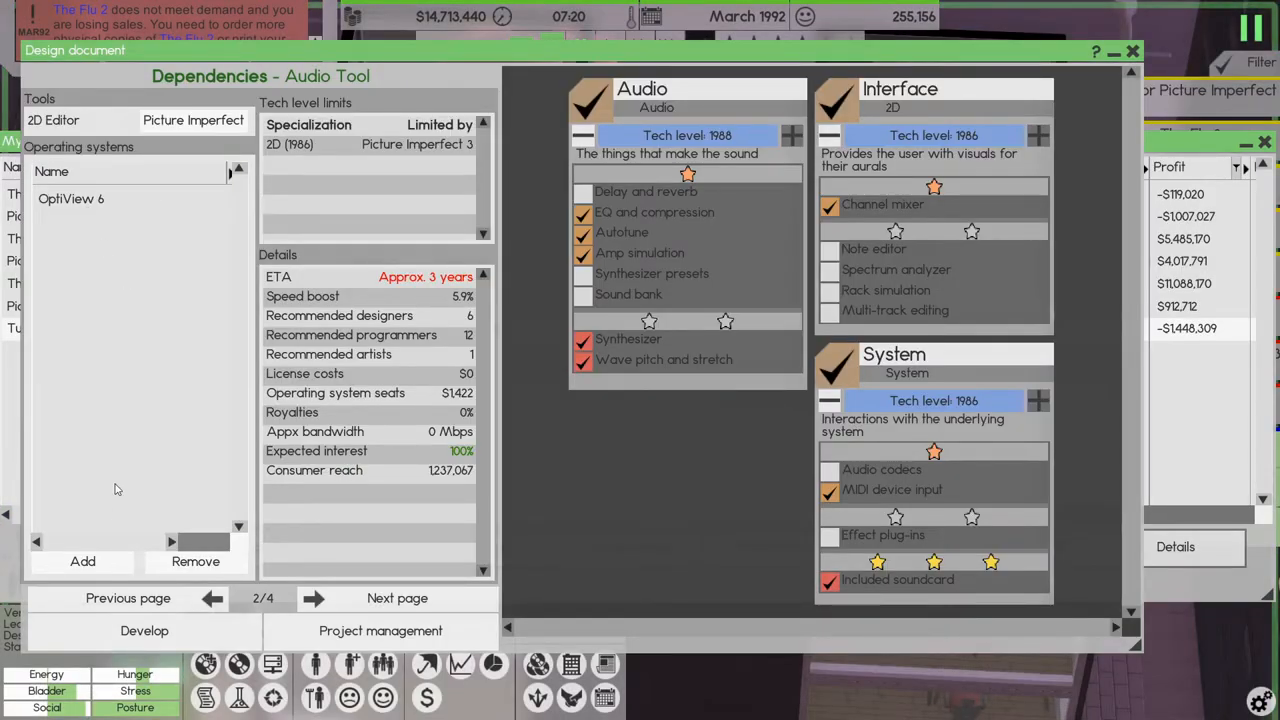
- Add The OS 7 alongside OptiView 6 as supported system and continue to the summary
click(82, 560)
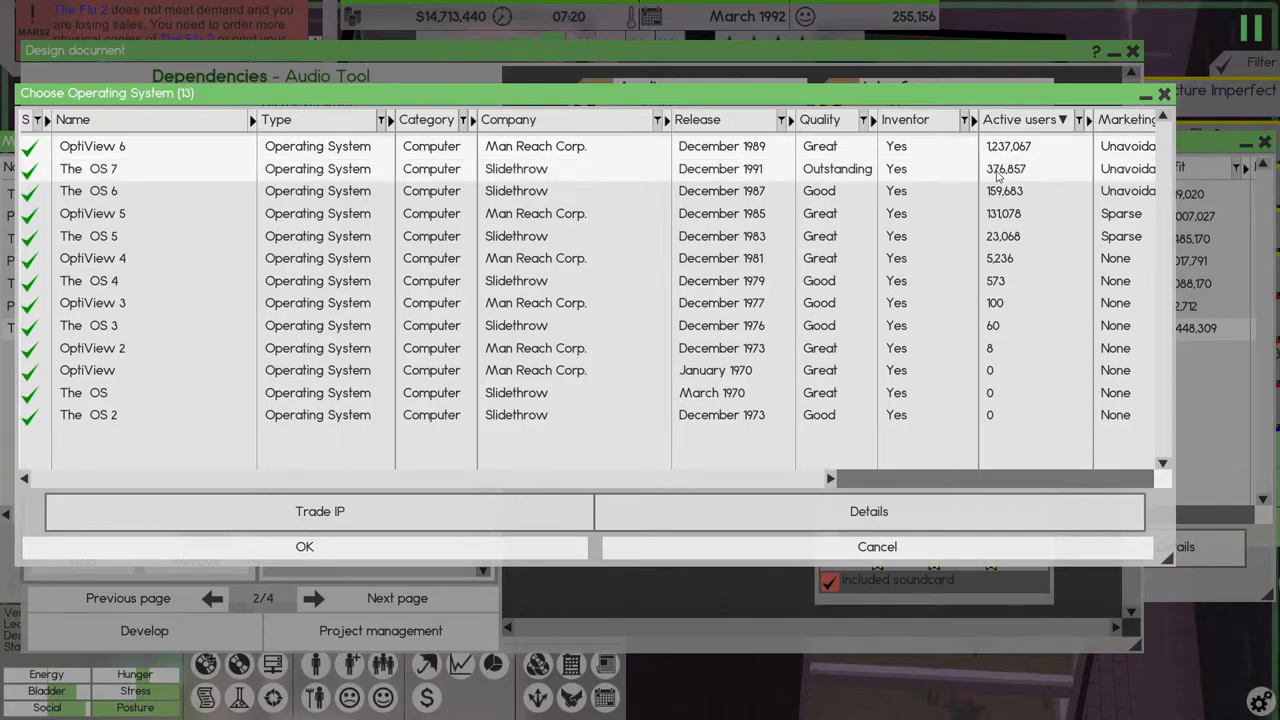
click(304, 546)
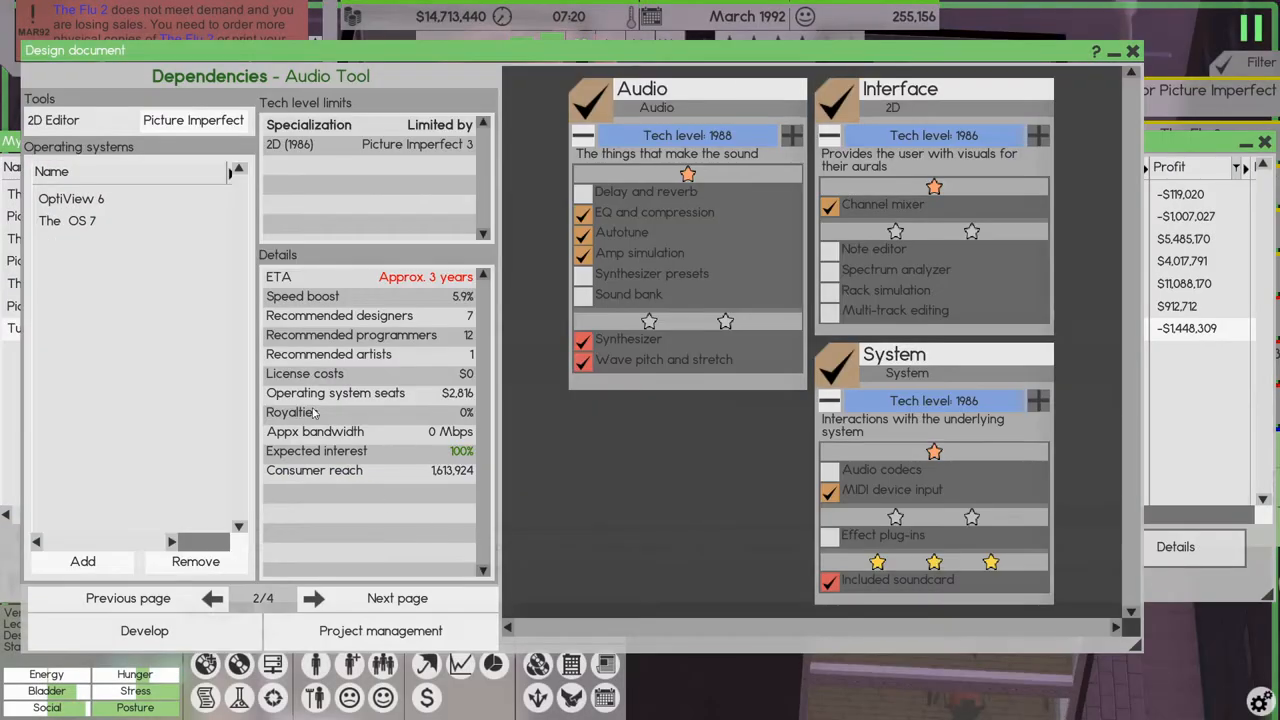
click(312, 598)
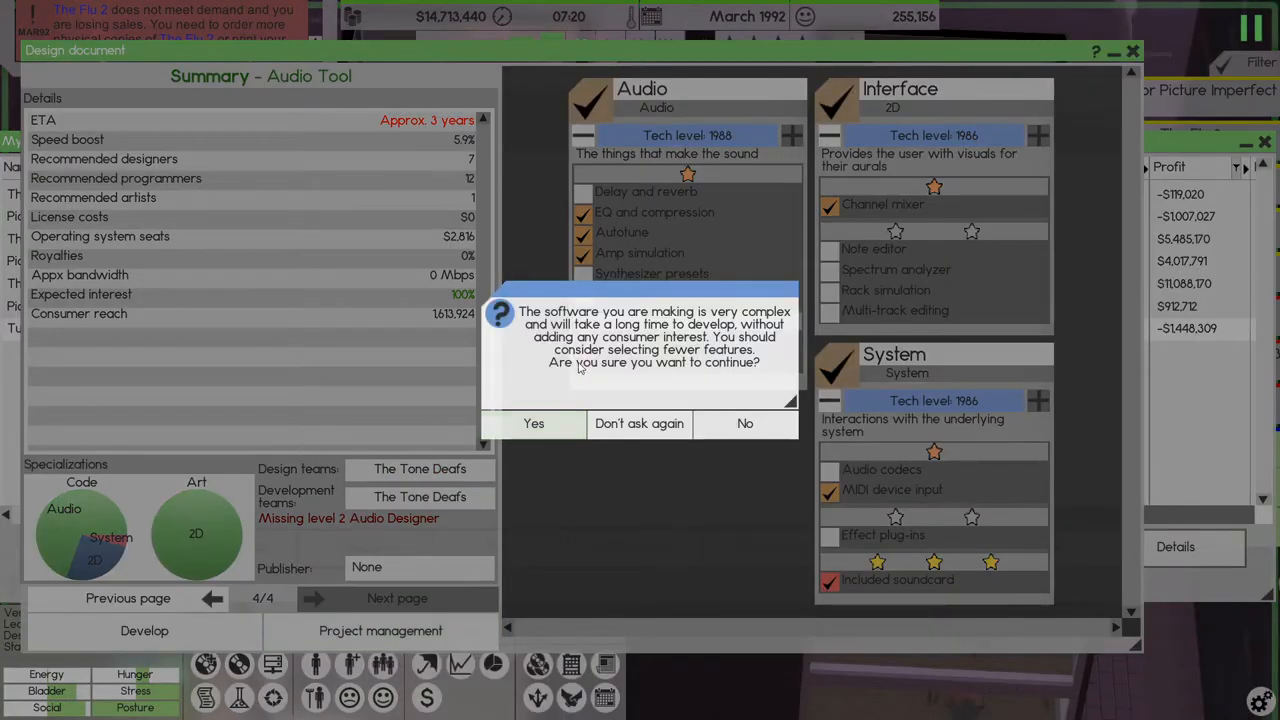
mouse_move(616, 336)
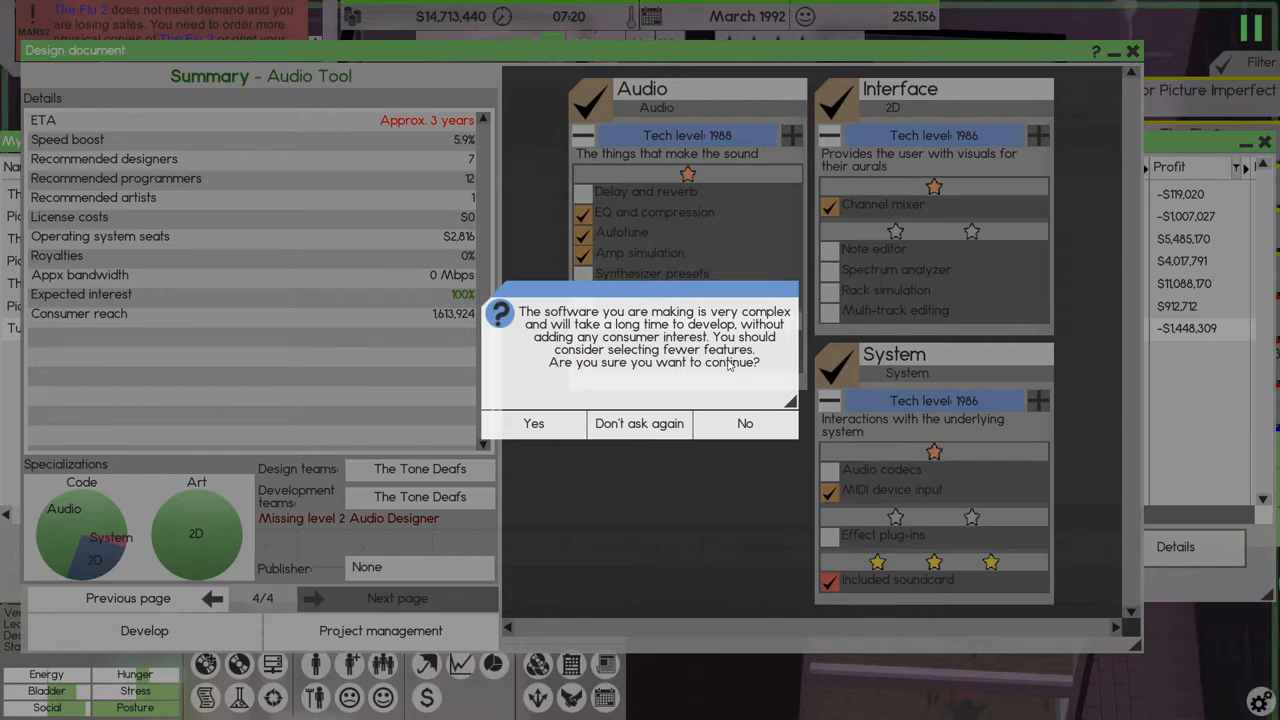
- Continue past the complexity warning and the no-project-management notice, then go to Project management
click(532, 424)
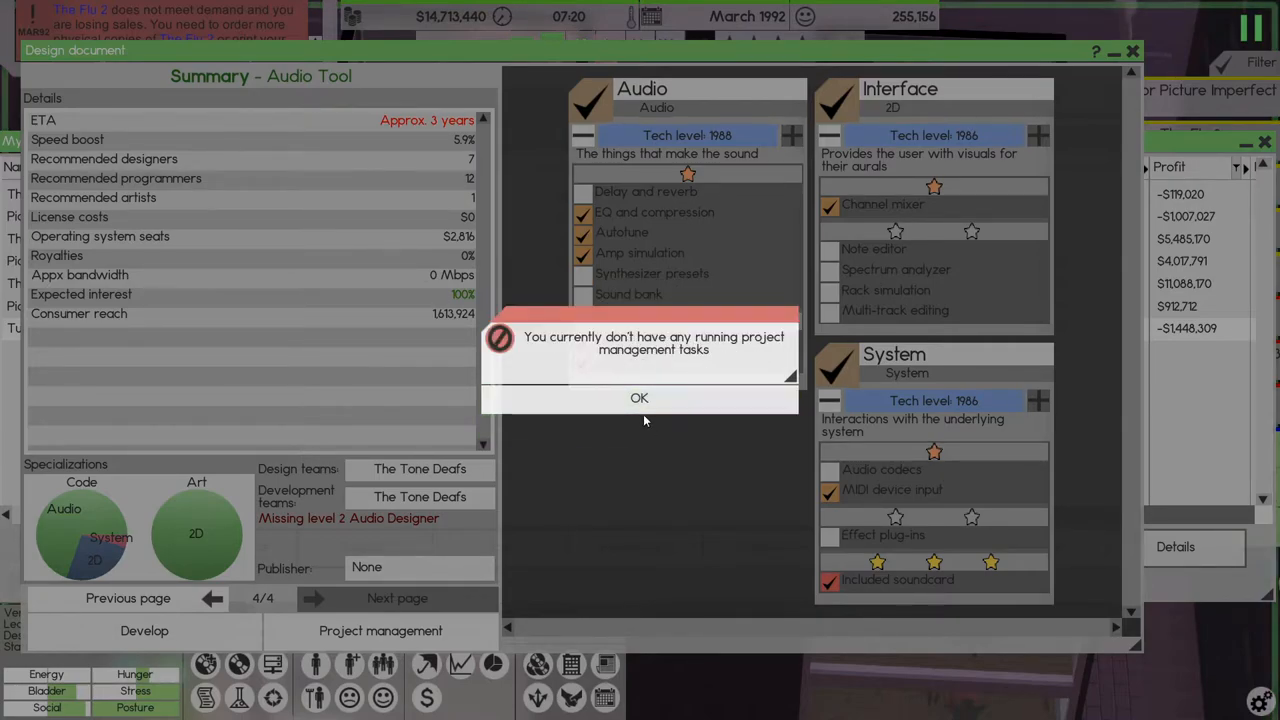
click(640, 398)
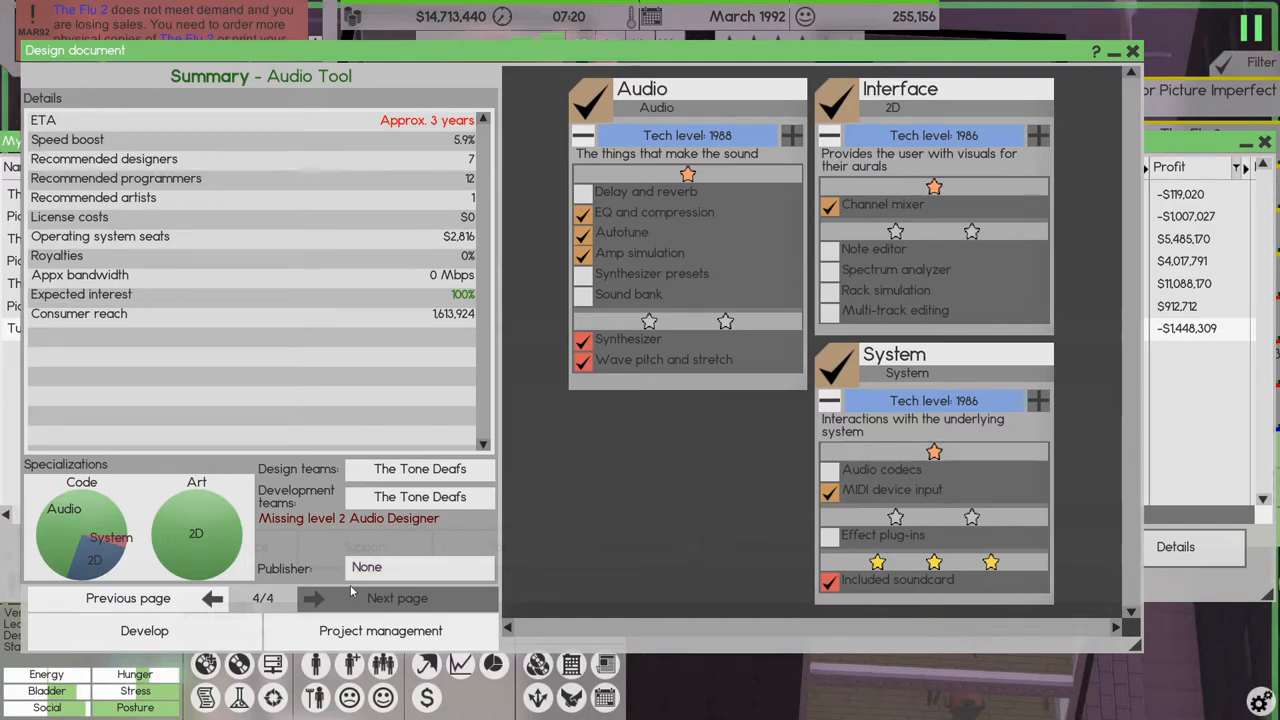
mouse_move(380, 630)
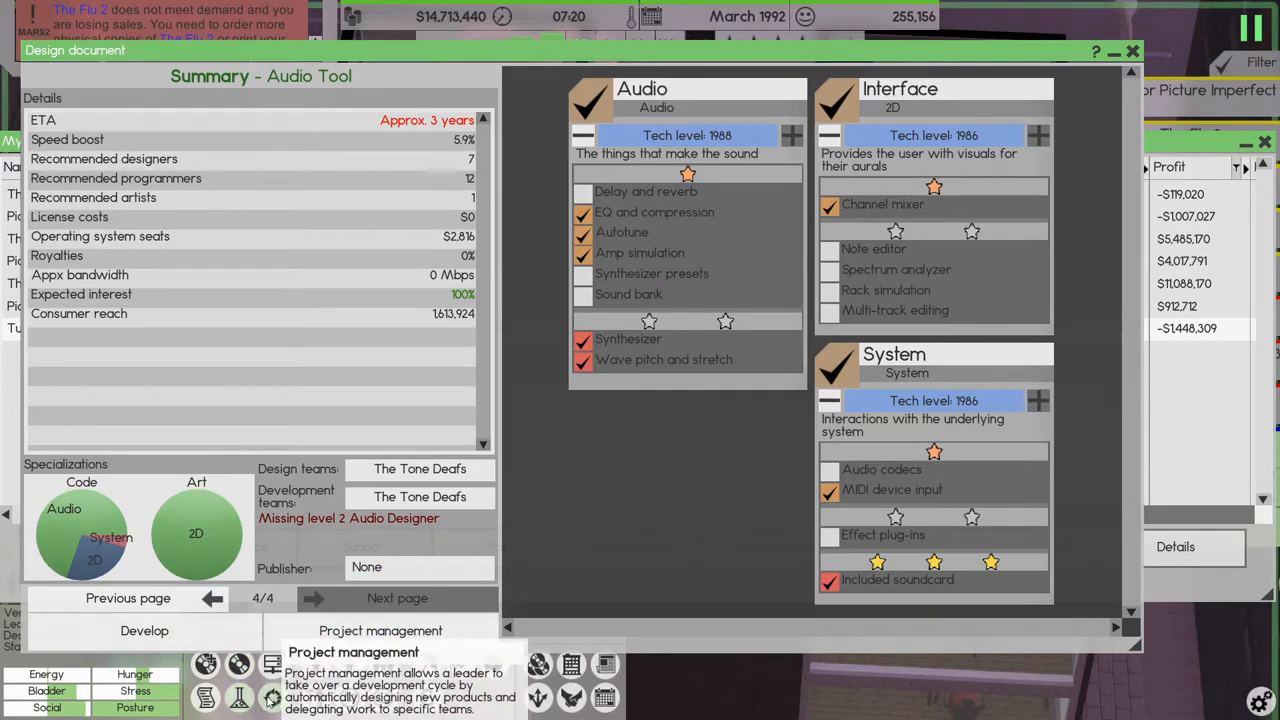
click(380, 630)
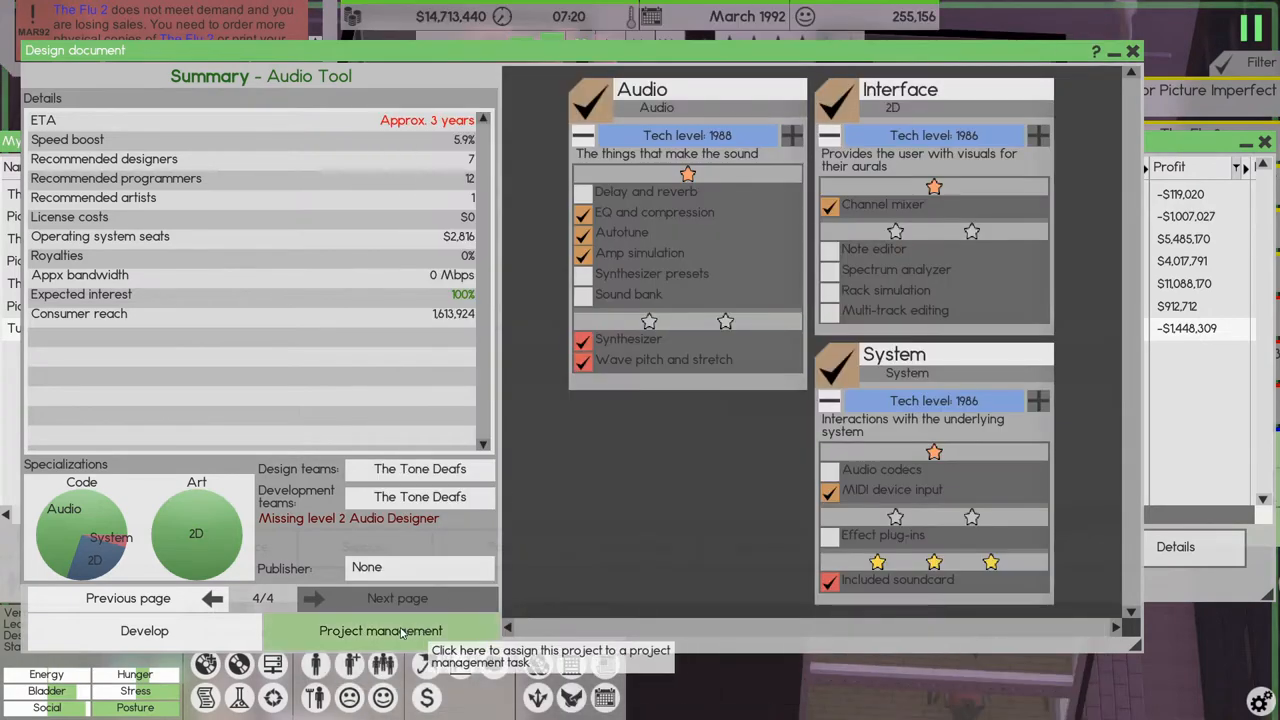
- Make Vern Freeman leader and The Tone Deafs the only design team, dropping Core
click(380, 630)
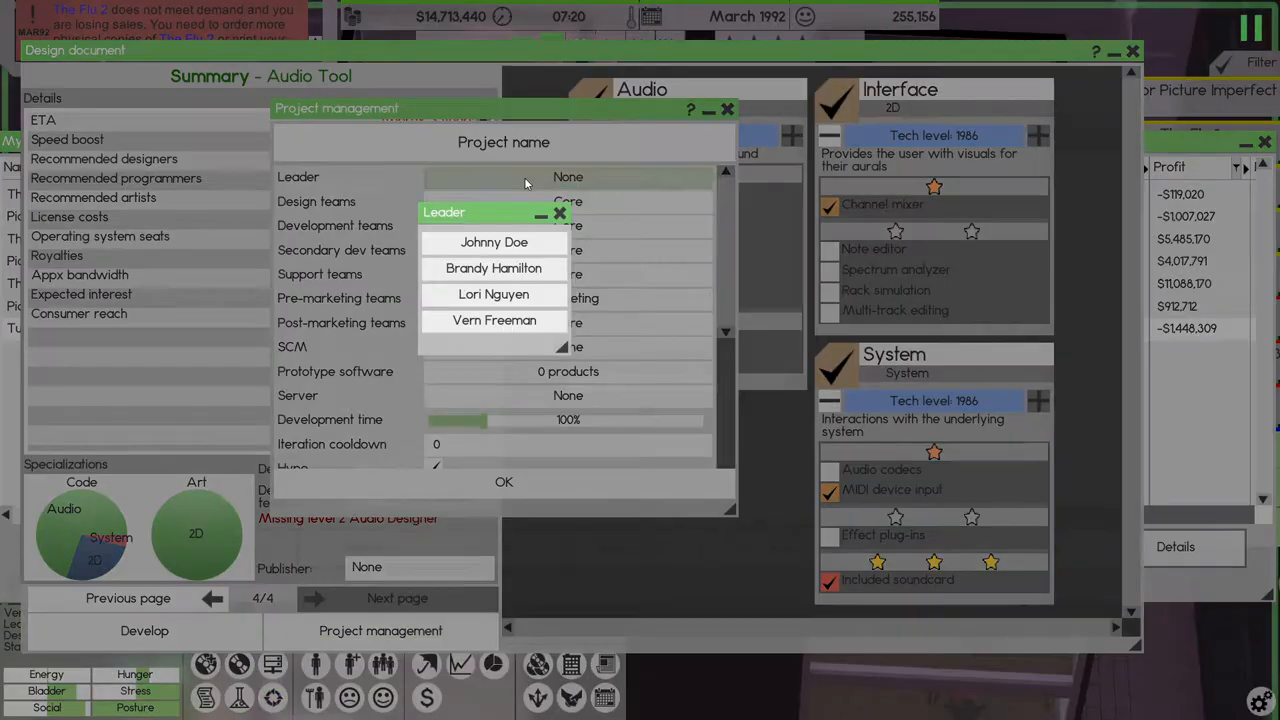
click(494, 320)
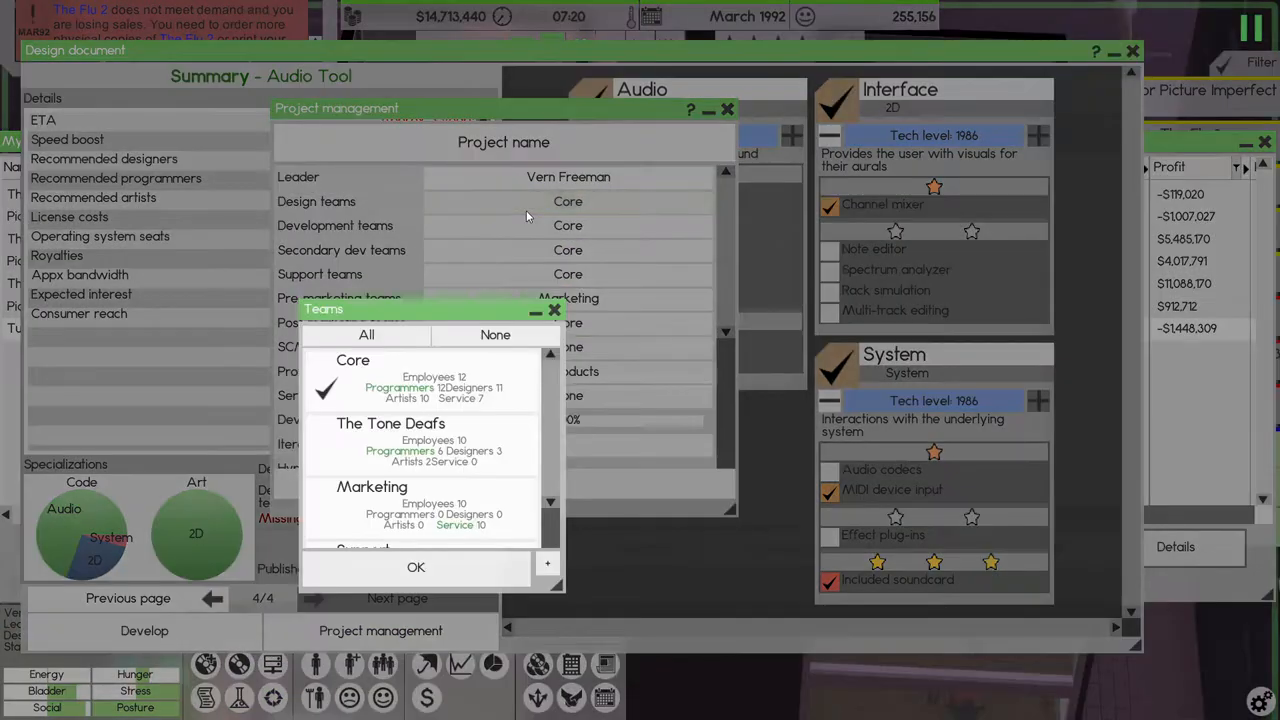
click(390, 440)
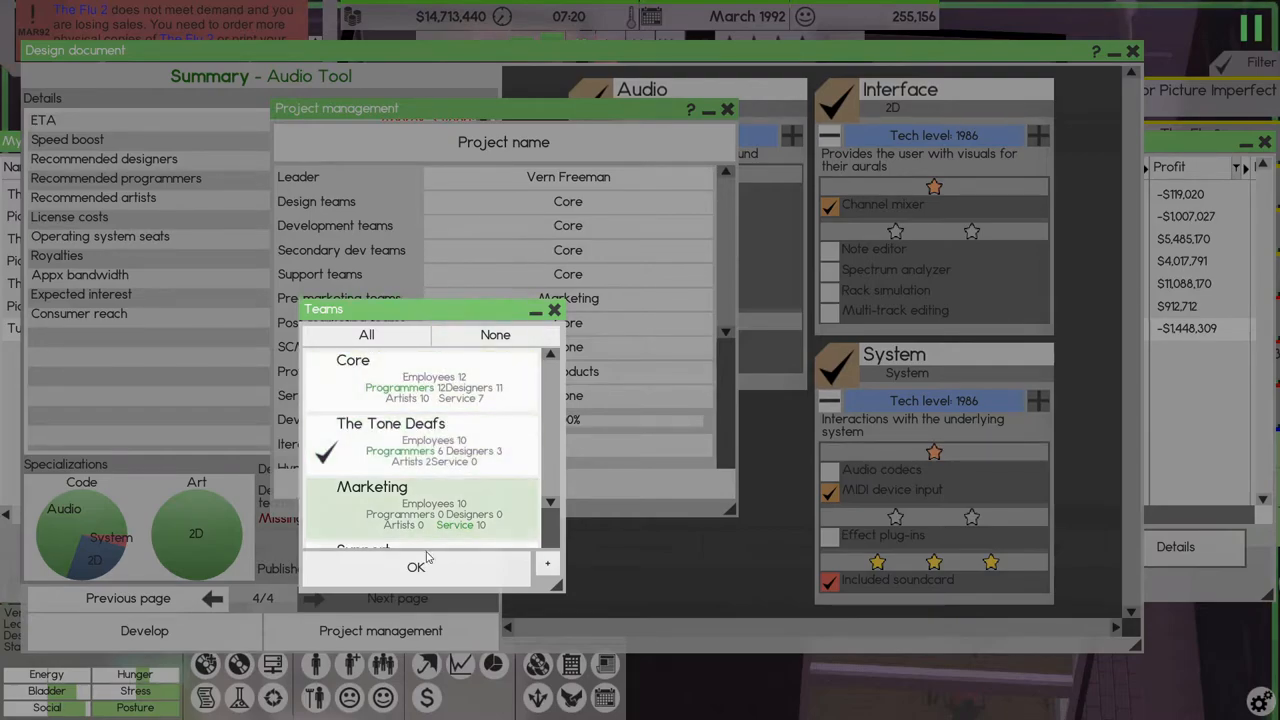
click(416, 568)
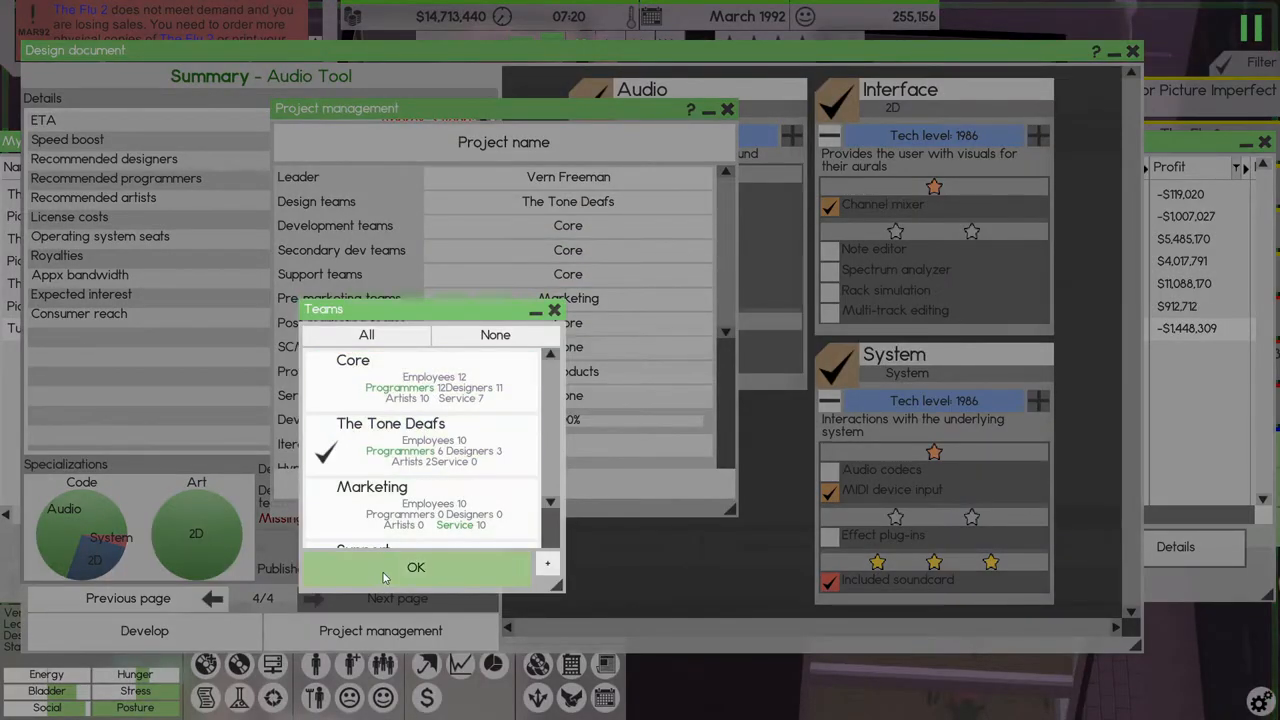
click(416, 568)
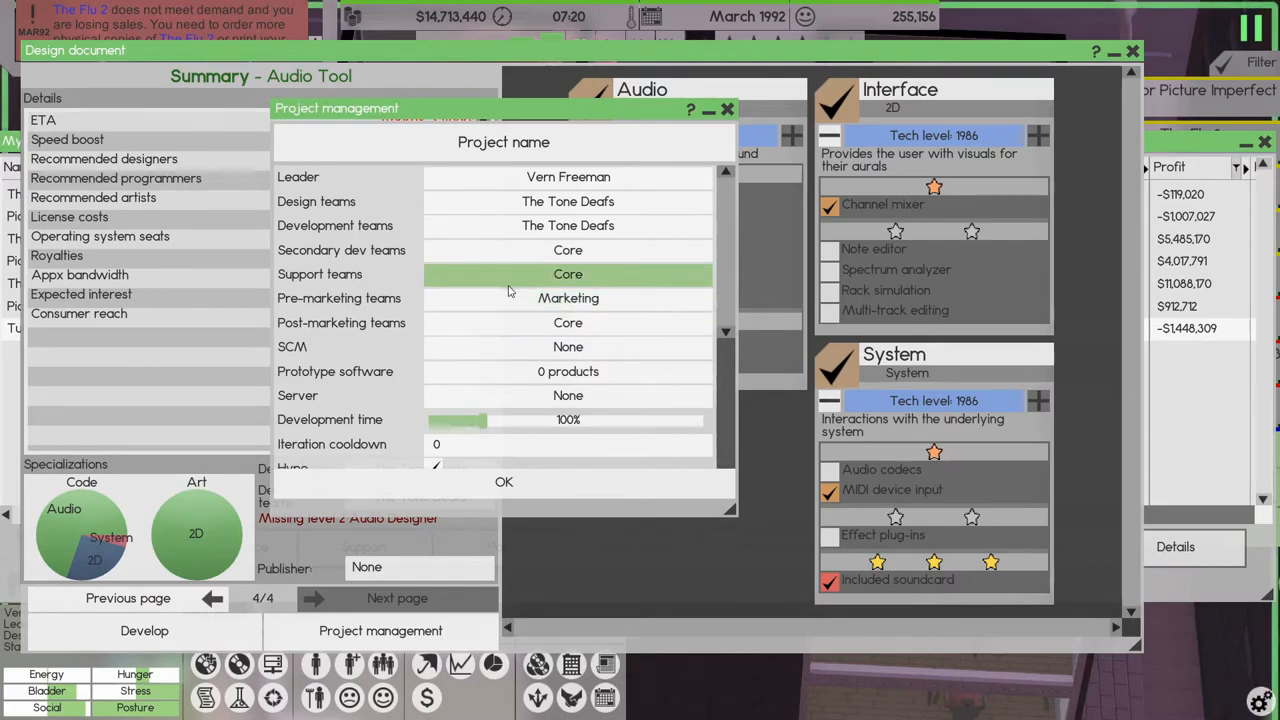
- Assign The Tone Deafs to development and Marketing to post-marketing
click(568, 274)
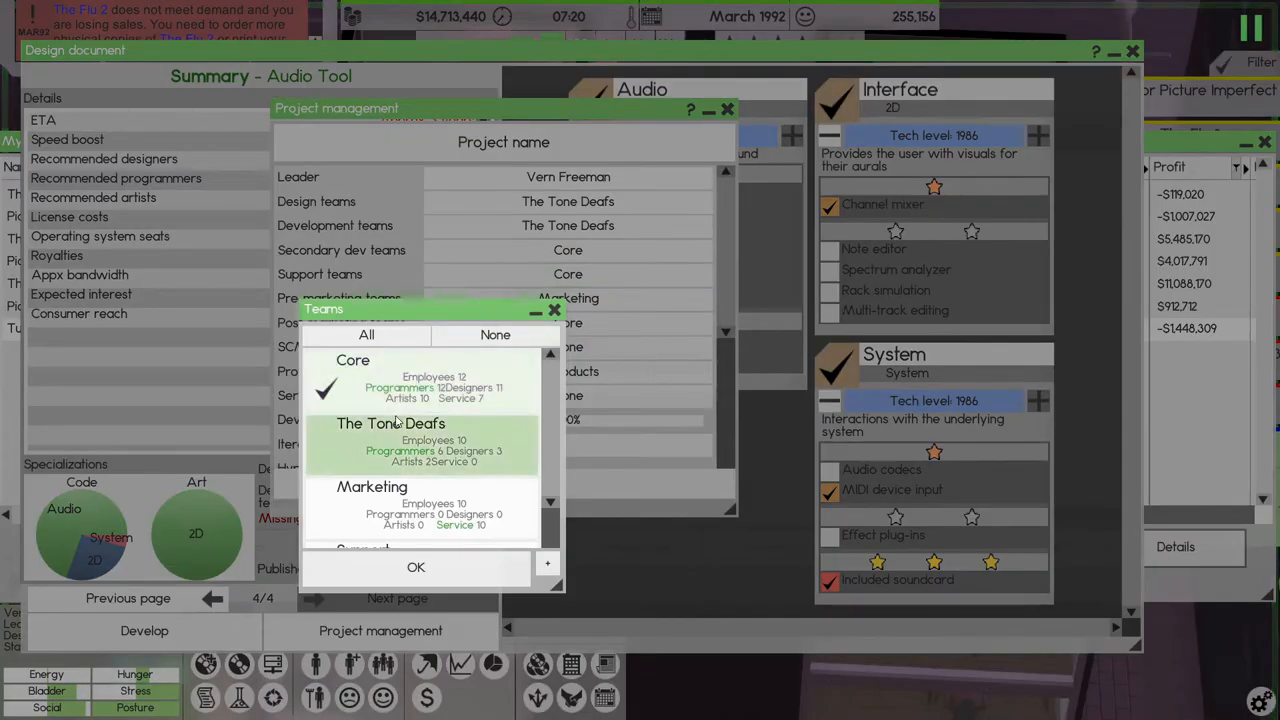
click(416, 568)
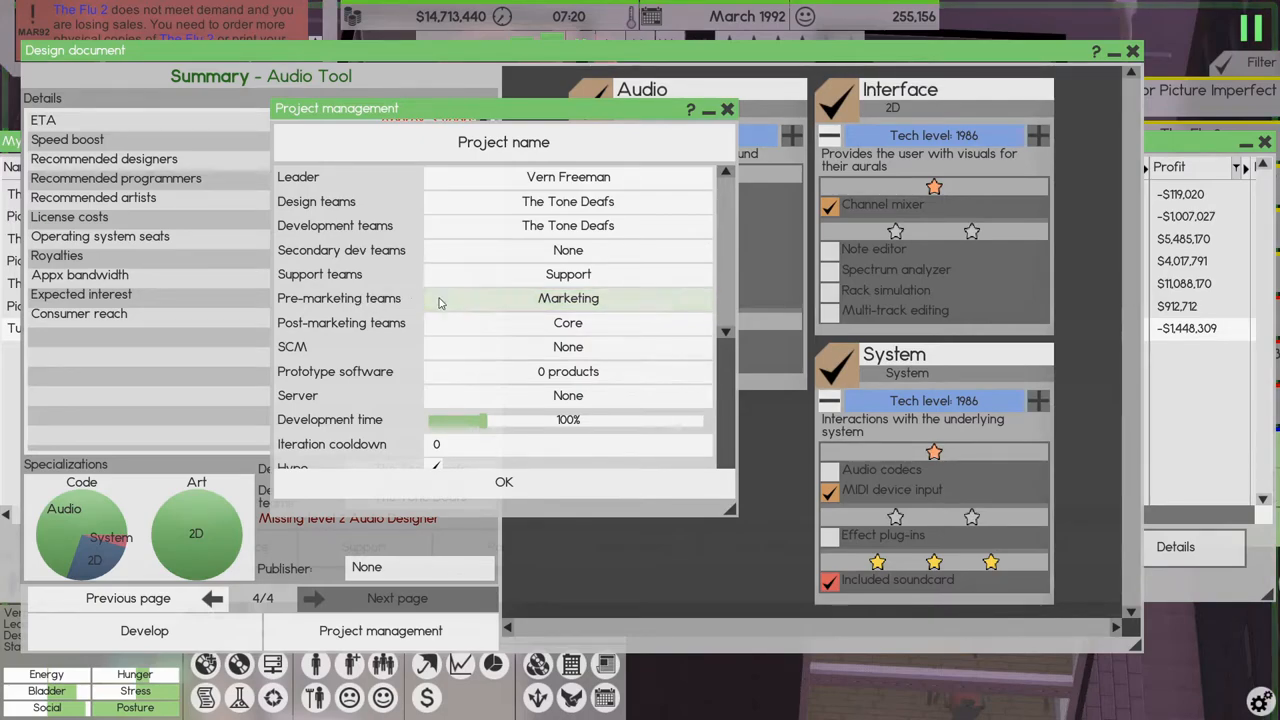
click(568, 298)
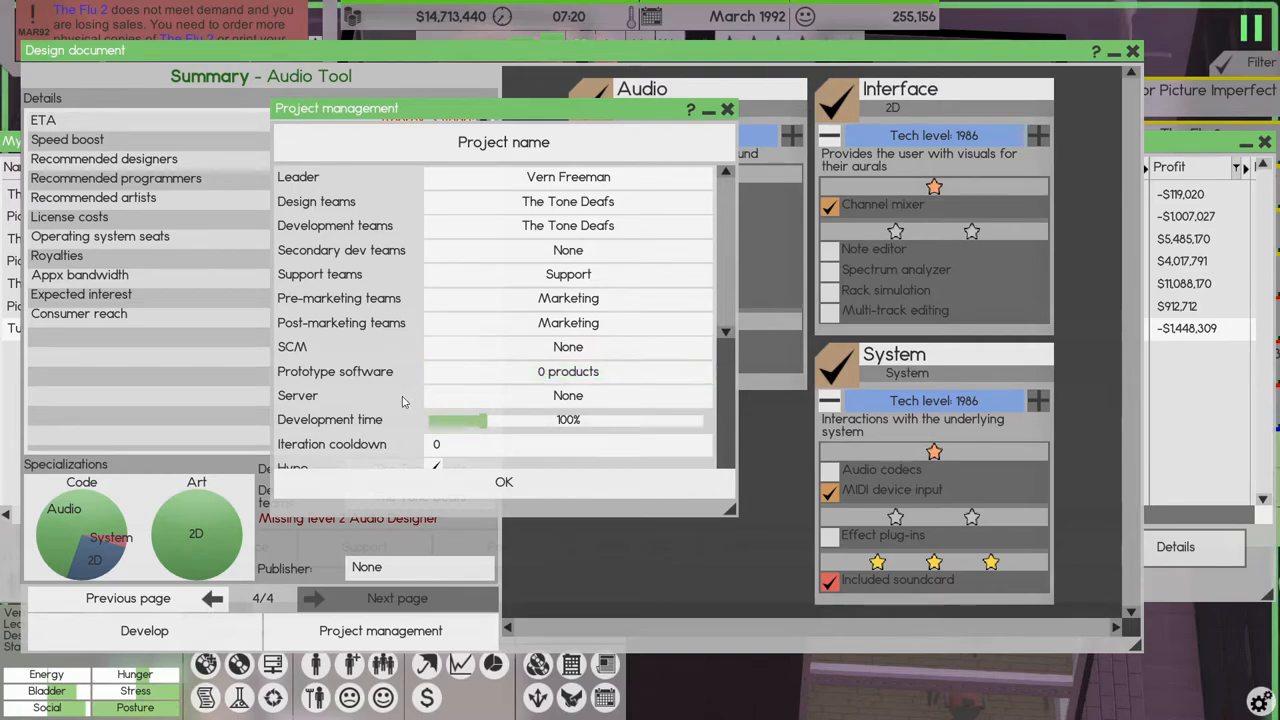
- Enable Use own licenses and Single IP for the project leader
scroll(down, 3)
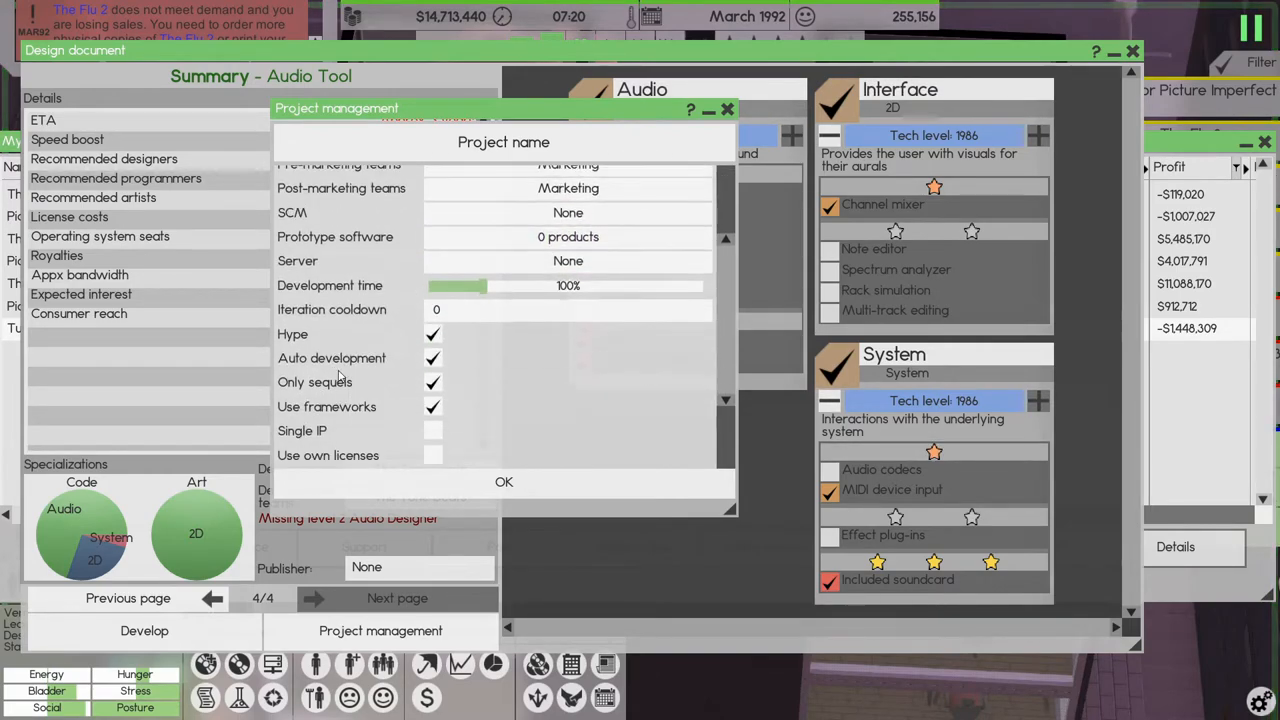
scroll(down, 3)
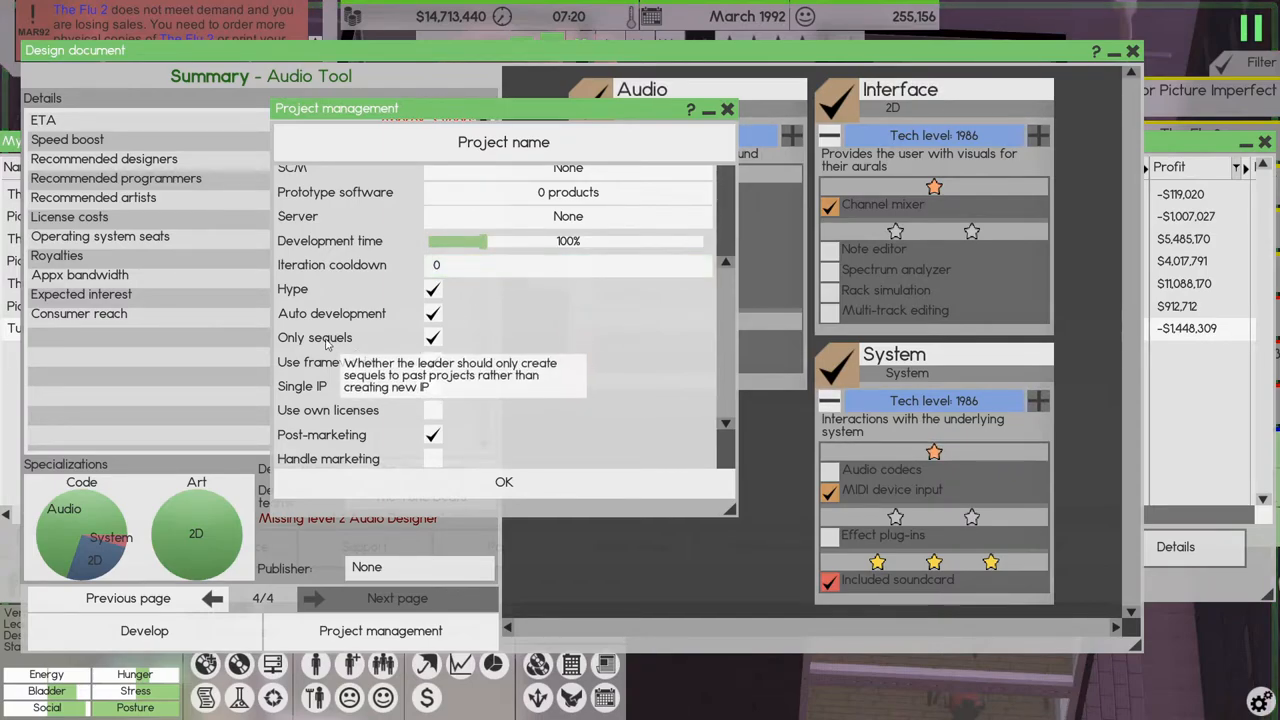
scroll(down, 3)
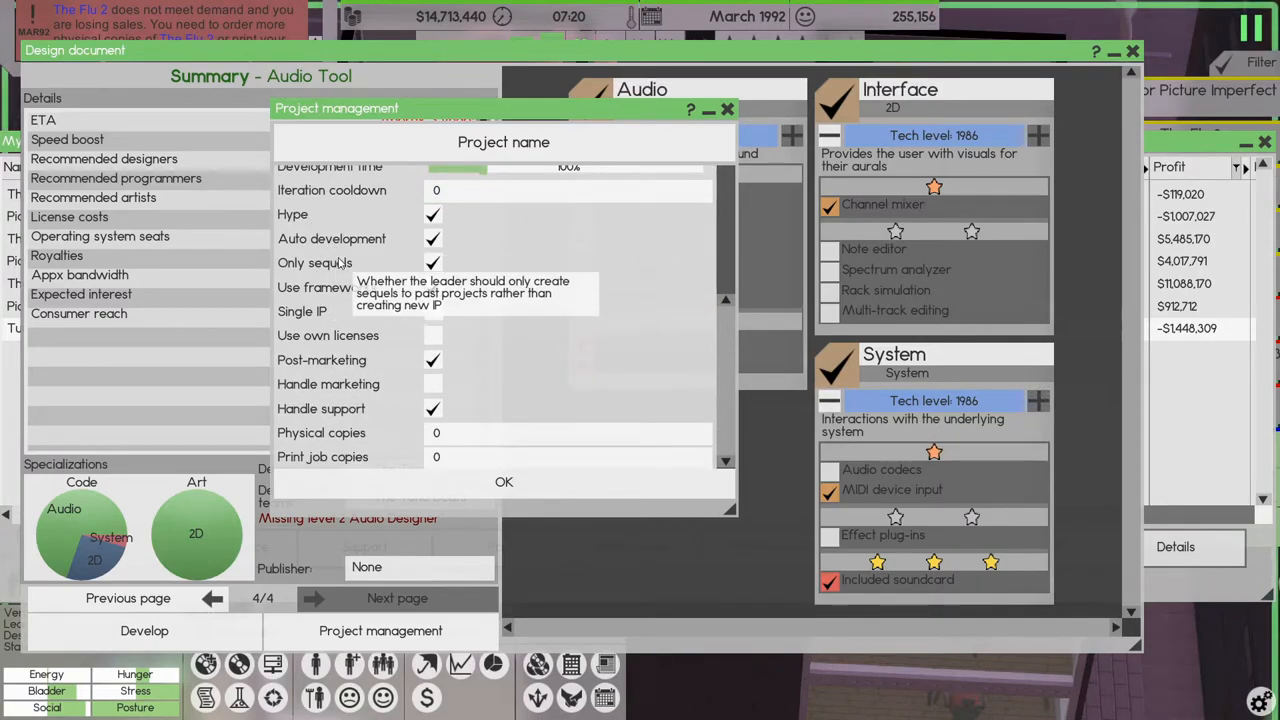
click(432, 262)
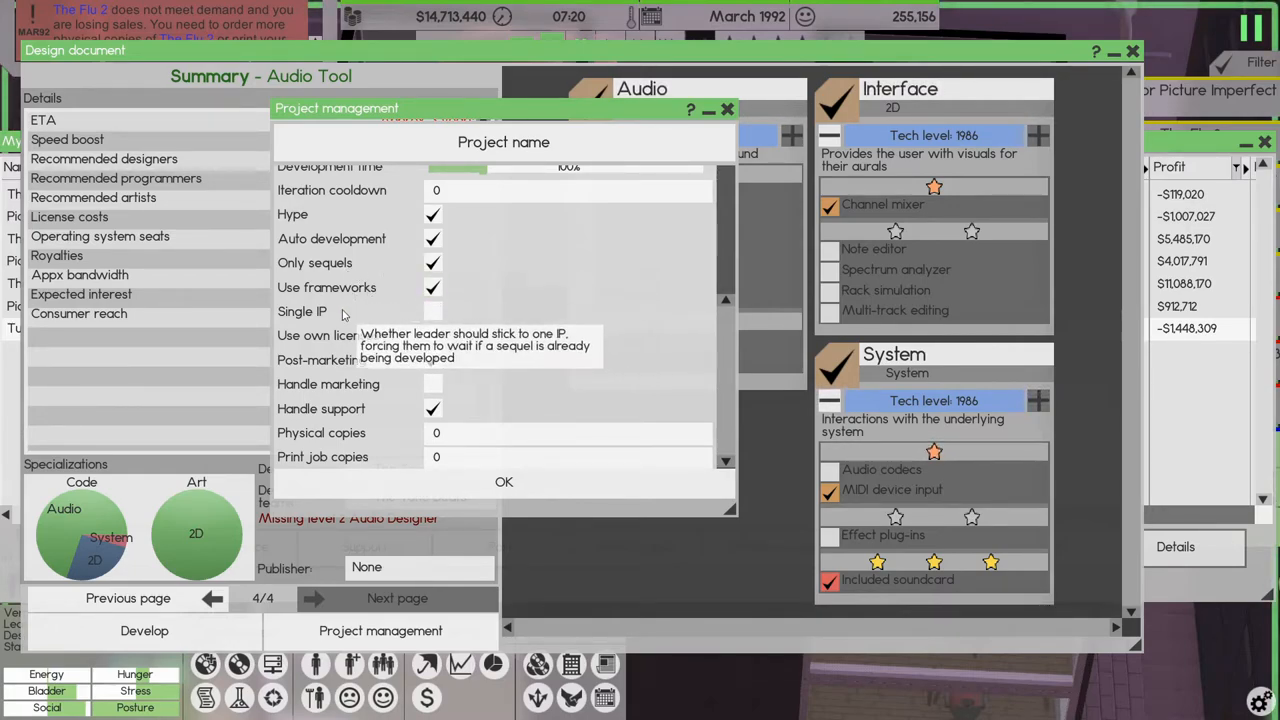
click(432, 312)
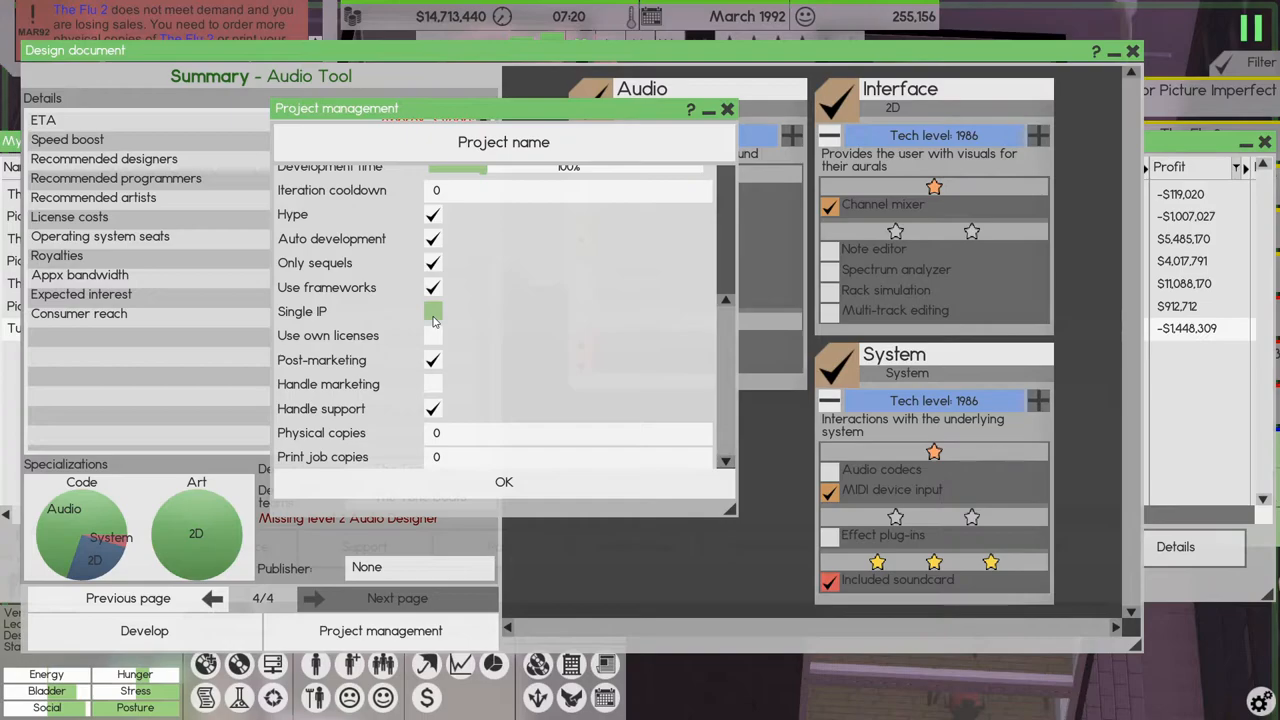
- Set physical copies to keep at 15000 and confirm the management settings
click(432, 312)
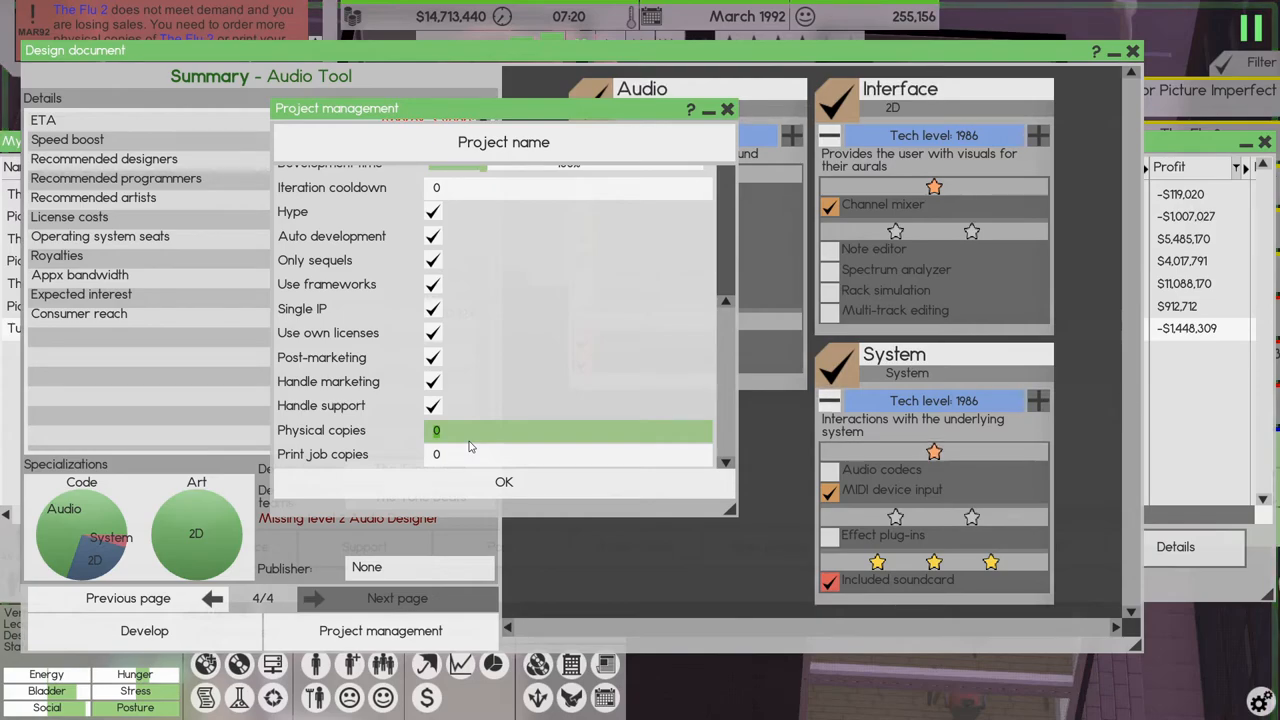
text(15000)
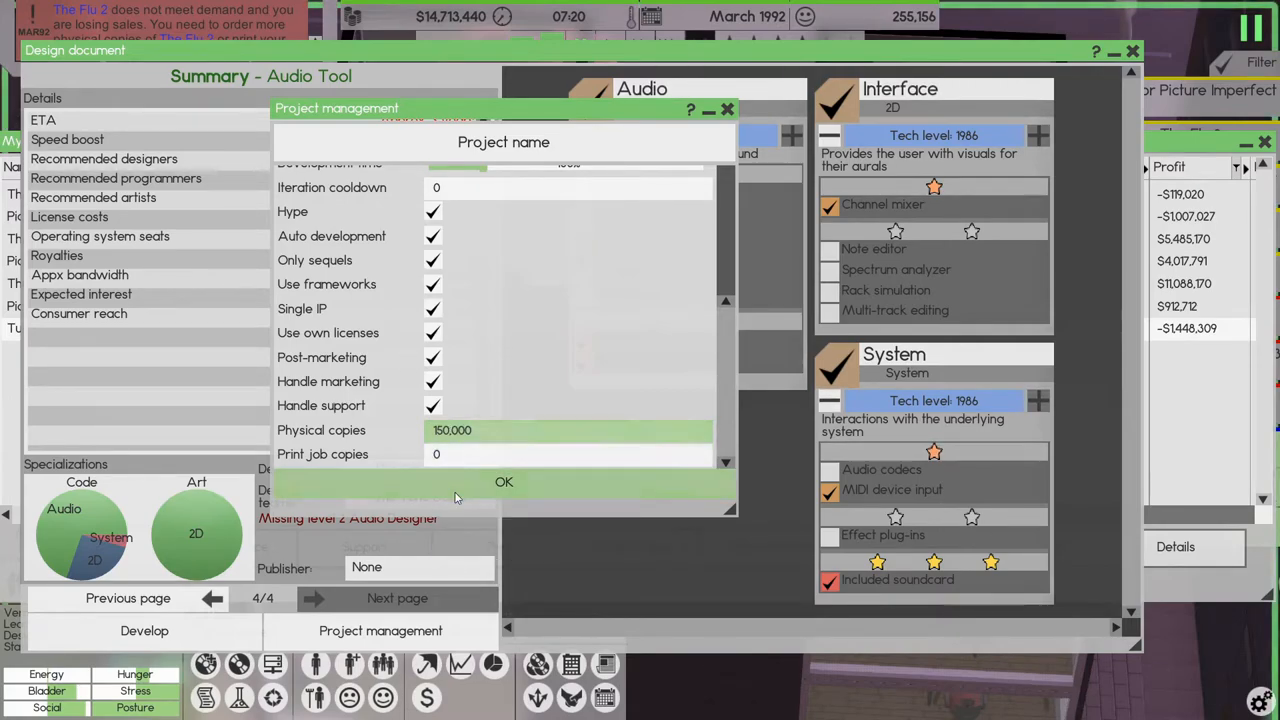
click(504, 482)
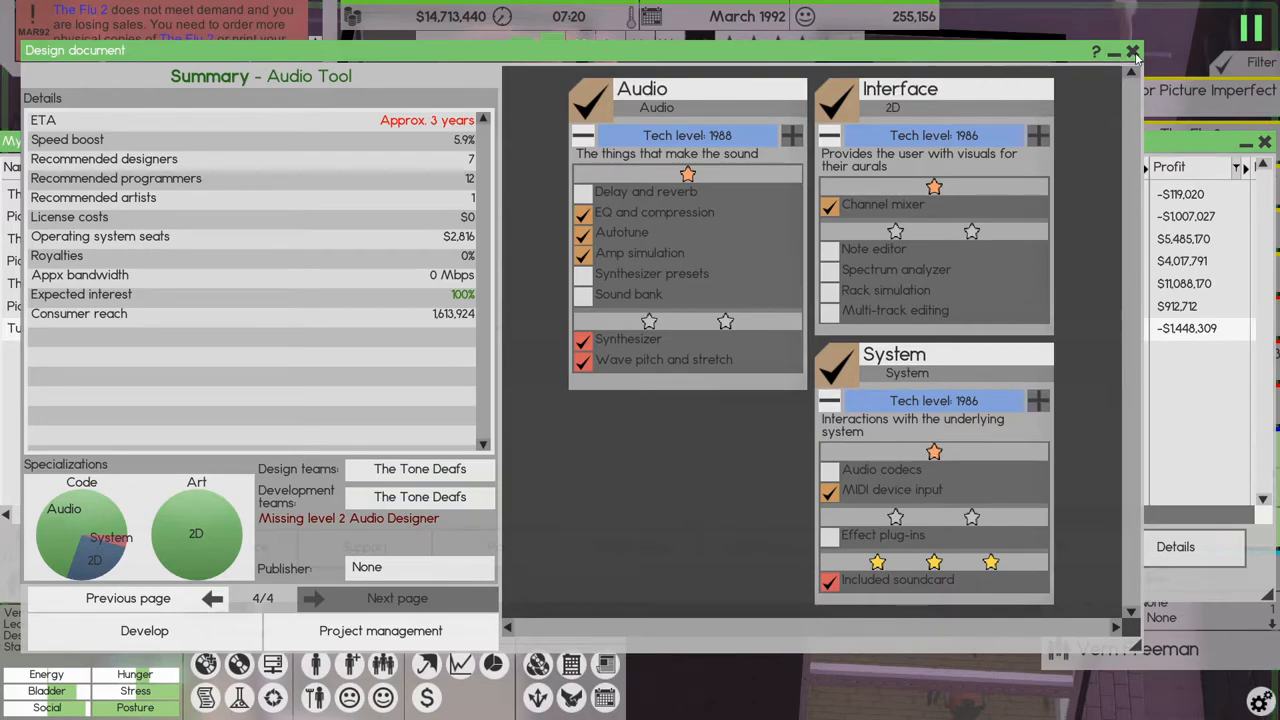
- Close the design document to return to the My Releases list
click(1132, 52)
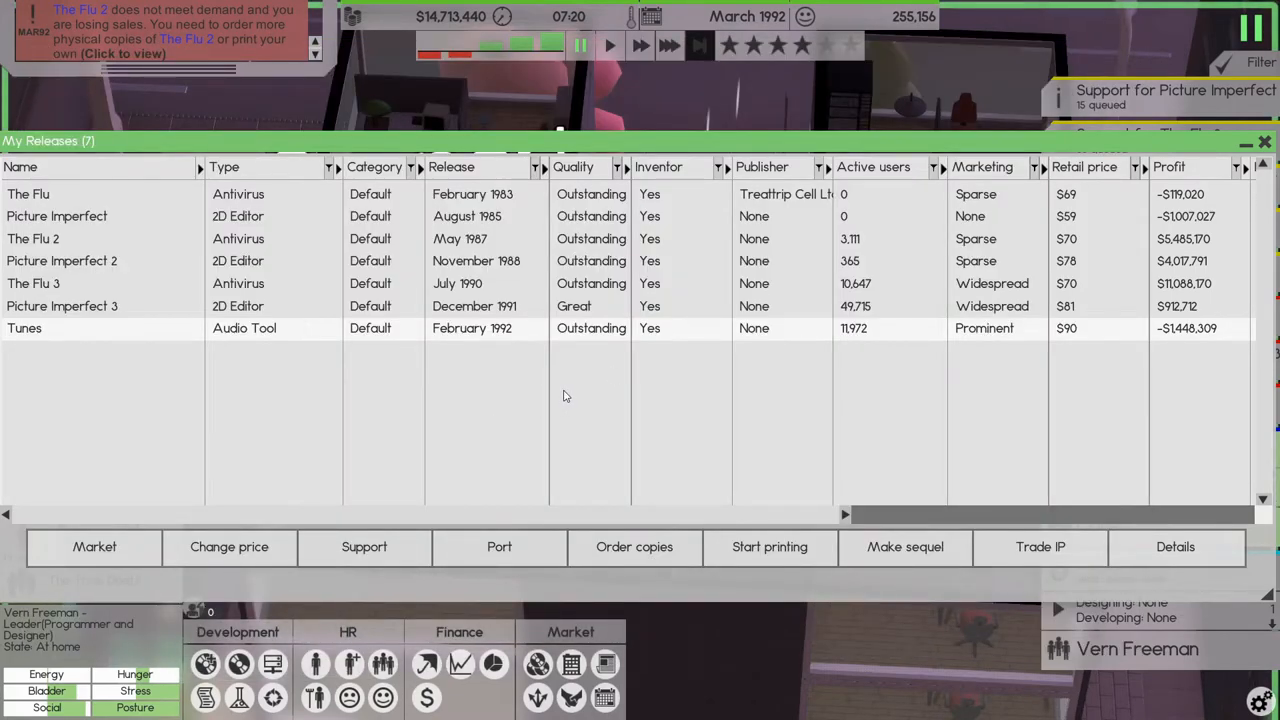
mouse_move(350, 664)
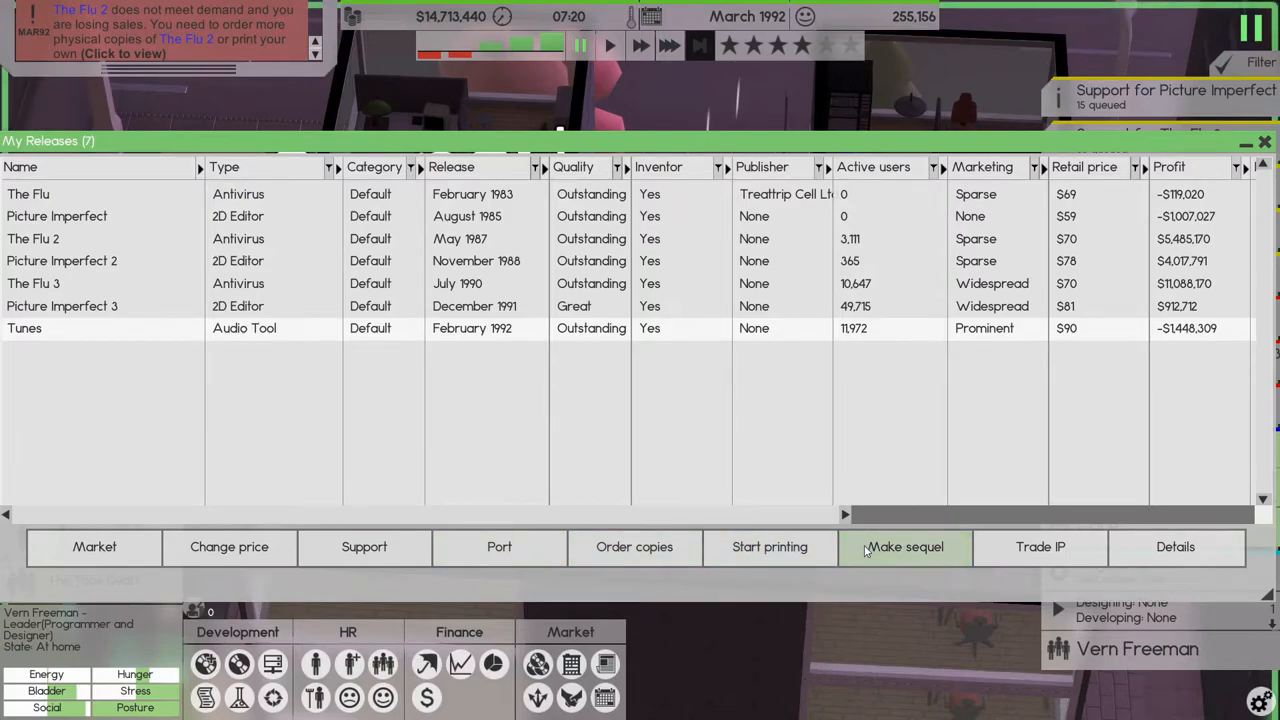
- Start a Tunes sequel, dismiss the warning, assign The Tone Deafs as design team and switch to Advanced options
click(904, 546)
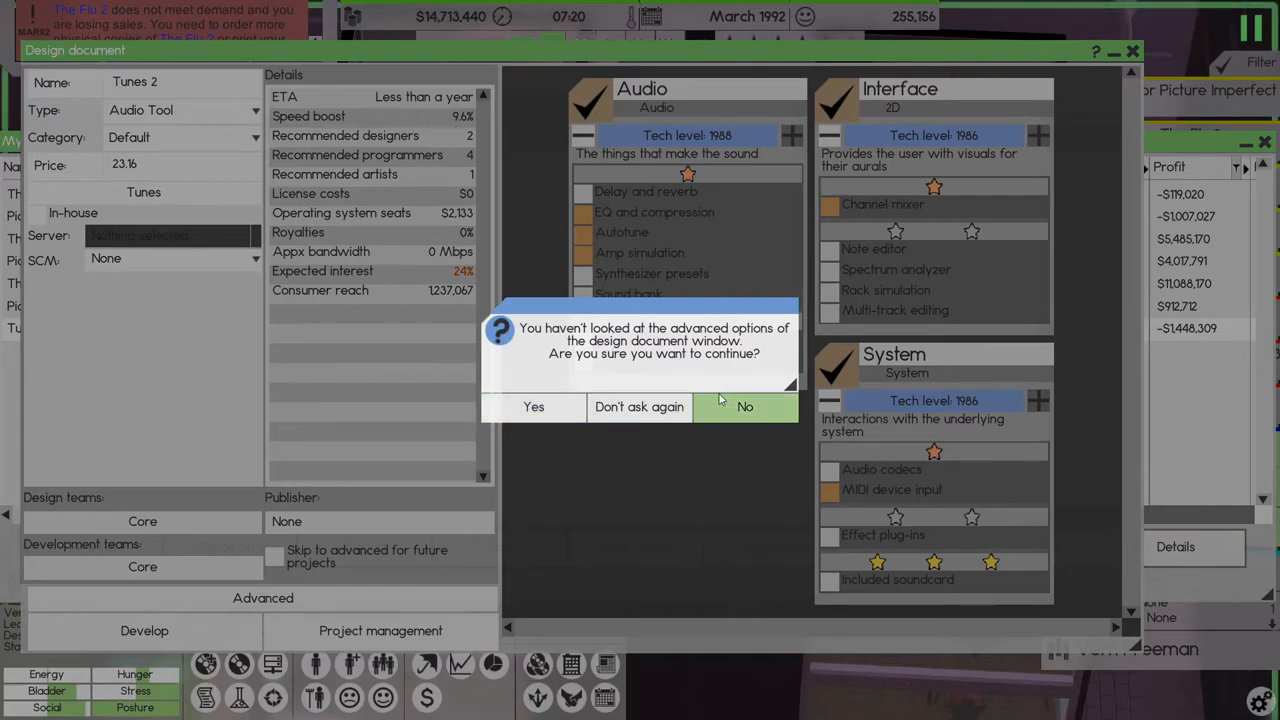
click(744, 406)
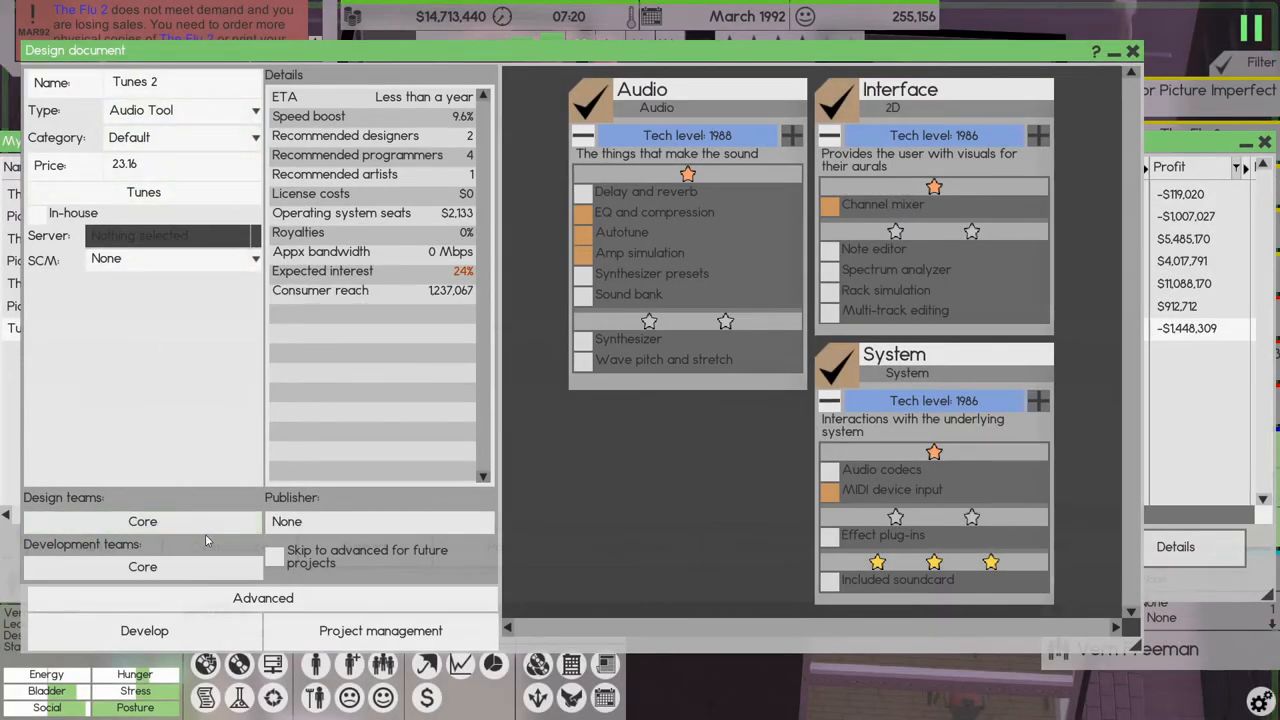
click(142, 566)
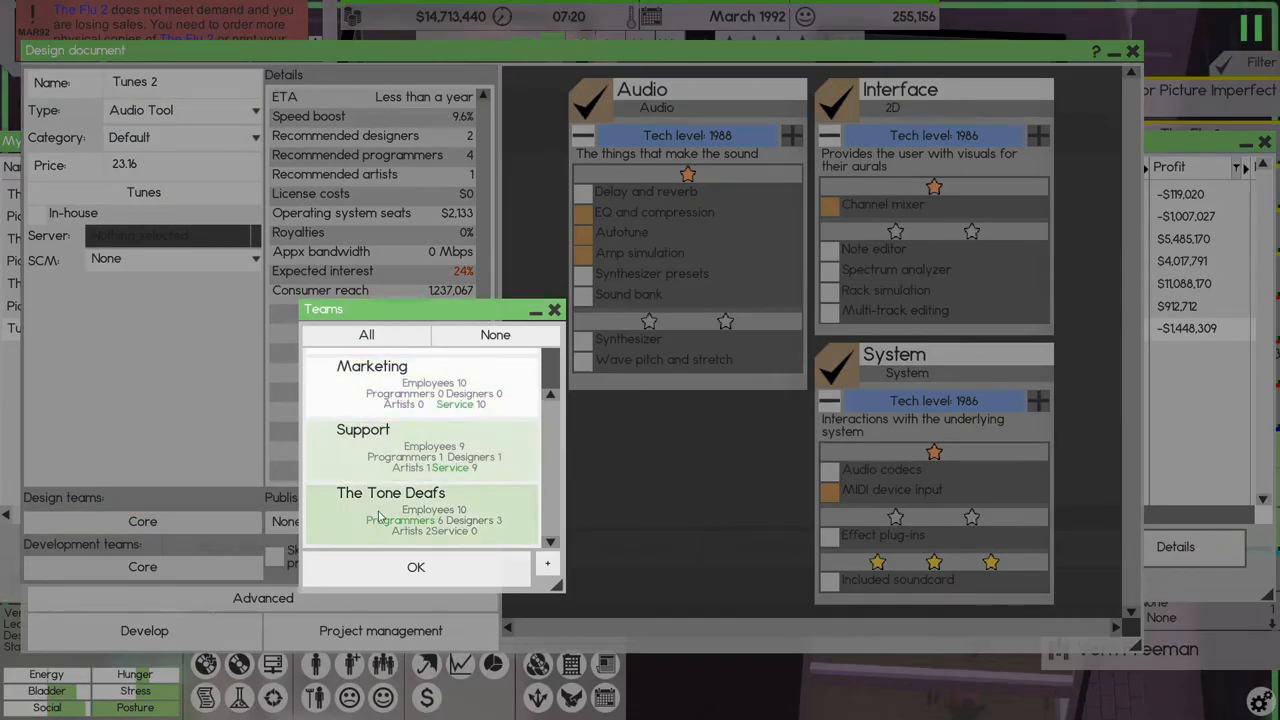
click(420, 510)
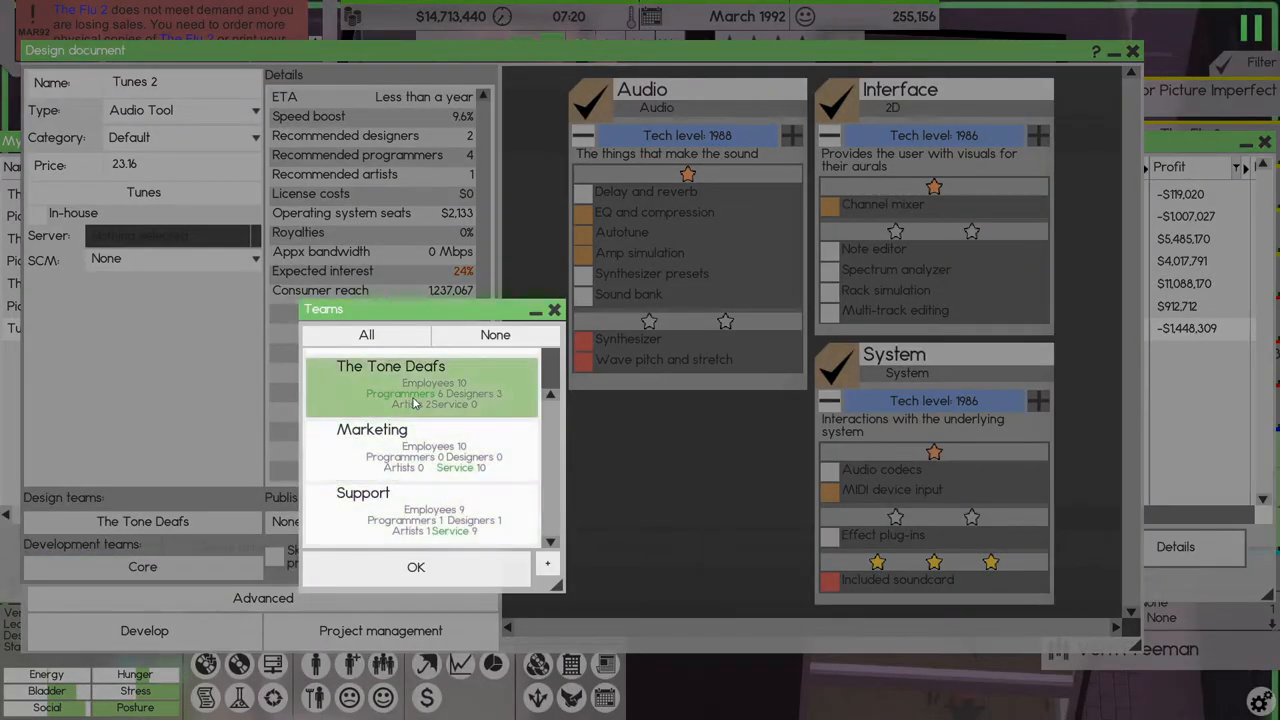
click(416, 568)
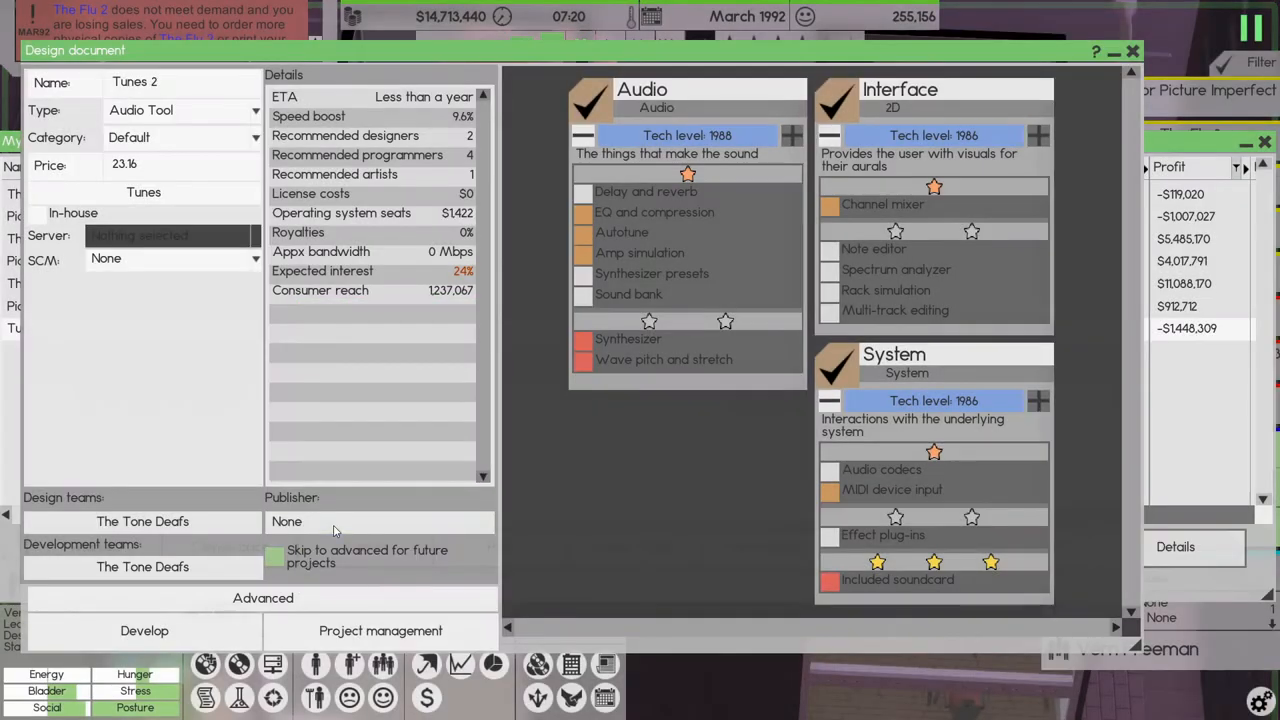
mouse_move(262, 568)
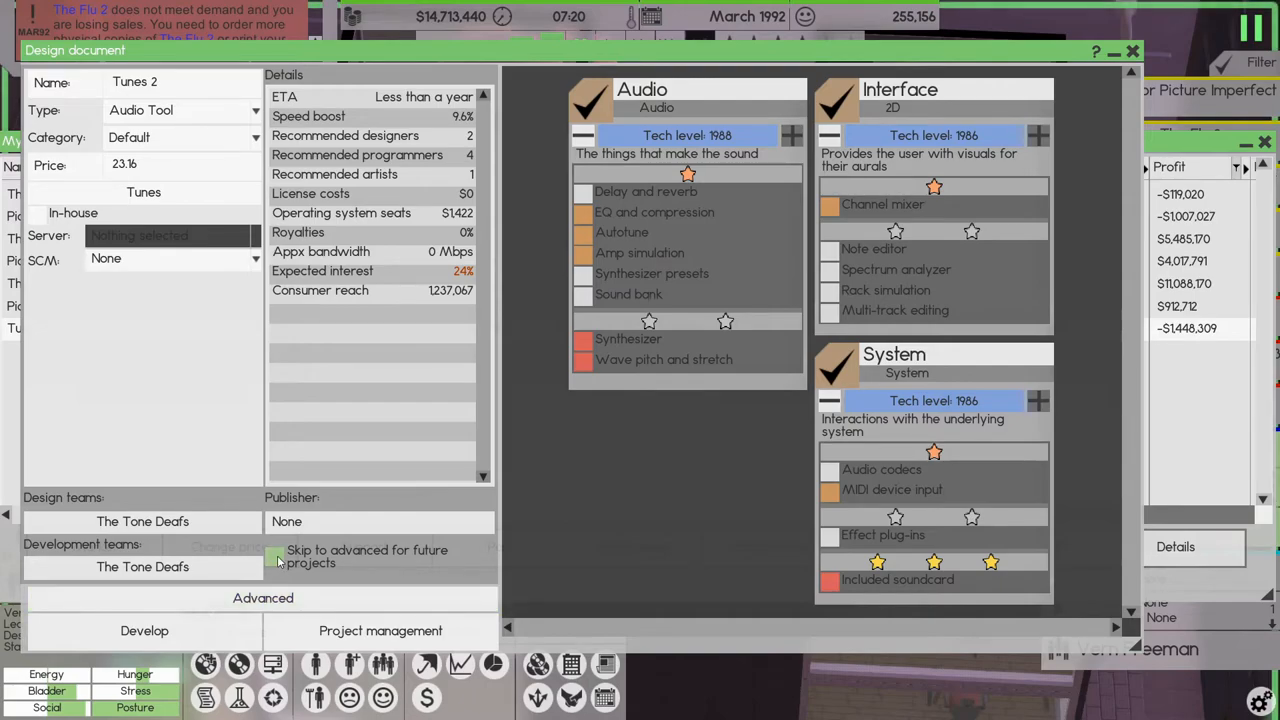
click(264, 598)
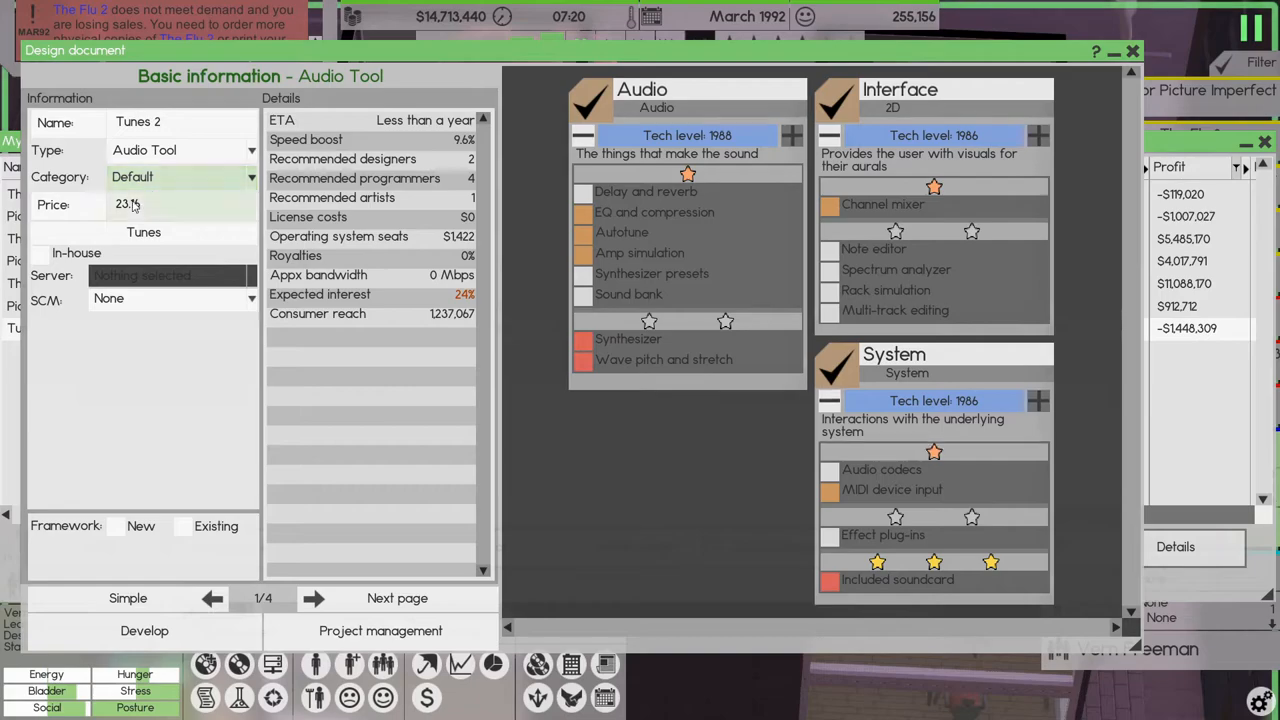
mouse_move(584, 216)
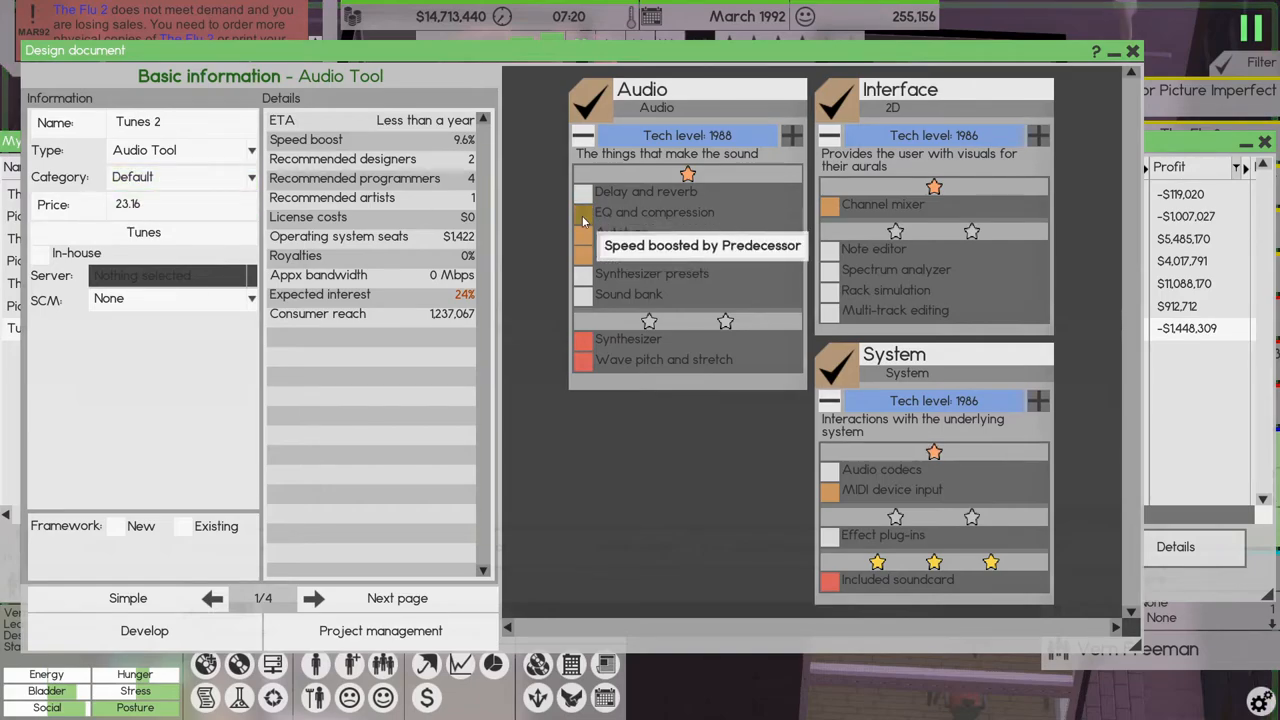
- Add the predecessor-boosted Audio, Interface and System features and go to the Dependencies page
click(584, 212)
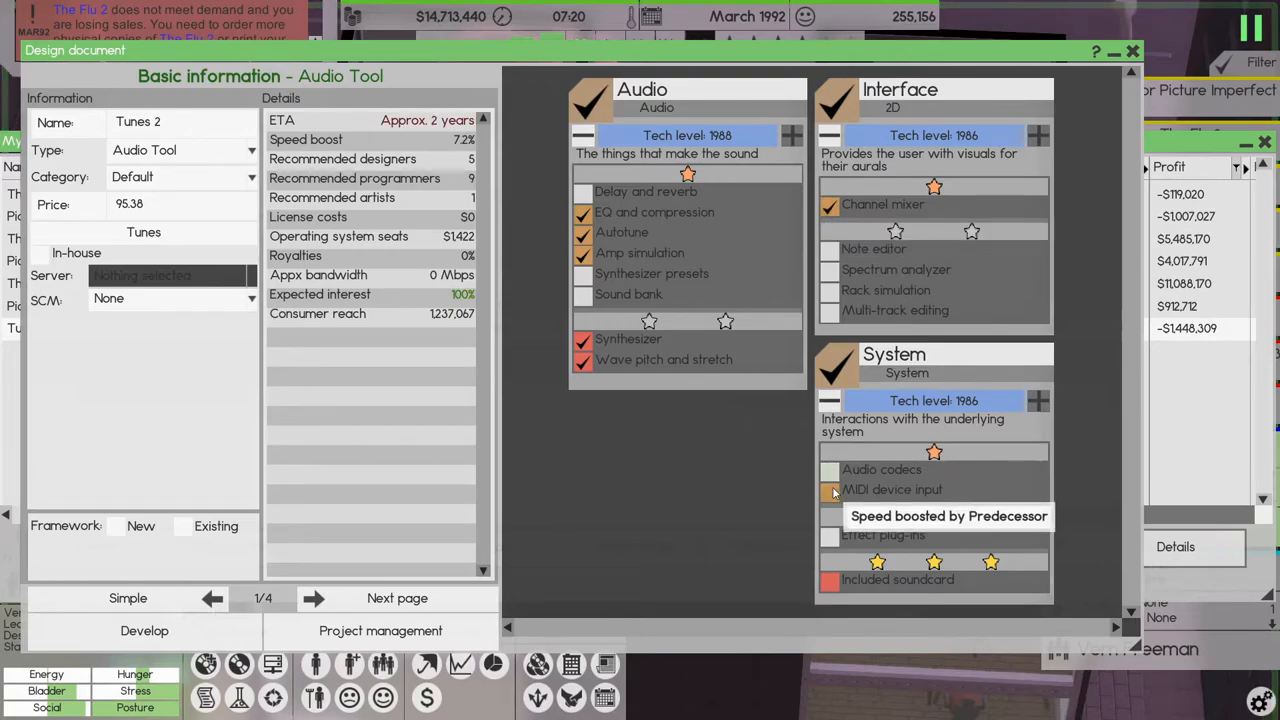
click(830, 490)
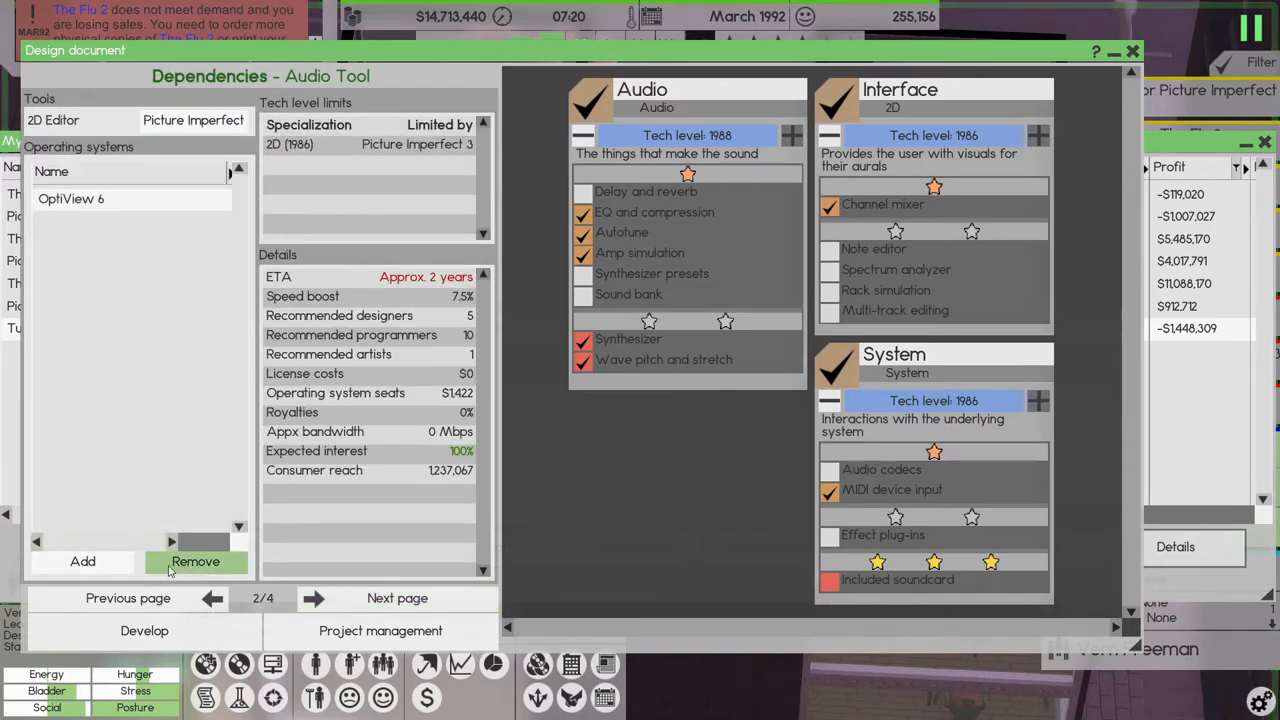
- Add an additional supported operating system and continue despite the complexity warning
click(82, 560)
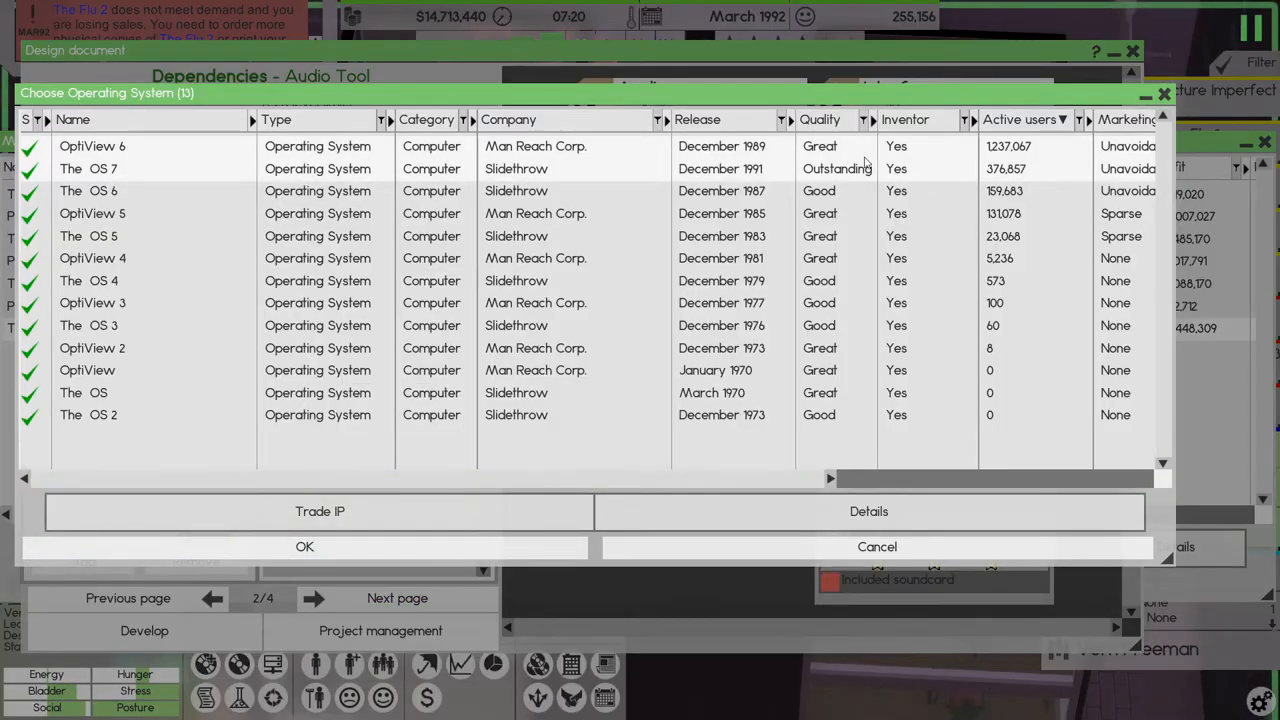
click(304, 546)
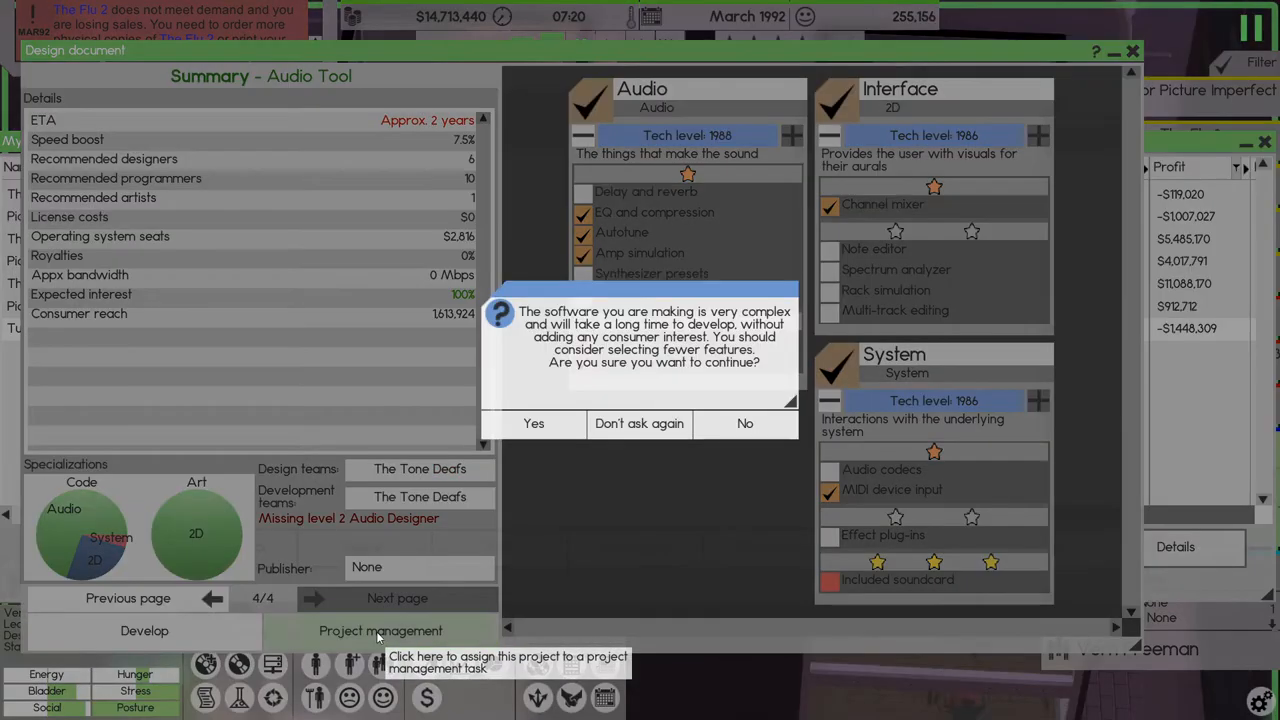
click(532, 424)
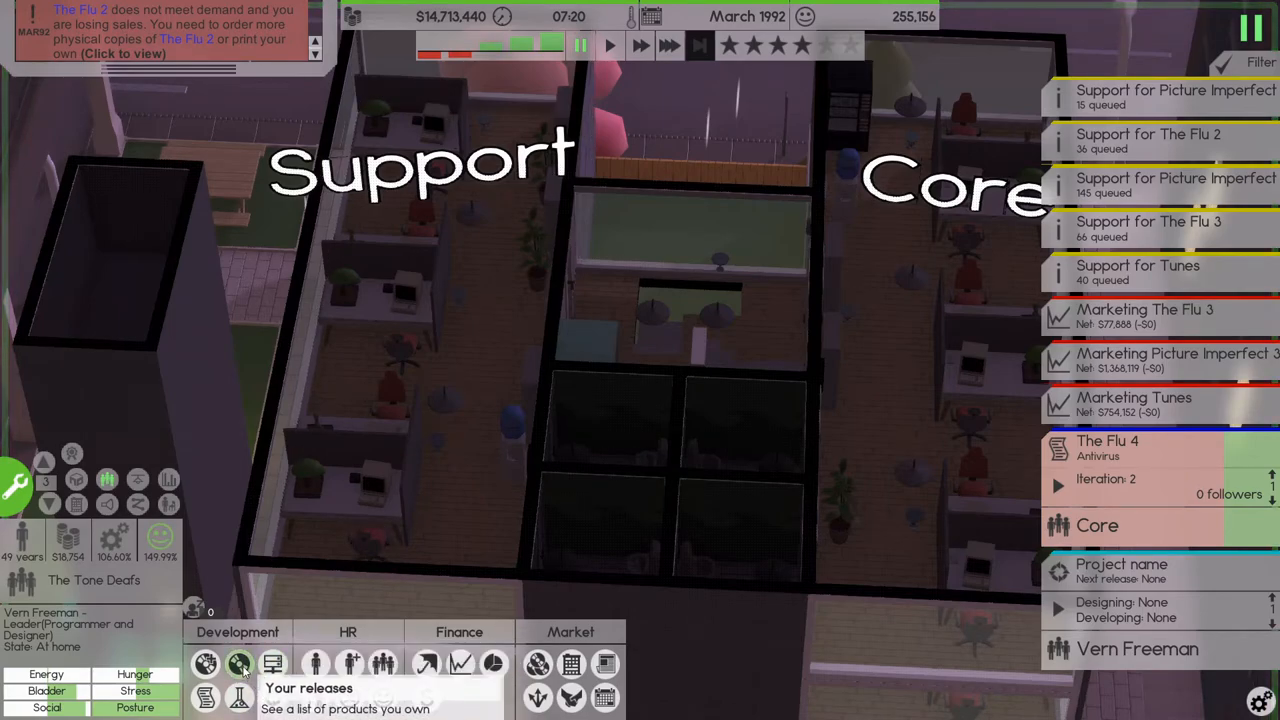
click(240, 664)
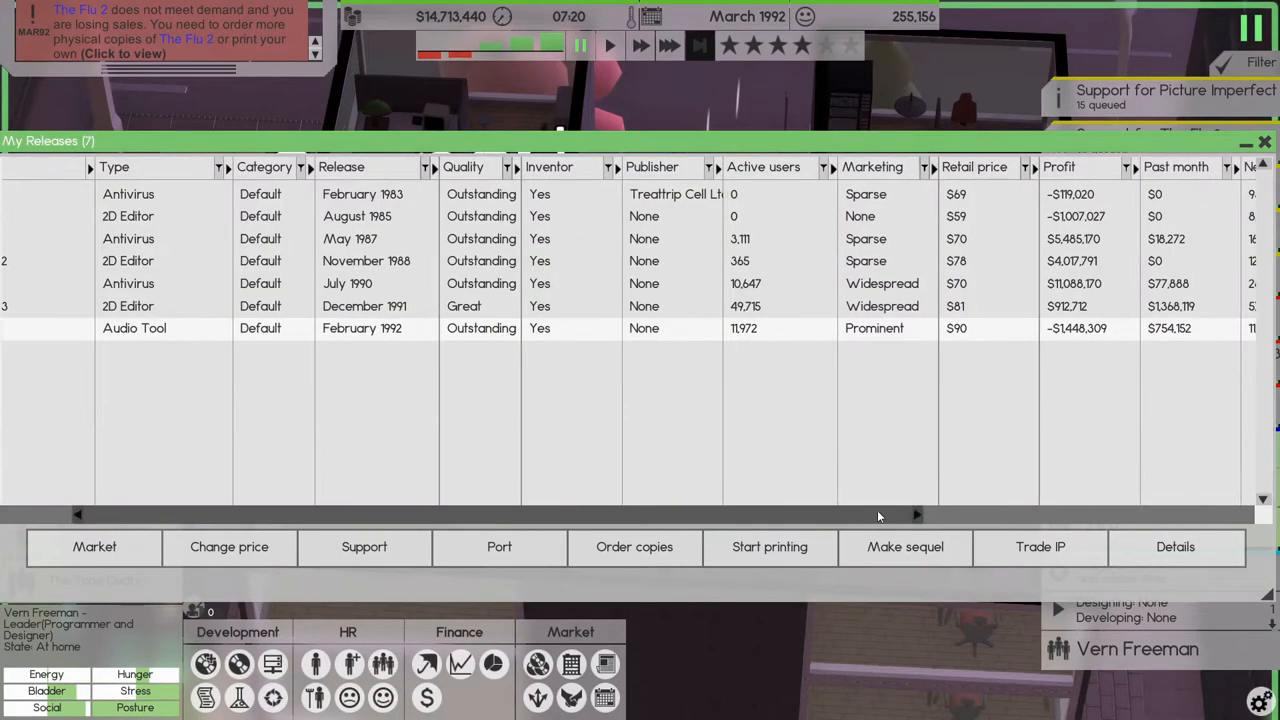
scroll(right, 3)
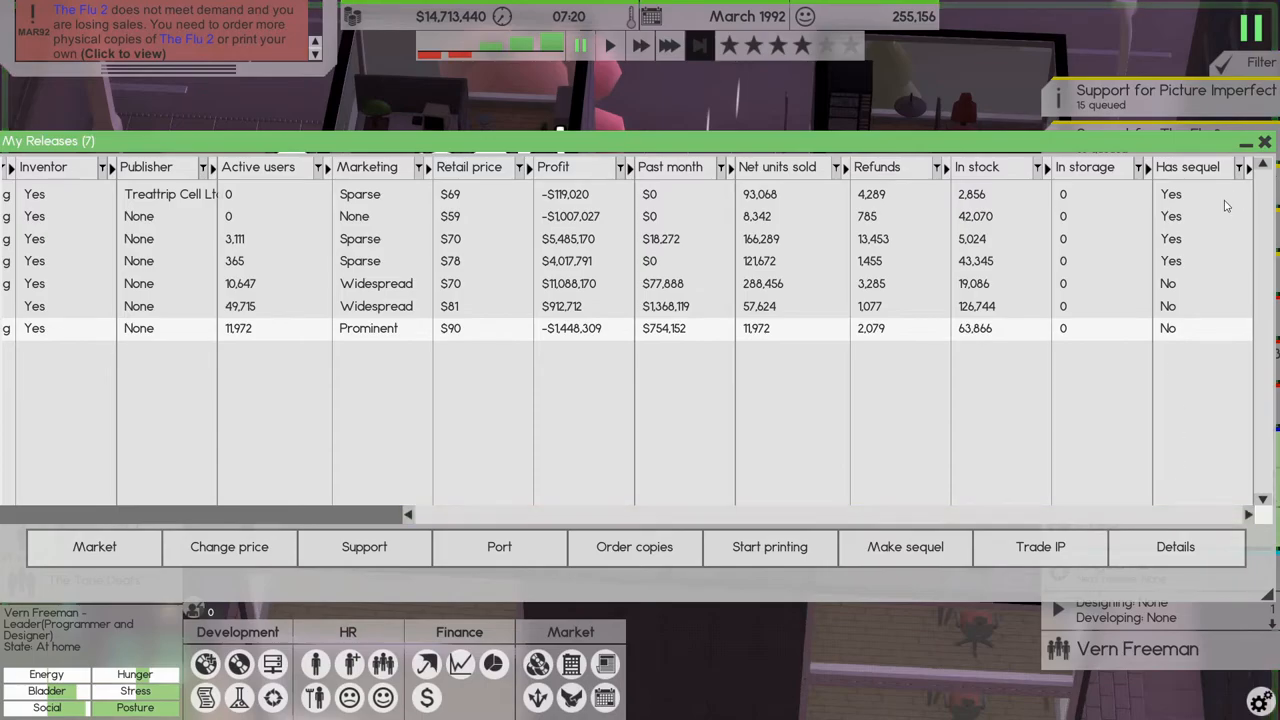
click(1264, 140)
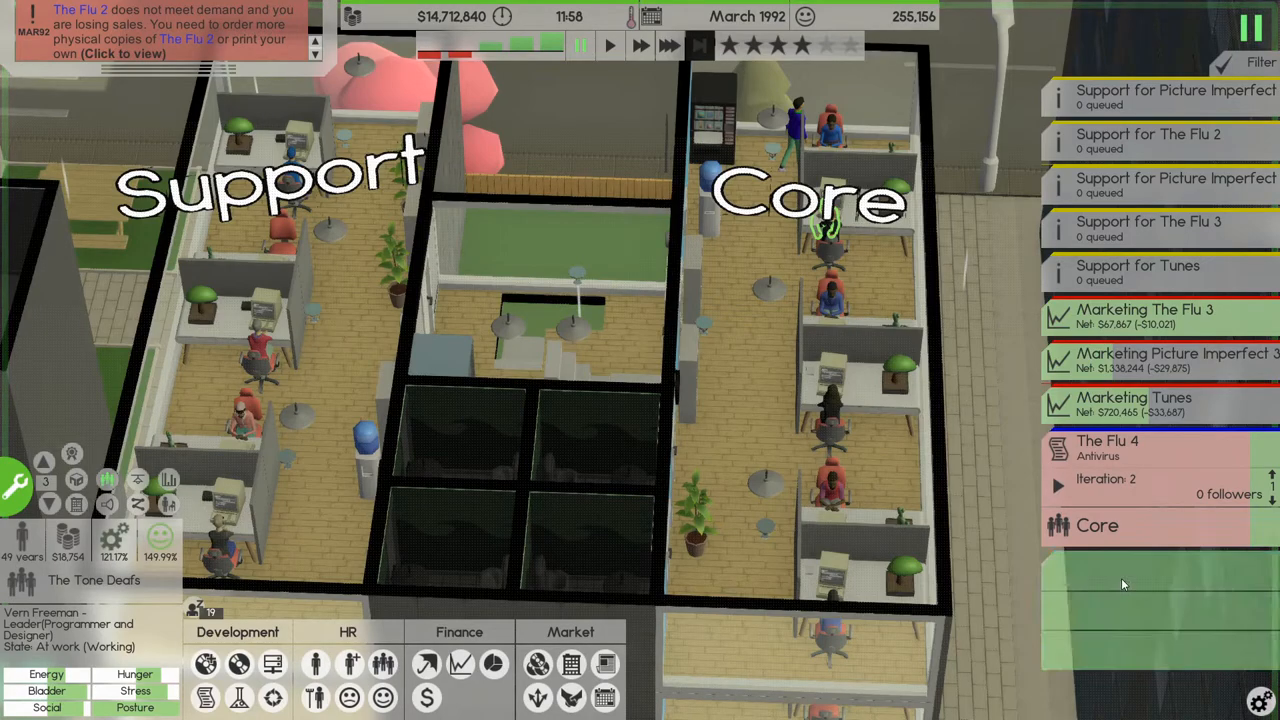
- Rename the new project management task to 'Tunes Projects' and review its settings
click(1096, 524)
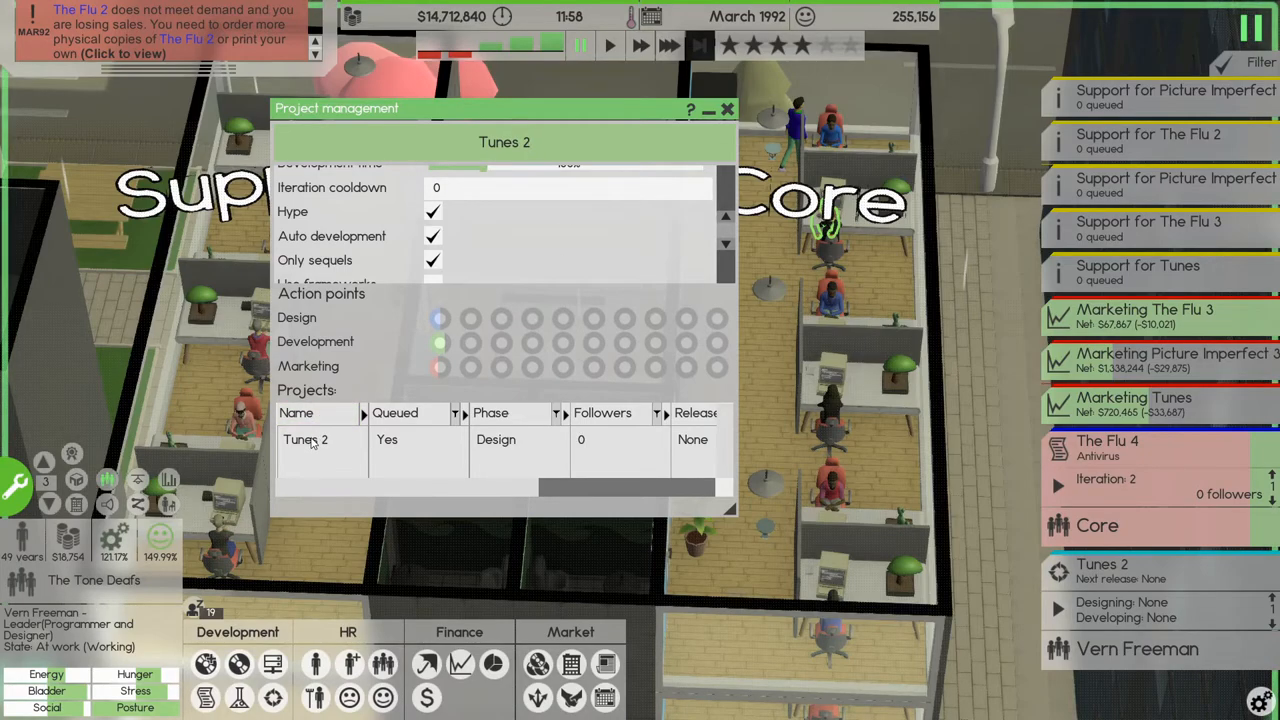
click(504, 142)
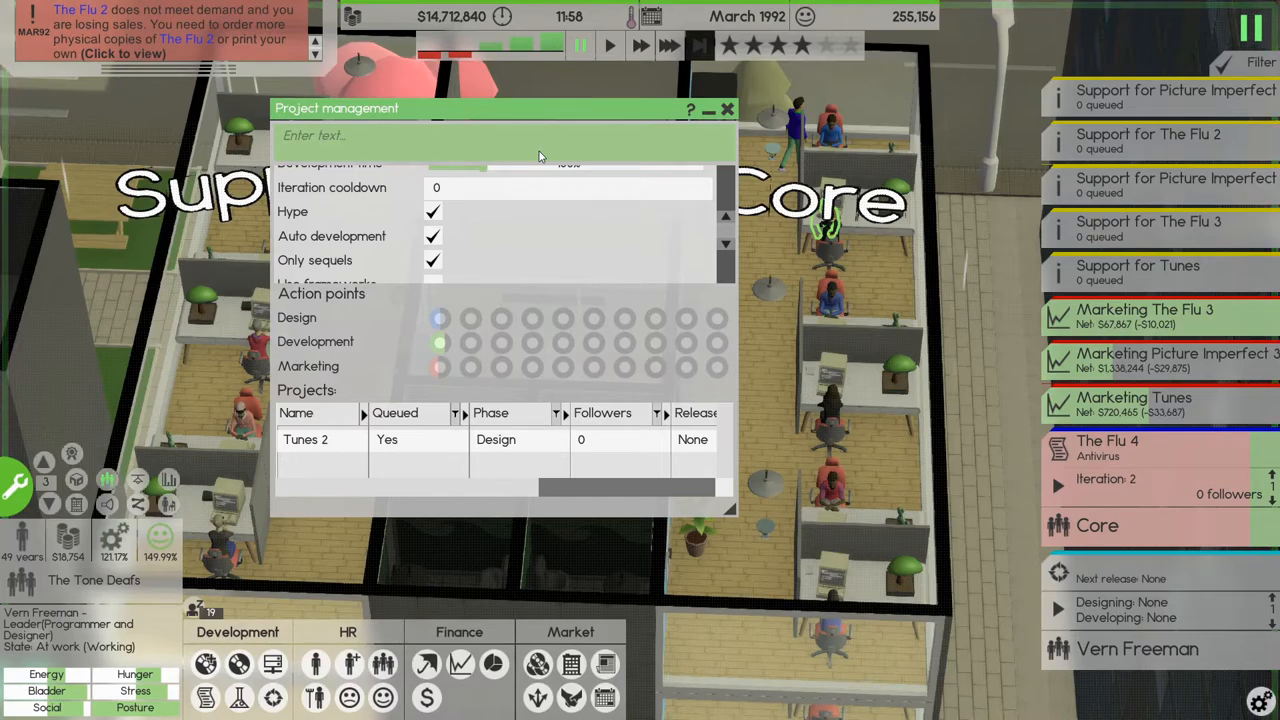
text(The)
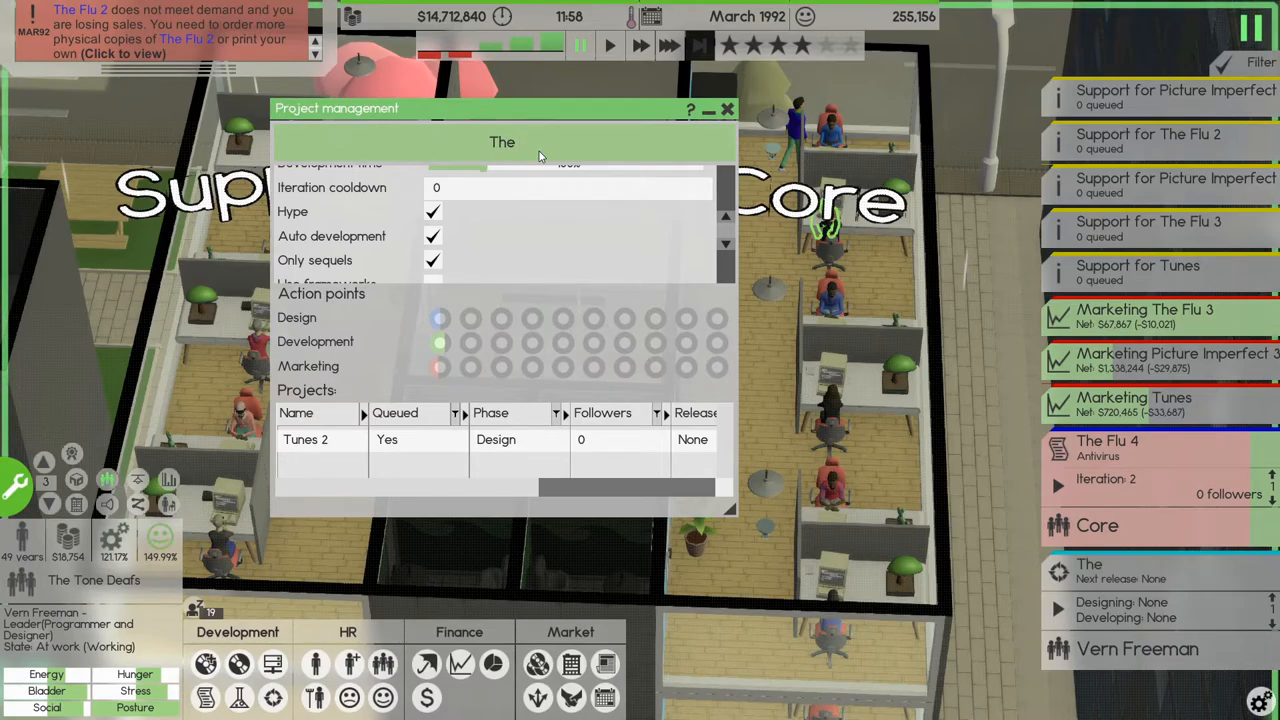
text(Tu)
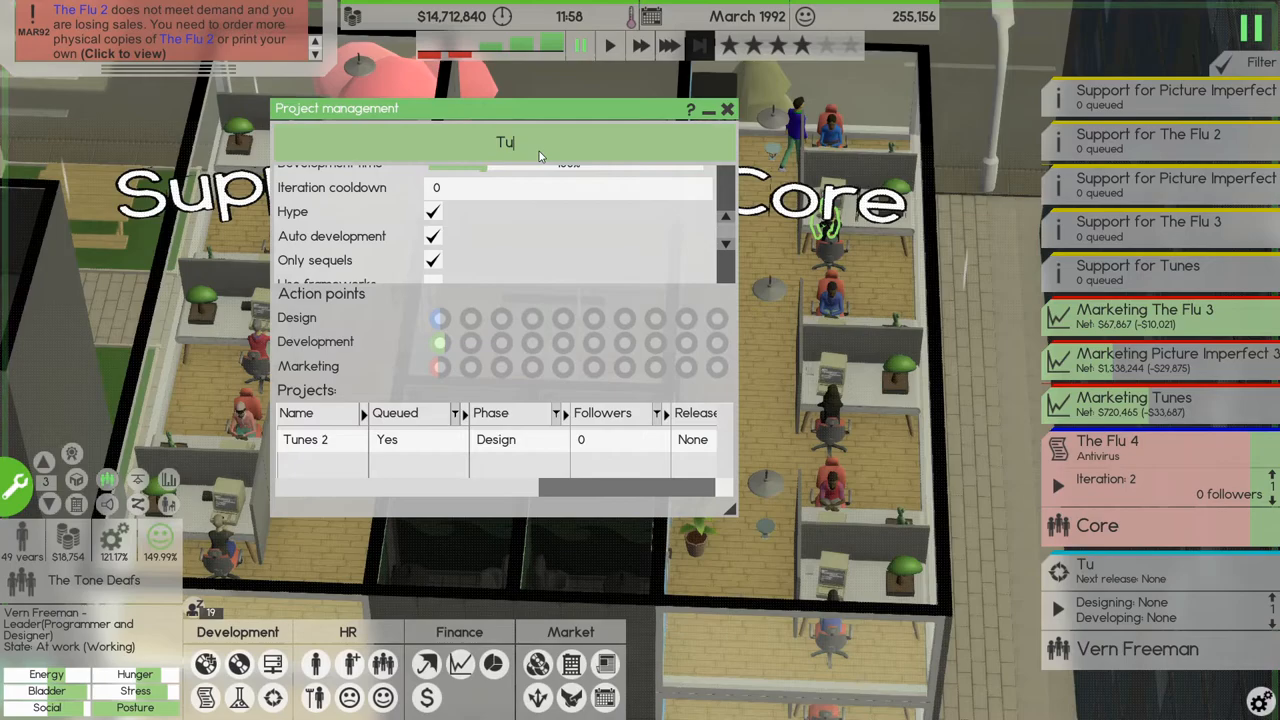
text(nes Projects)
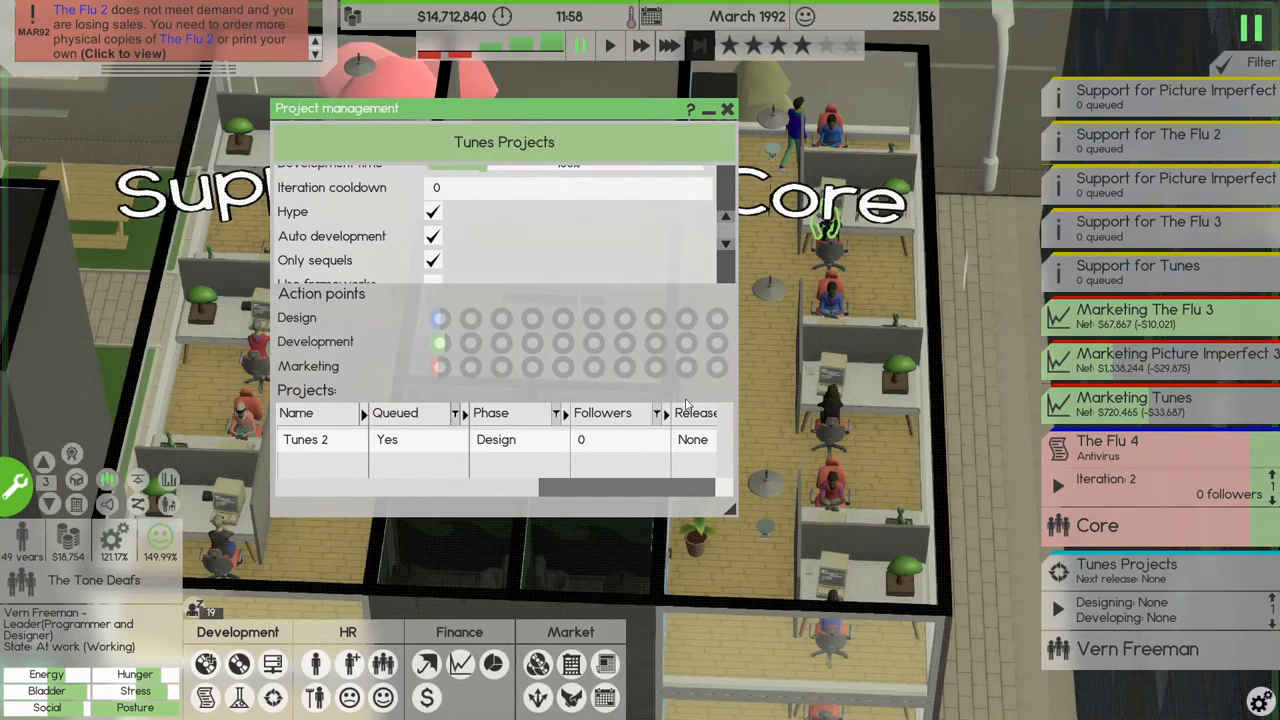
mouse_move(576, 268)
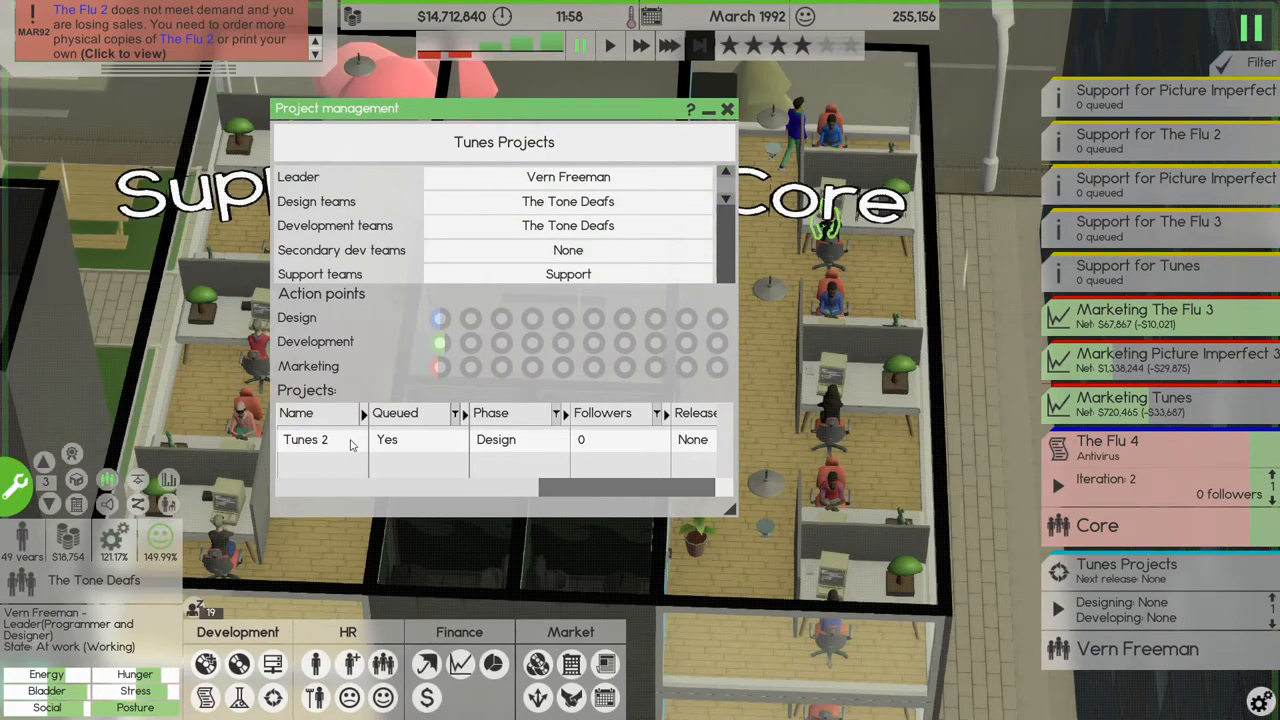
mouse_move(672, 264)
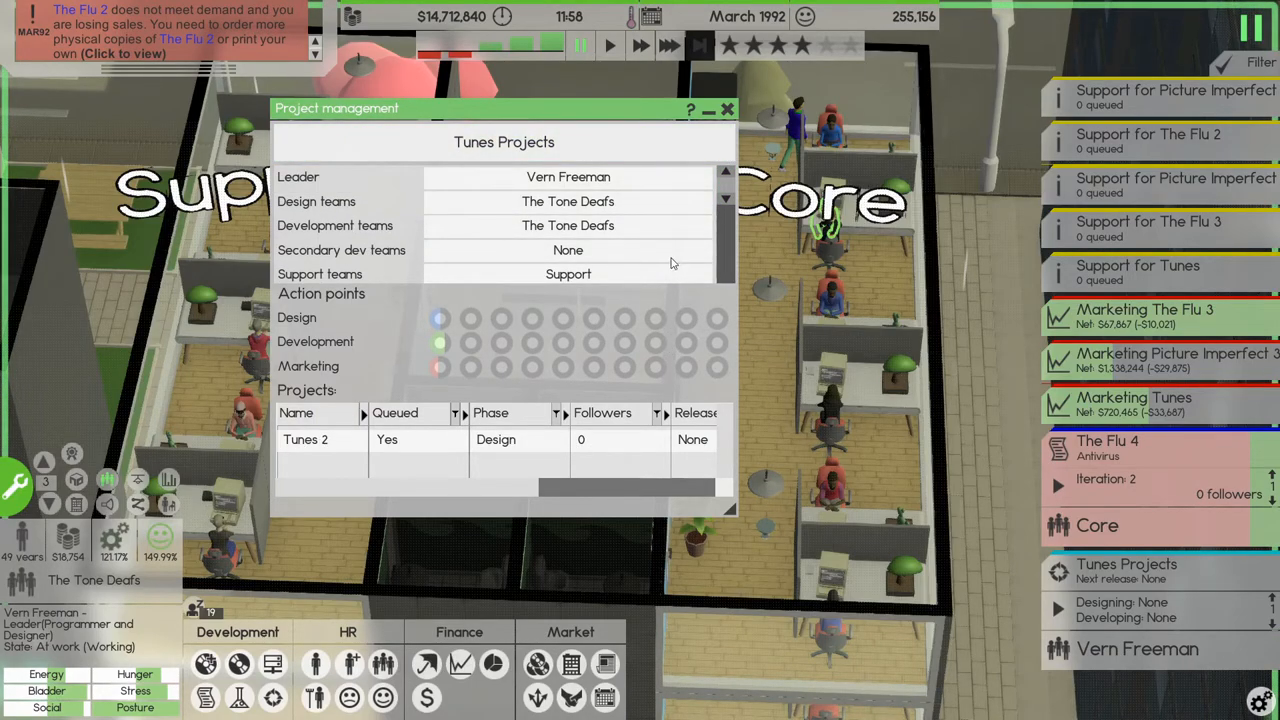
click(728, 108)
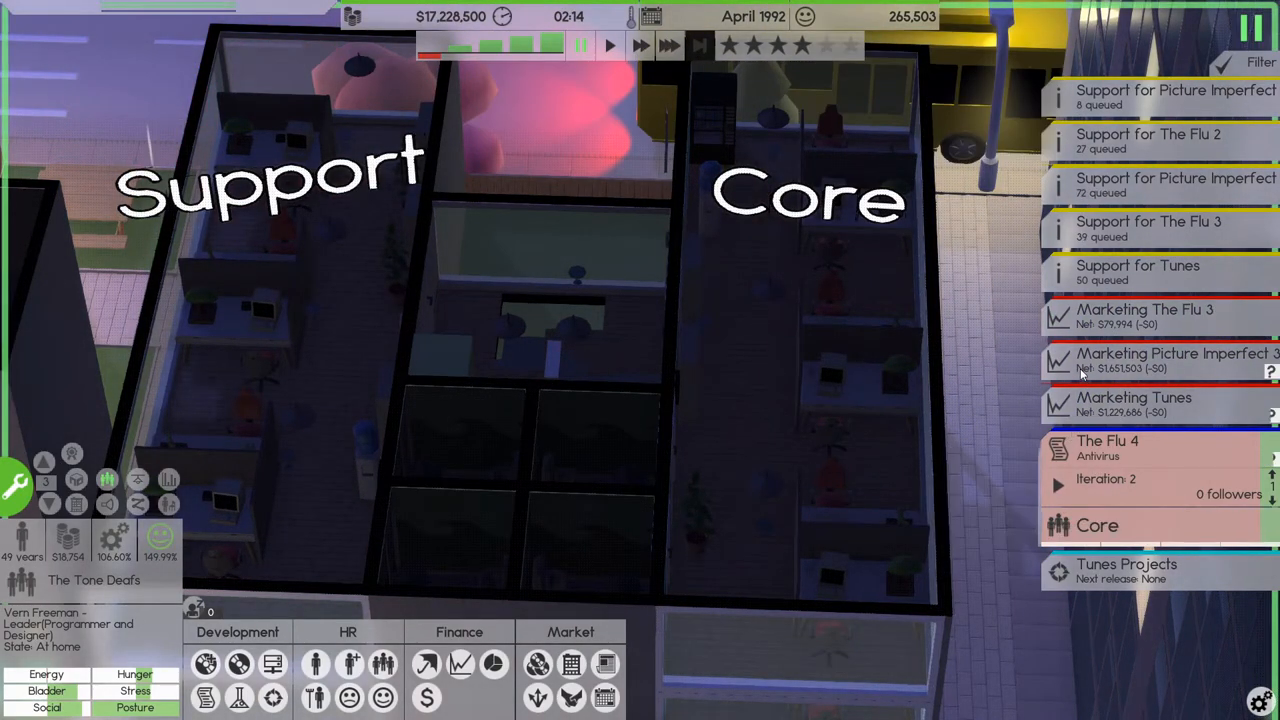
mouse_move(1196, 376)
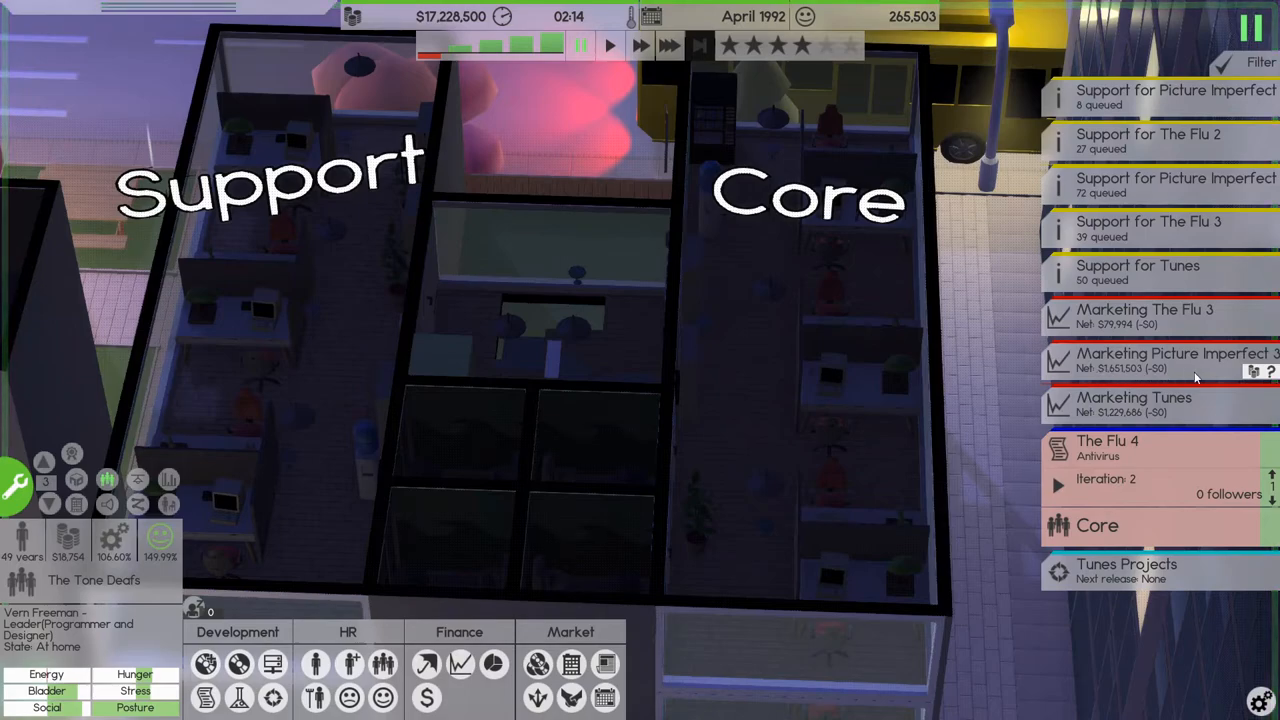
mouse_move(1112, 418)
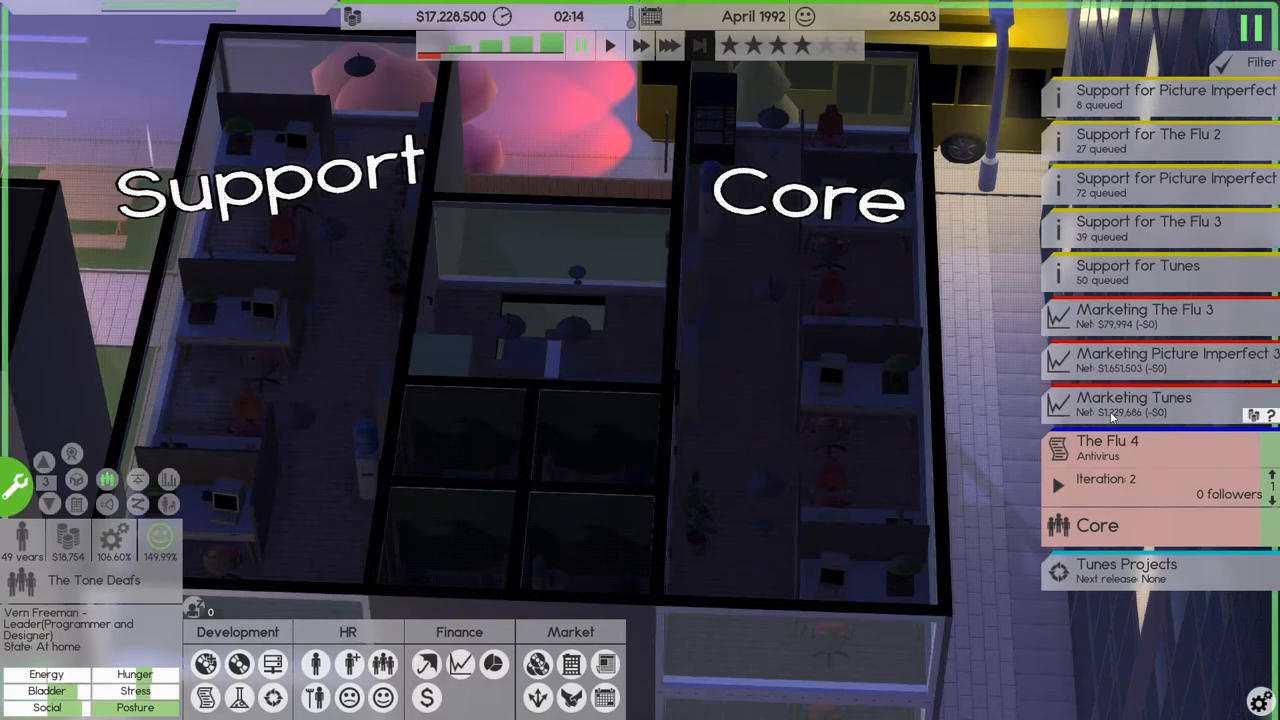
mouse_move(1130, 324)
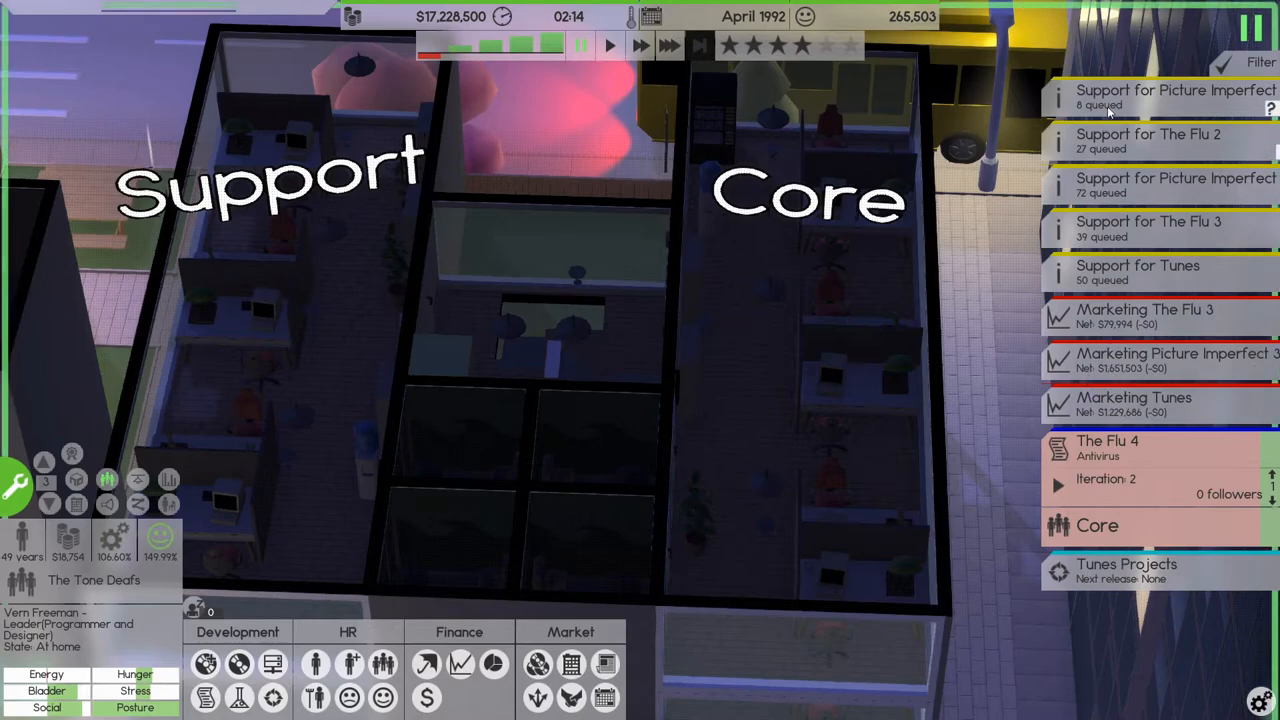
click(1160, 96)
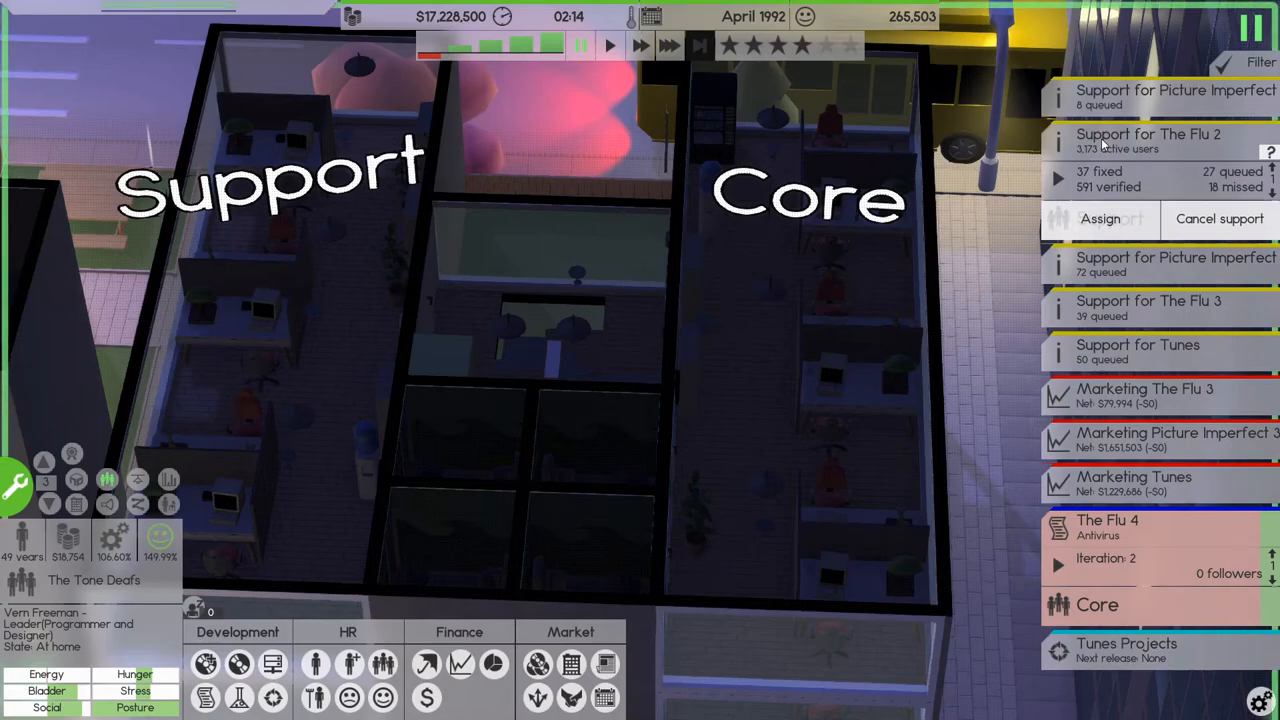
click(1148, 140)
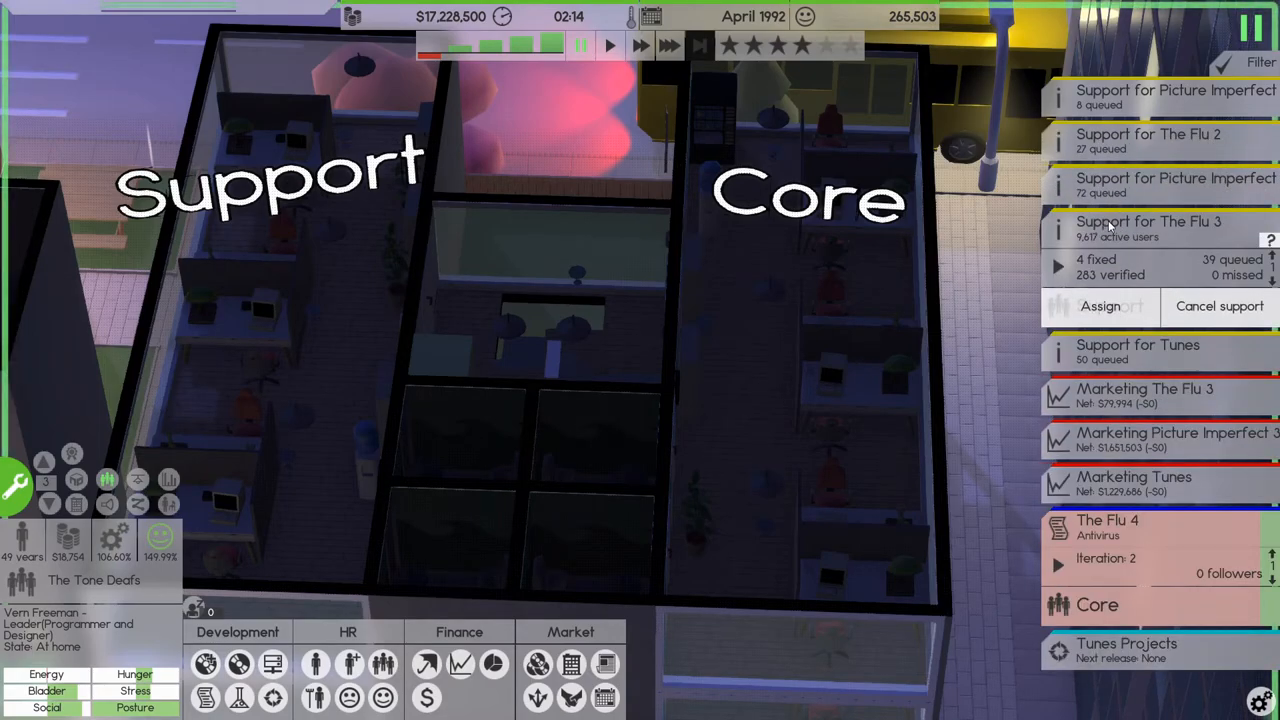
click(1148, 220)
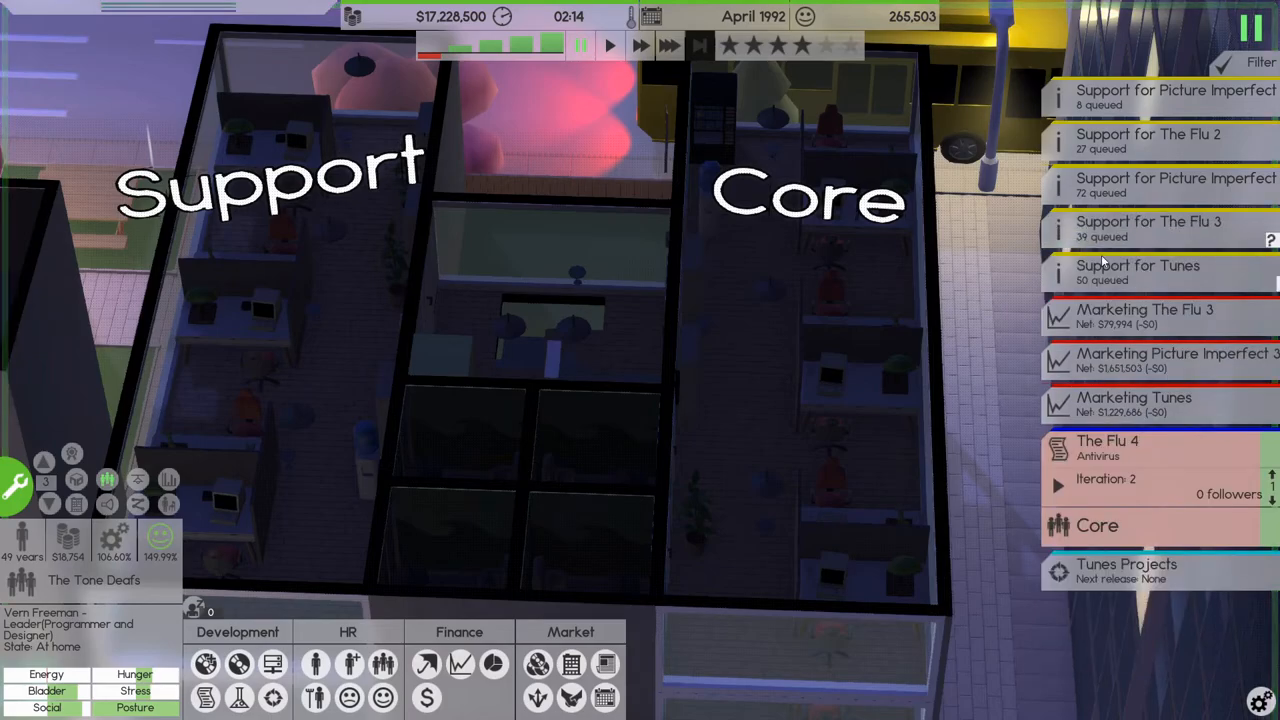
click(1138, 272)
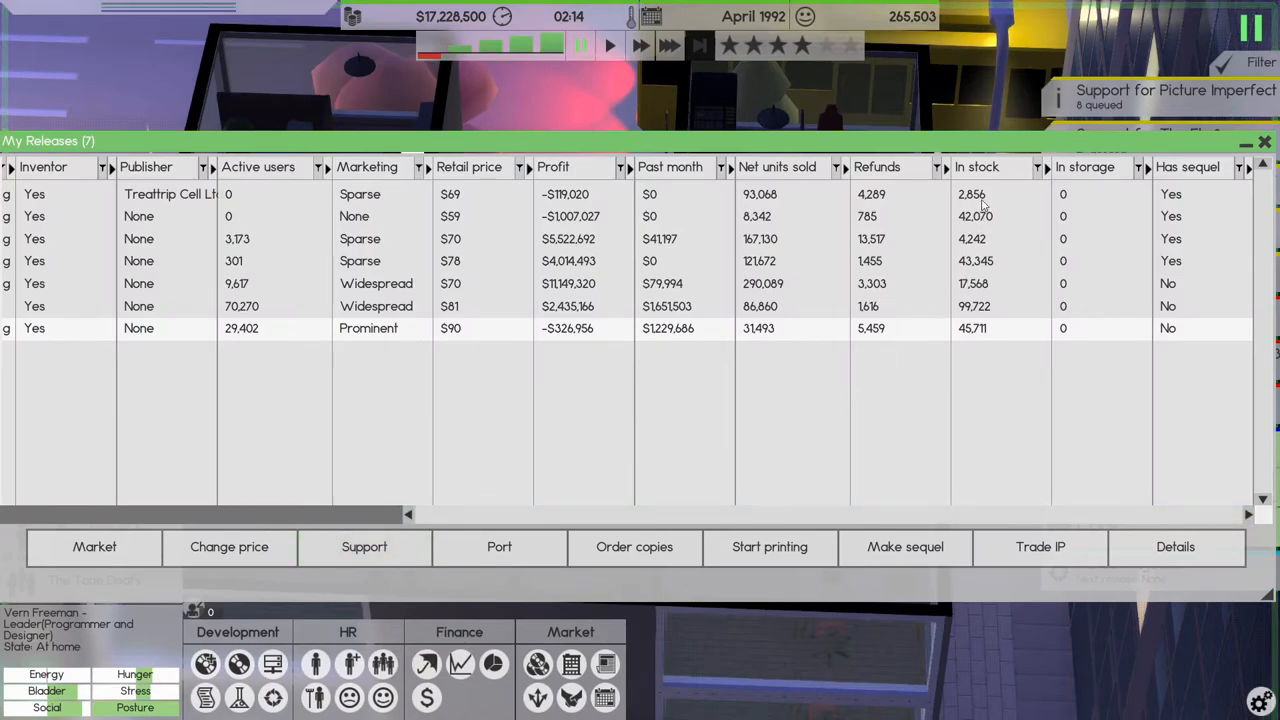
mouse_move(972, 332)
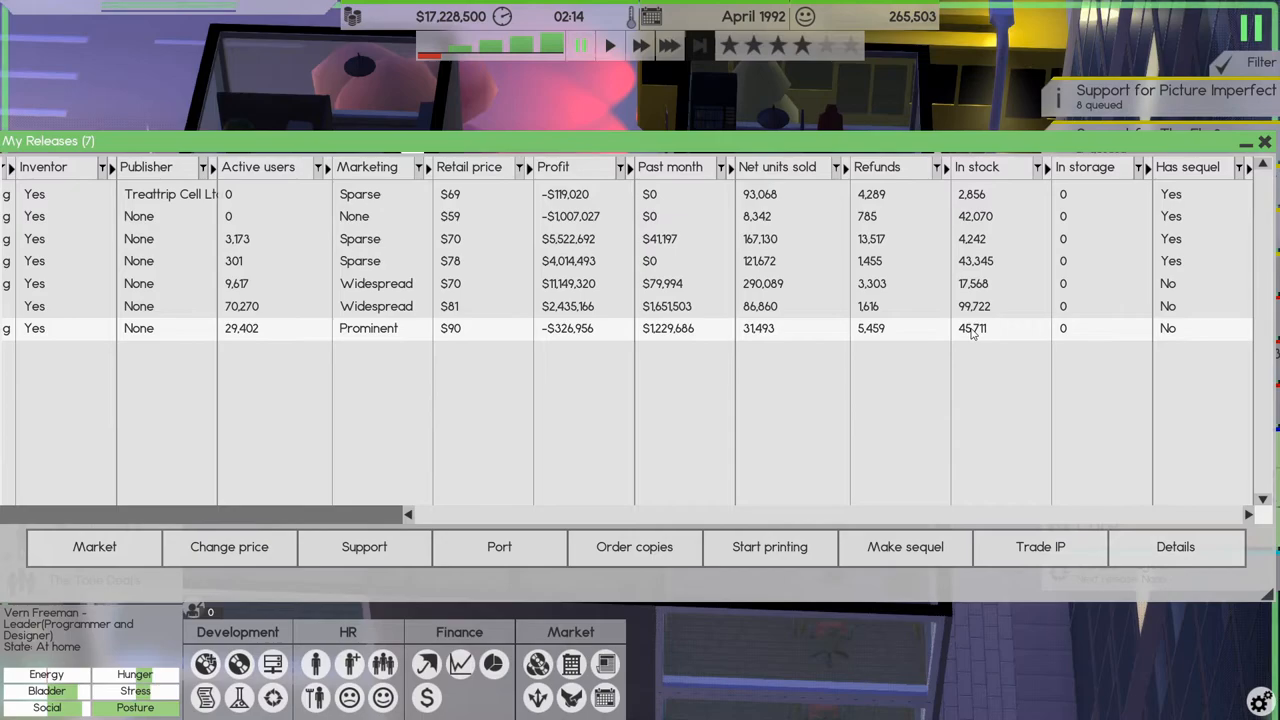
mouse_move(748, 340)
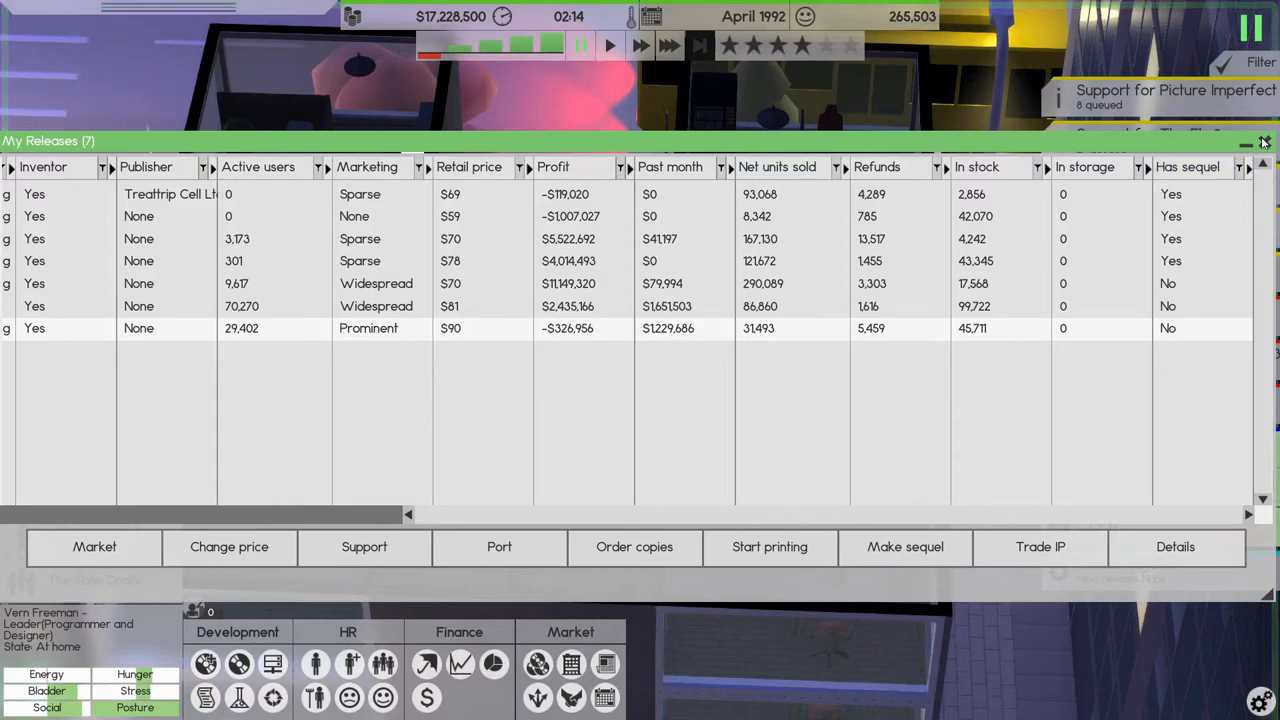
click(1264, 140)
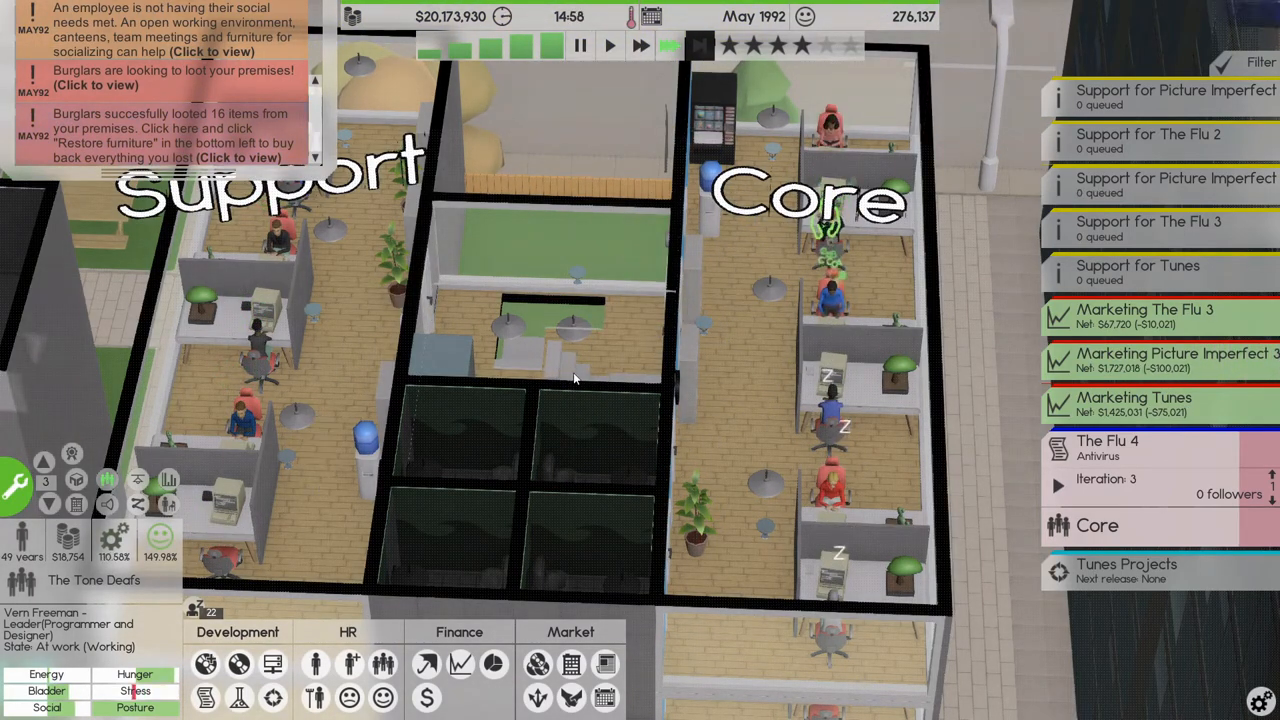
mouse_move(160, 538)
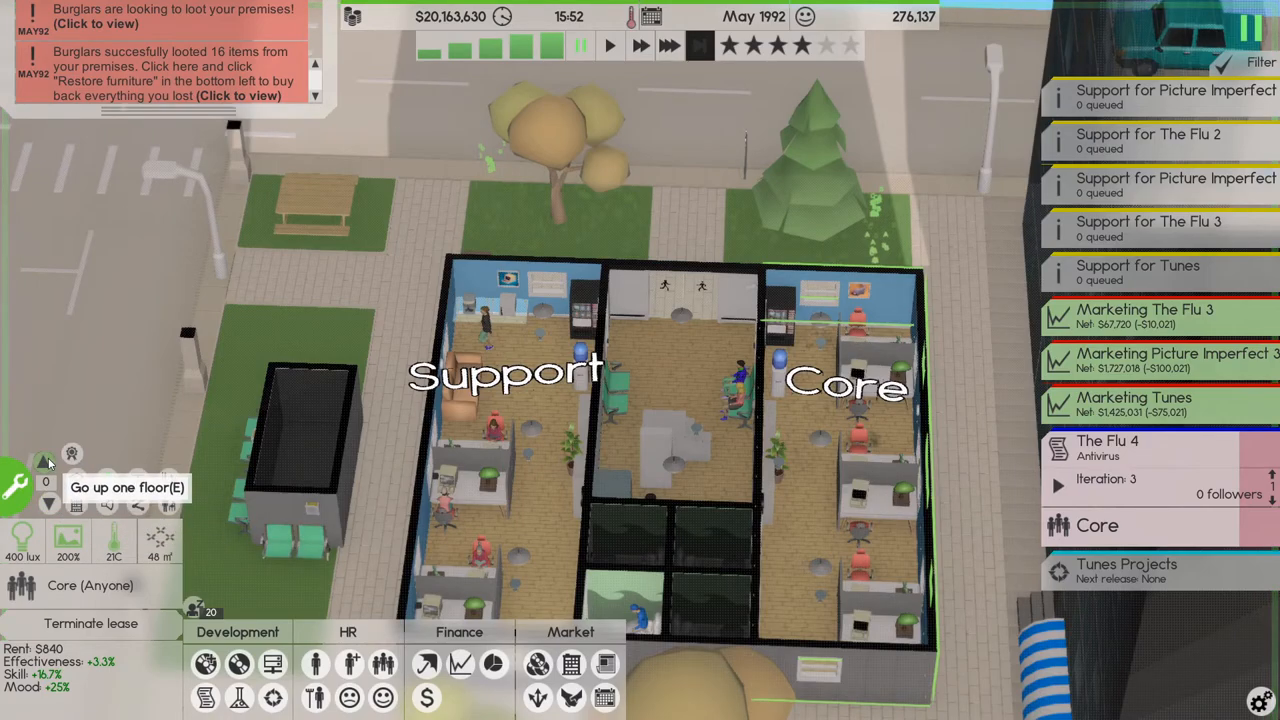
- Go up to the building's upper floor
click(44, 460)
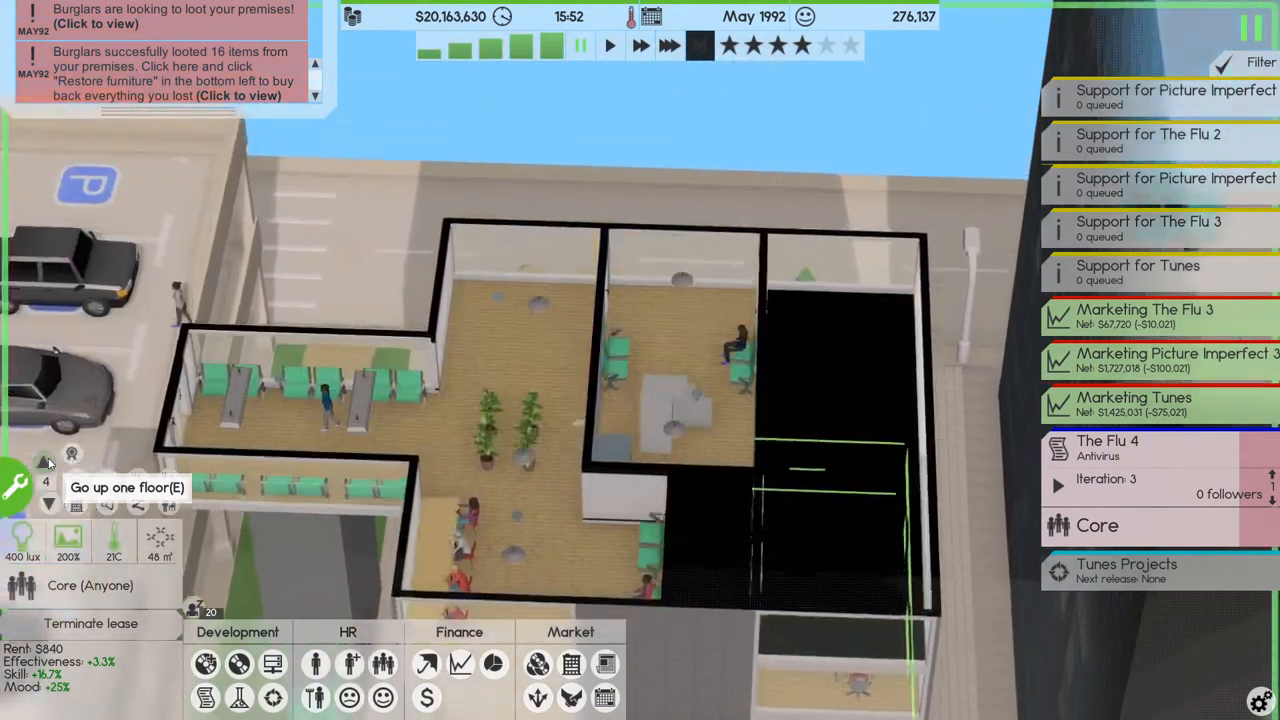
click(46, 460)
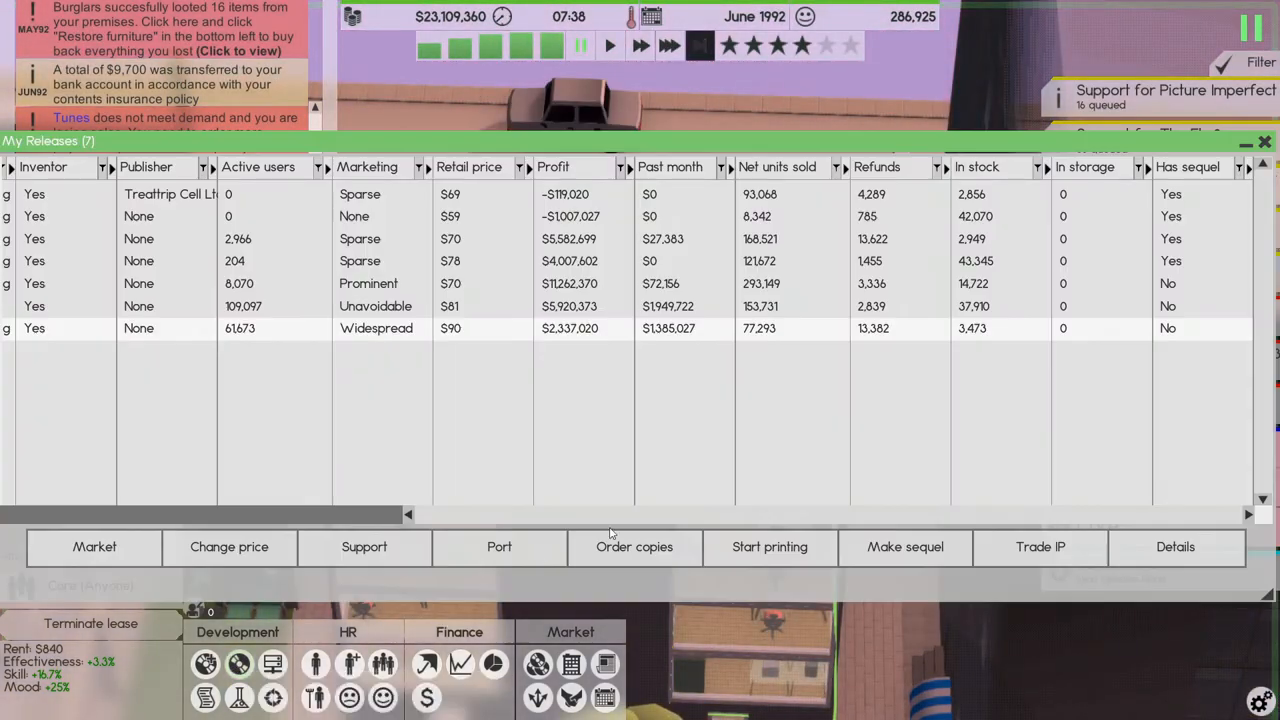
mouse_move(900, 380)
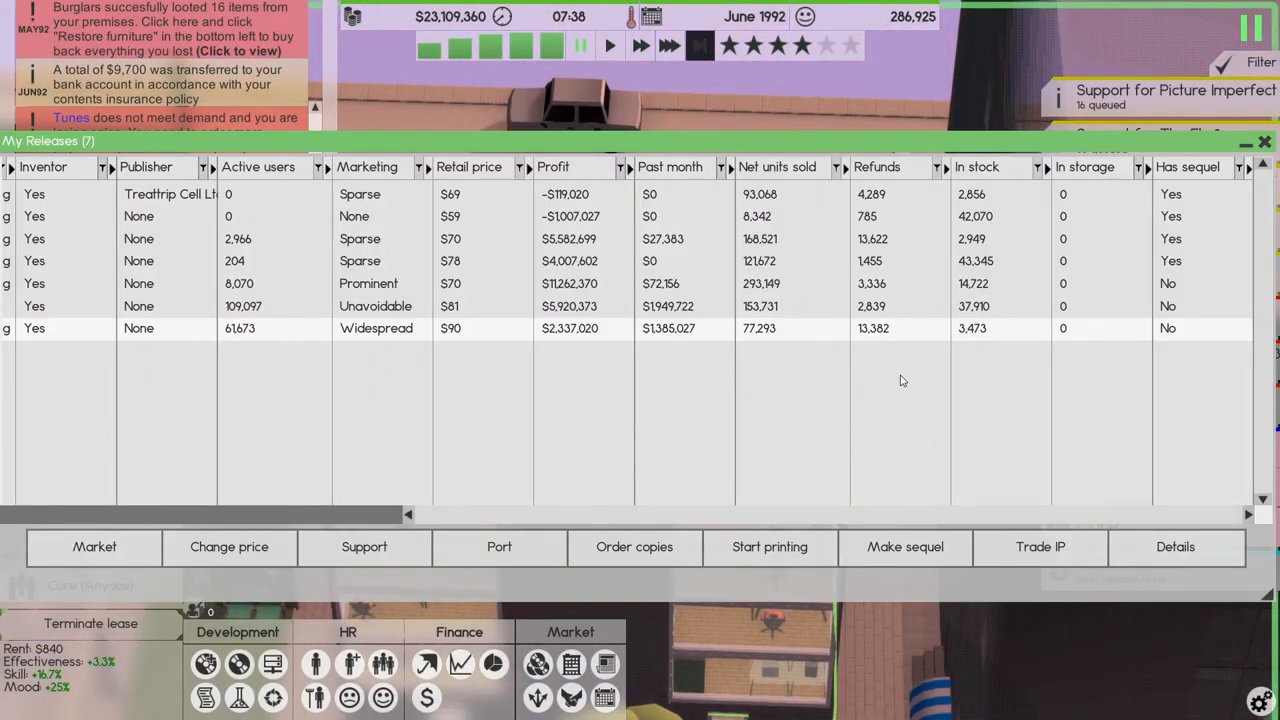
mouse_move(776, 514)
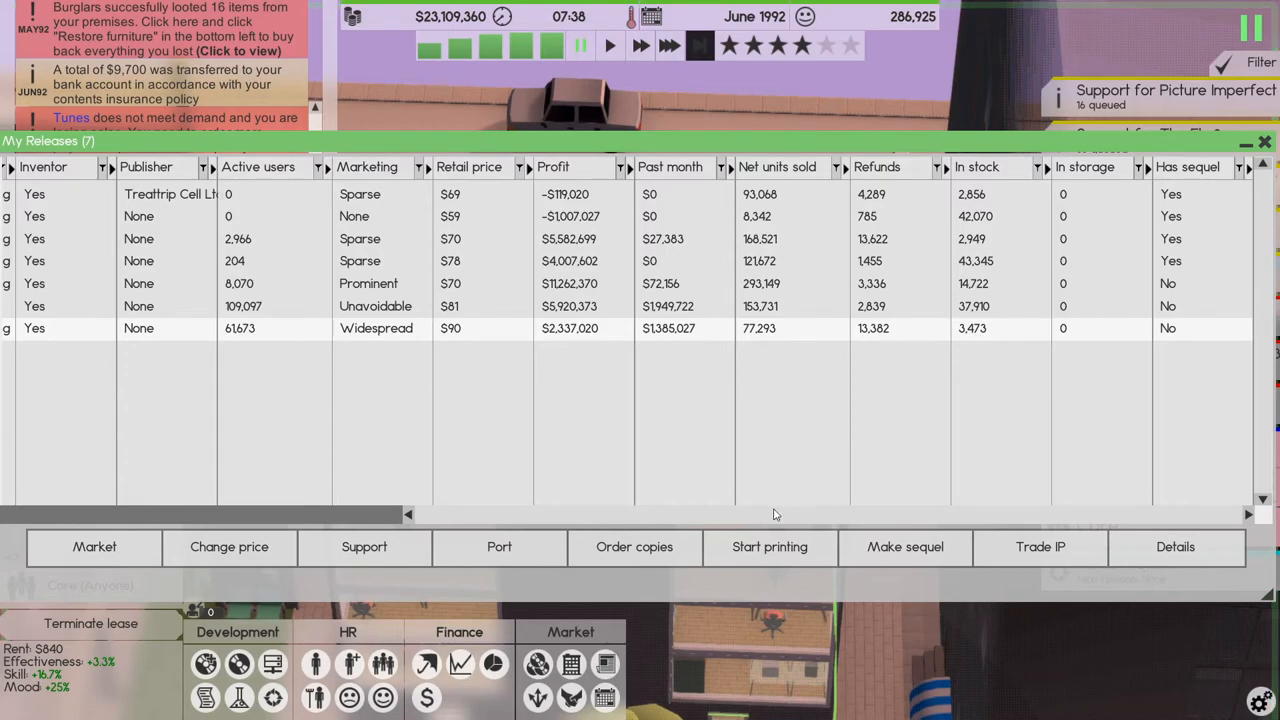
- Order 50,000 physical copies of Tunes and close the releases list
click(634, 546)
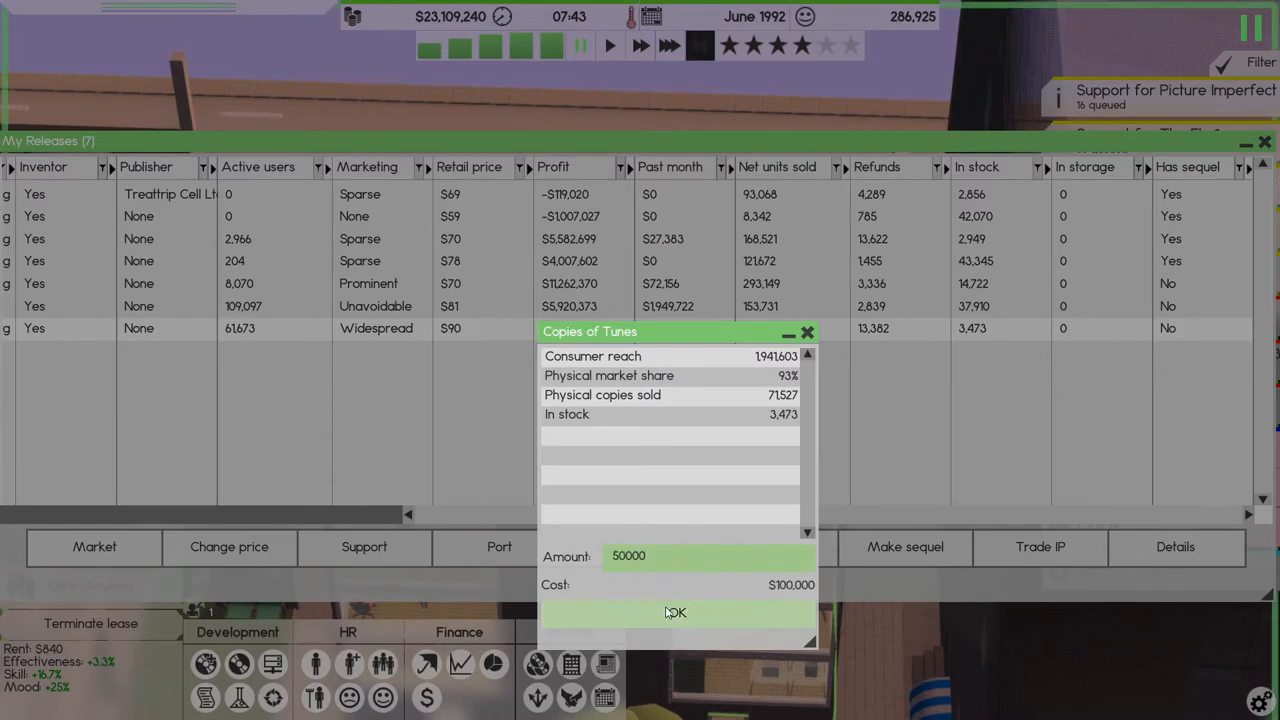
click(674, 612)
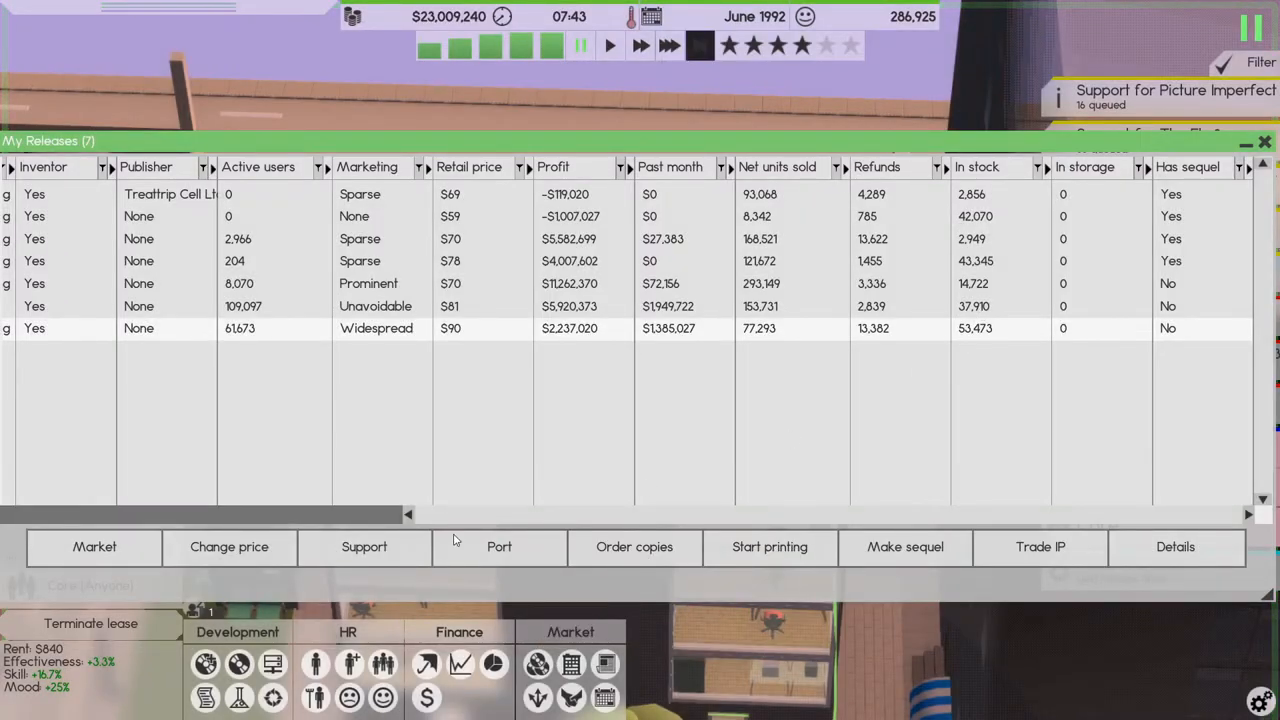
scroll(left, 3)
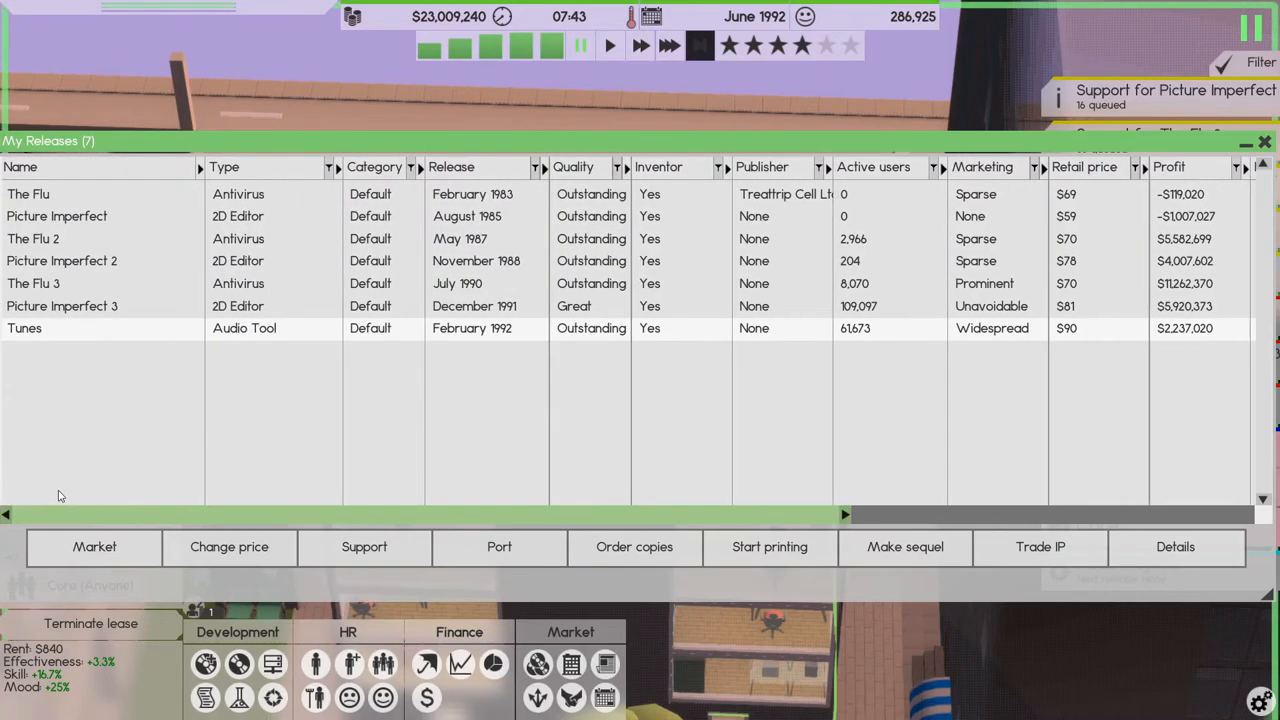
scroll(right, 3)
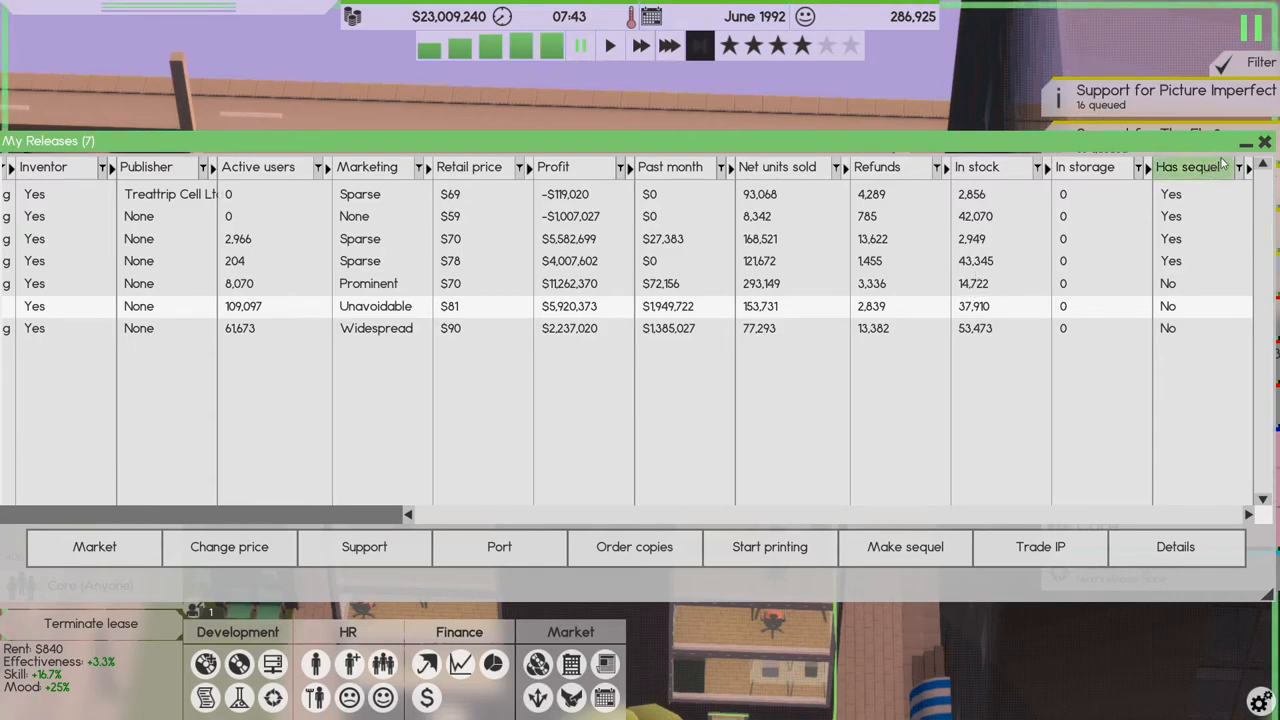
click(1264, 142)
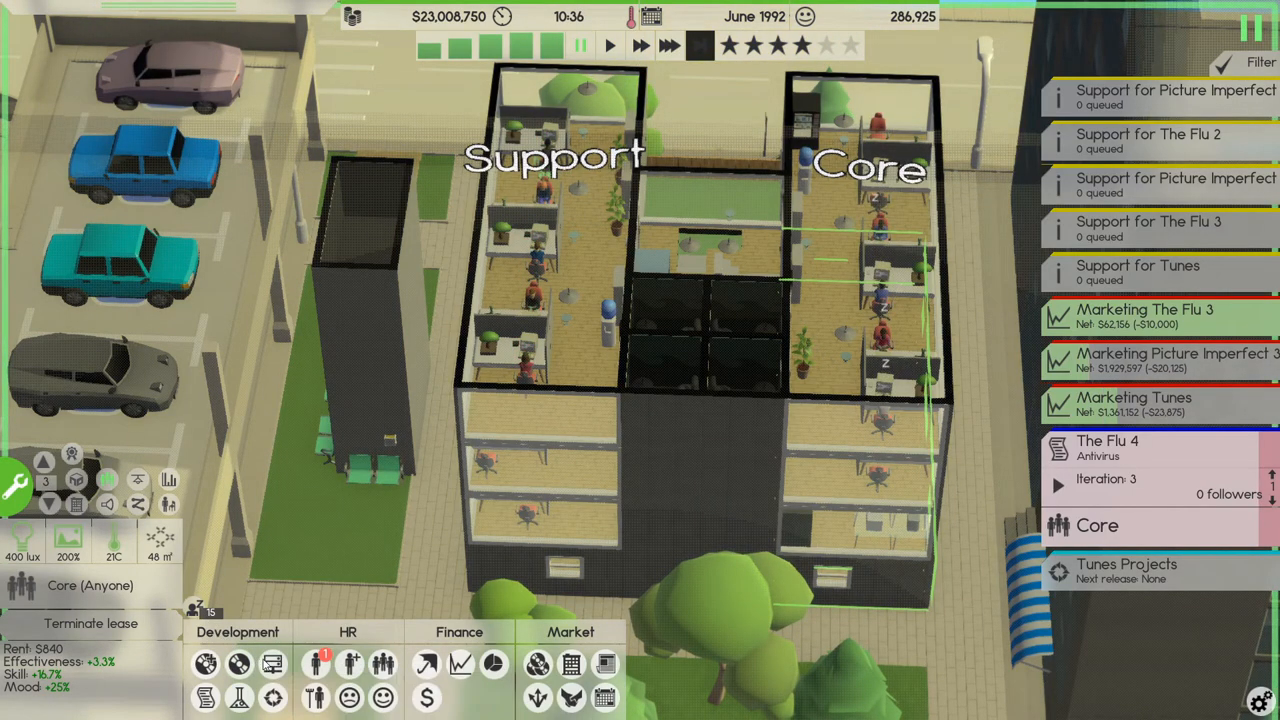
mouse_move(204, 664)
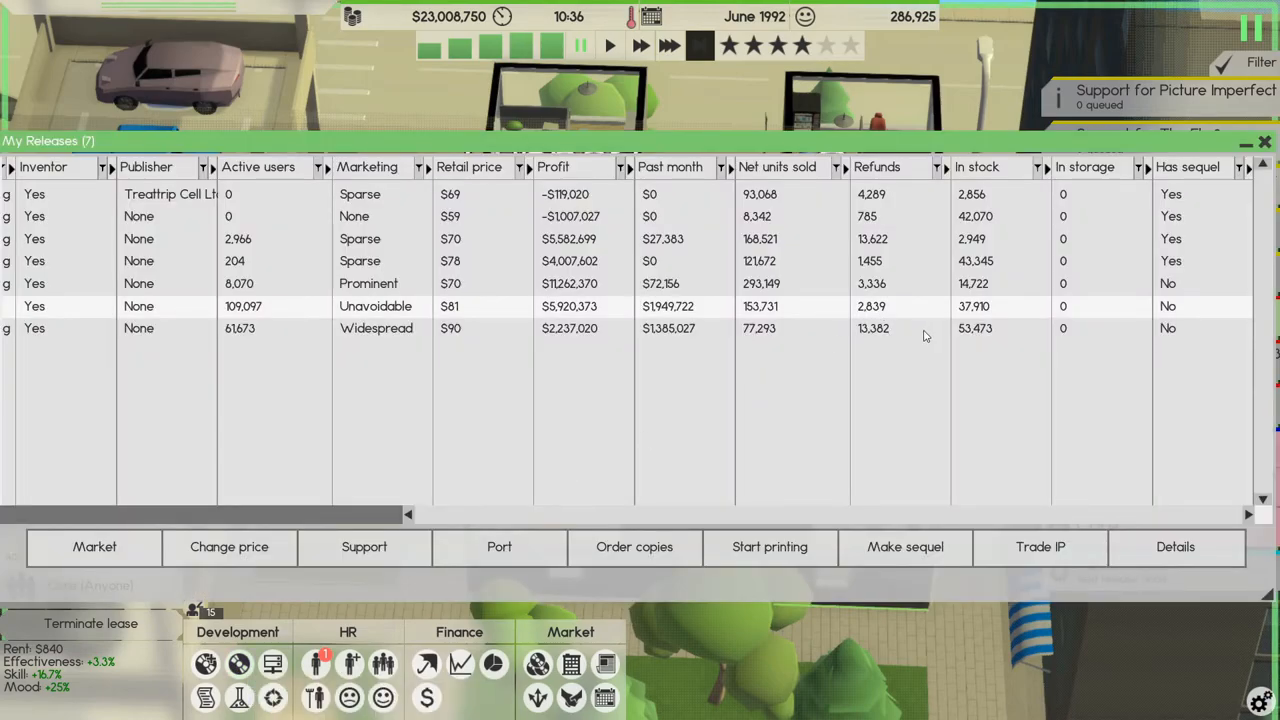
- Order 33,000 copies of Picture Imperfect 3
click(634, 546)
text(33000)
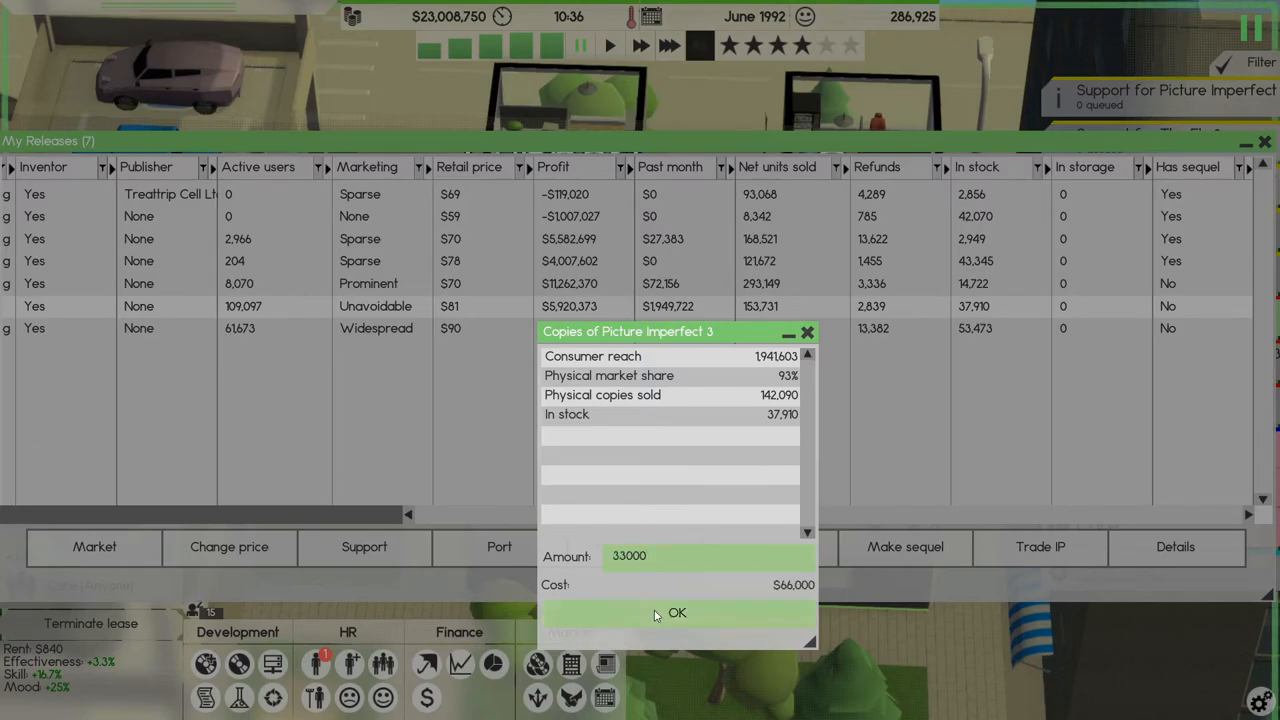
click(676, 612)
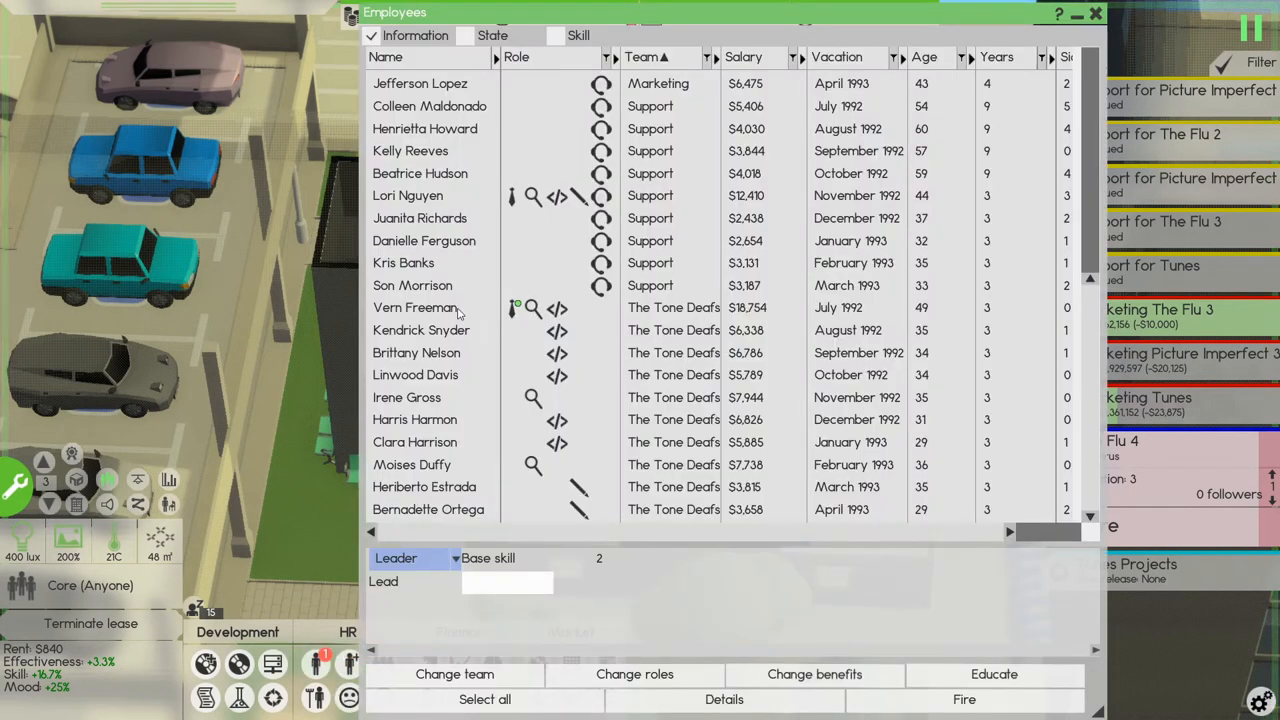
- Start Socialization training for The Tone Deafs' leader and HR training for the Core leader
click(994, 672)
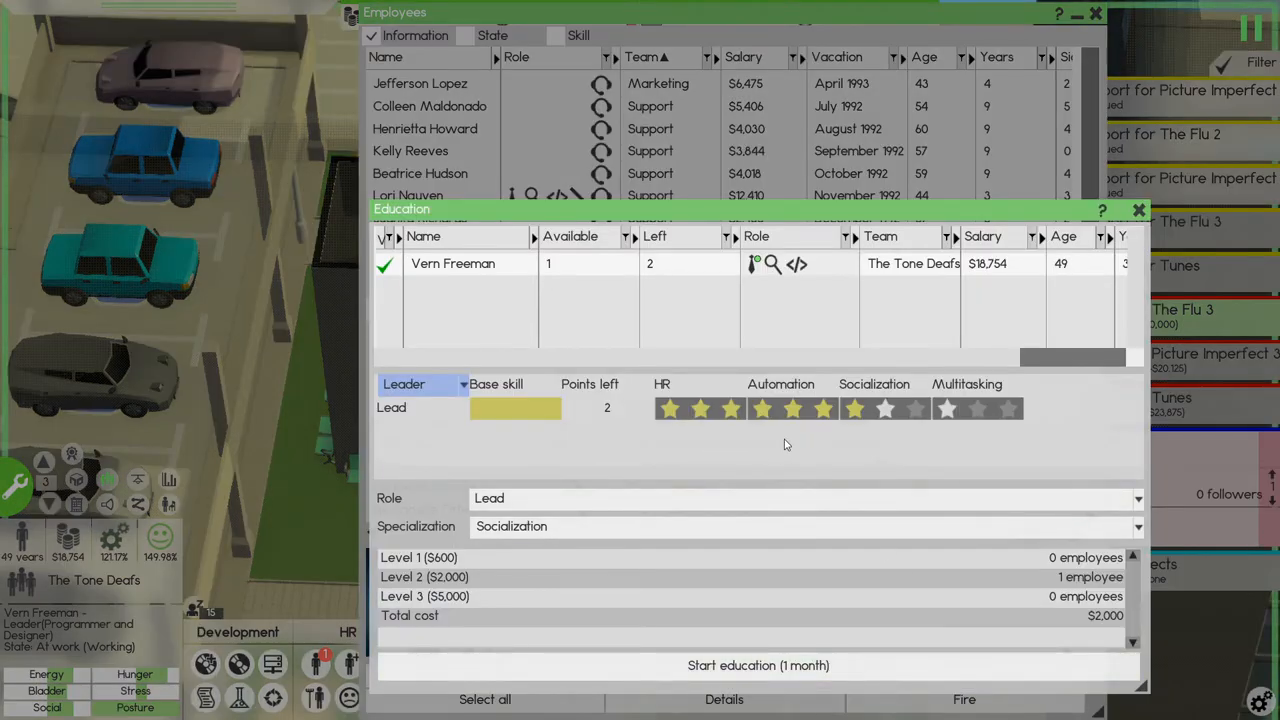
click(1138, 210)
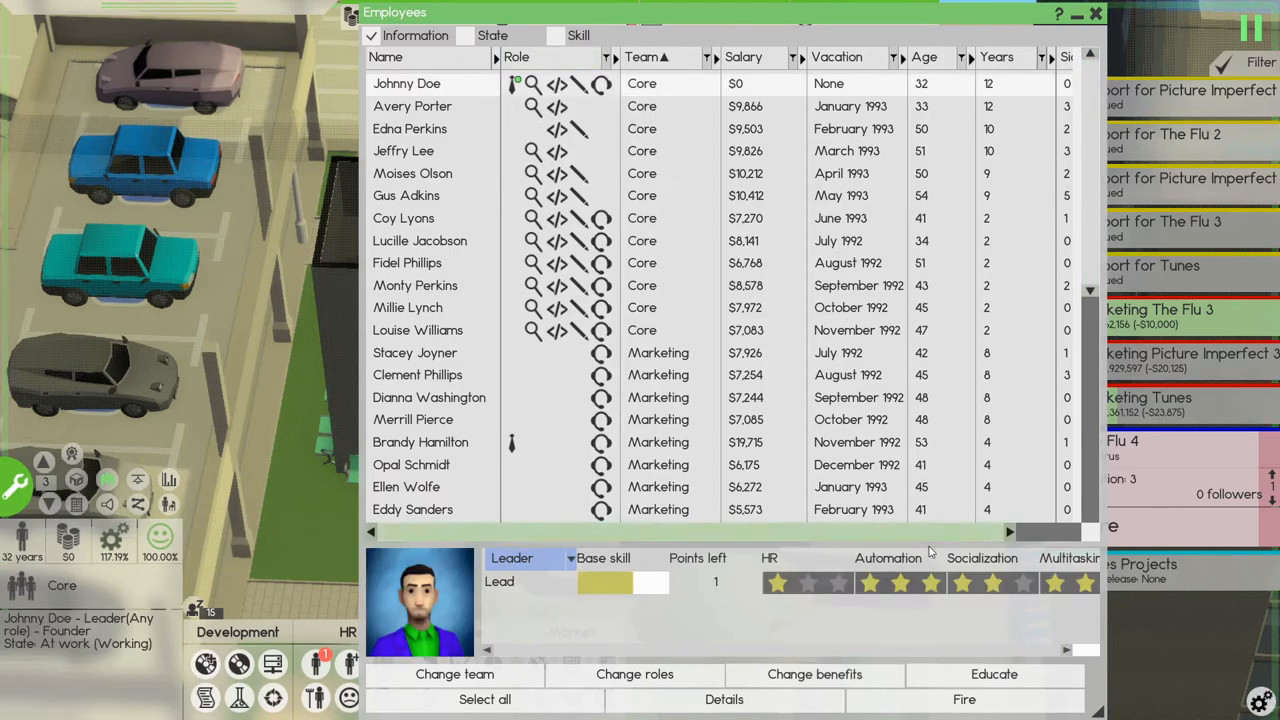
click(994, 674)
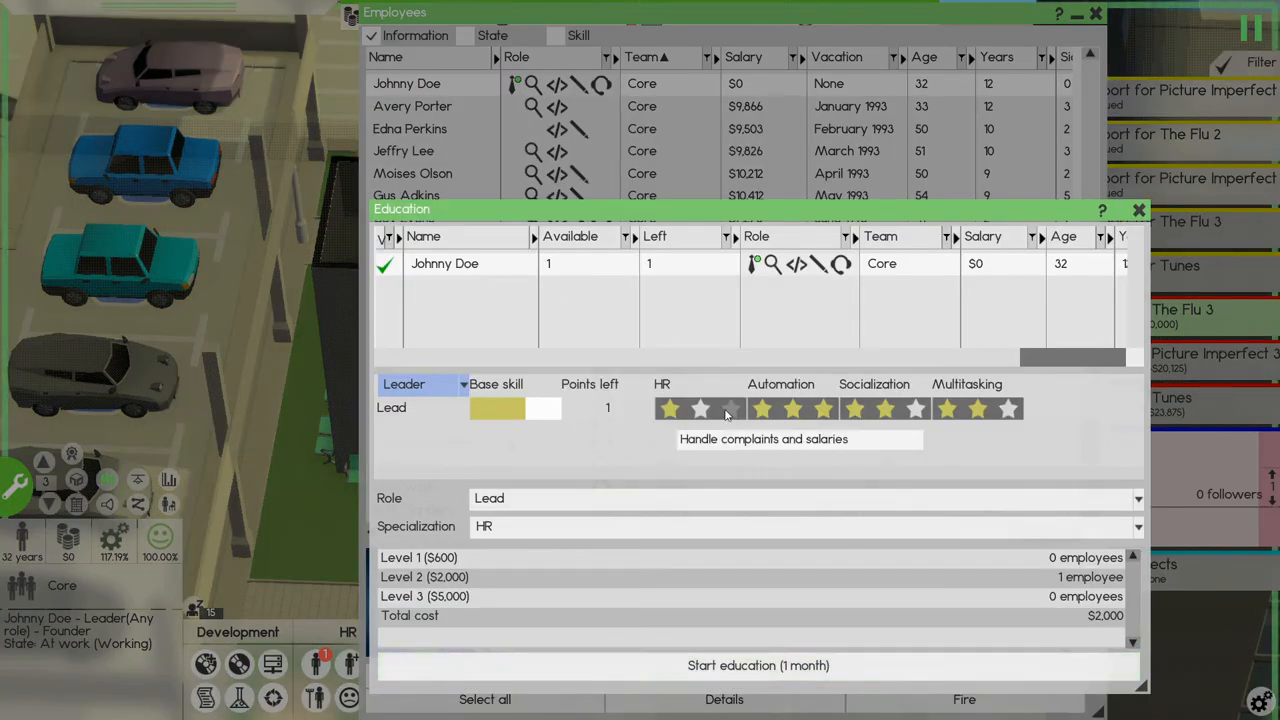
mouse_move(702, 408)
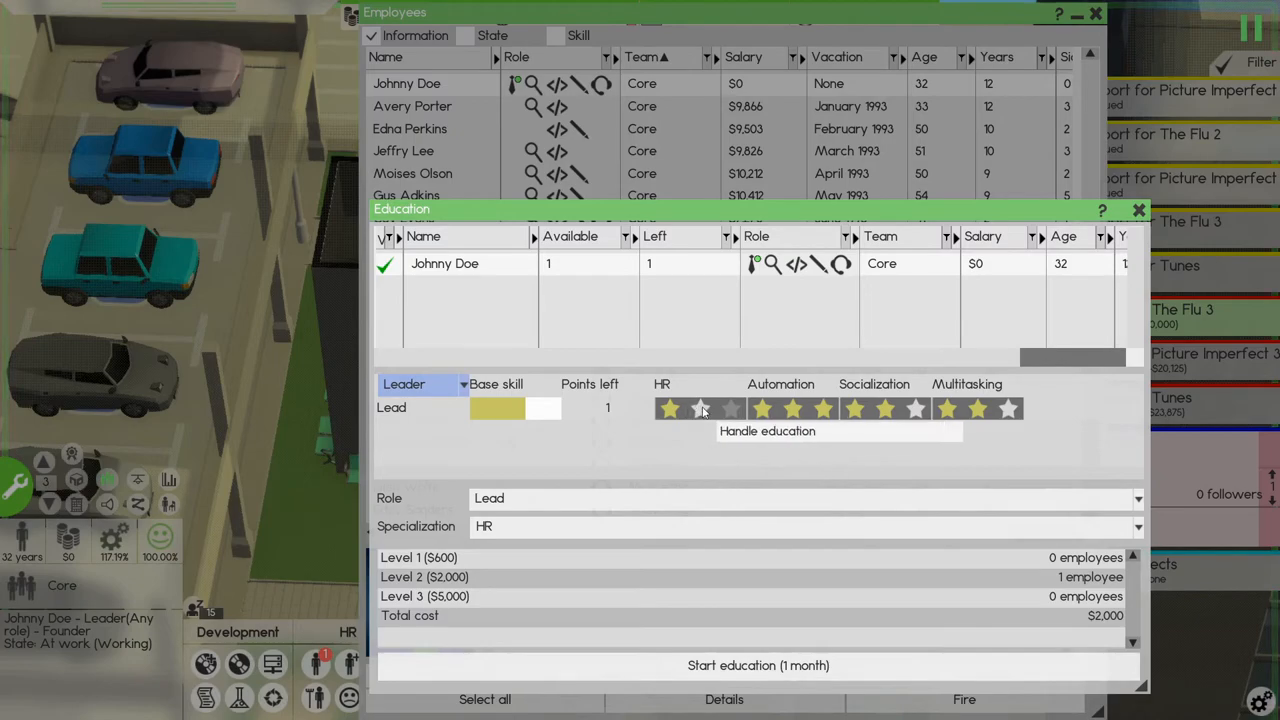
click(1138, 210)
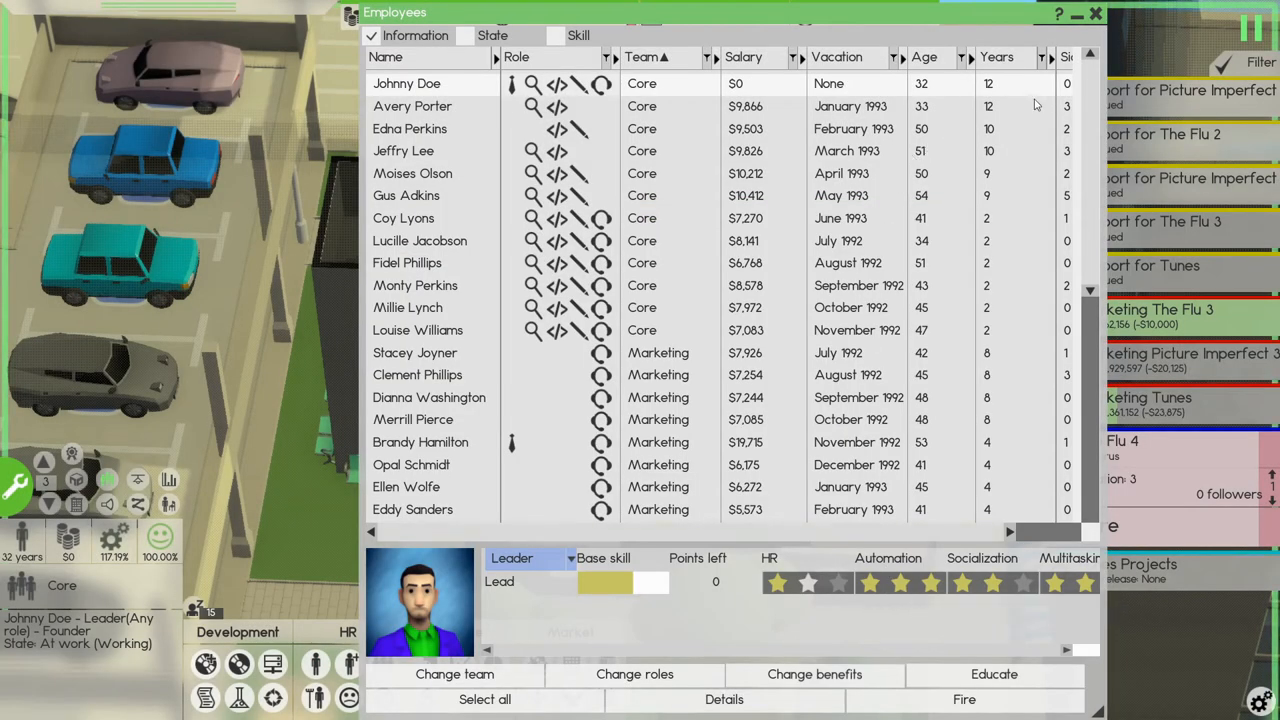
click(1094, 12)
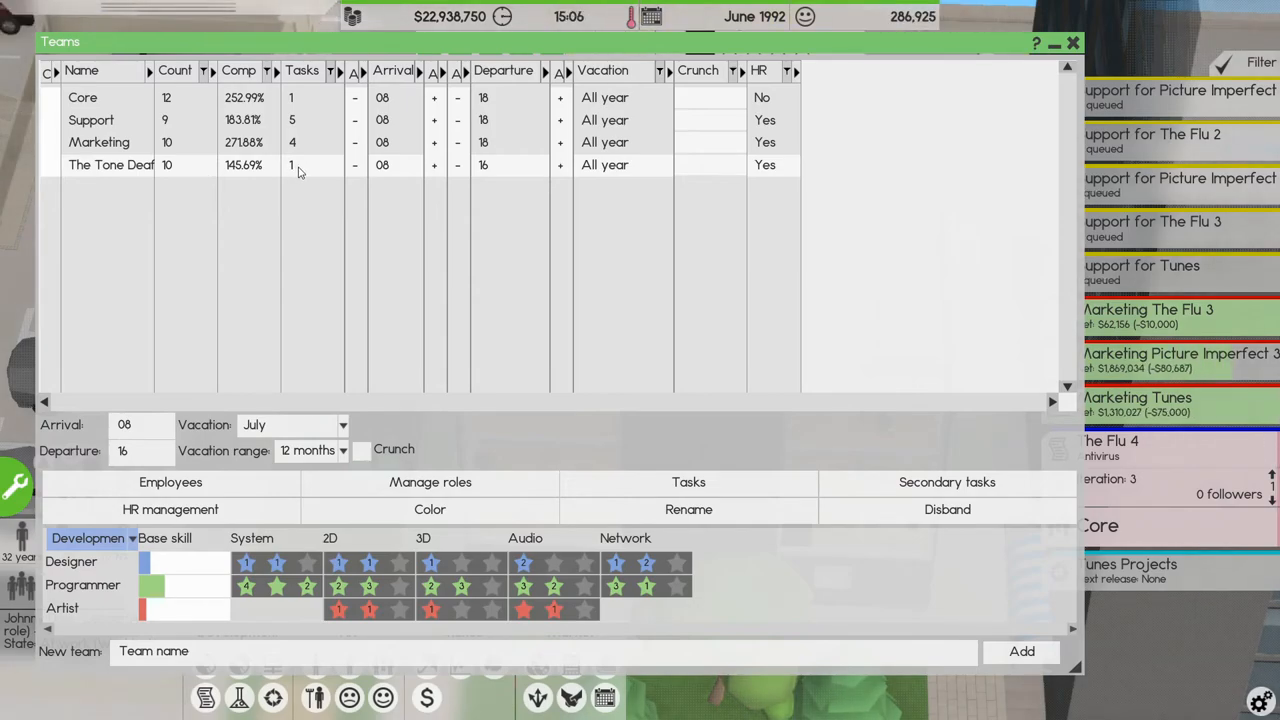
click(688, 480)
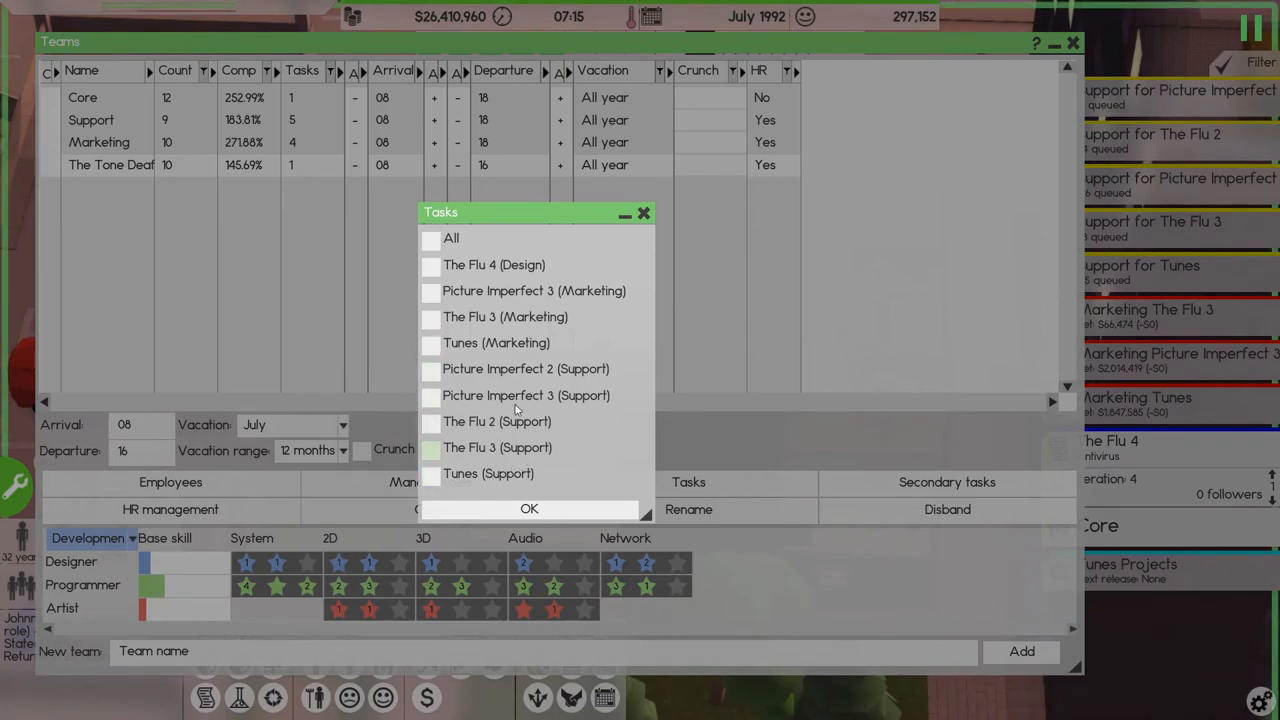
click(430, 264)
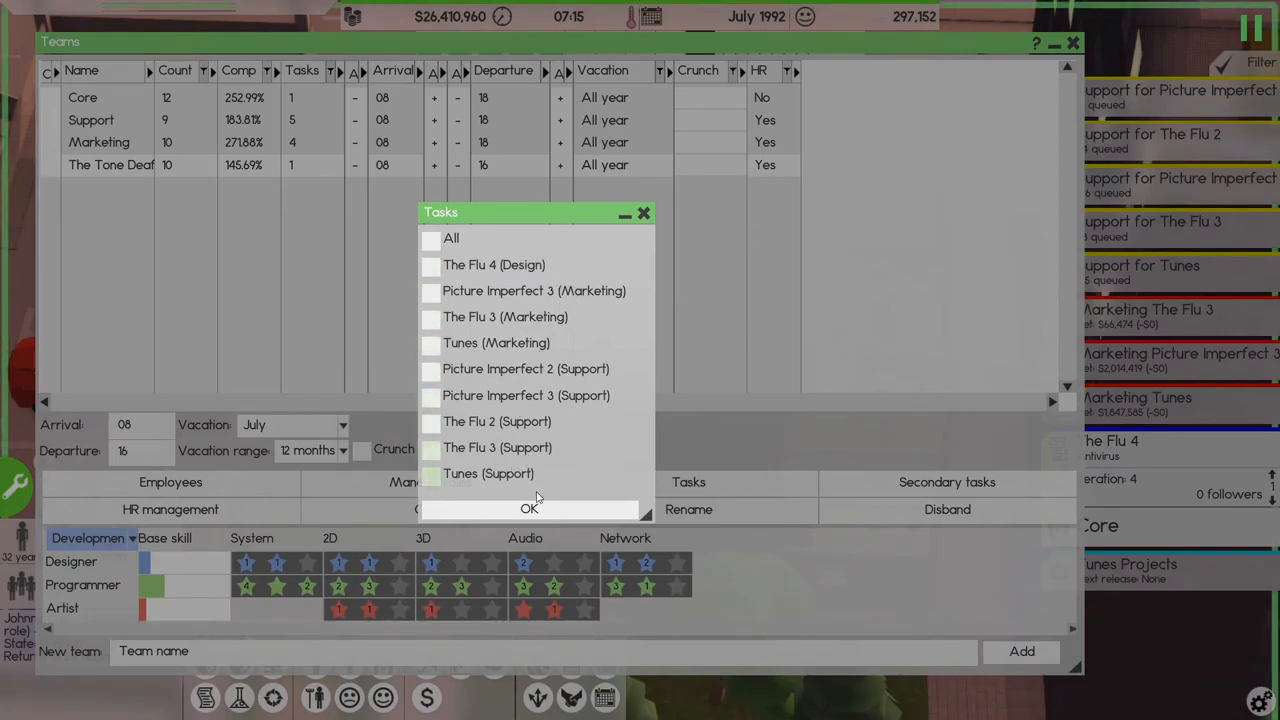
click(528, 508)
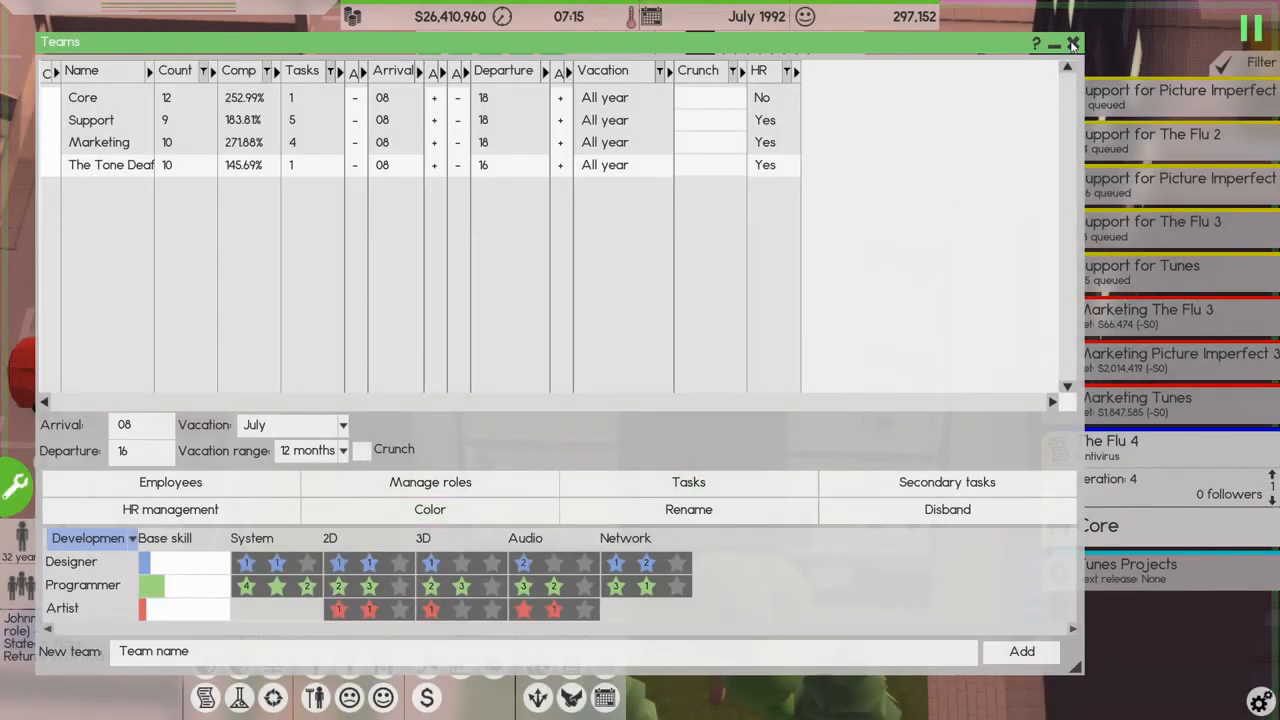
click(1072, 44)
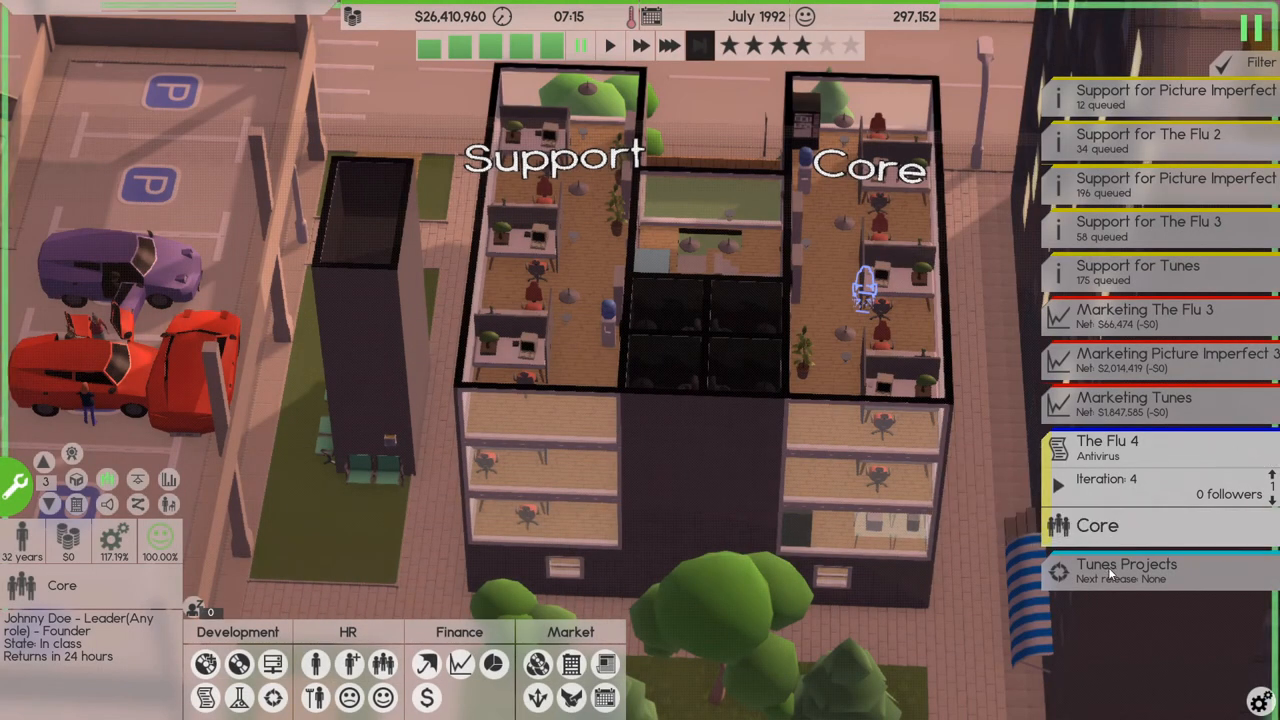
click(1128, 570)
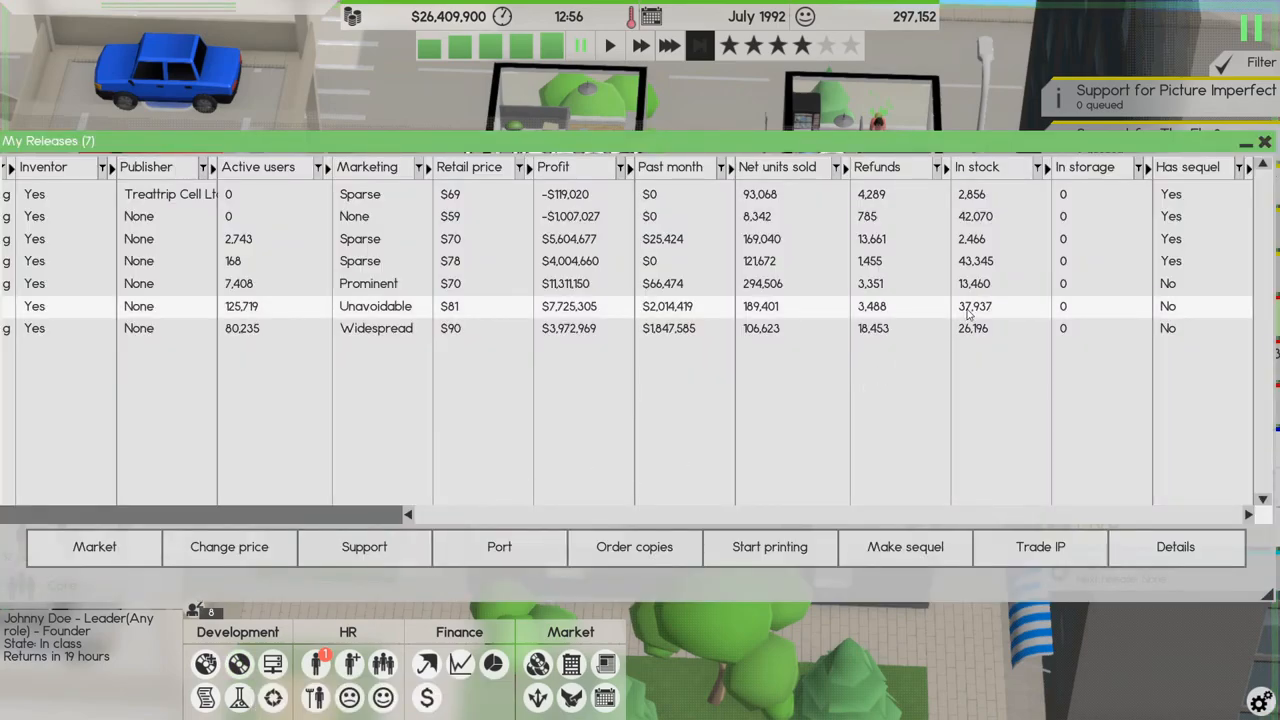
- Order 50,000 more copies of Tunes and 500 copies of Picture Imperfect 3
click(634, 546)
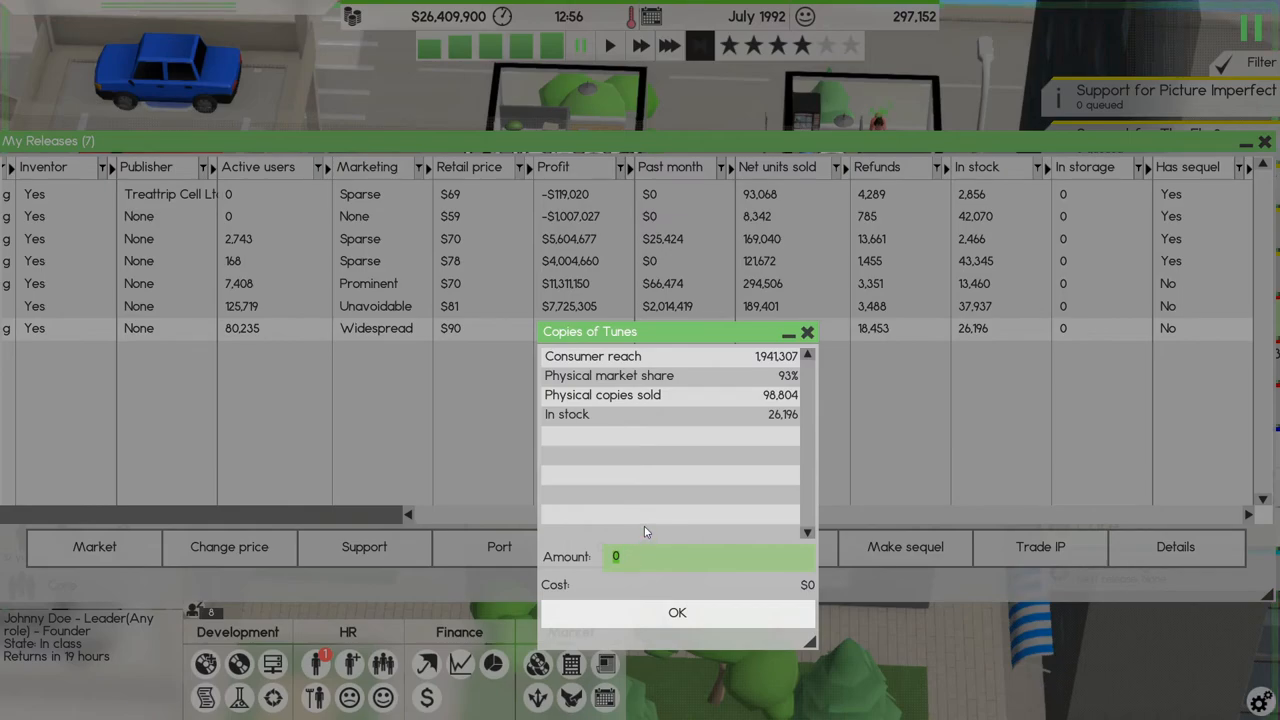
click(676, 612)
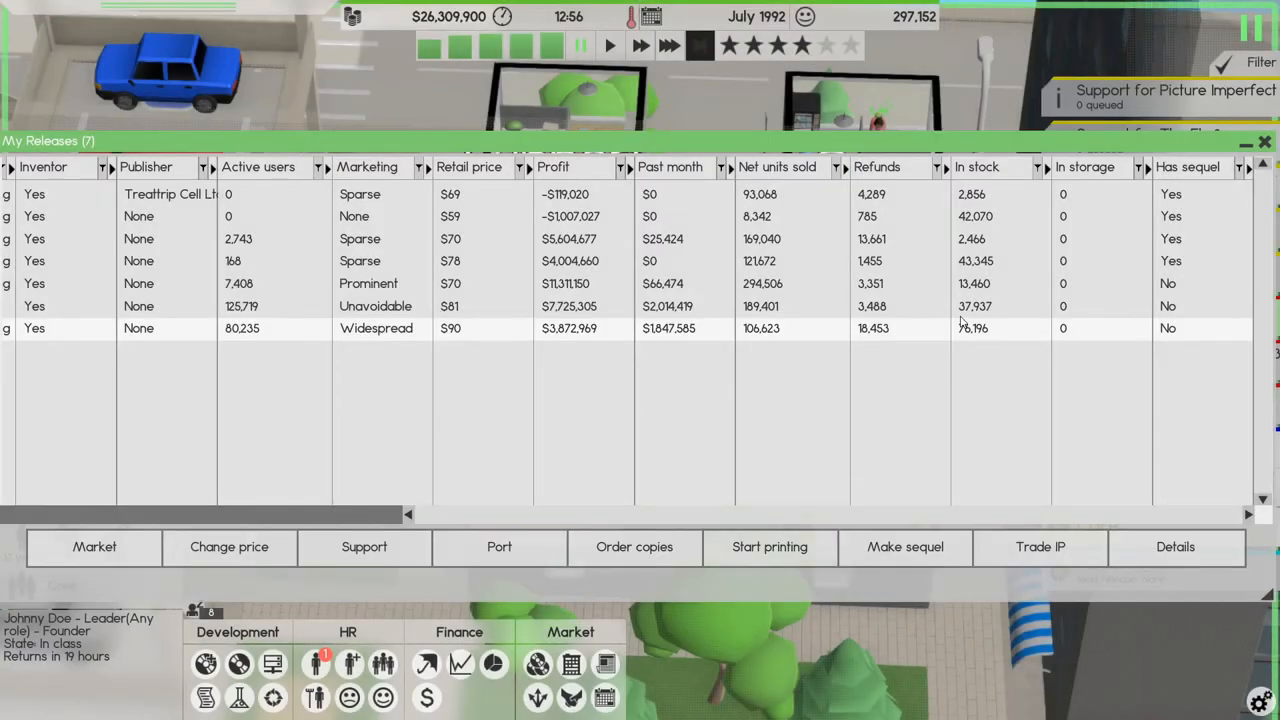
click(634, 546)
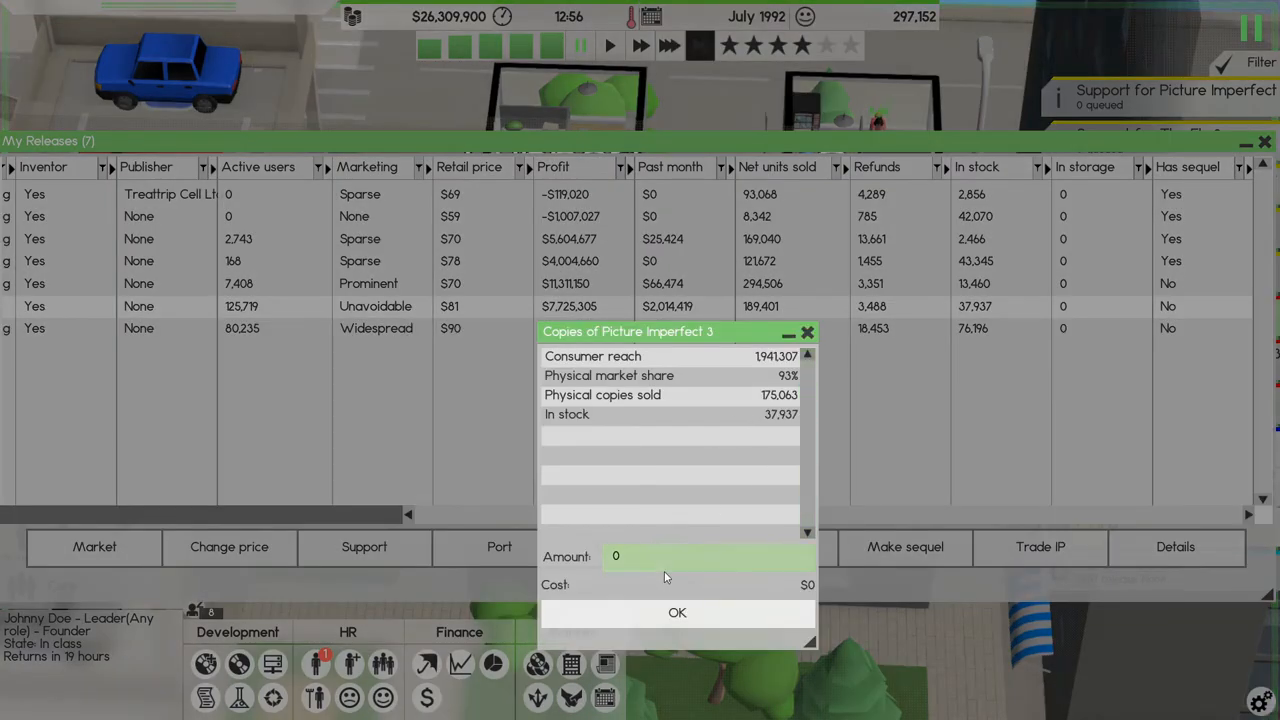
text(500)
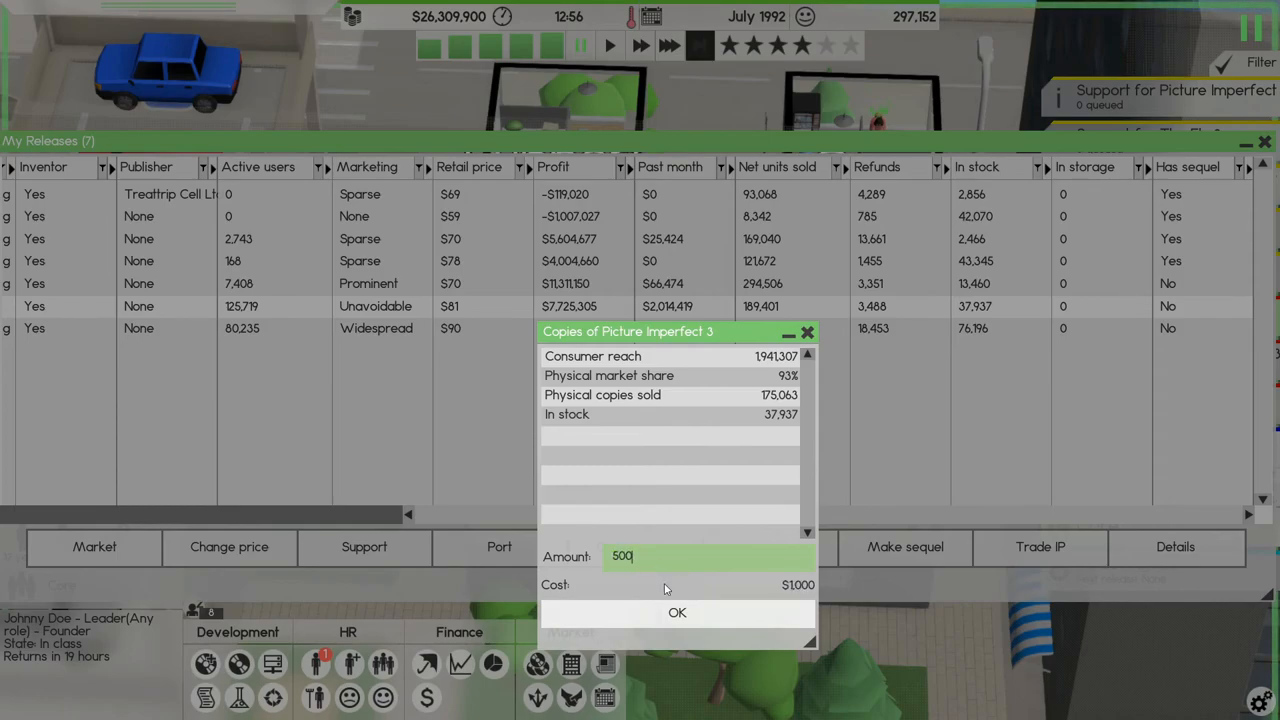
click(676, 612)
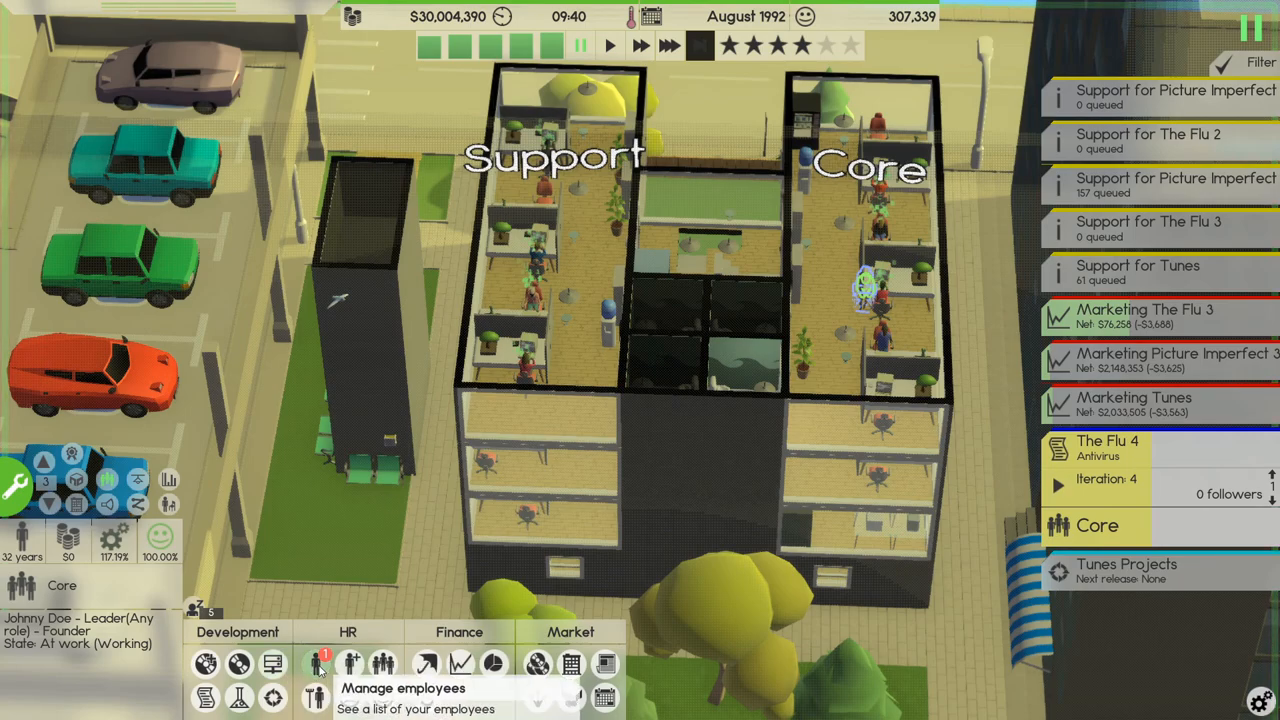
click(316, 664)
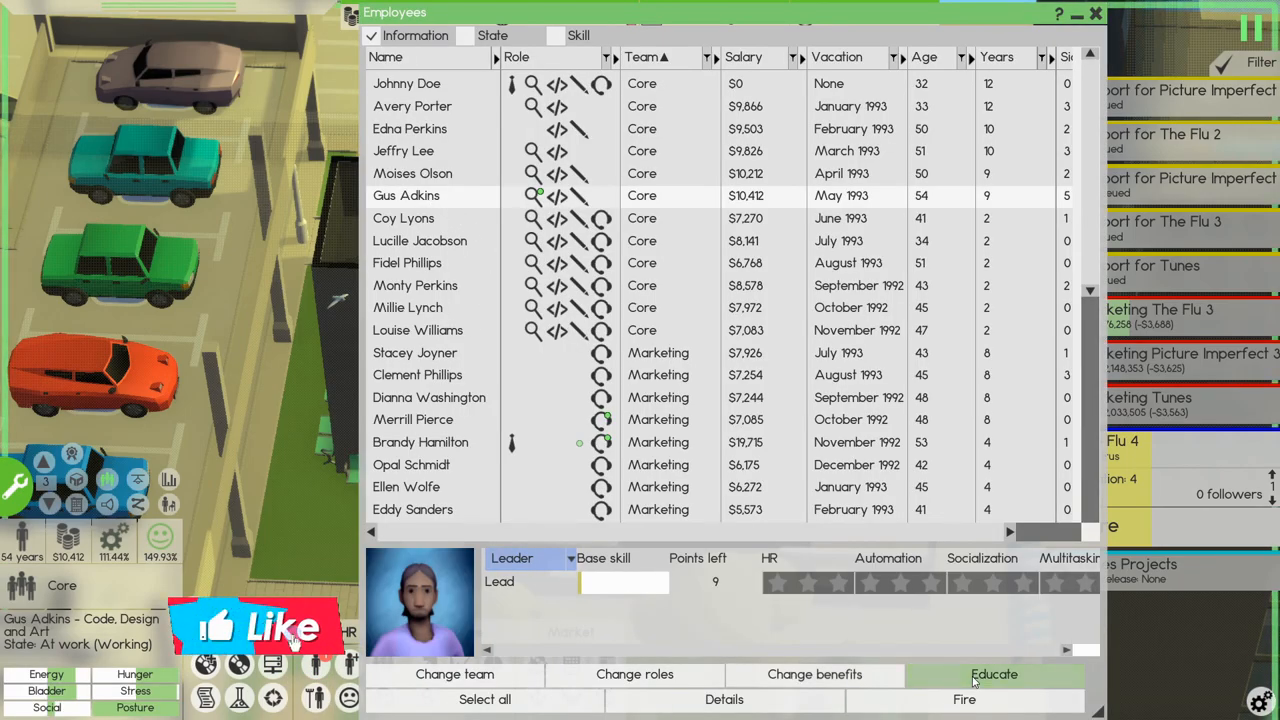
click(994, 674)
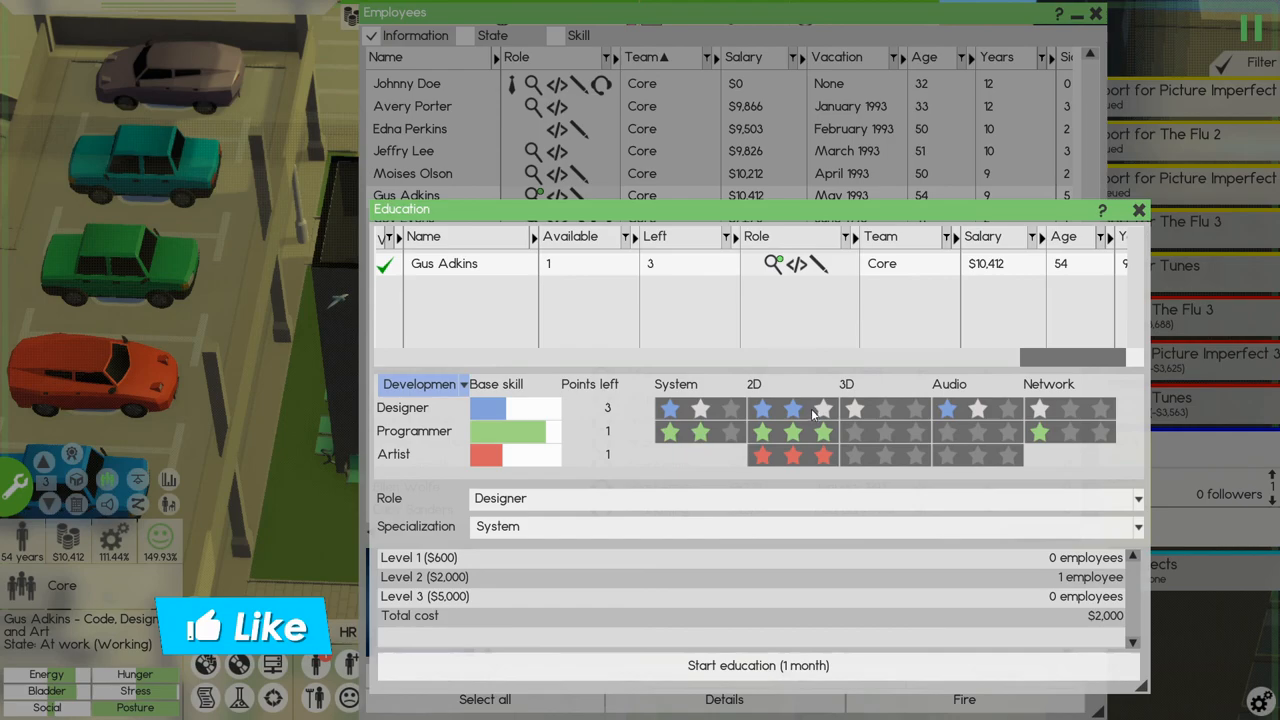